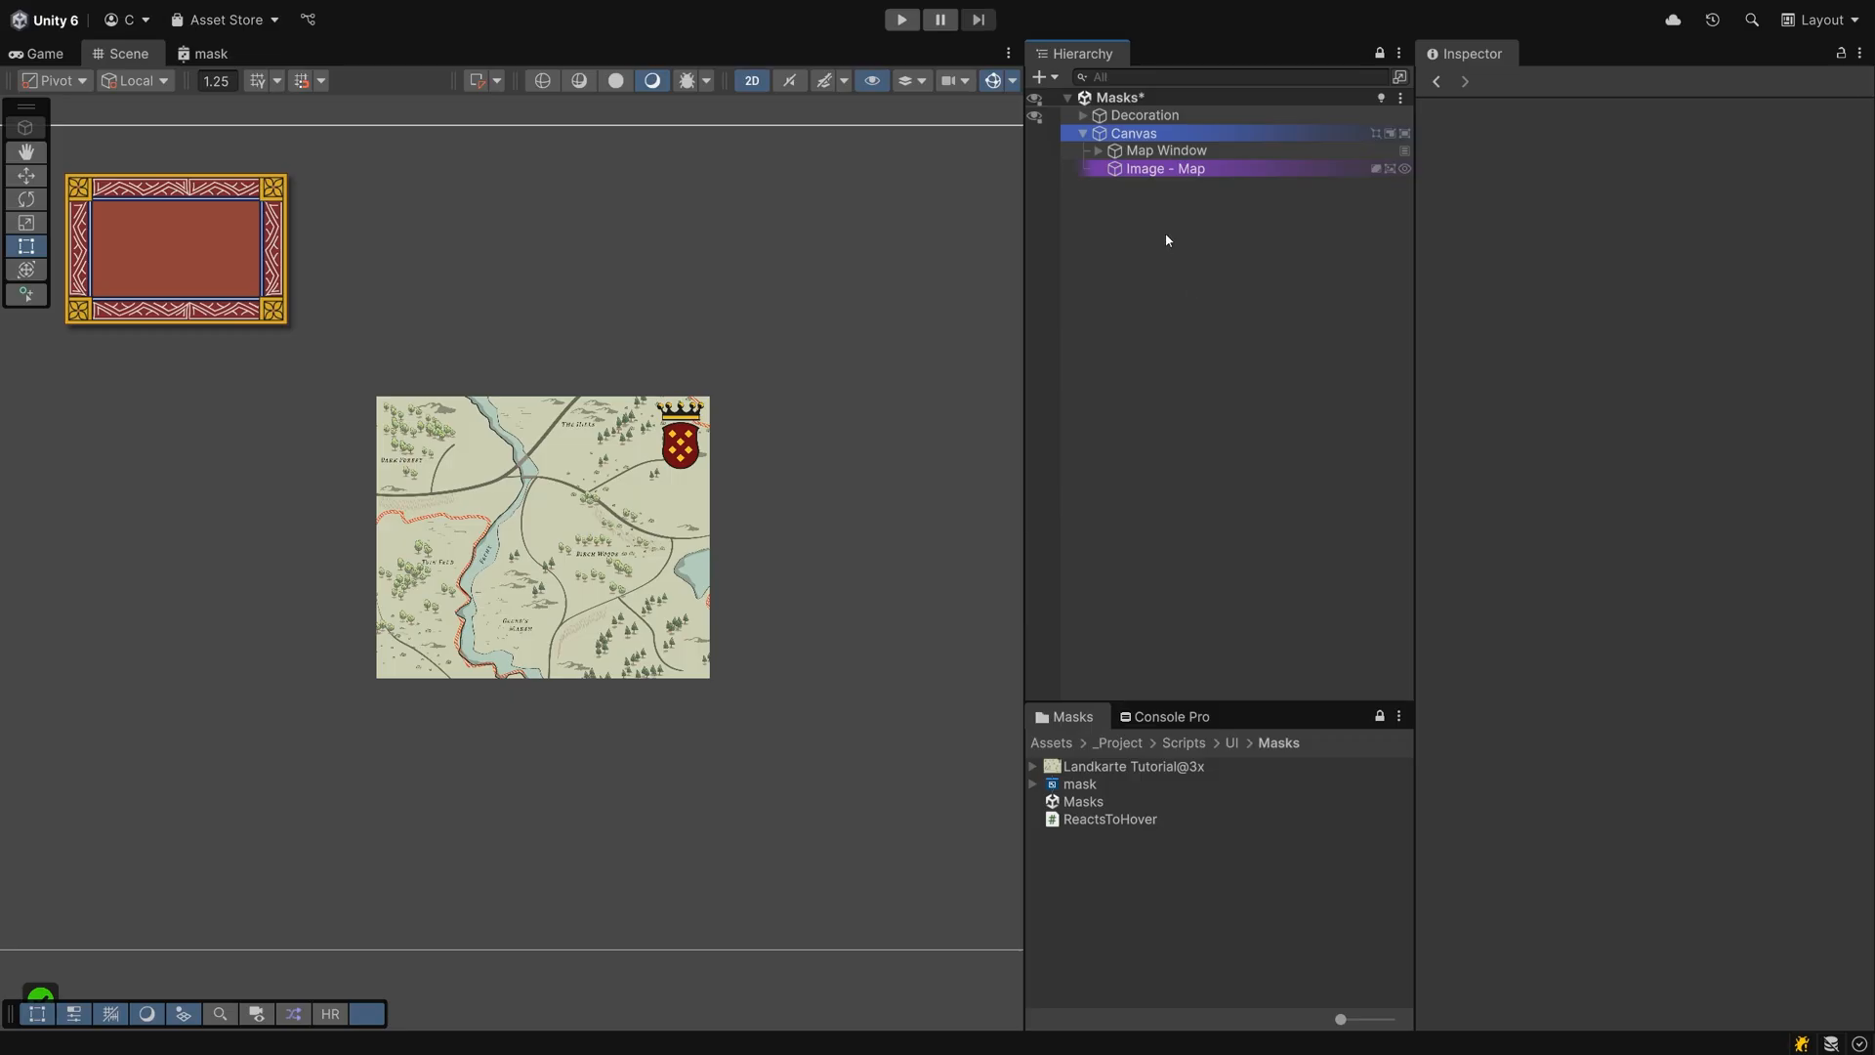
mouse_move(1149, 215)
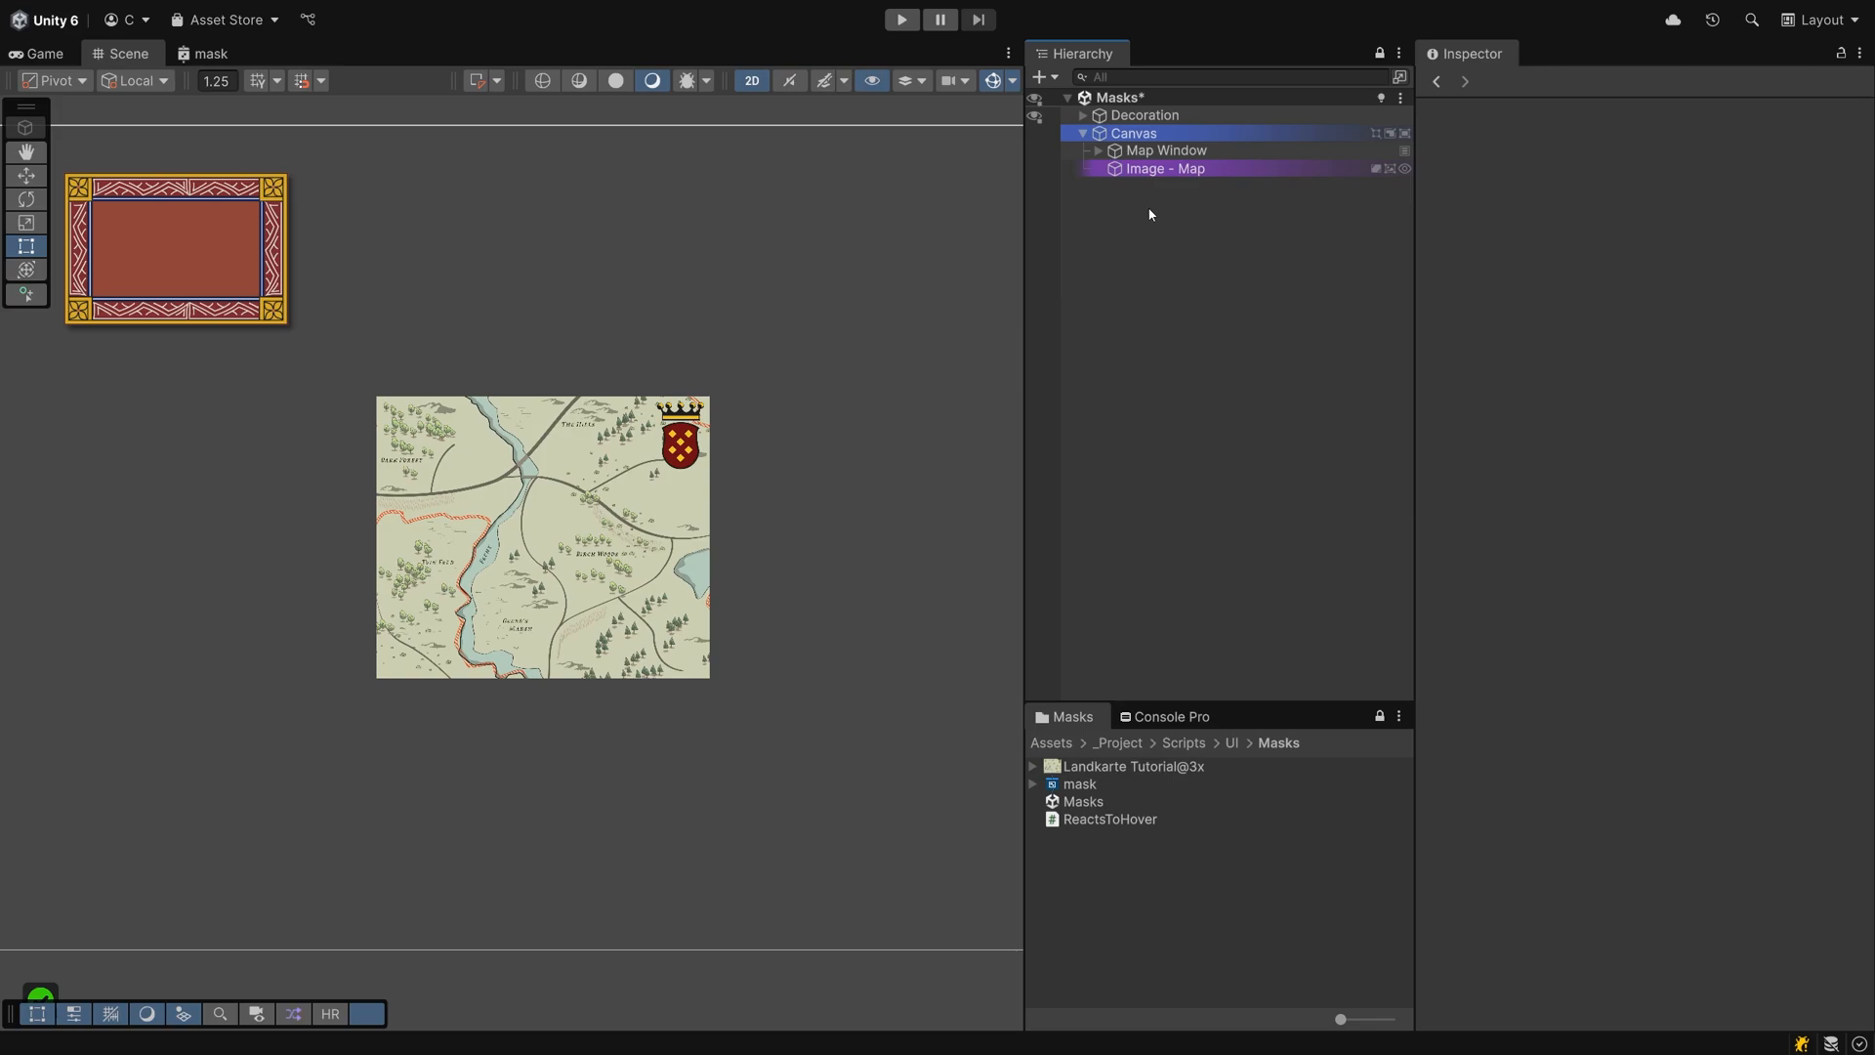
mouse_move(396, 701)
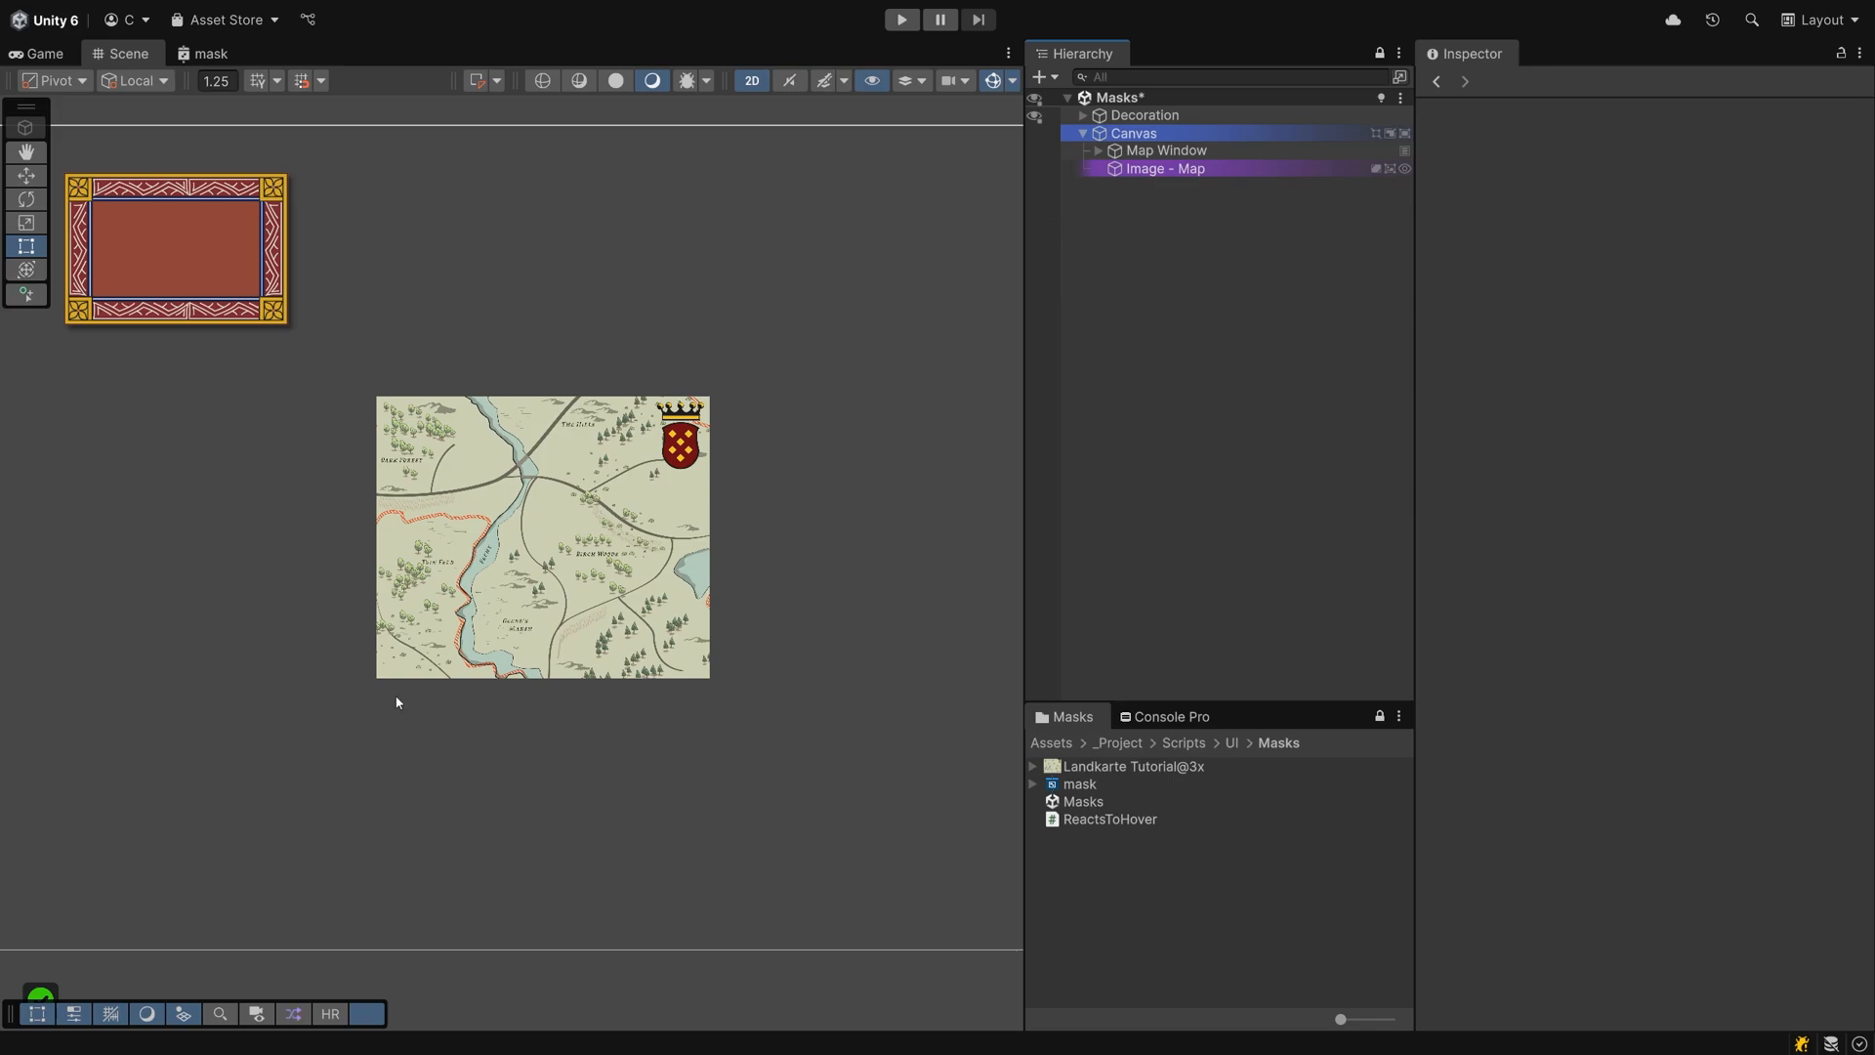
mouse_move(870, 627)
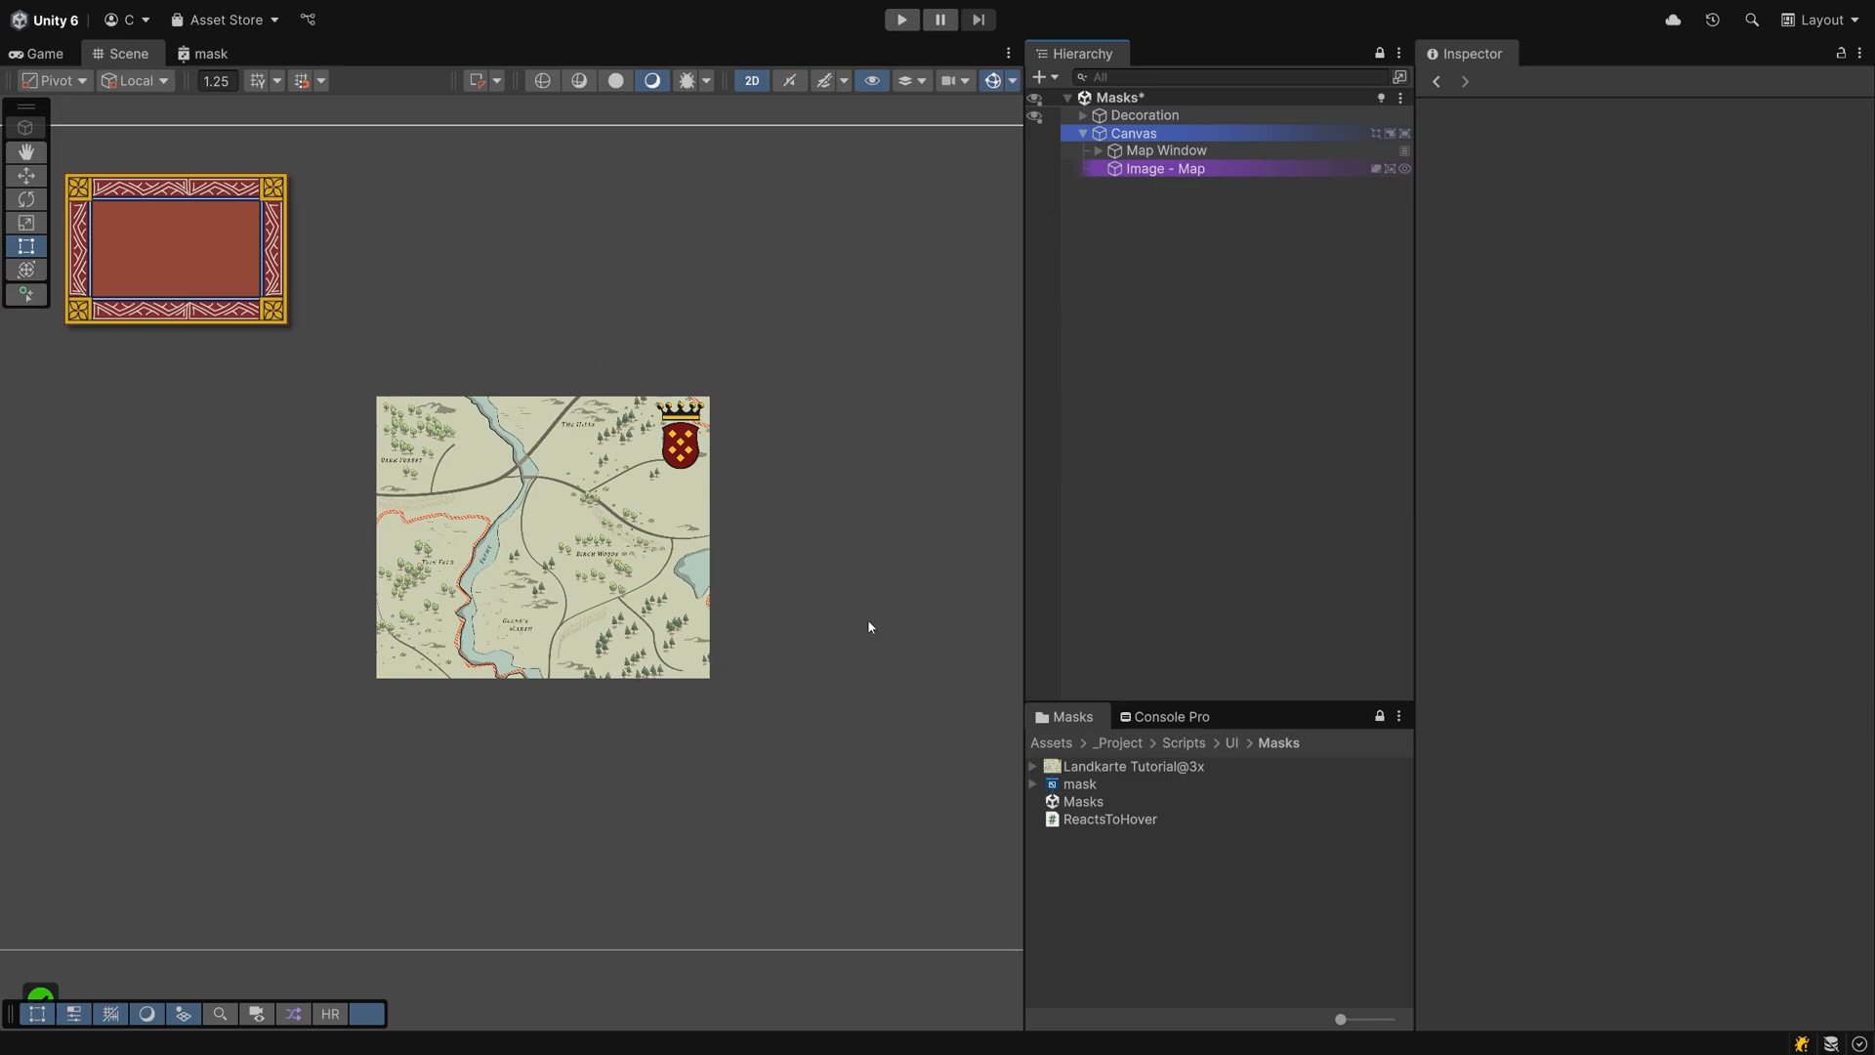
- Create a UI image named RectMask under the Canvas and add a Rect Mask 2D component
right_click(1133, 133)
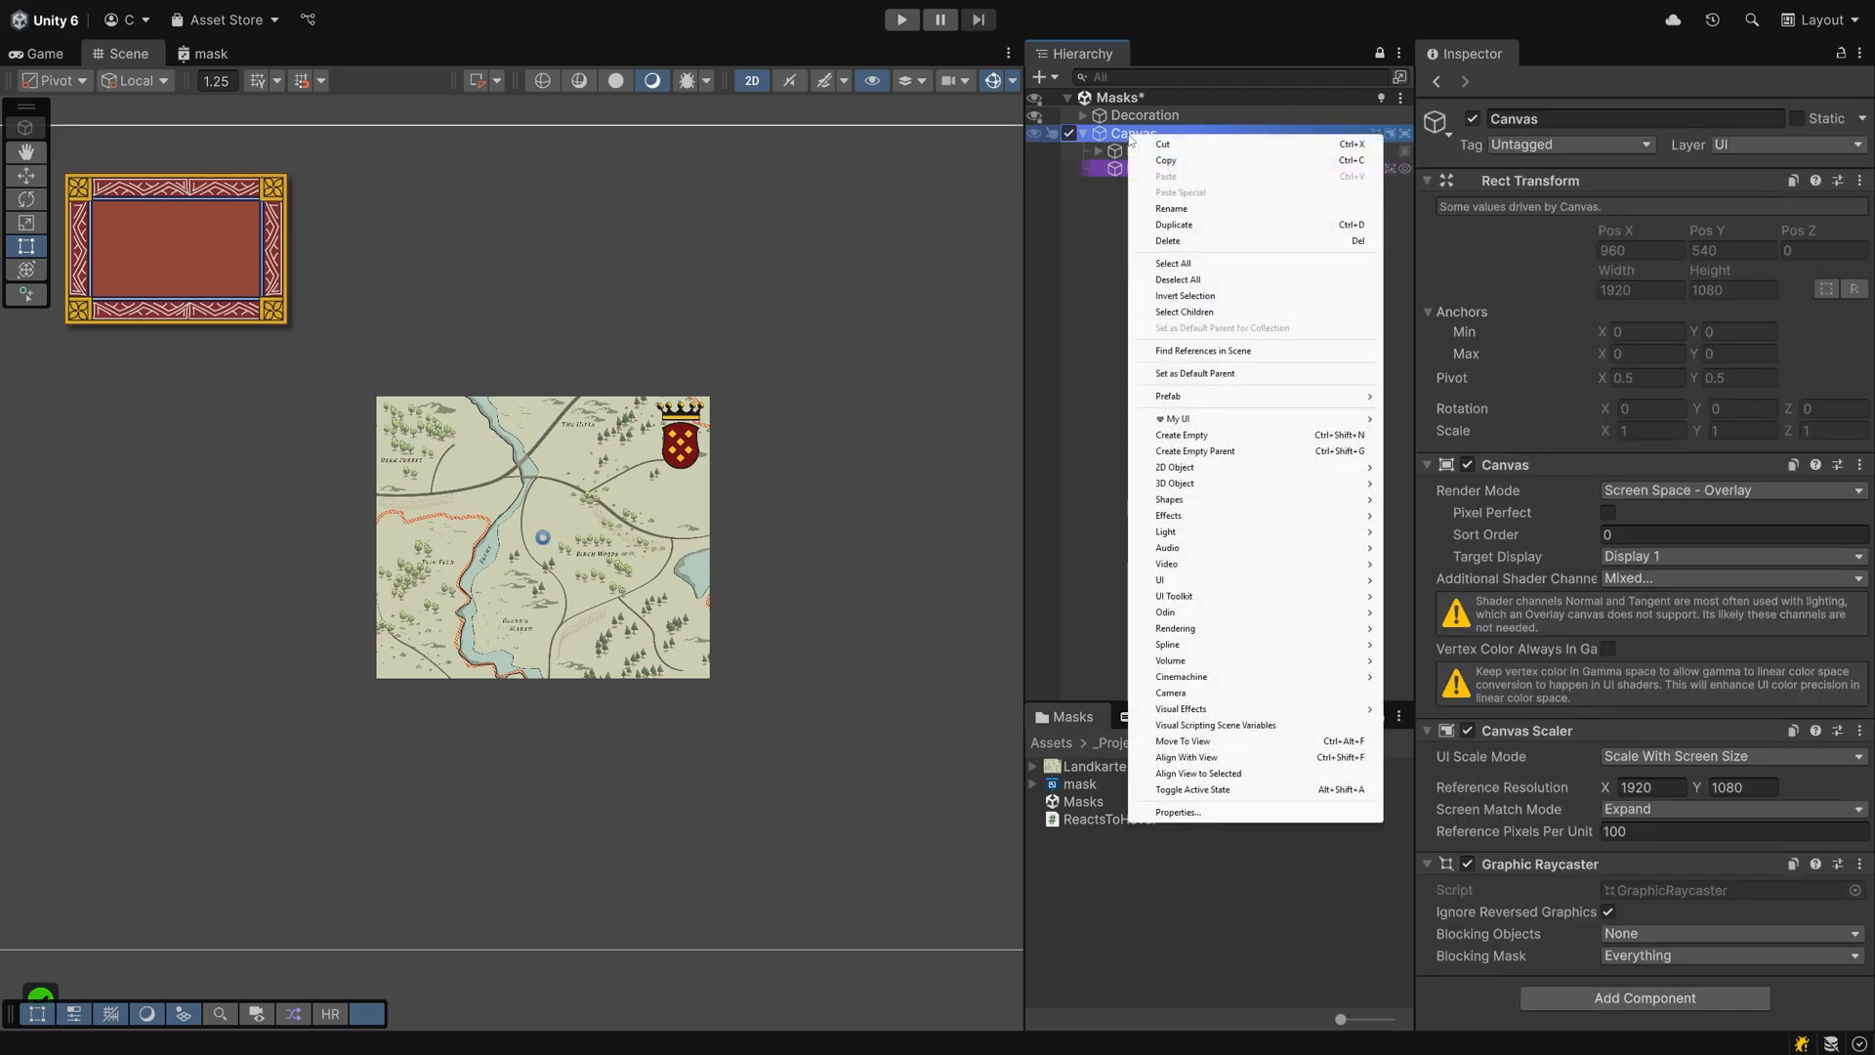
mouse_move(1161, 582)
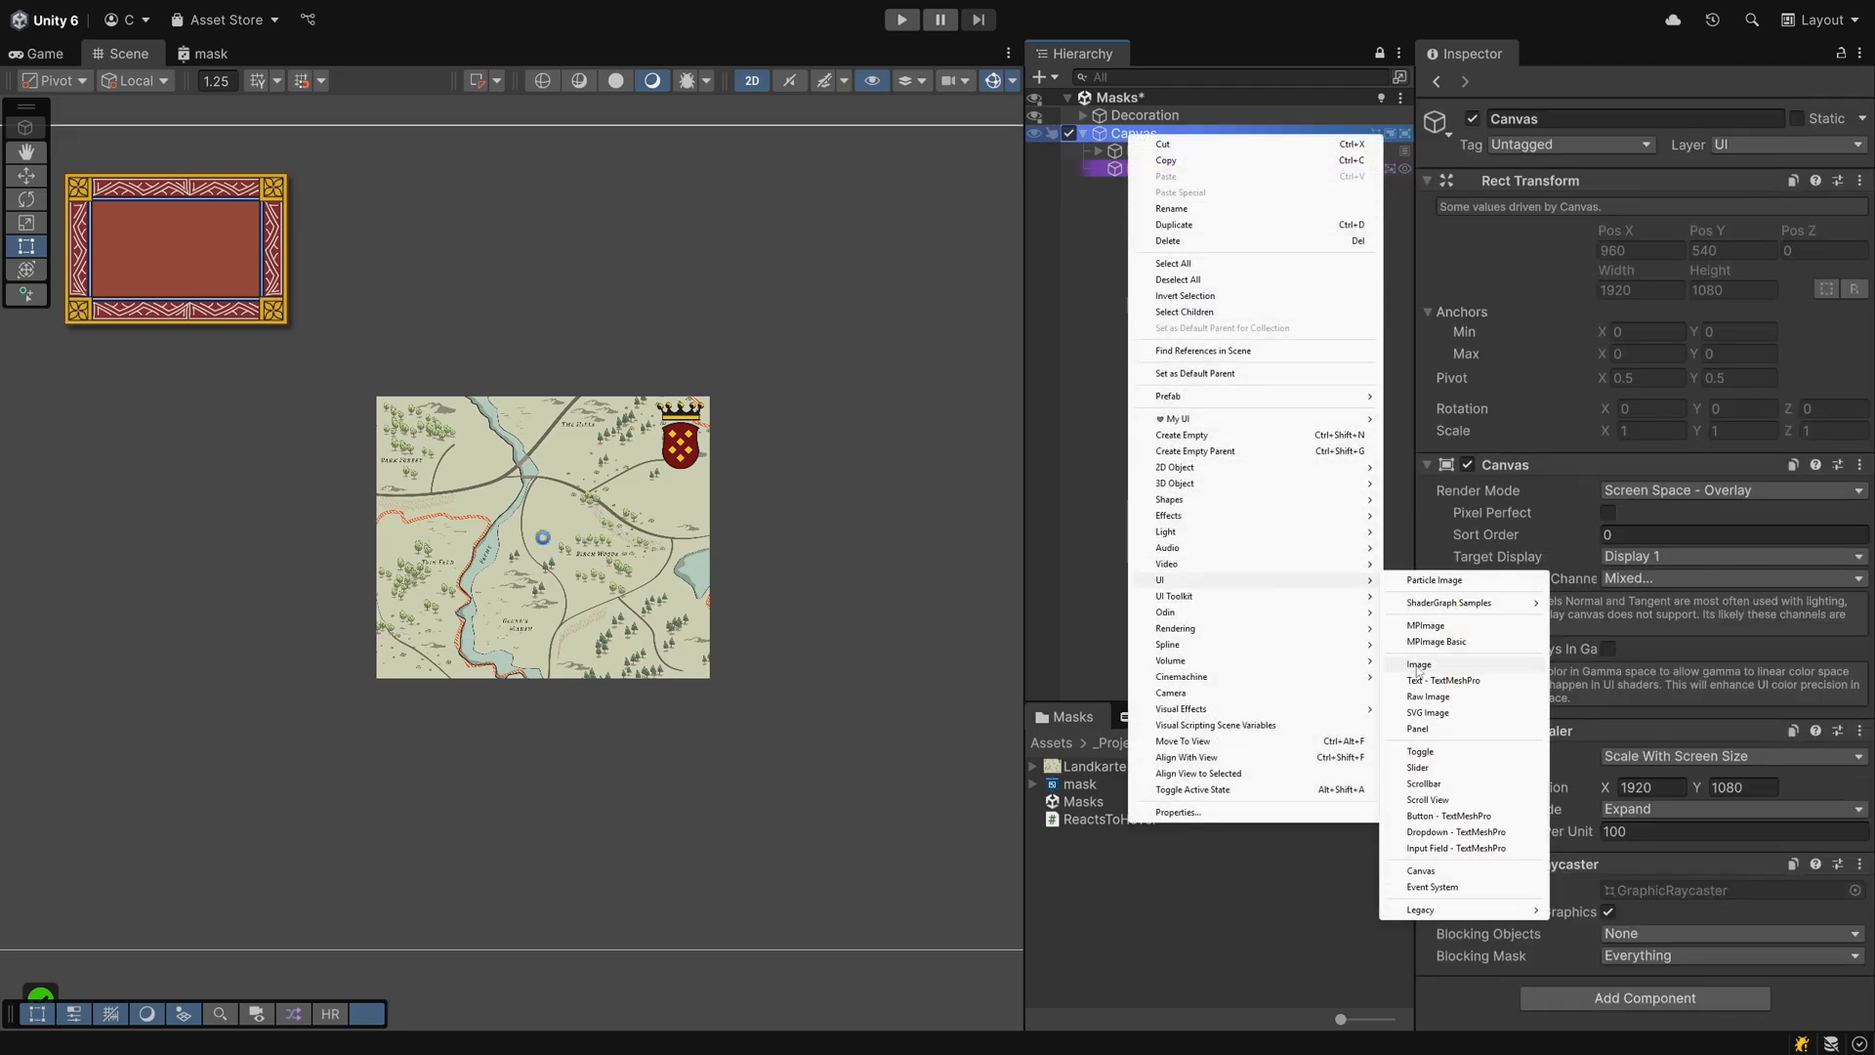
click(1420, 664)
text(Rect Mas)
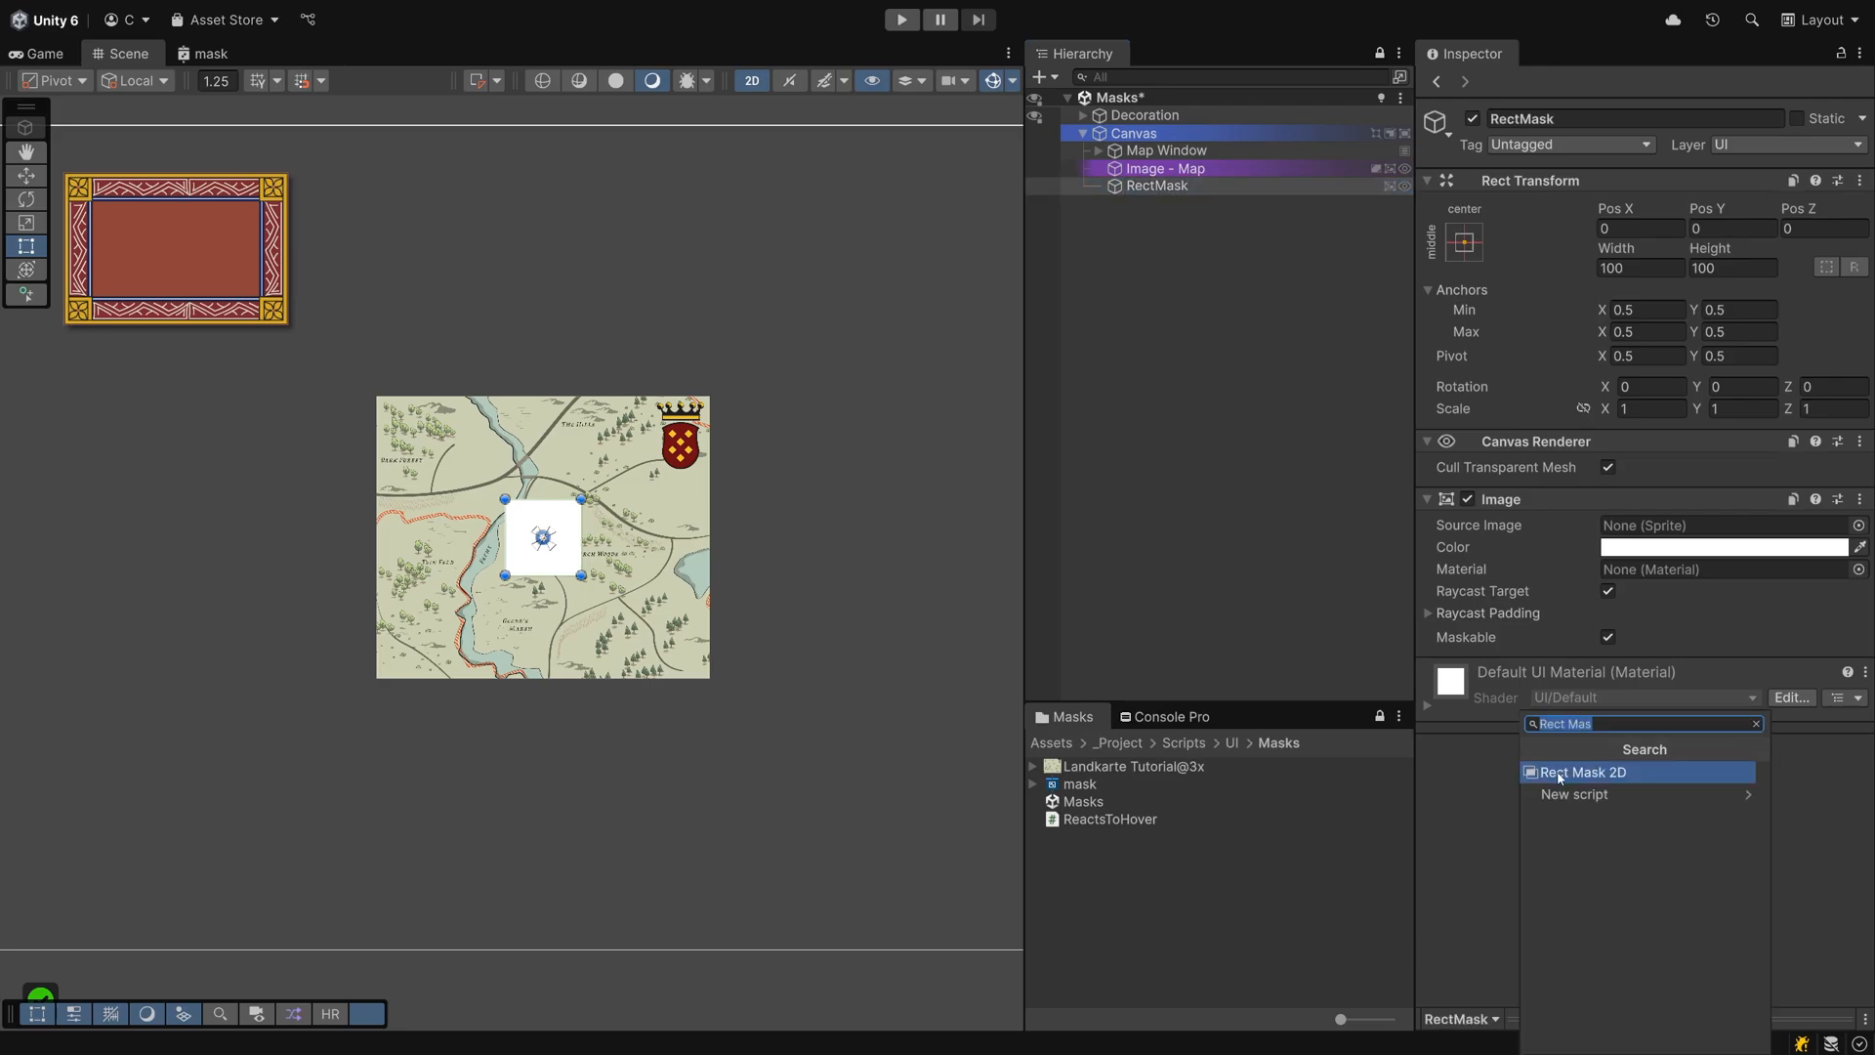
click(1585, 771)
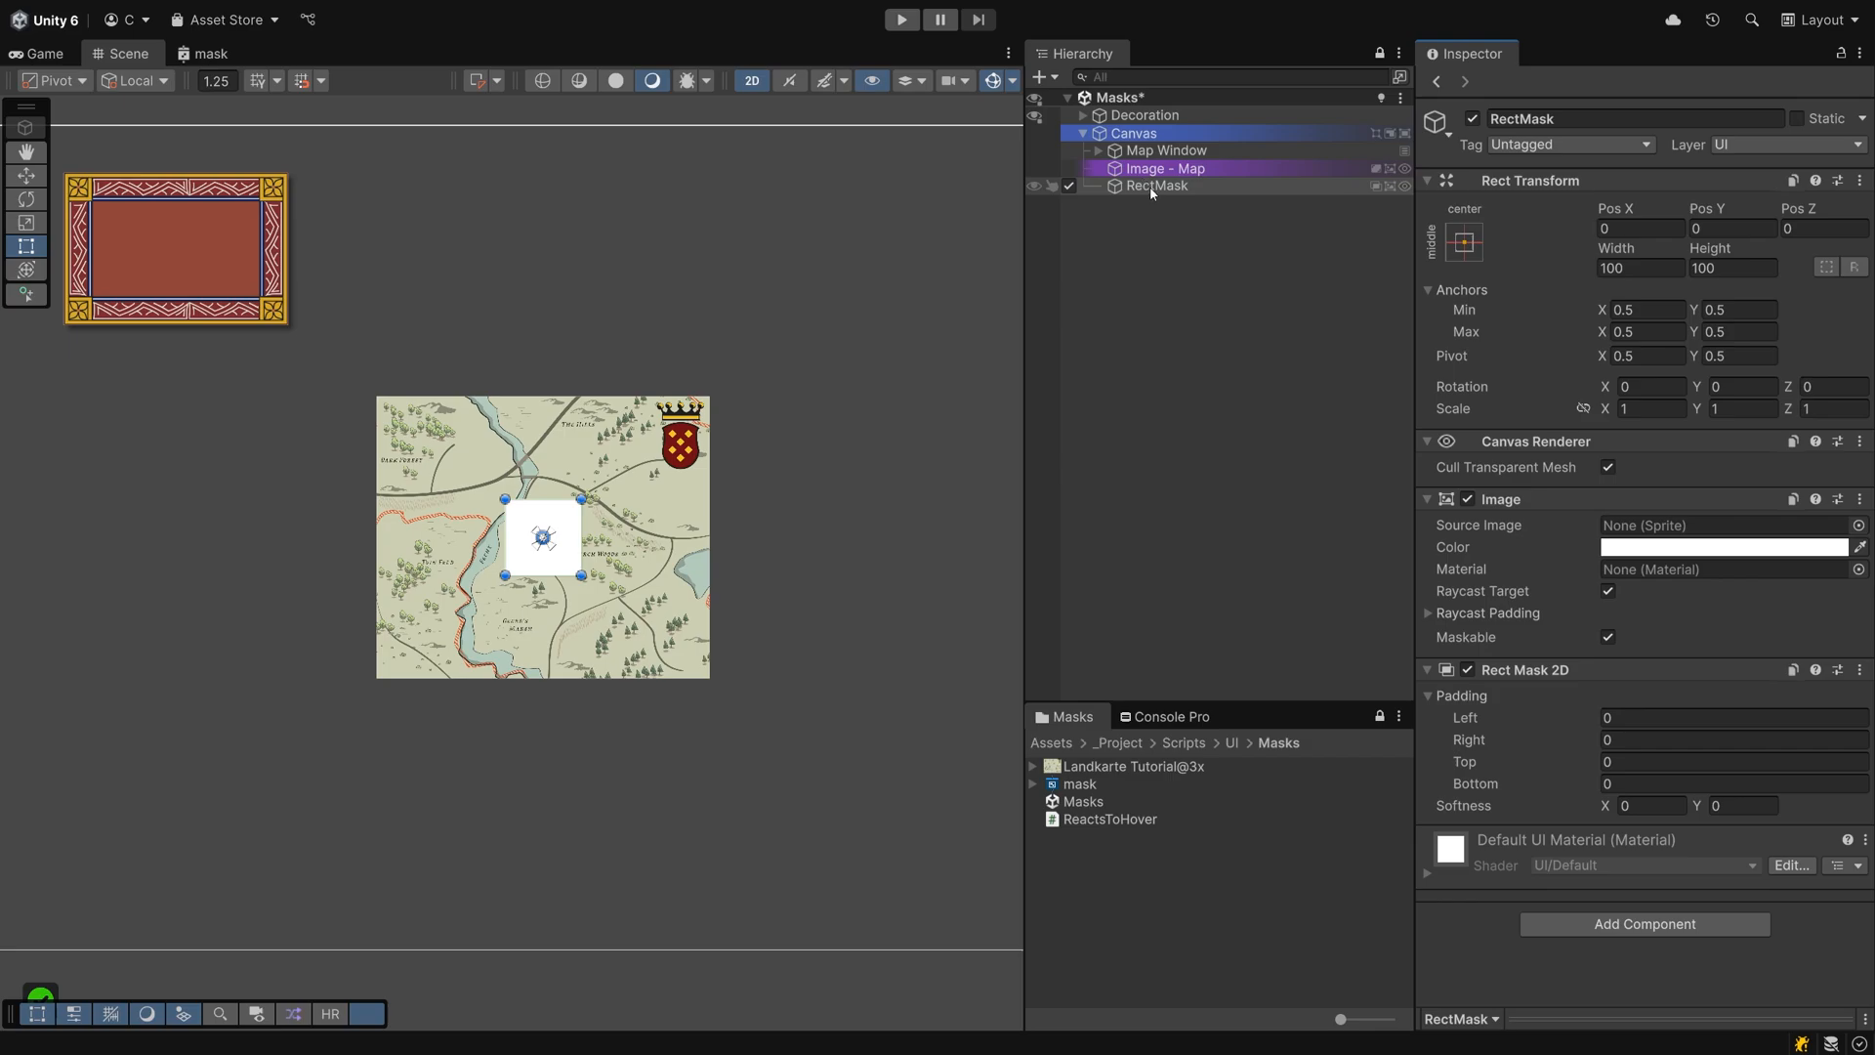
- Nest Image - Map under RectMask and enlarge the mask rect to cover the whole map
click(1178, 186)
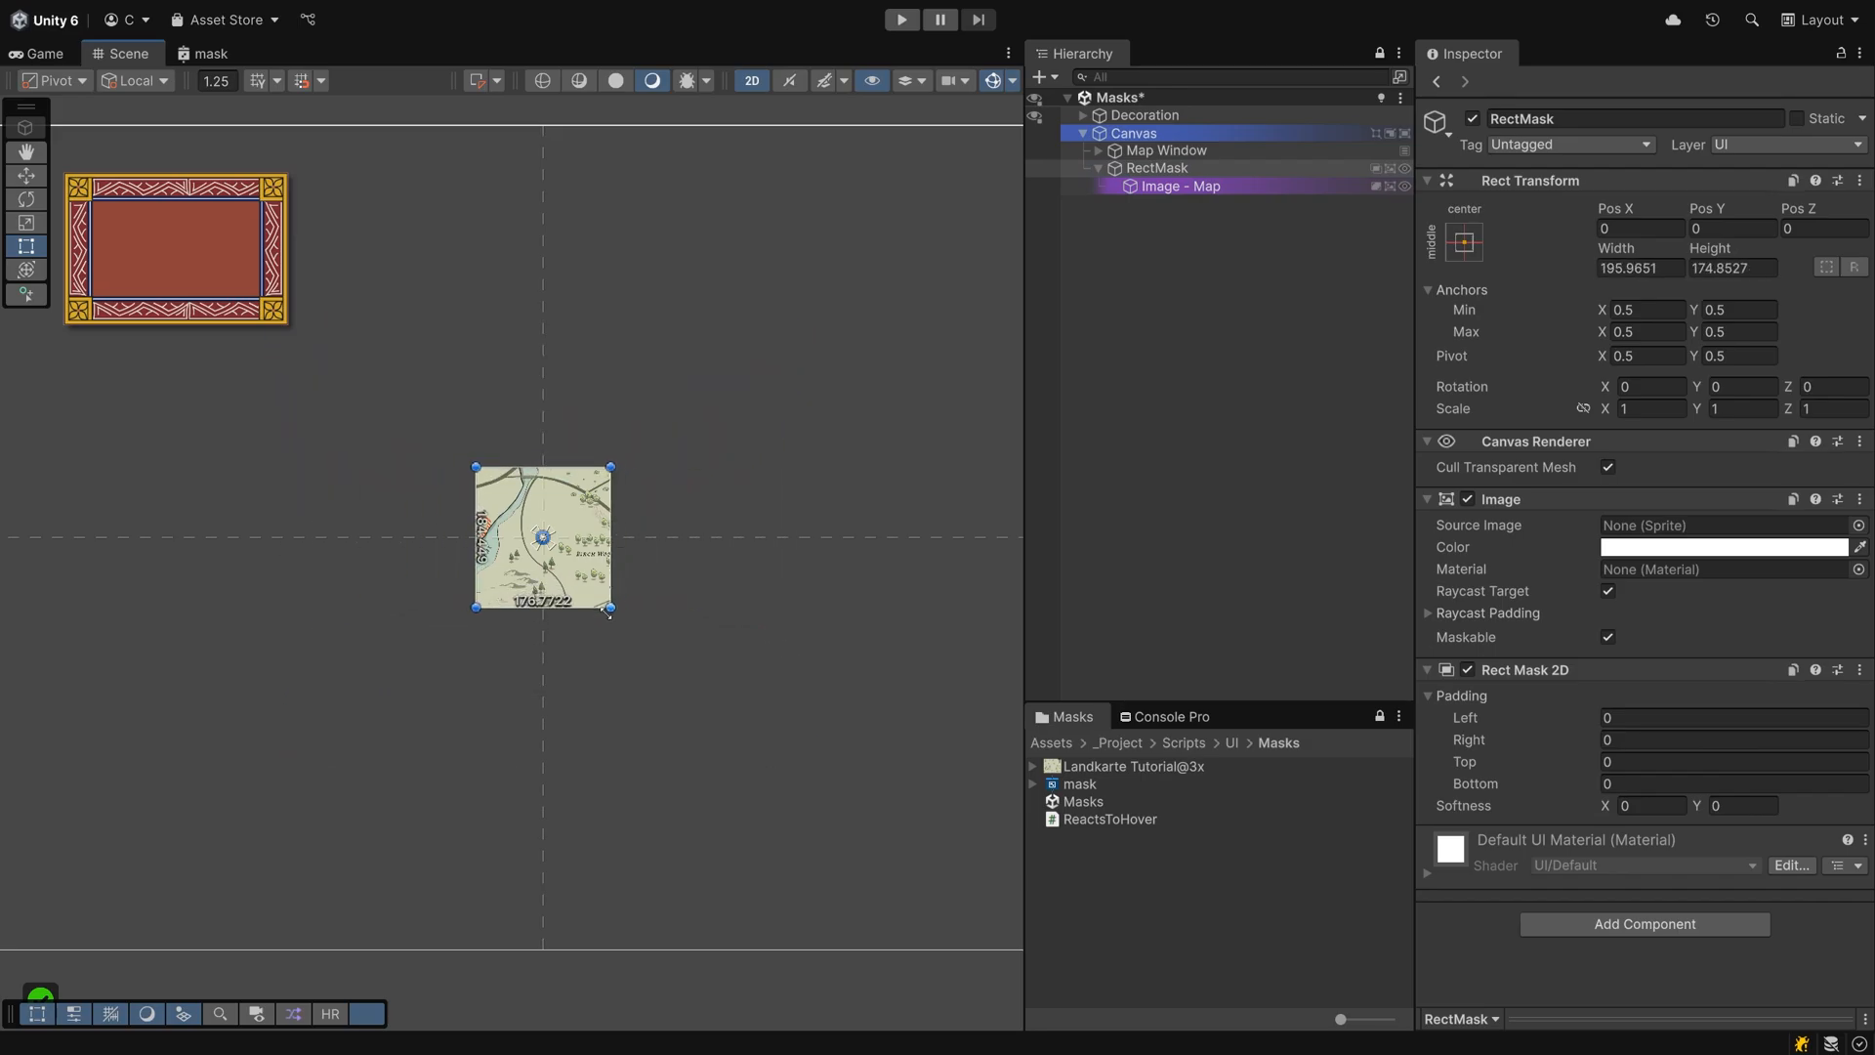
drag(610, 612, 765, 723)
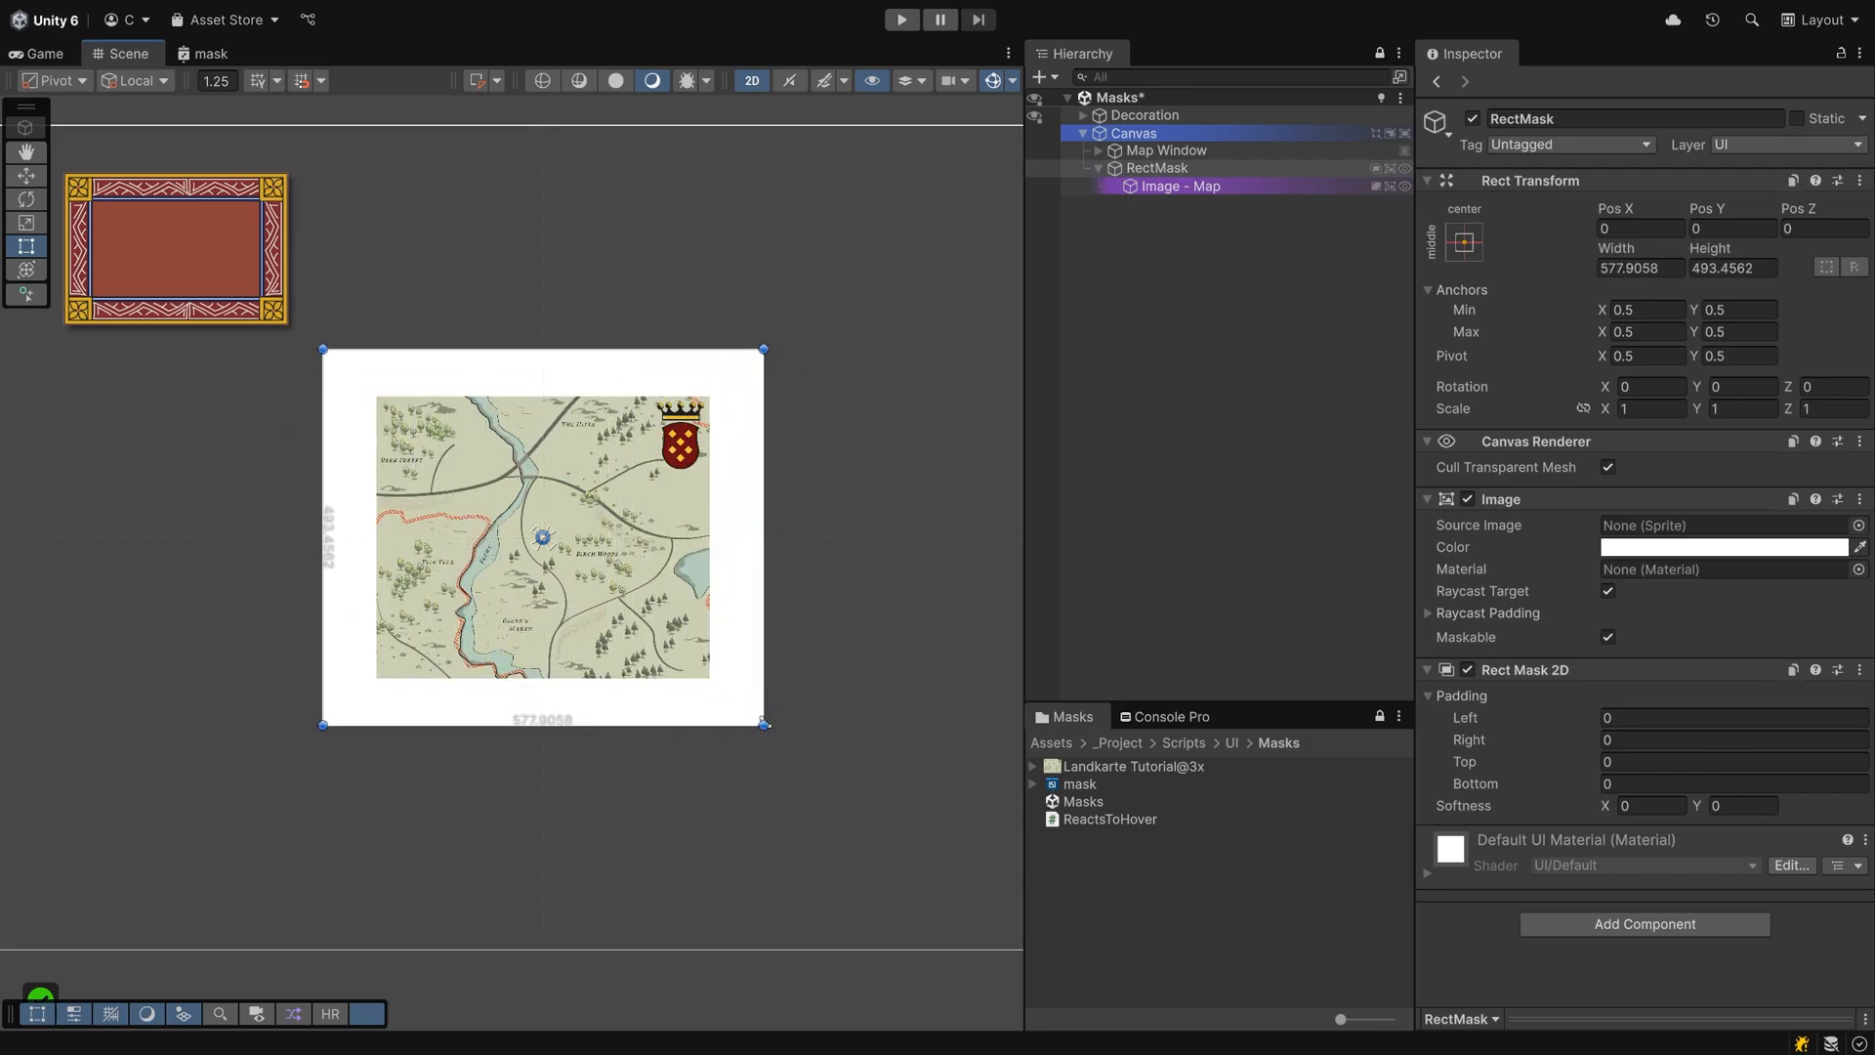
click(1723, 547)
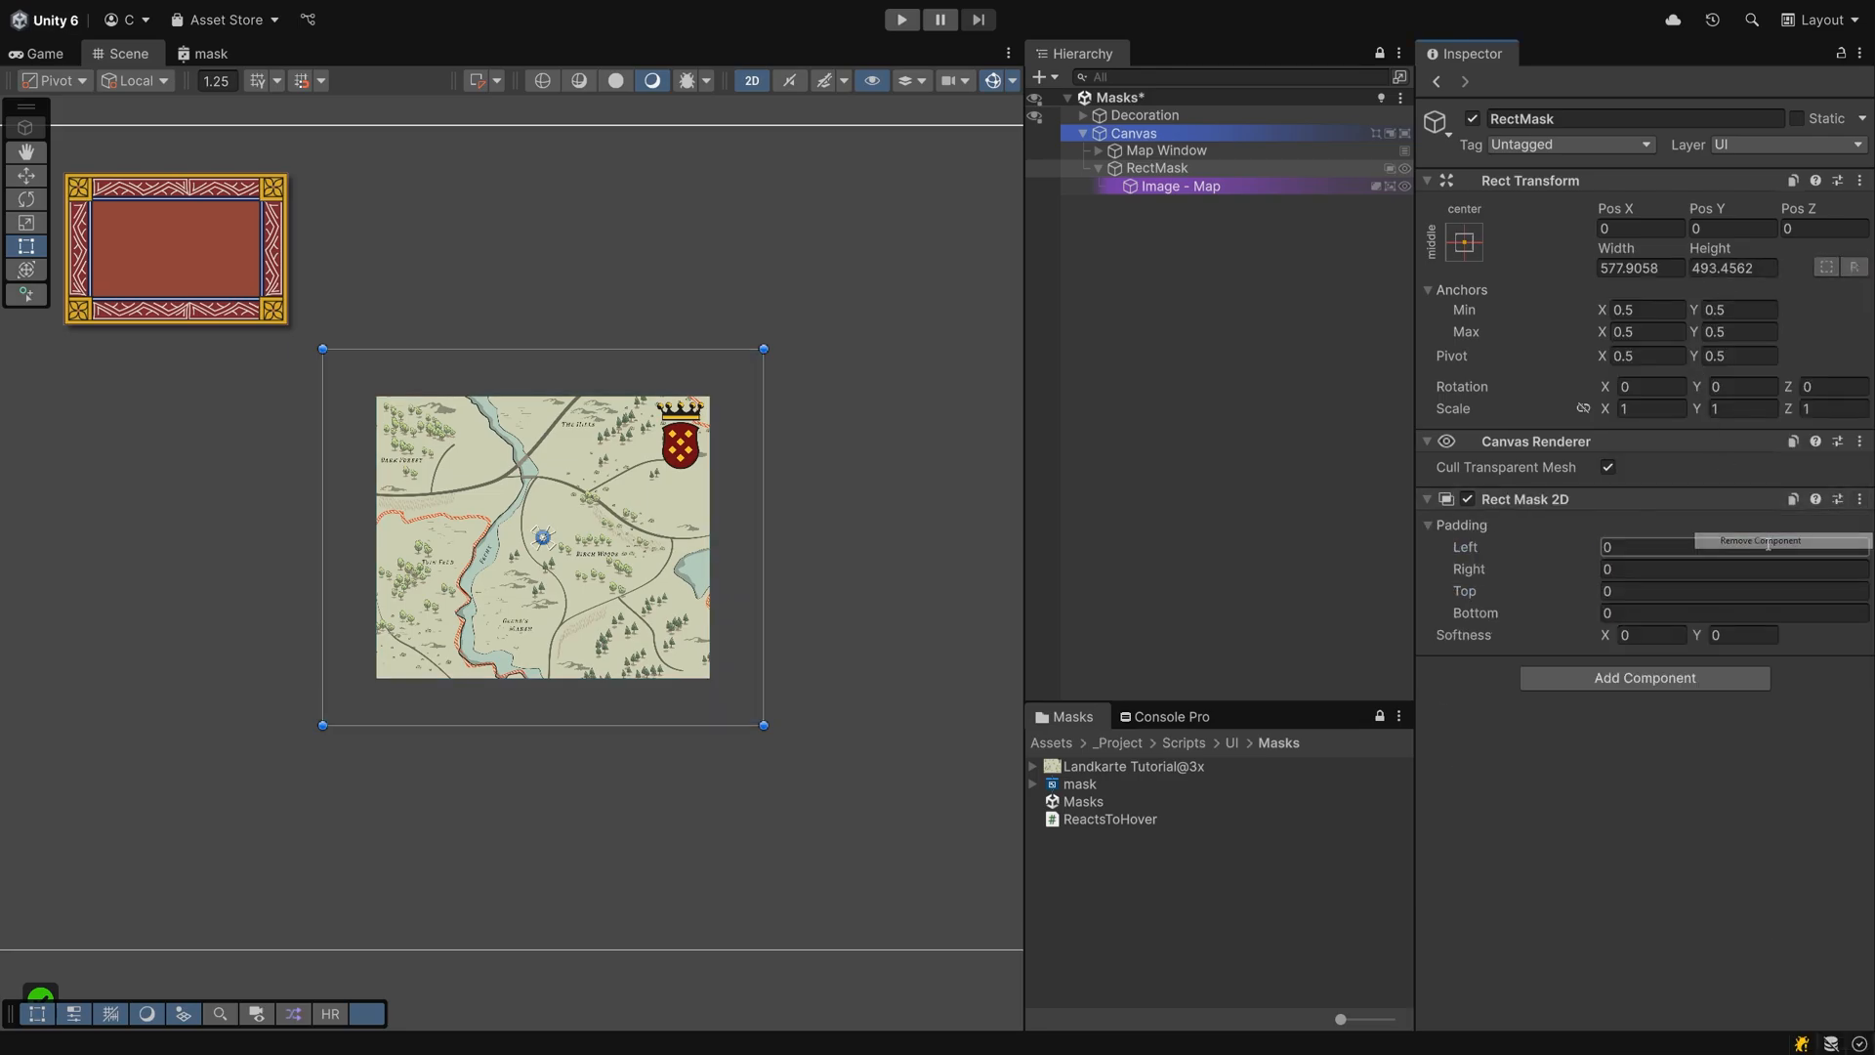
mouse_move(1856, 479)
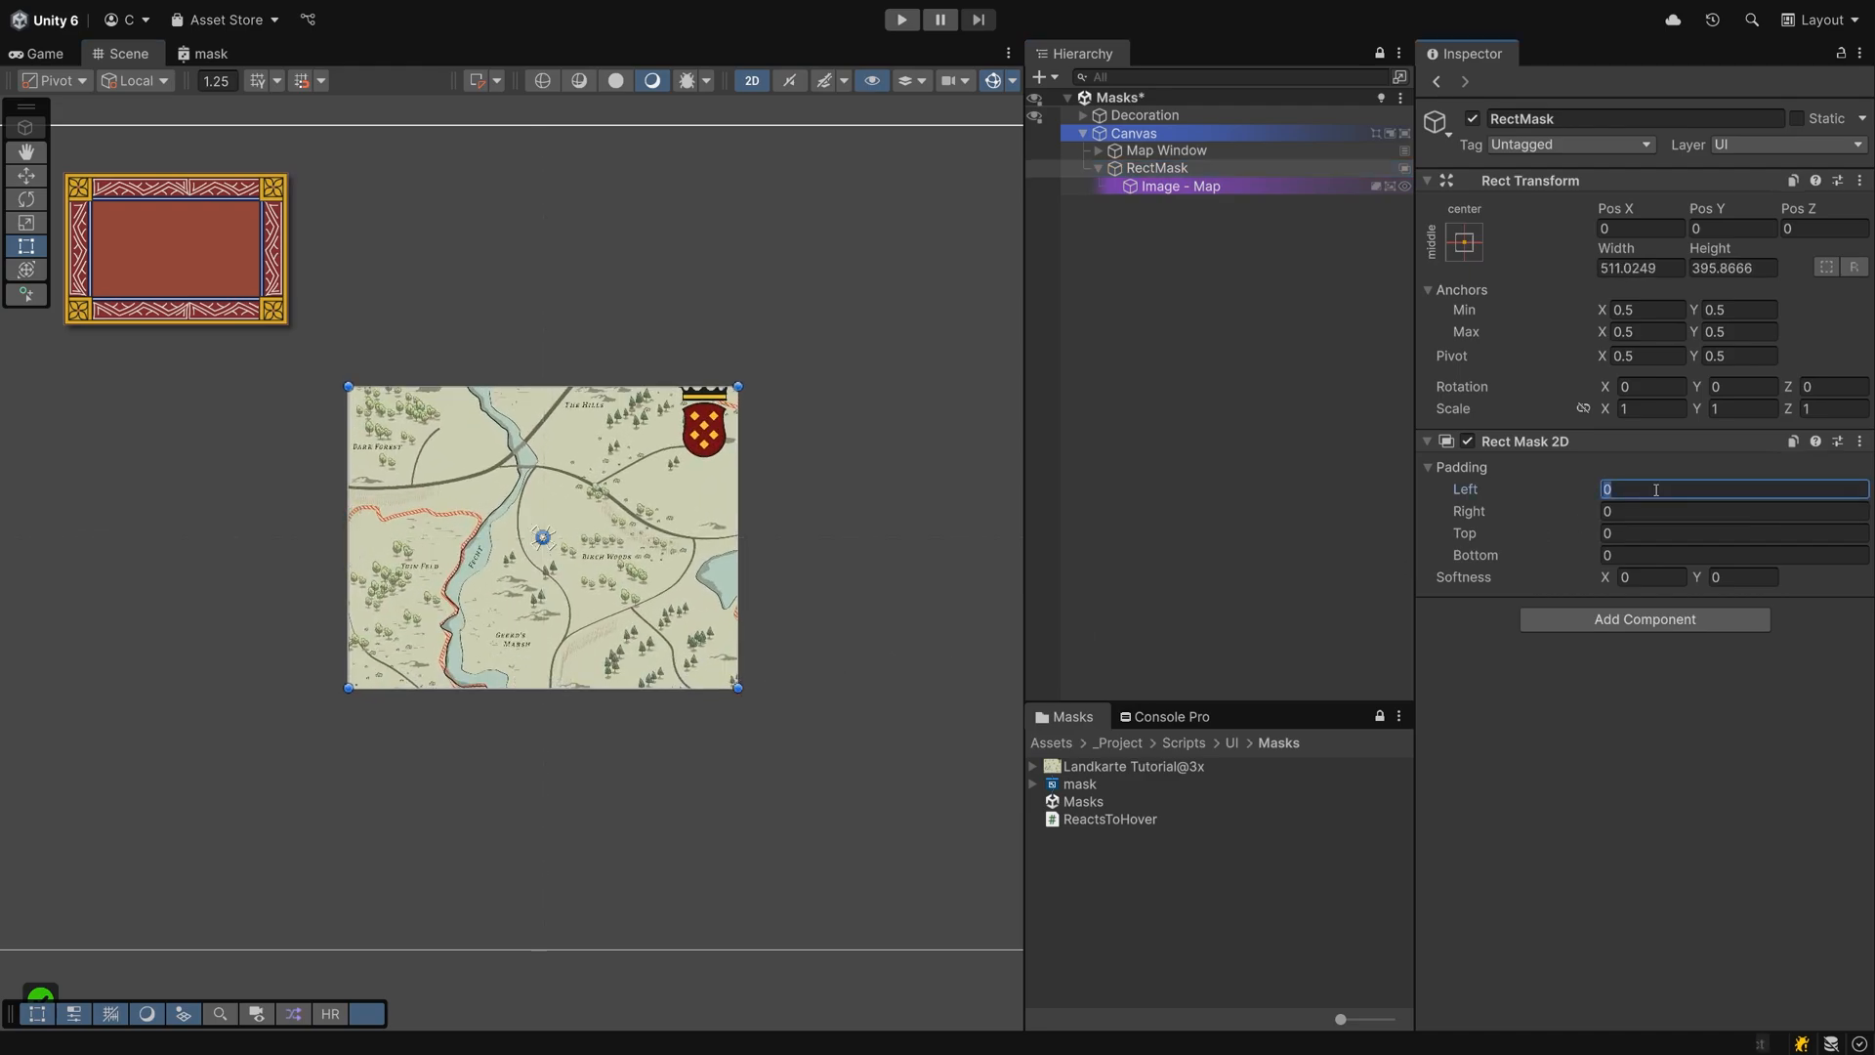
- Try Rect Mask 2D softness values 50 and 10 and check the cropped map image
text(50)
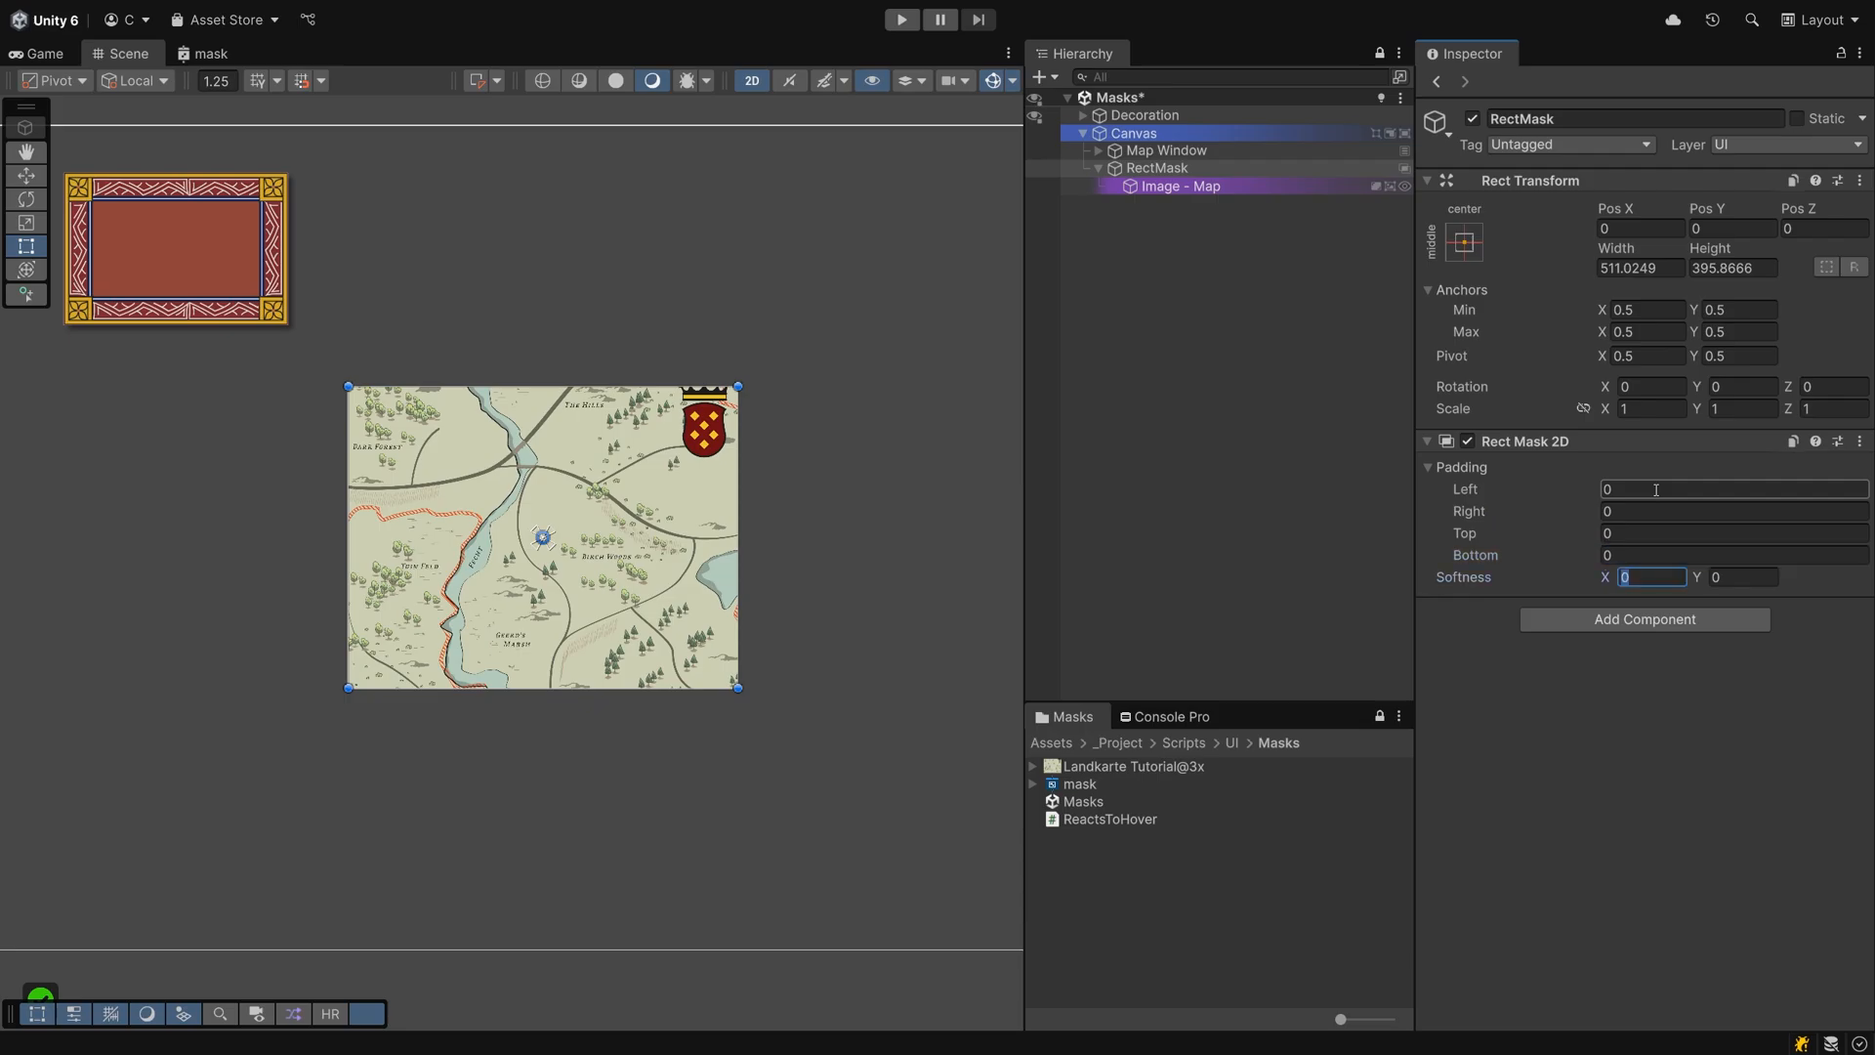
text(10)
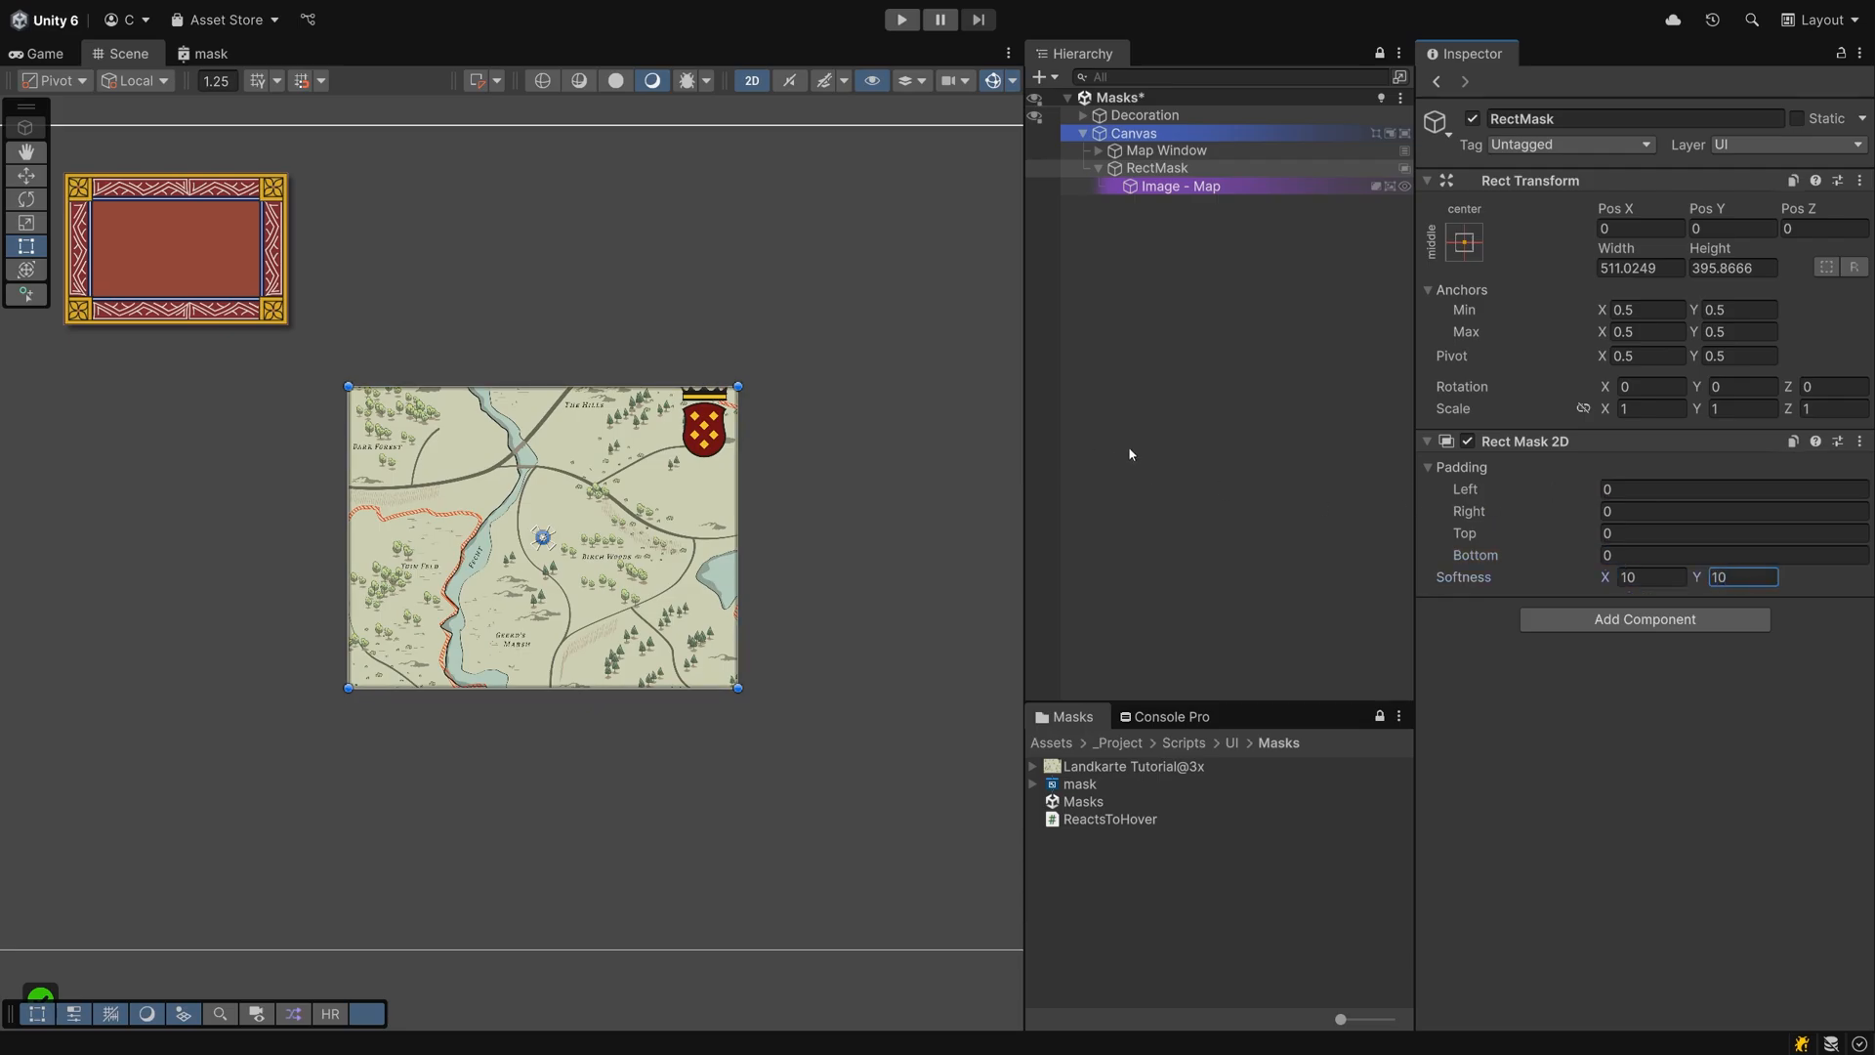
click(1180, 185)
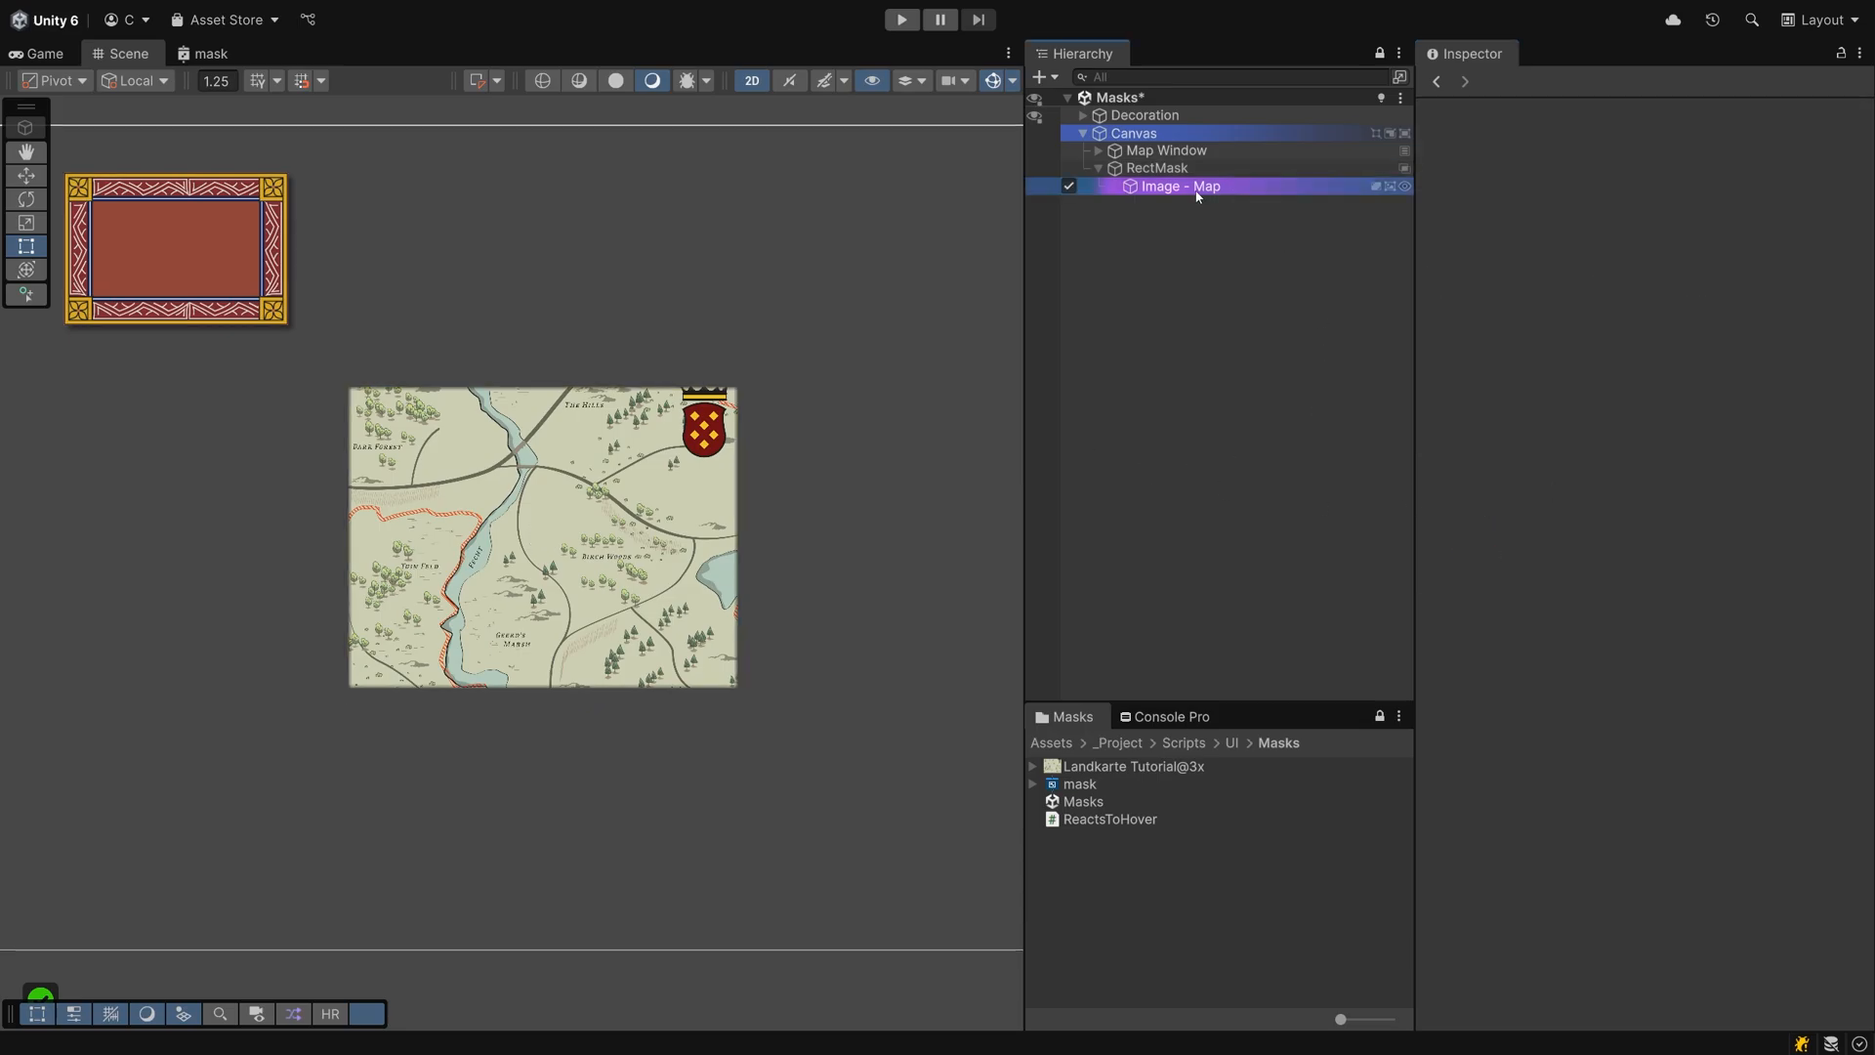
click(1154, 168)
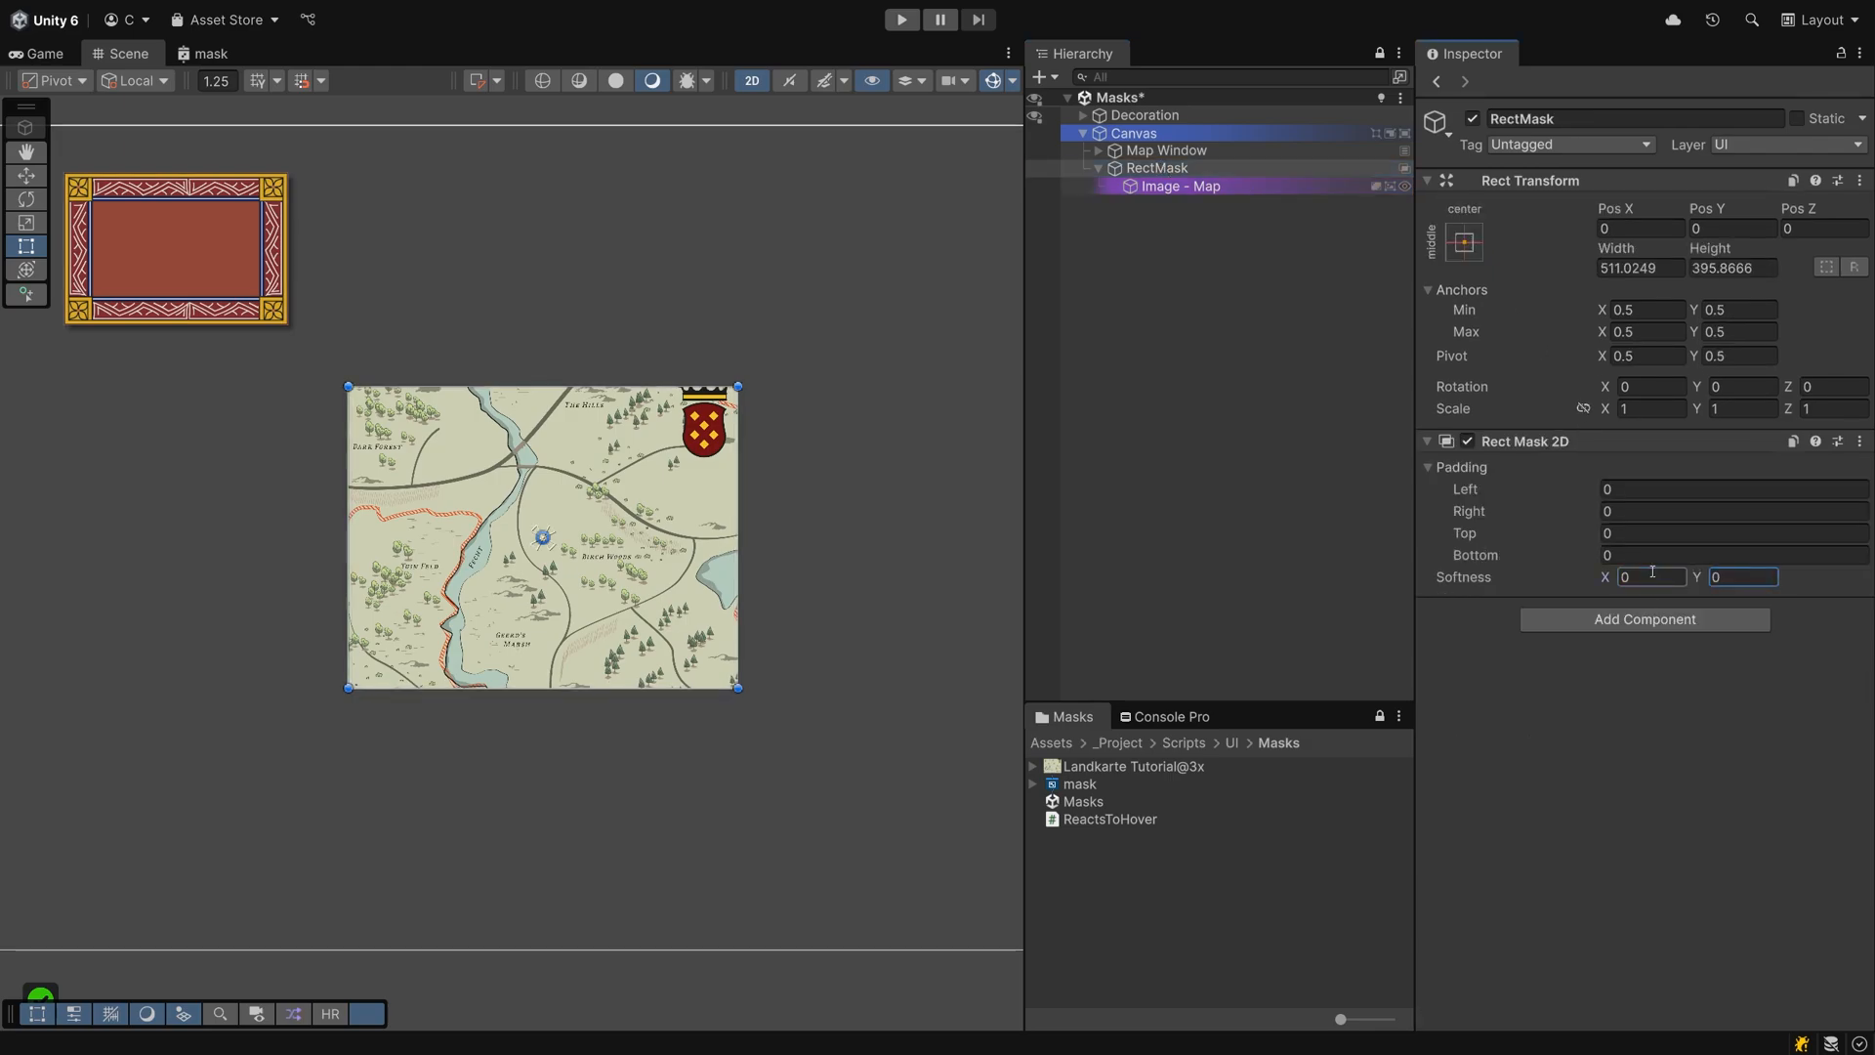
click(1156, 168)
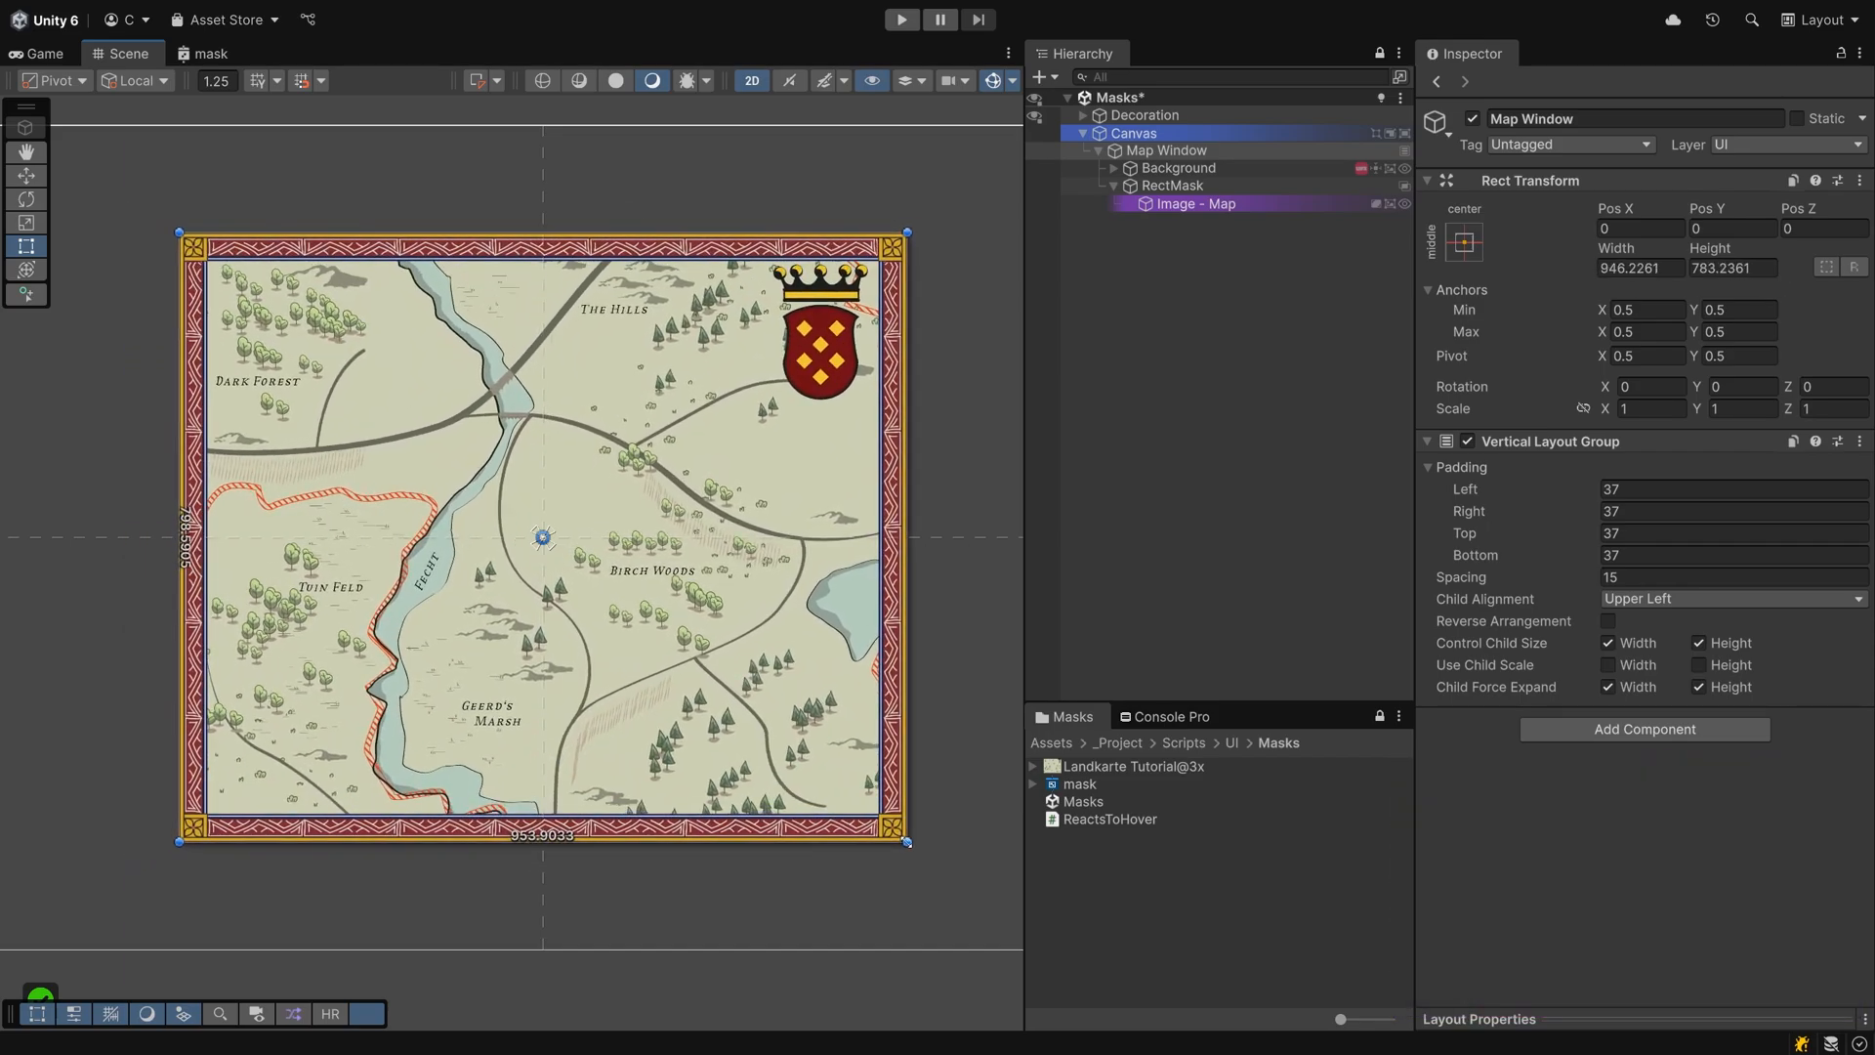
- Resize the Map Window frame slightly smaller in the Scene view
drag(907, 840, 889, 821)
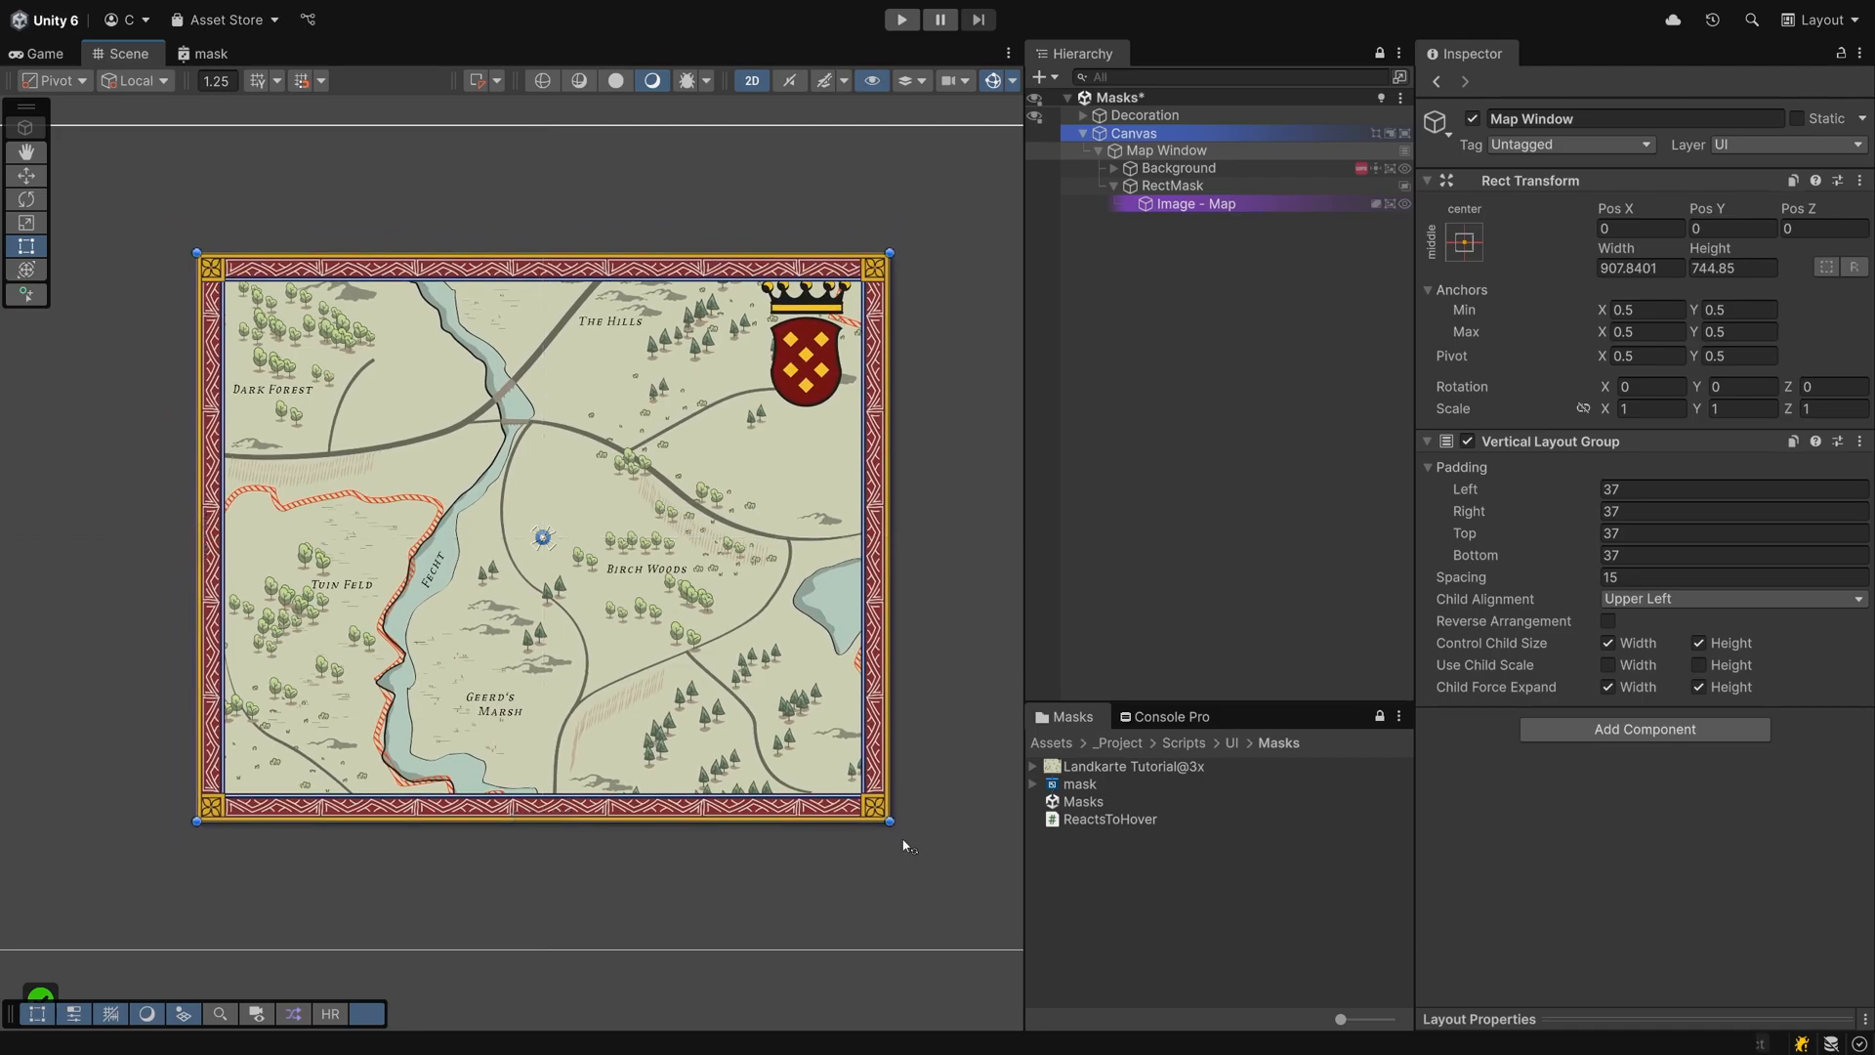
mouse_move(972, 853)
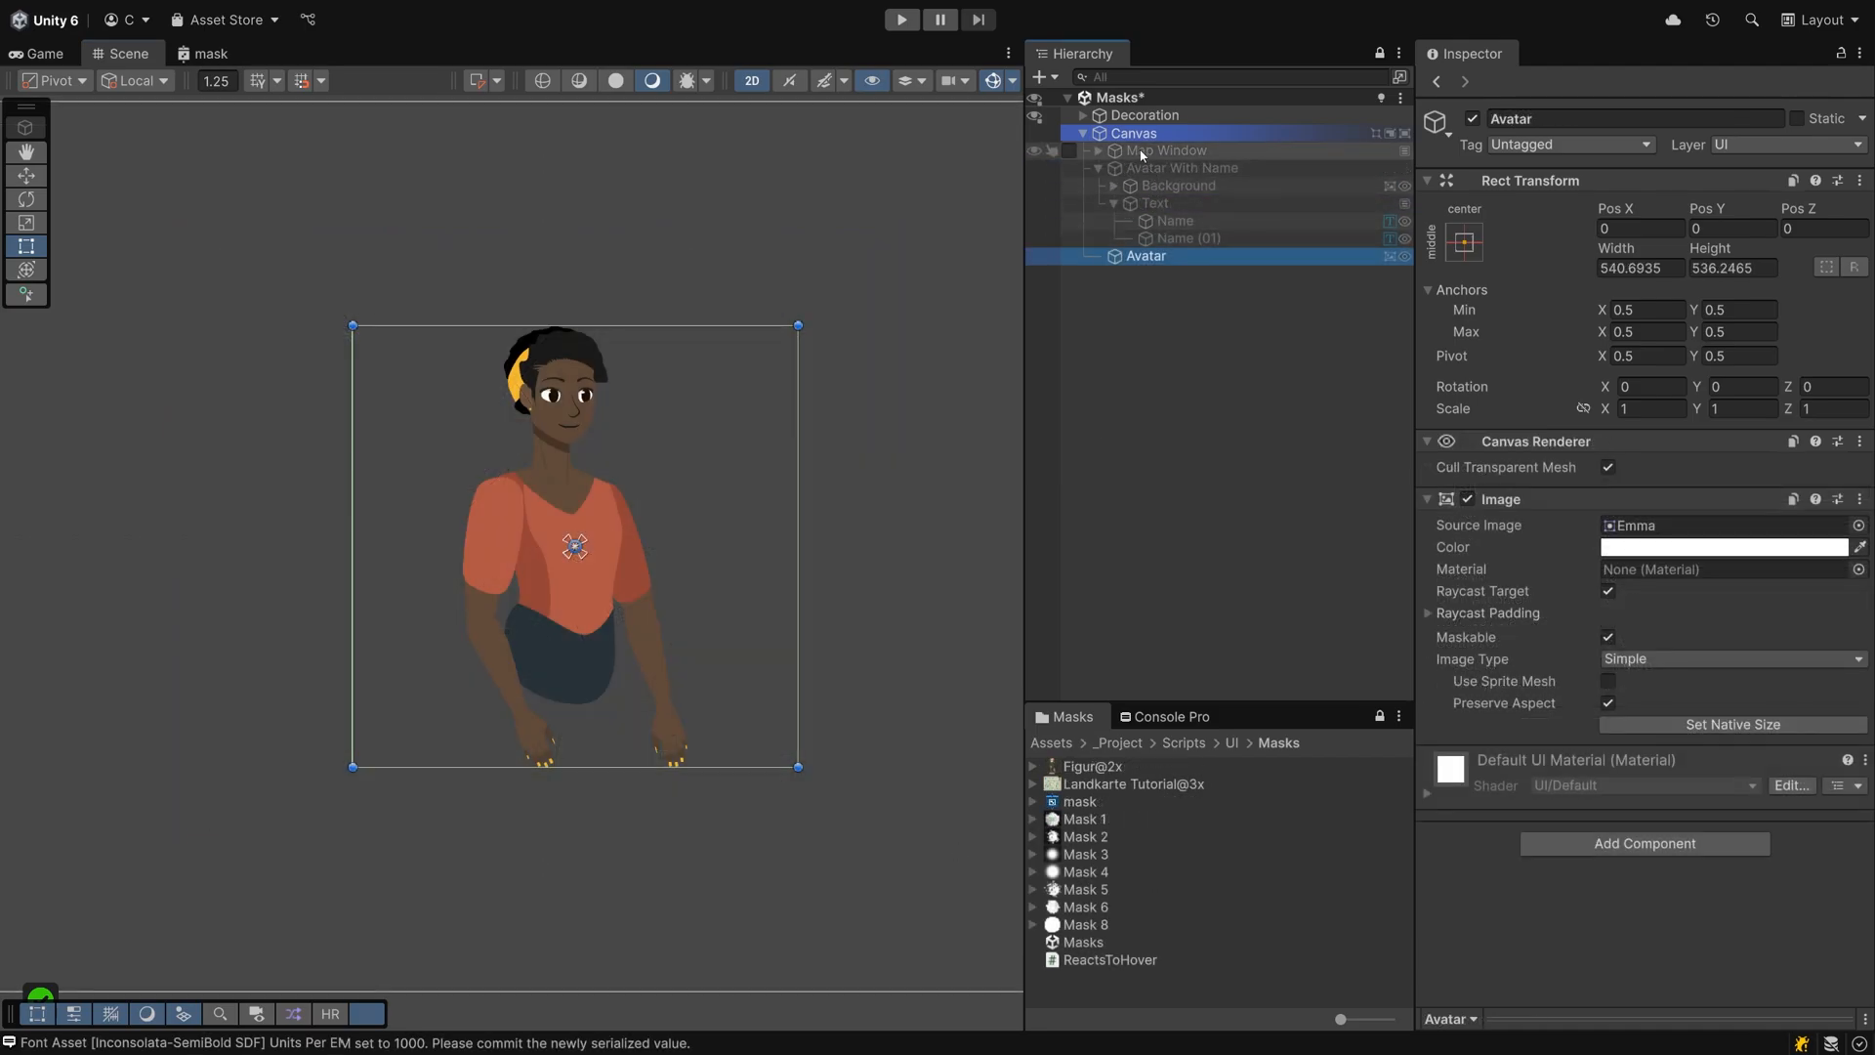
- Create a UI image named Mask under the Canvas with Mask 8 as its source image
right_click(1133, 133)
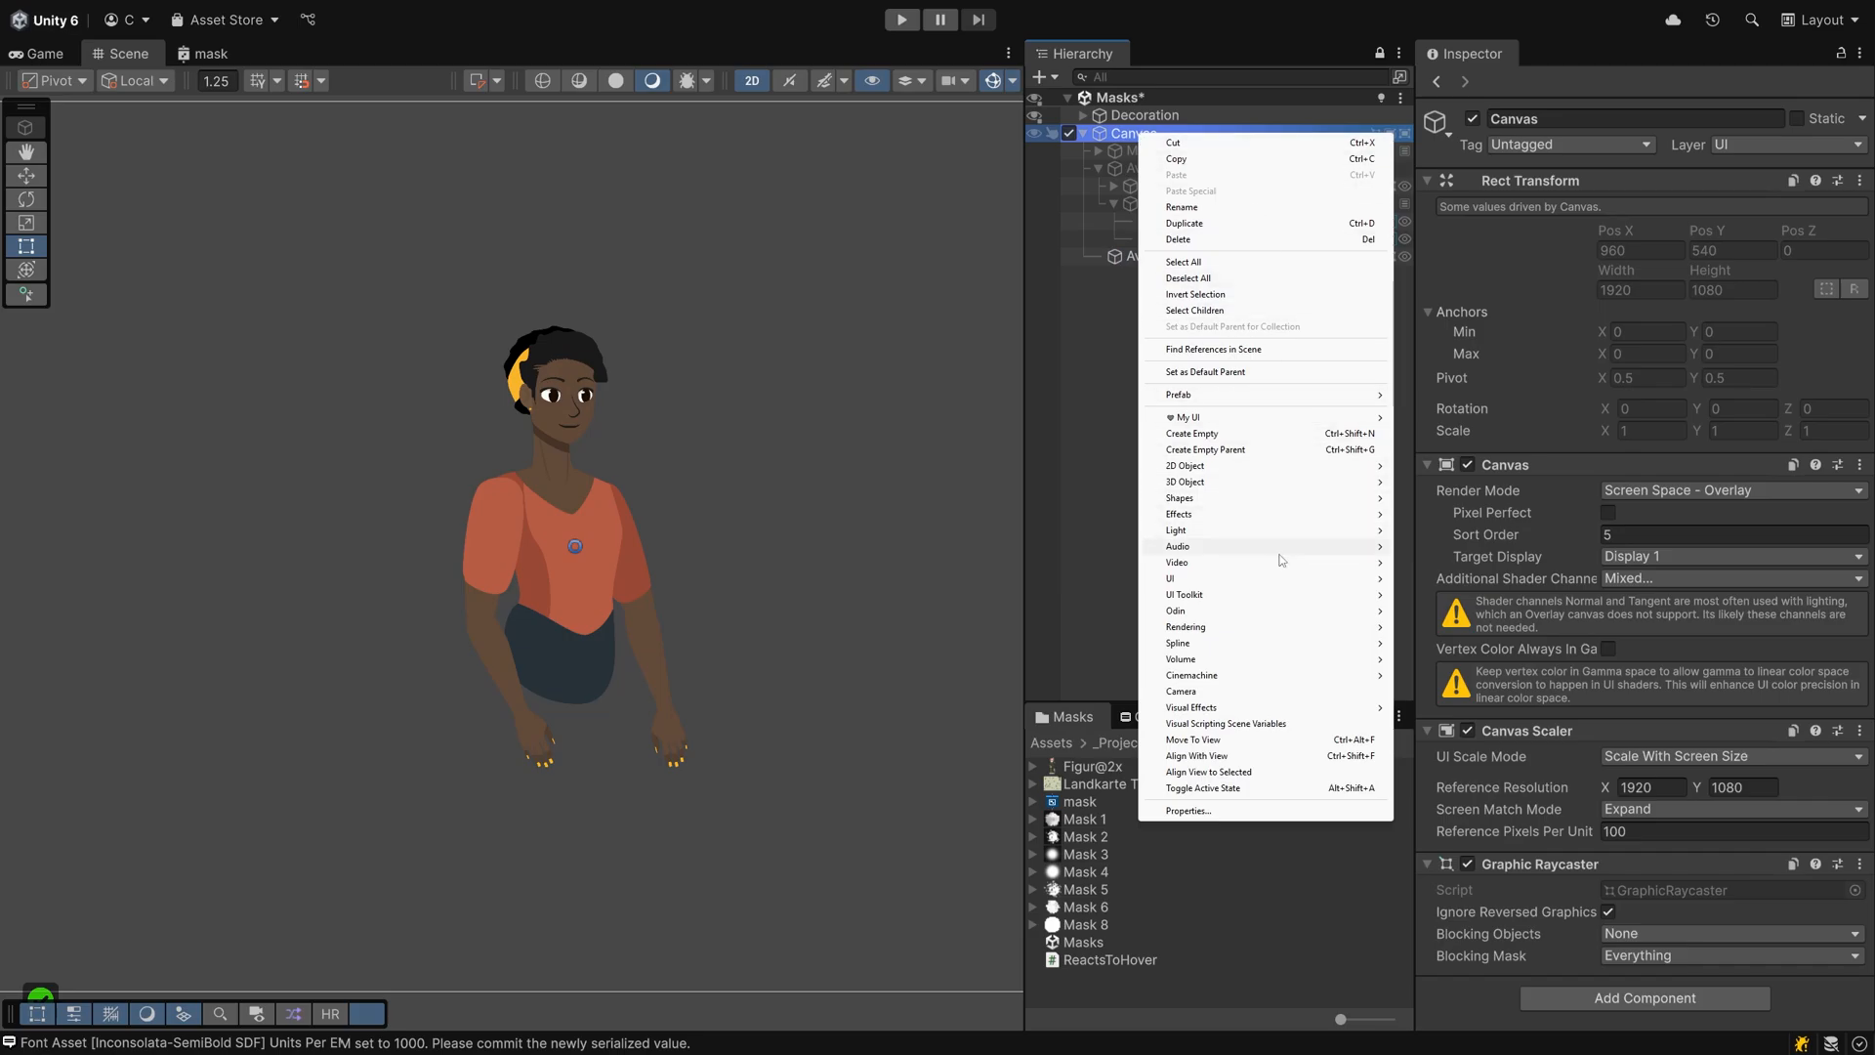
click(1170, 578)
text(Mask)
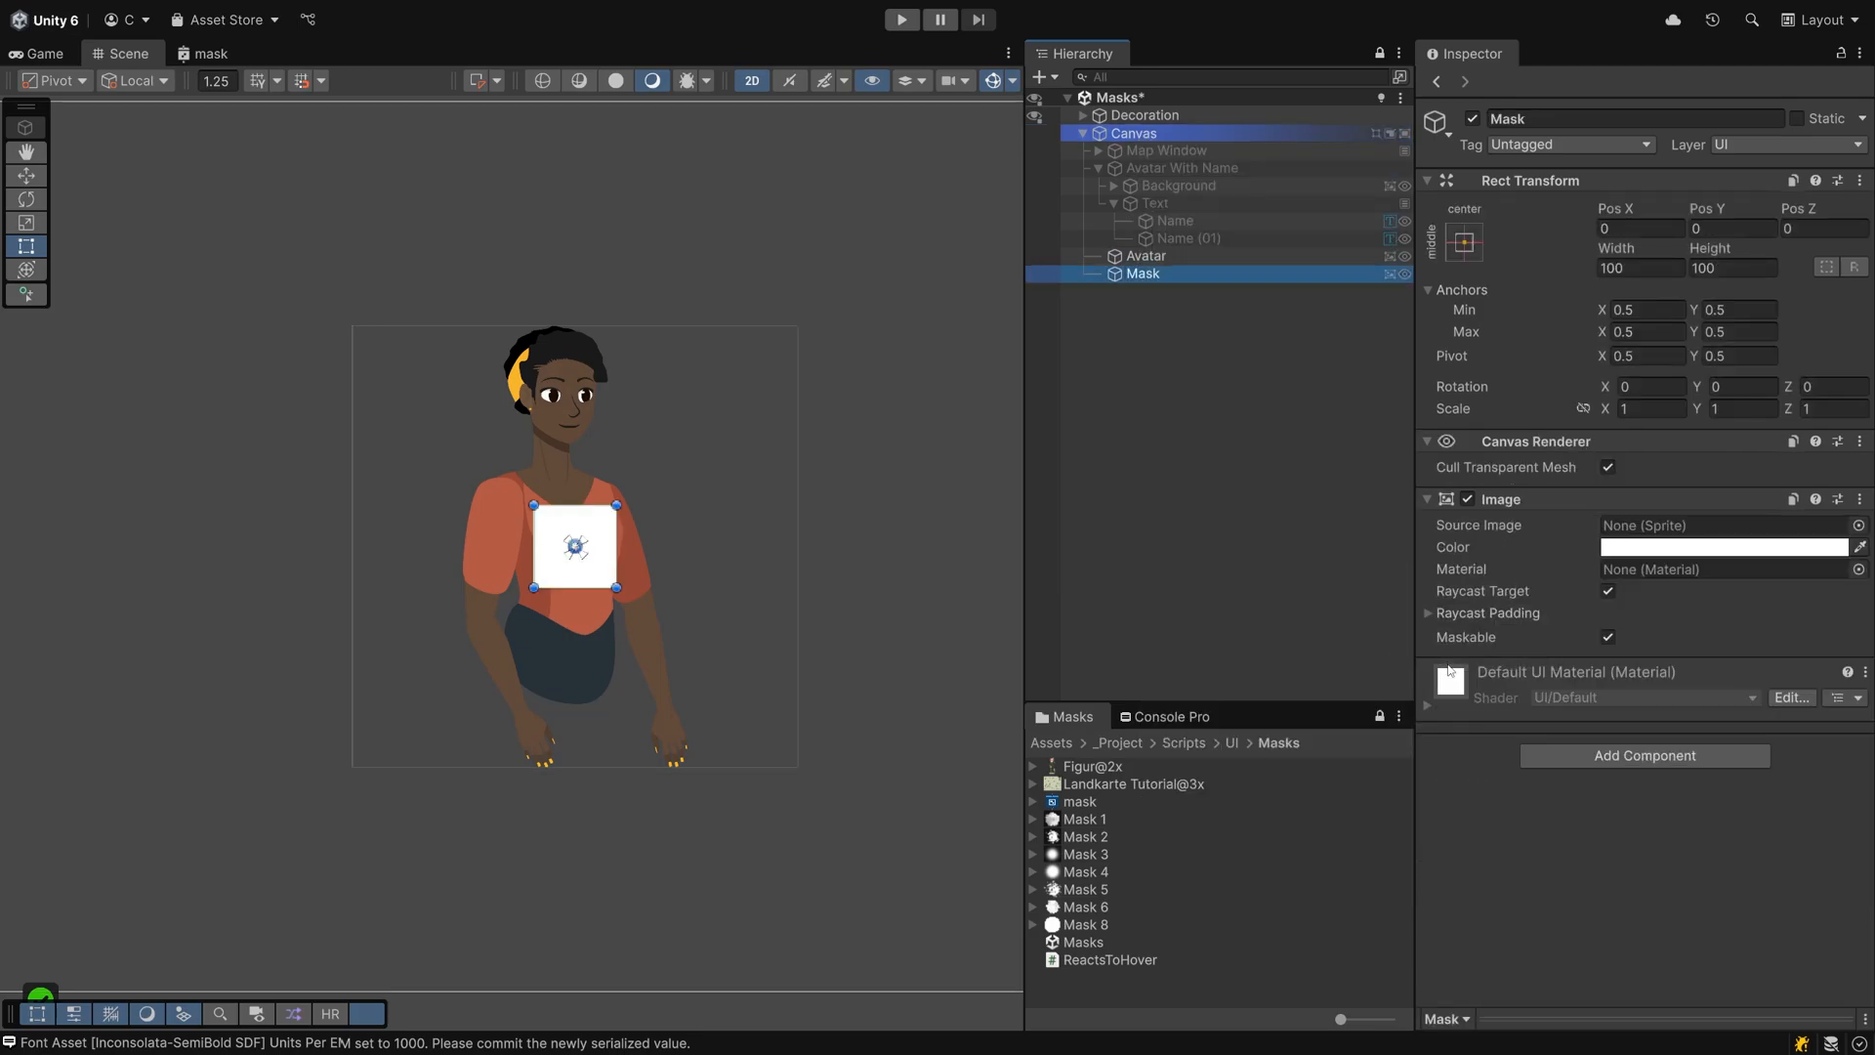
click(1085, 924)
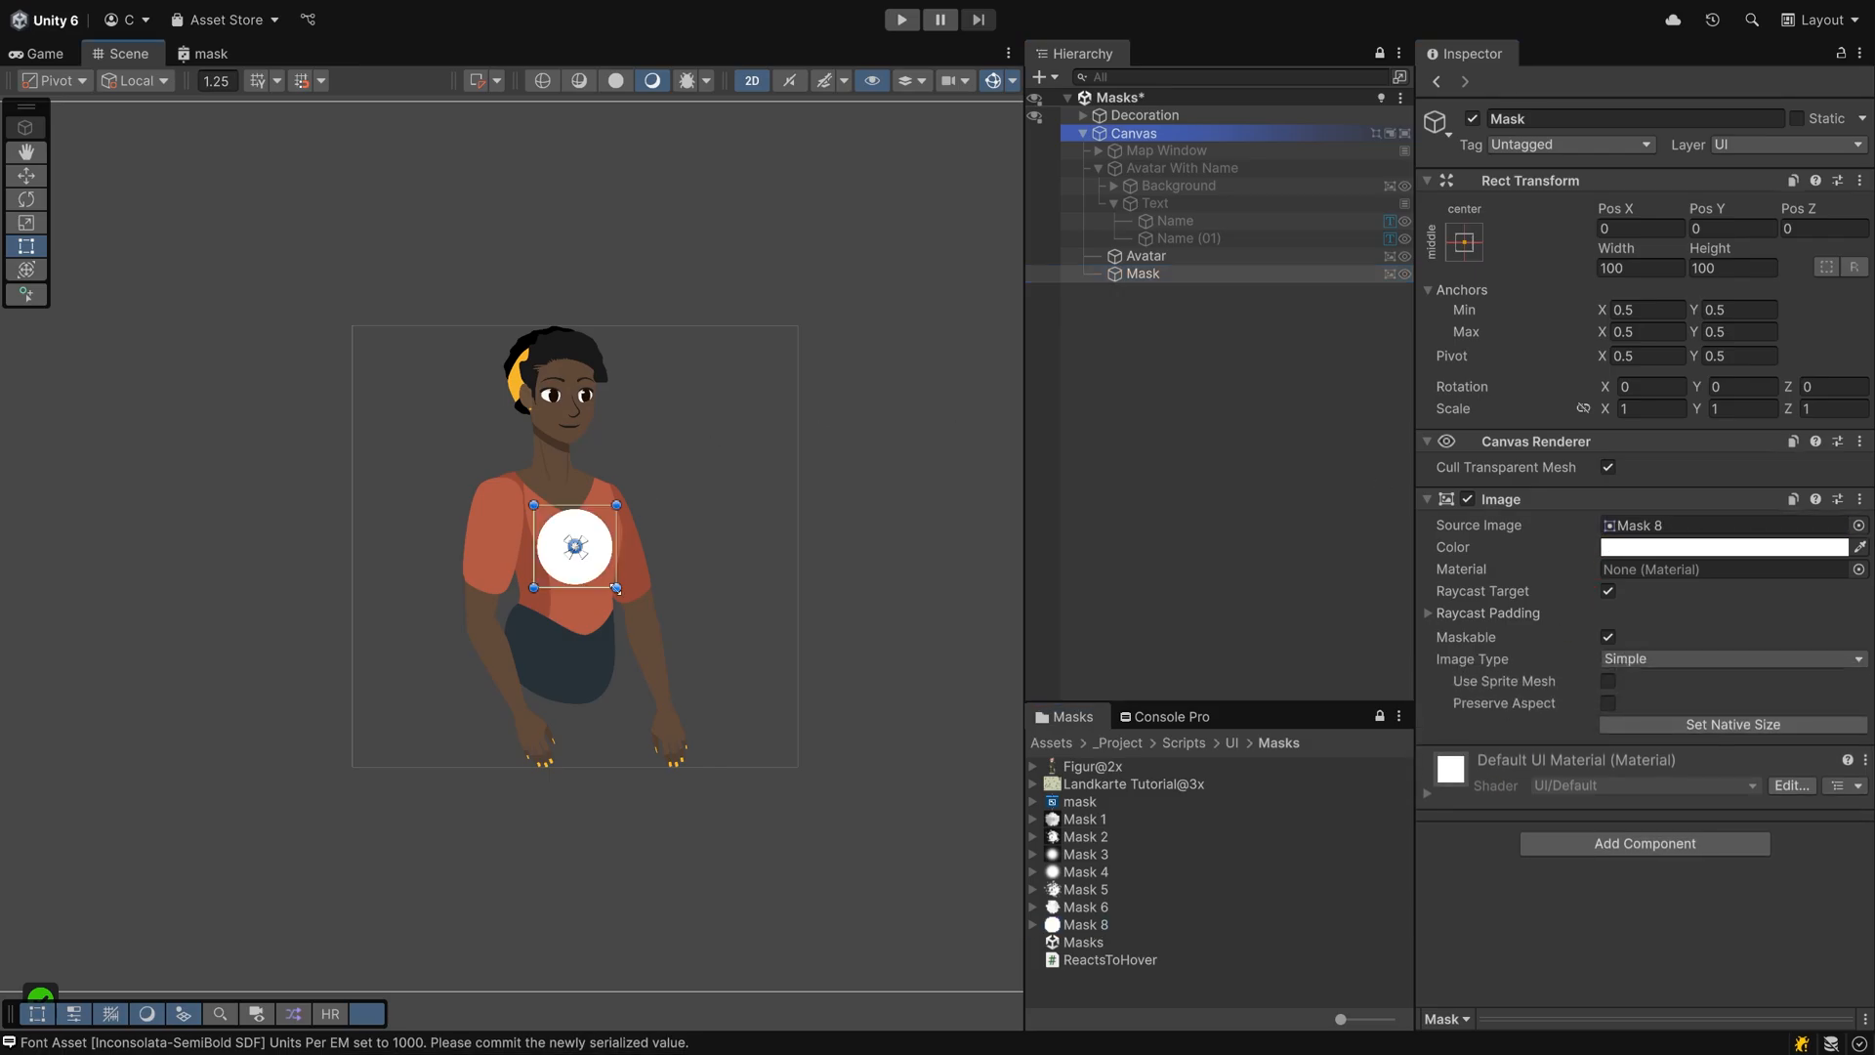
- Enlarge the circle over the avatar and add a Mask component to it
drag(615, 588, 708, 674)
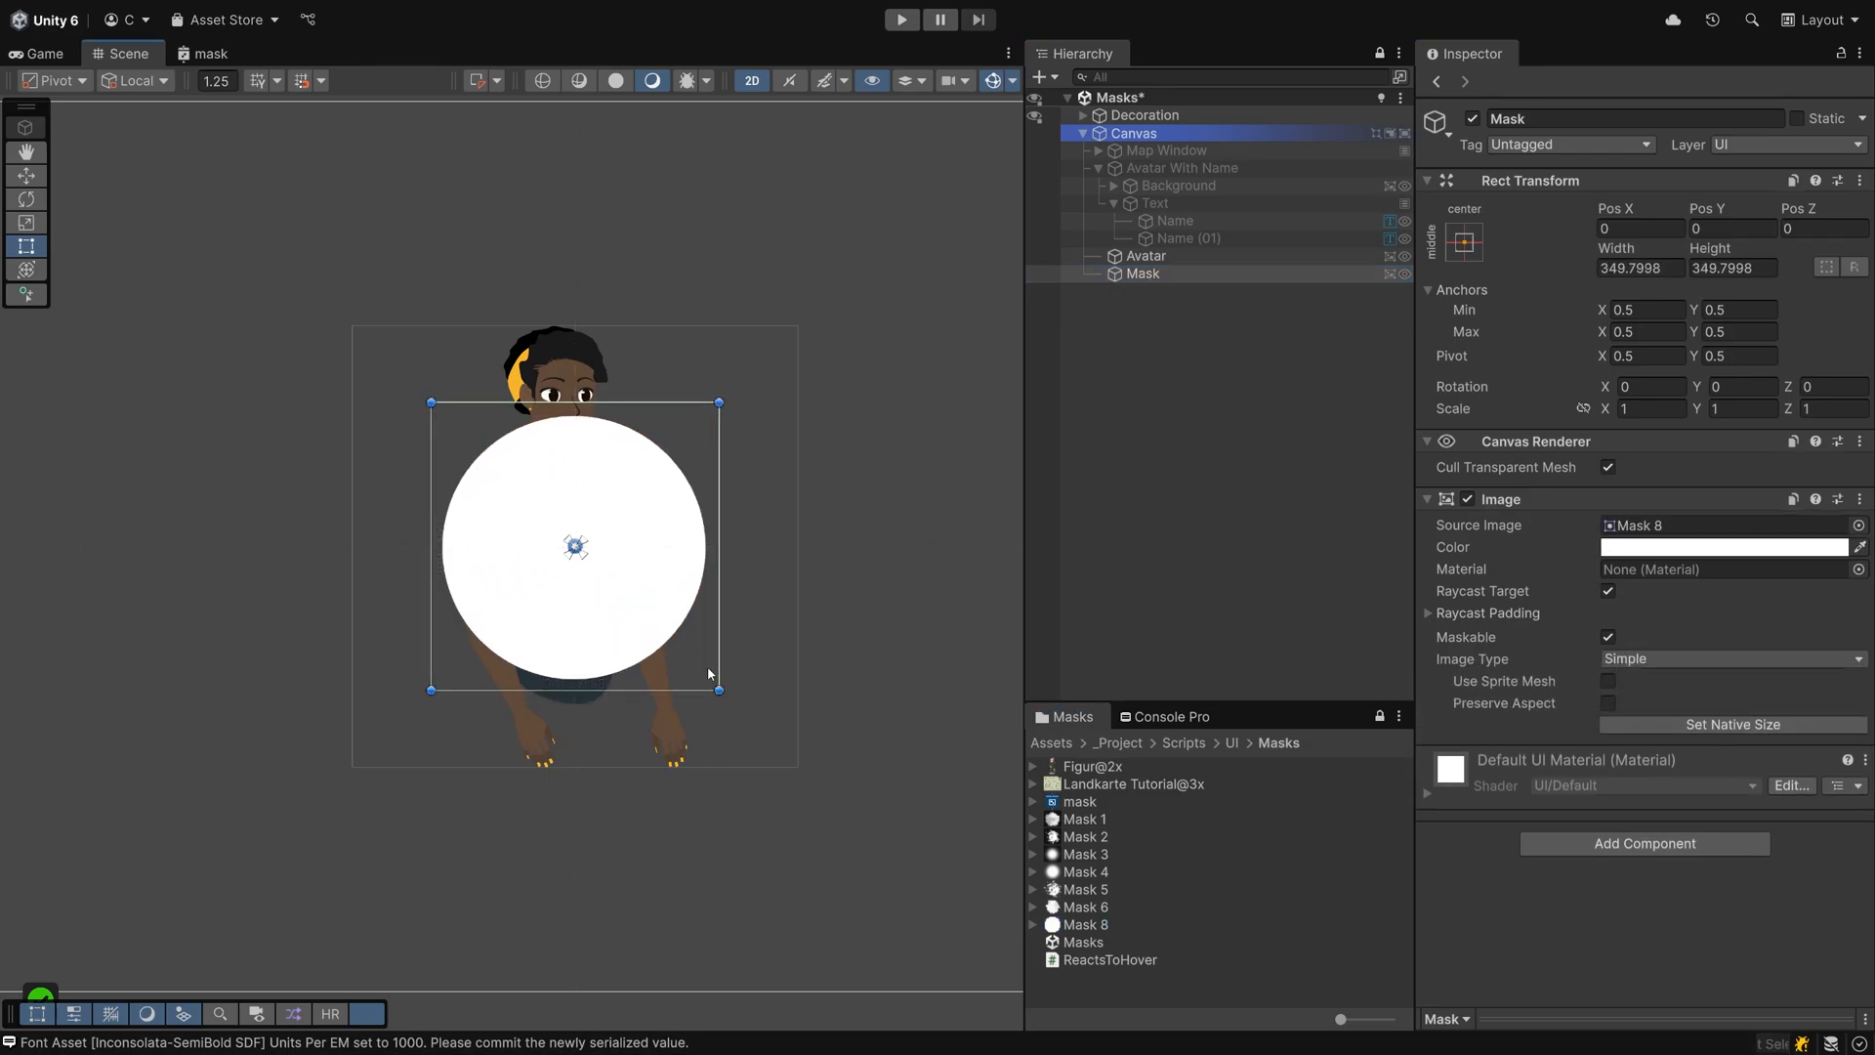
click(1723, 547)
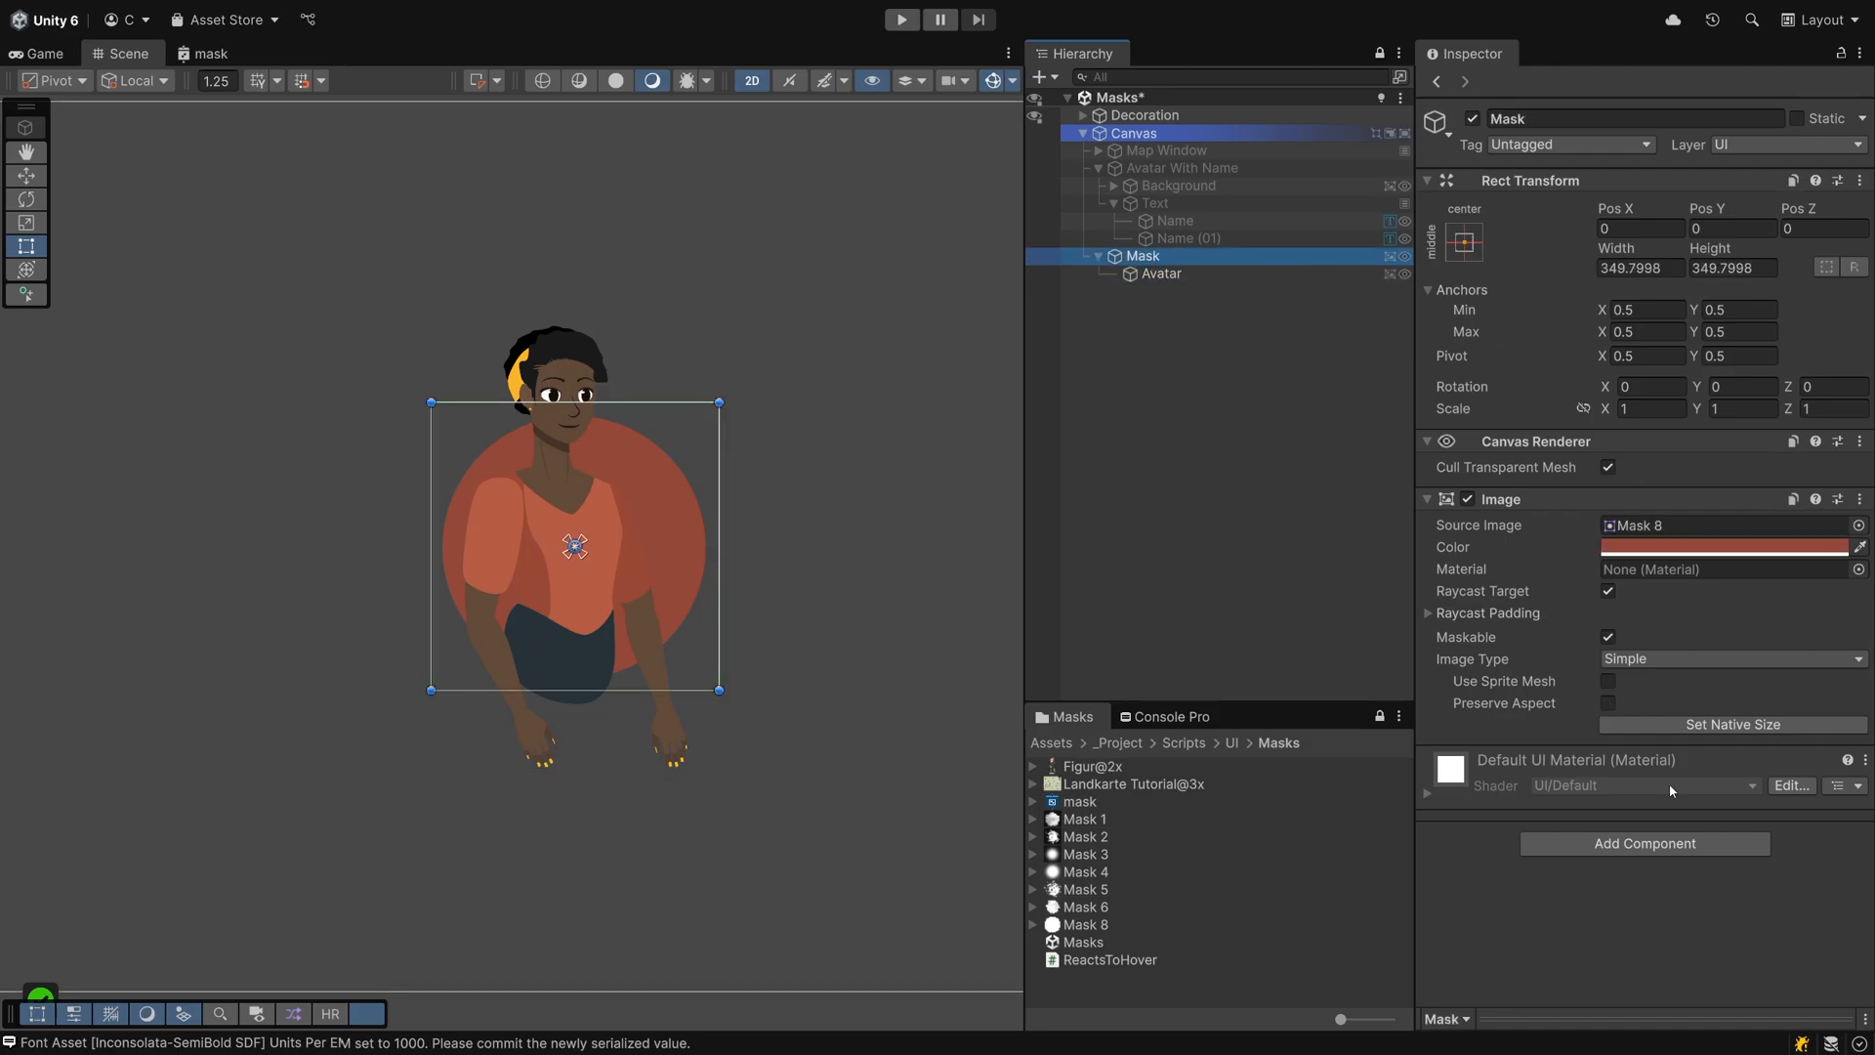
click(1645, 844)
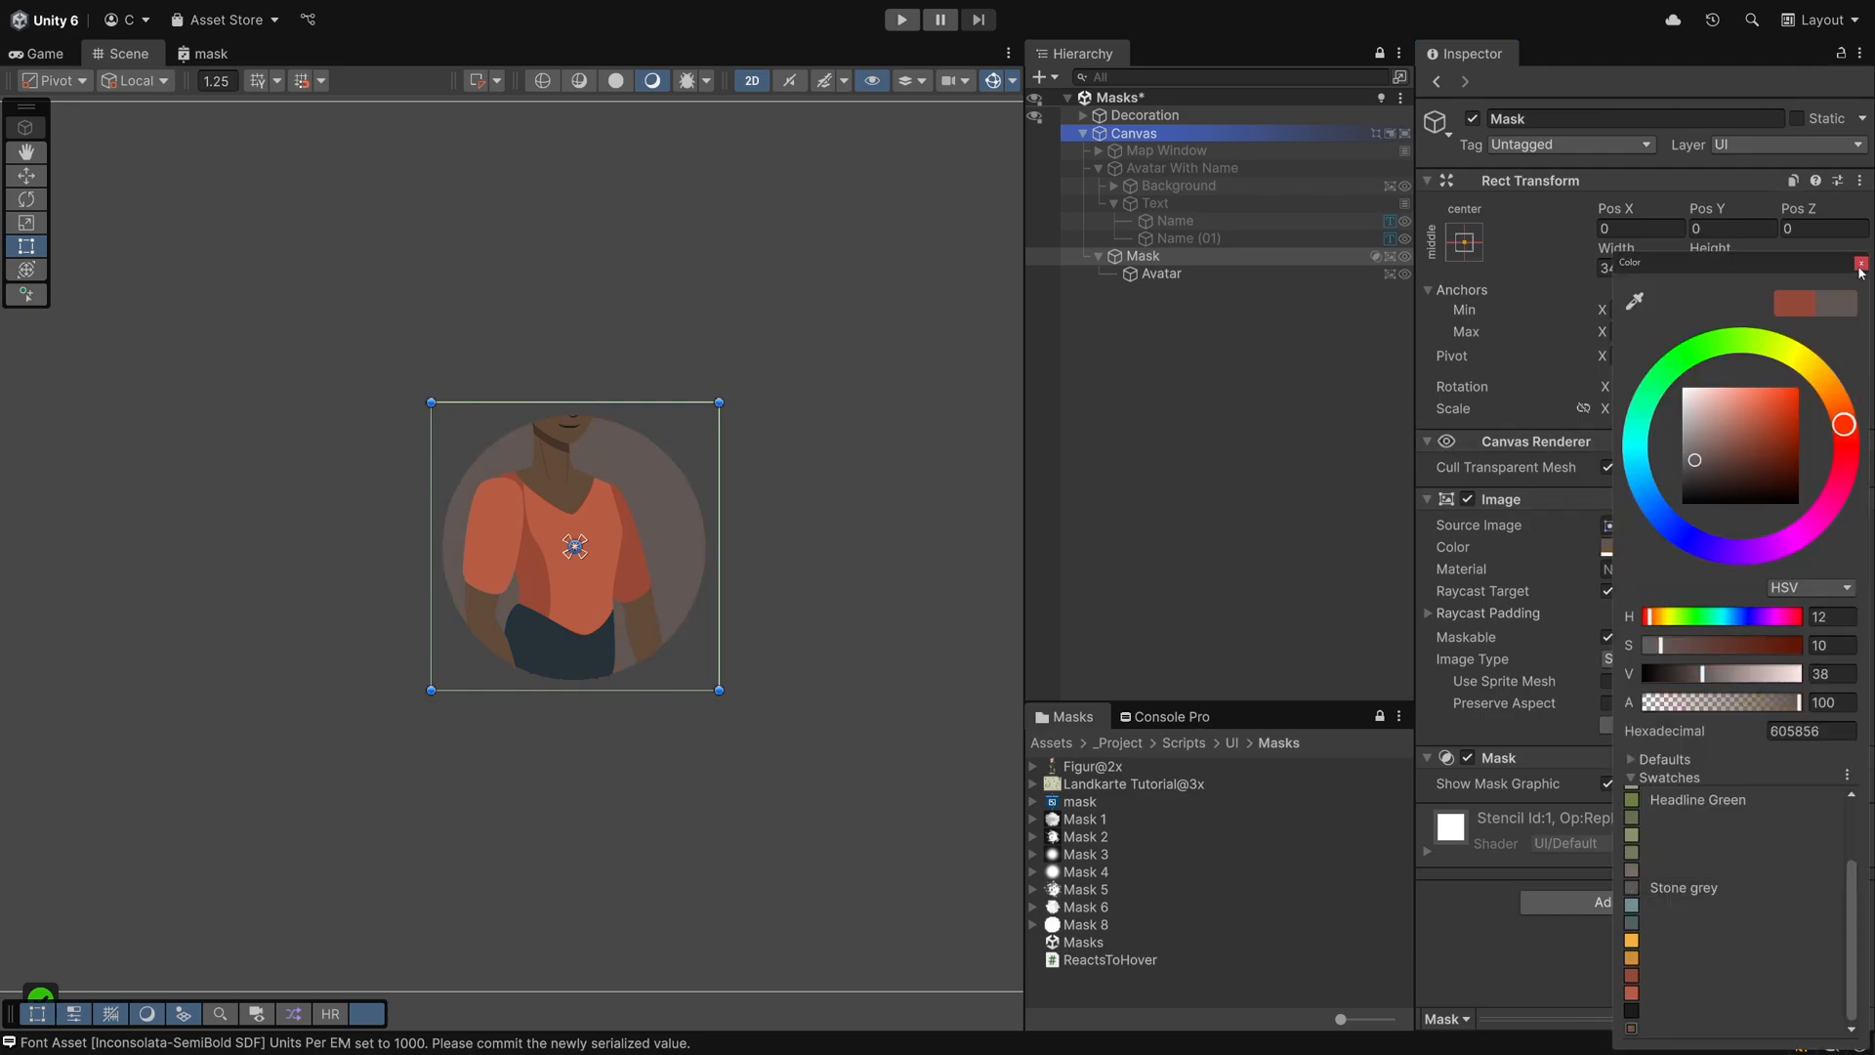
- Tint the mask image grey (605856) and select the Avatar child to reposition it
click(1158, 273)
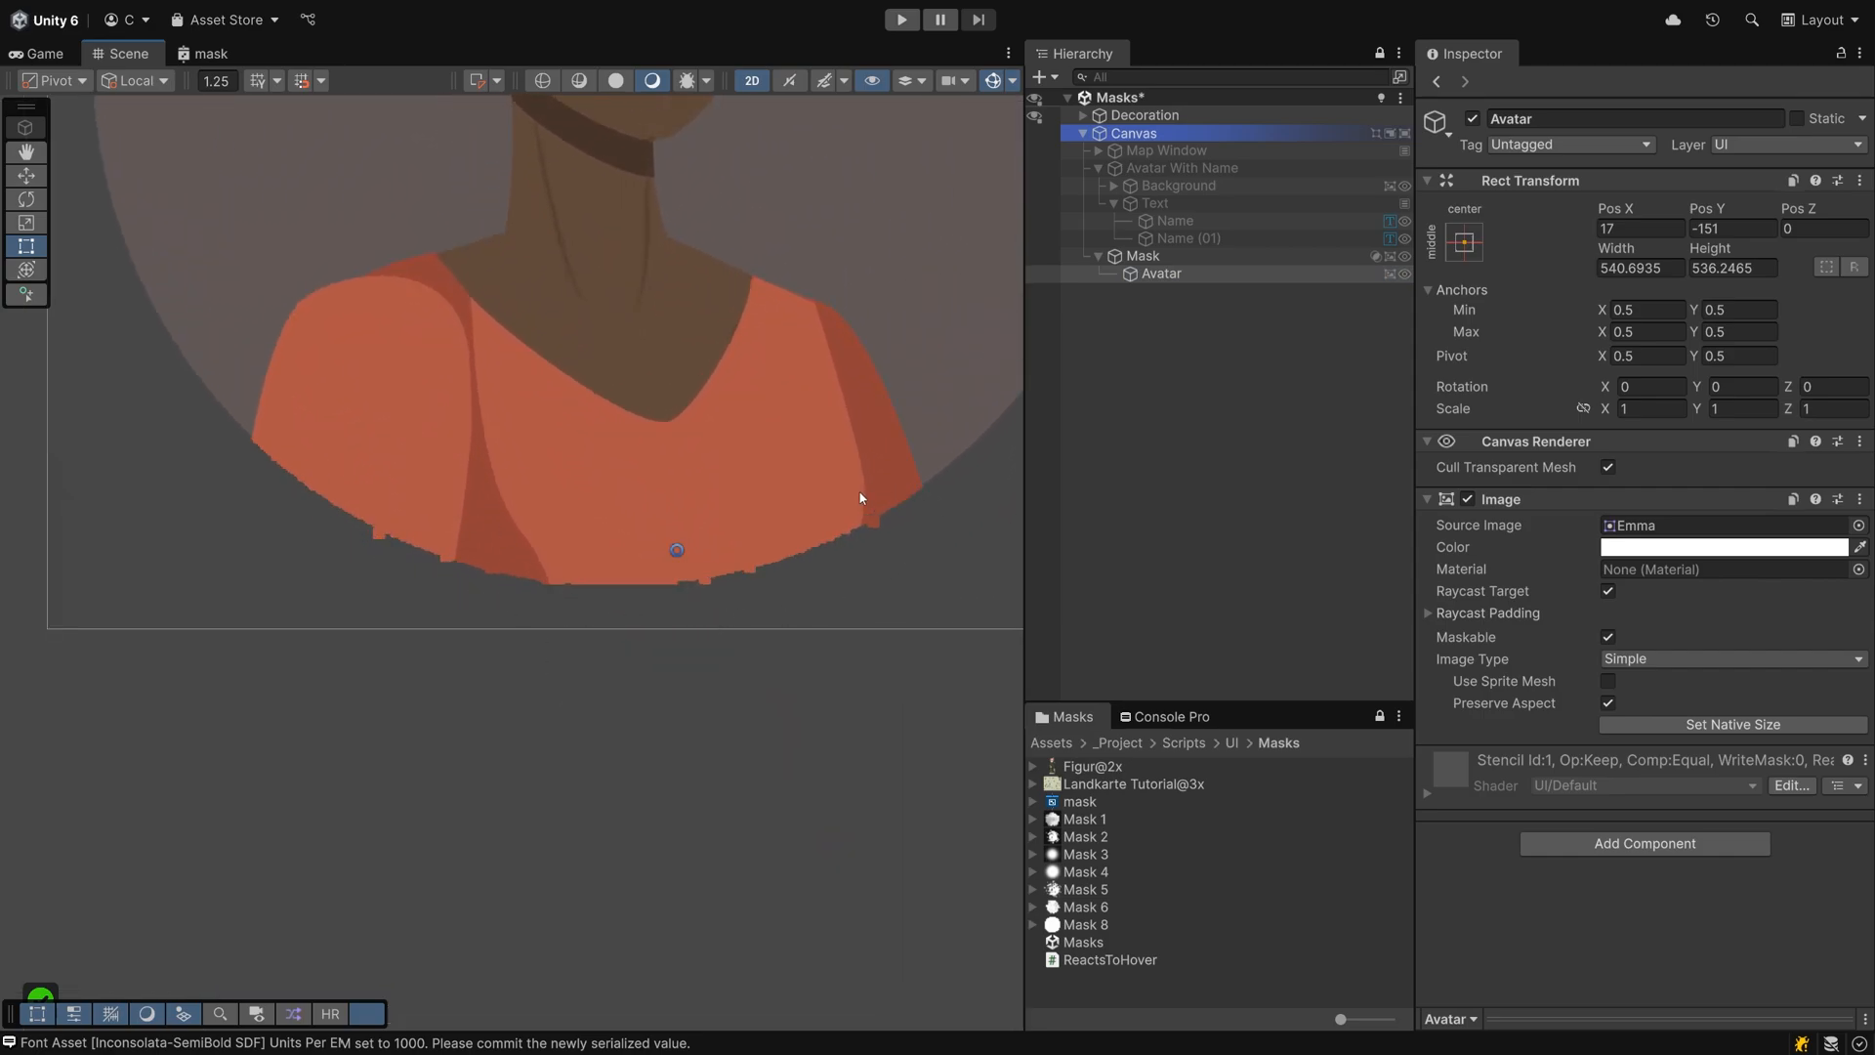
mouse_move(805, 604)
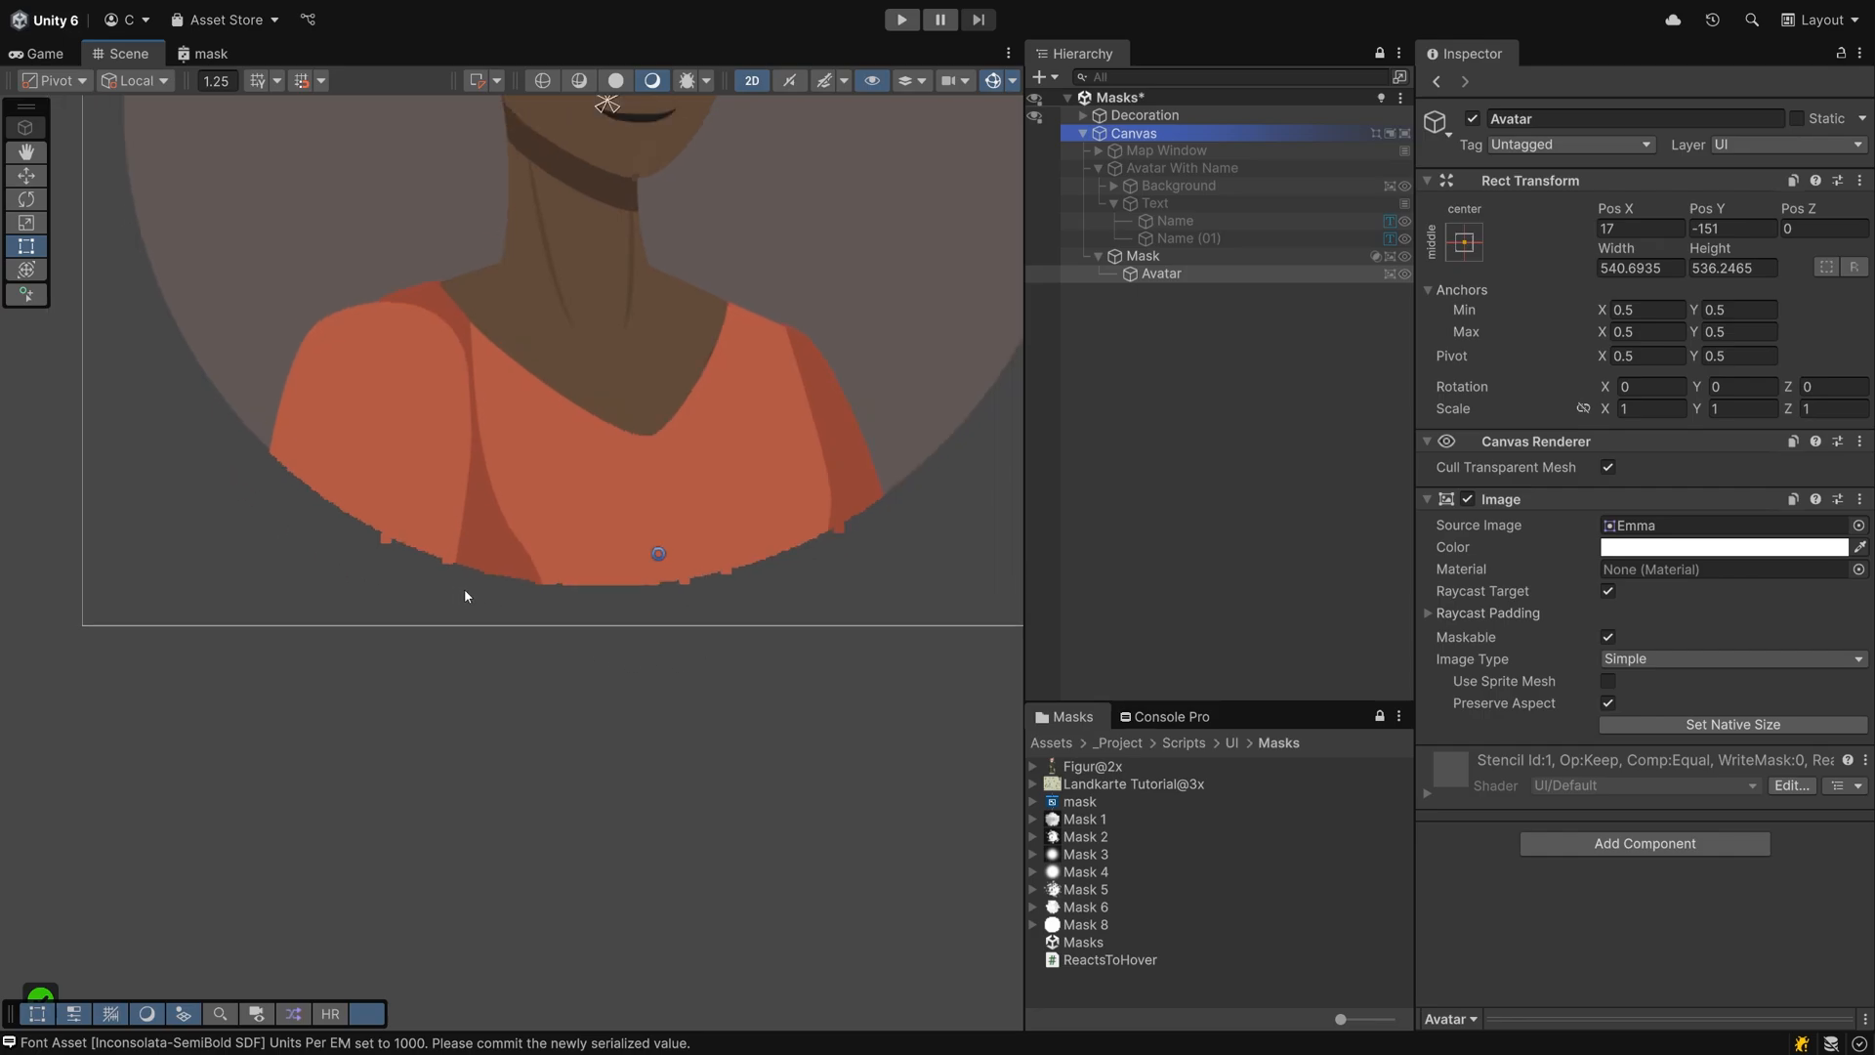
click(1143, 254)
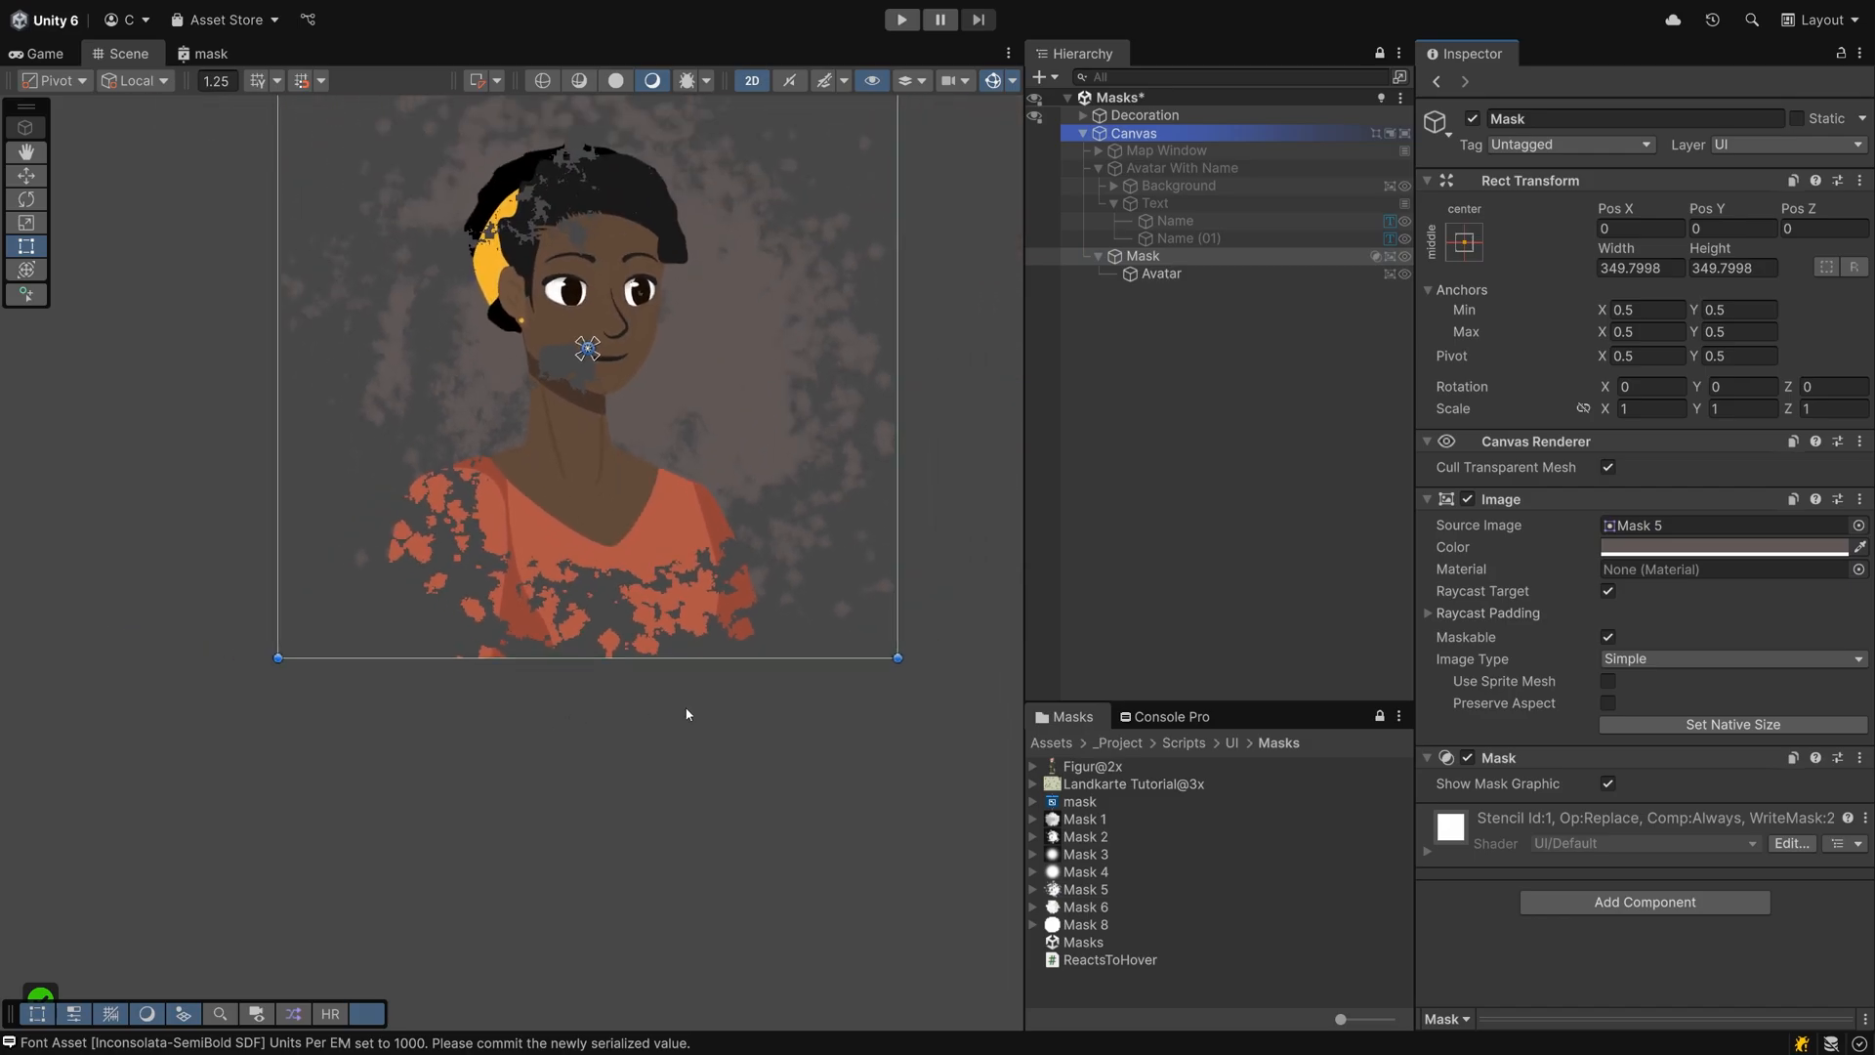
- Swap the mask source back to the circular Mask 8 texture and toggle Show Mask Graphic
click(1085, 924)
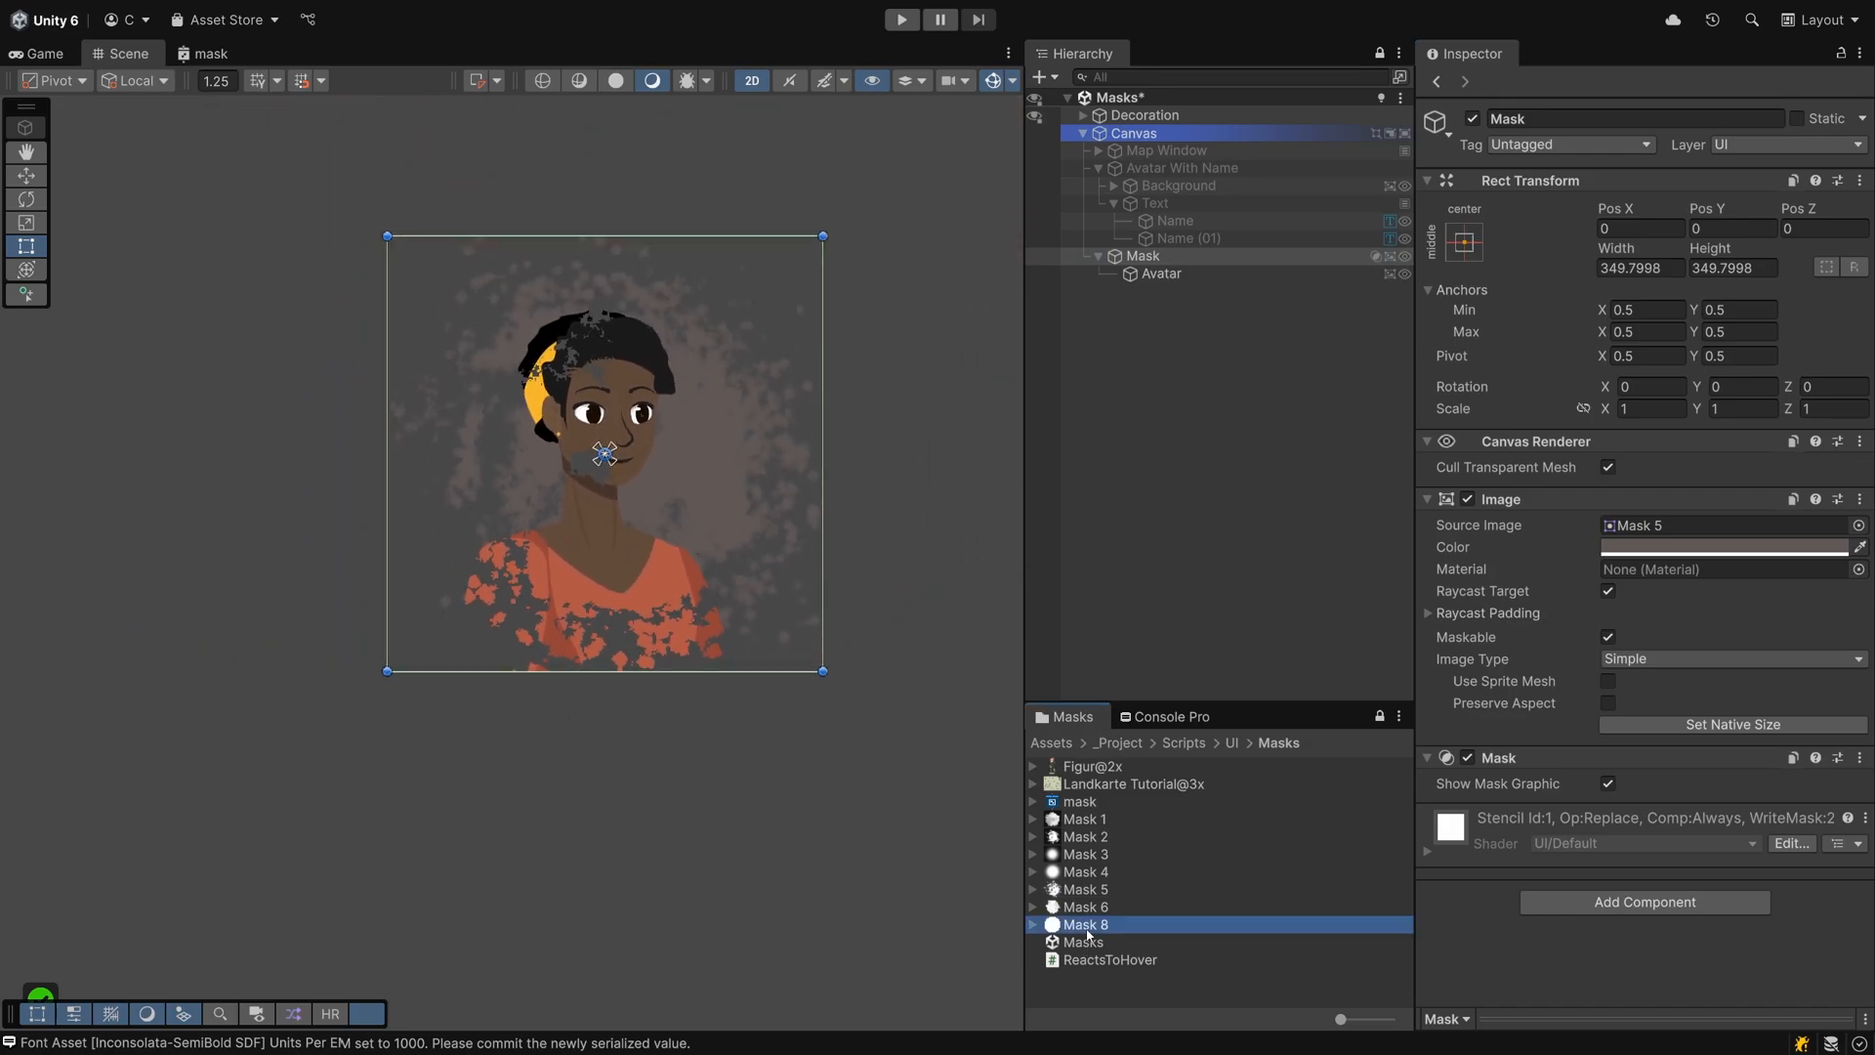
click(1084, 924)
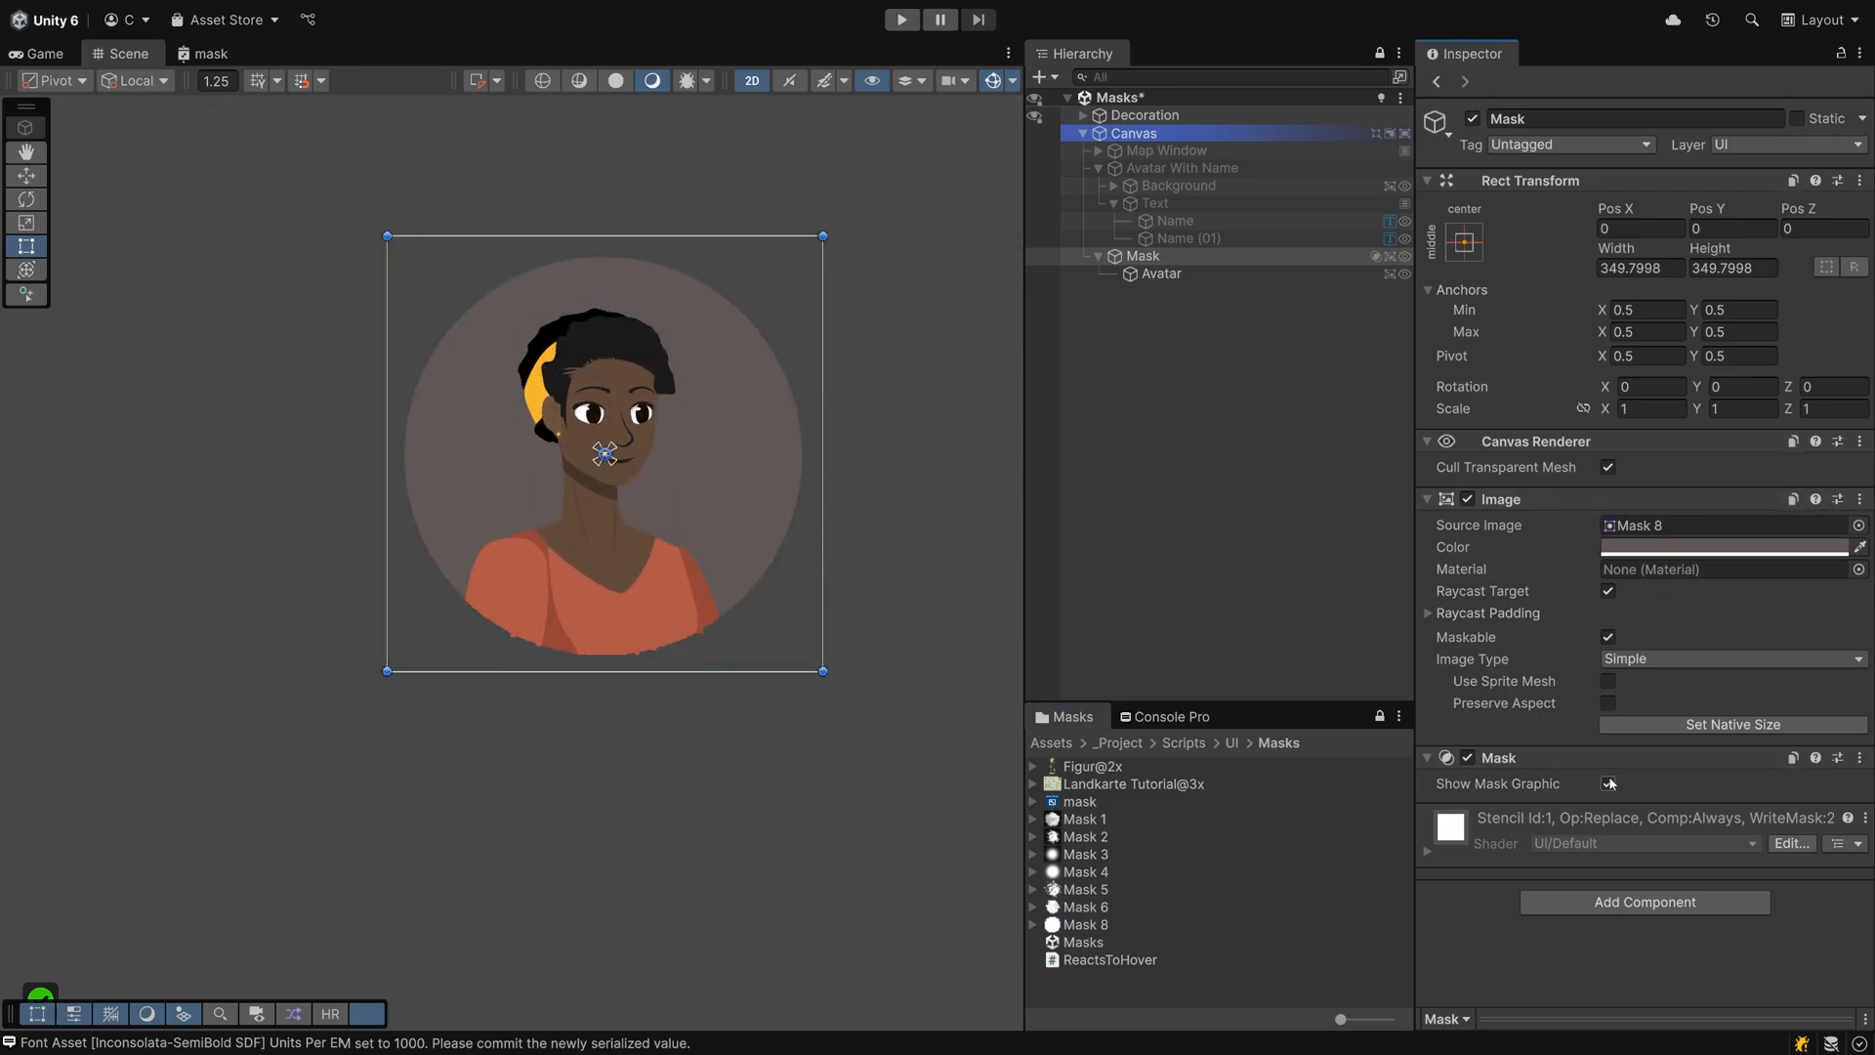
click(1608, 783)
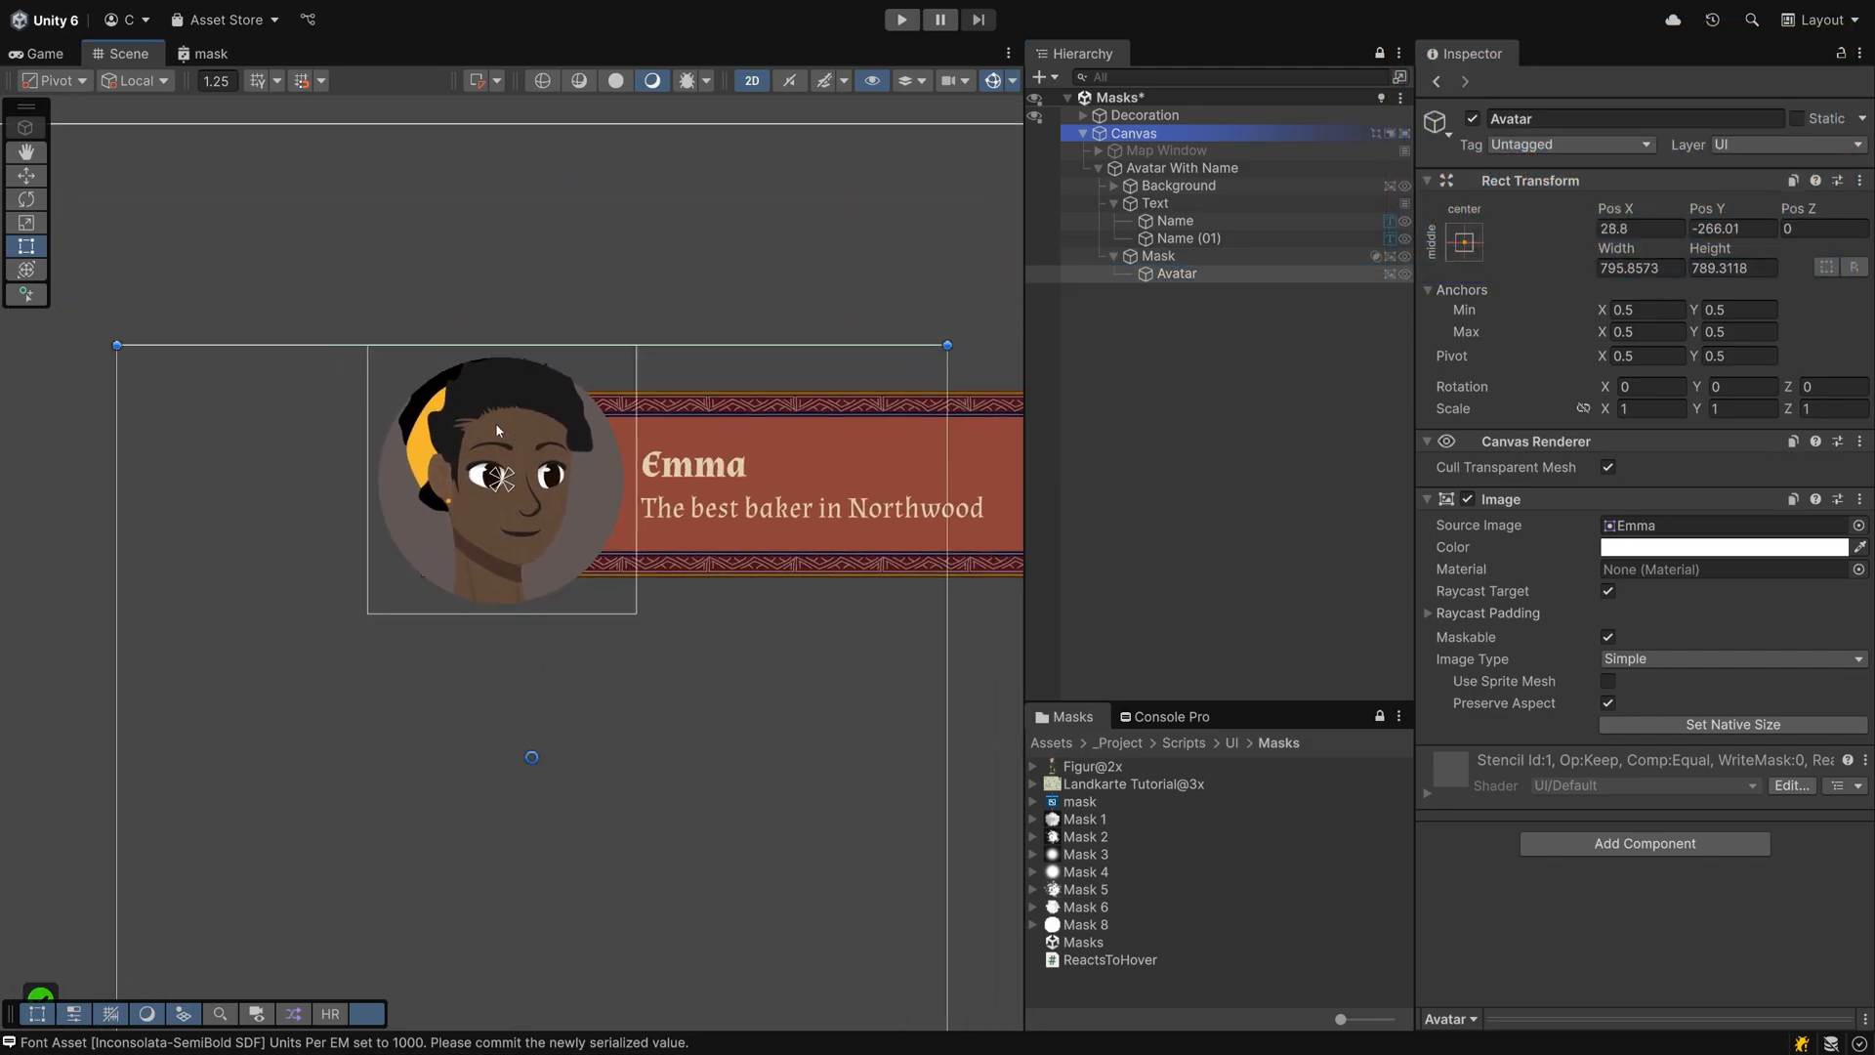
- Inspect the Canvas, Avatar image and Name text components in turn
click(1133, 133)
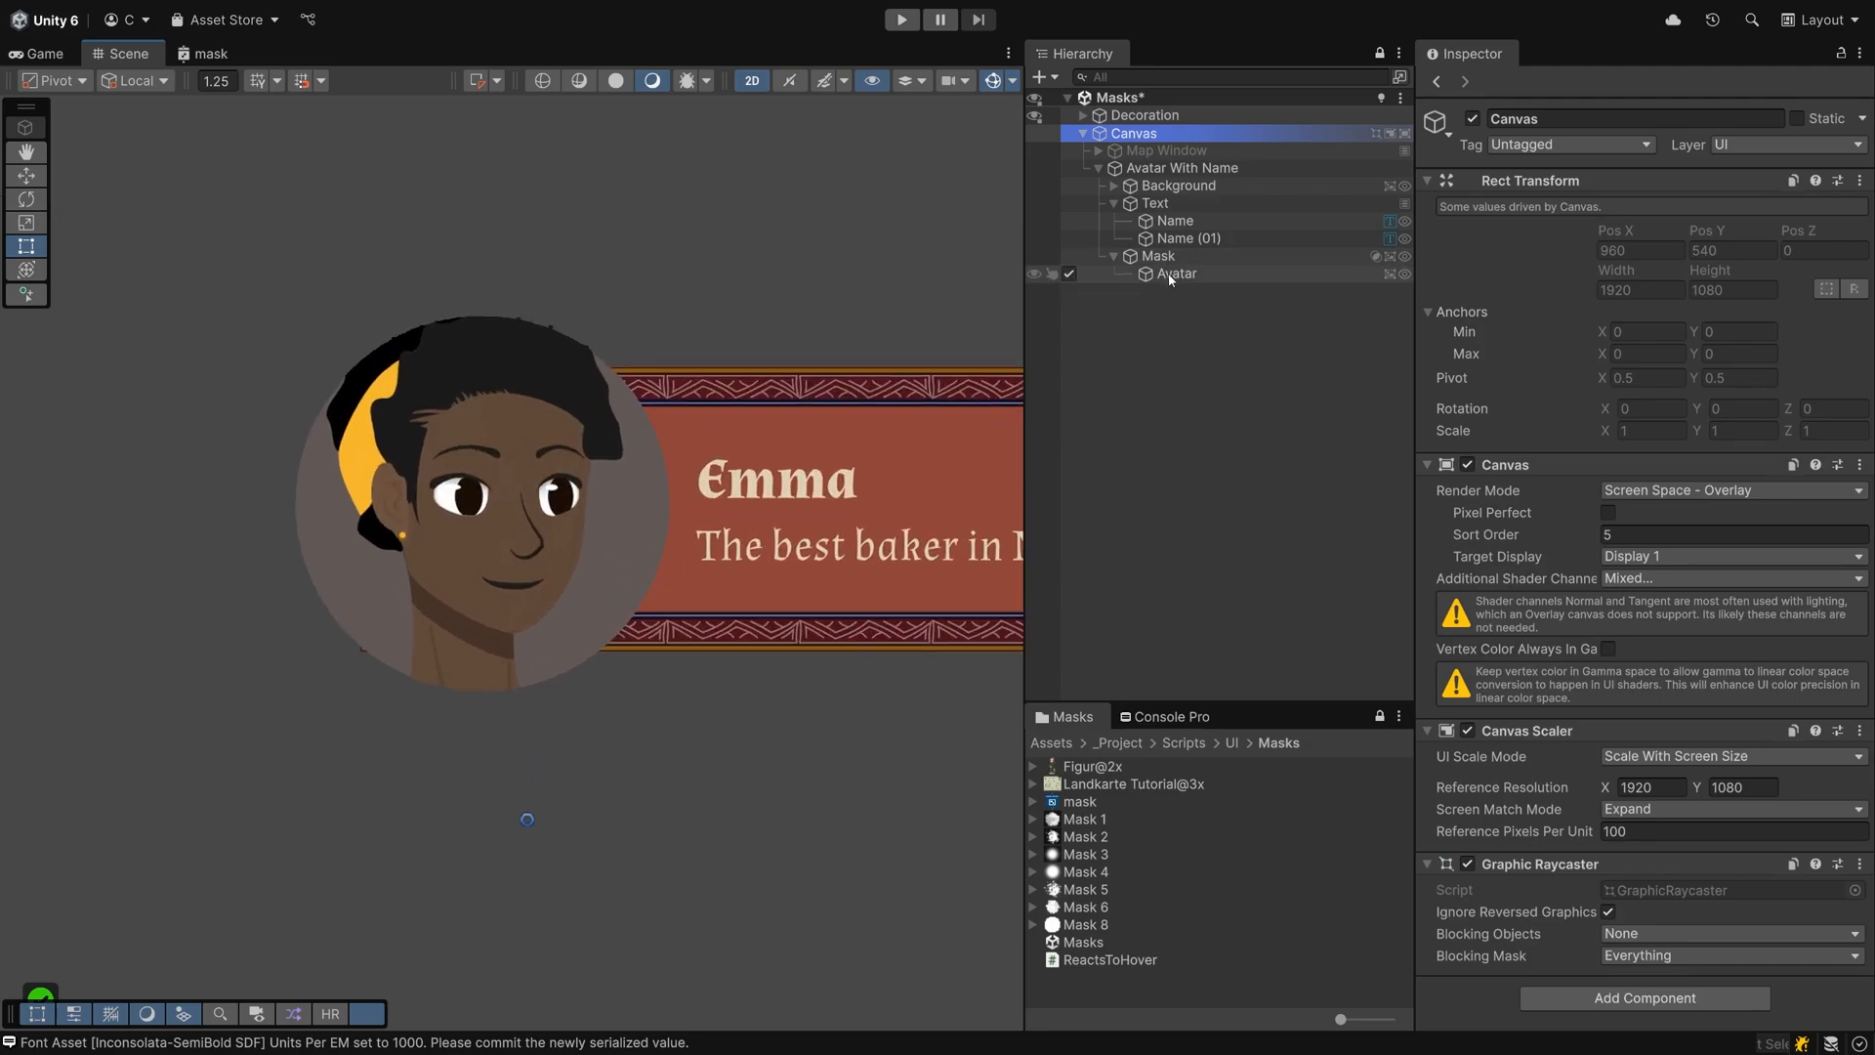
click(1176, 274)
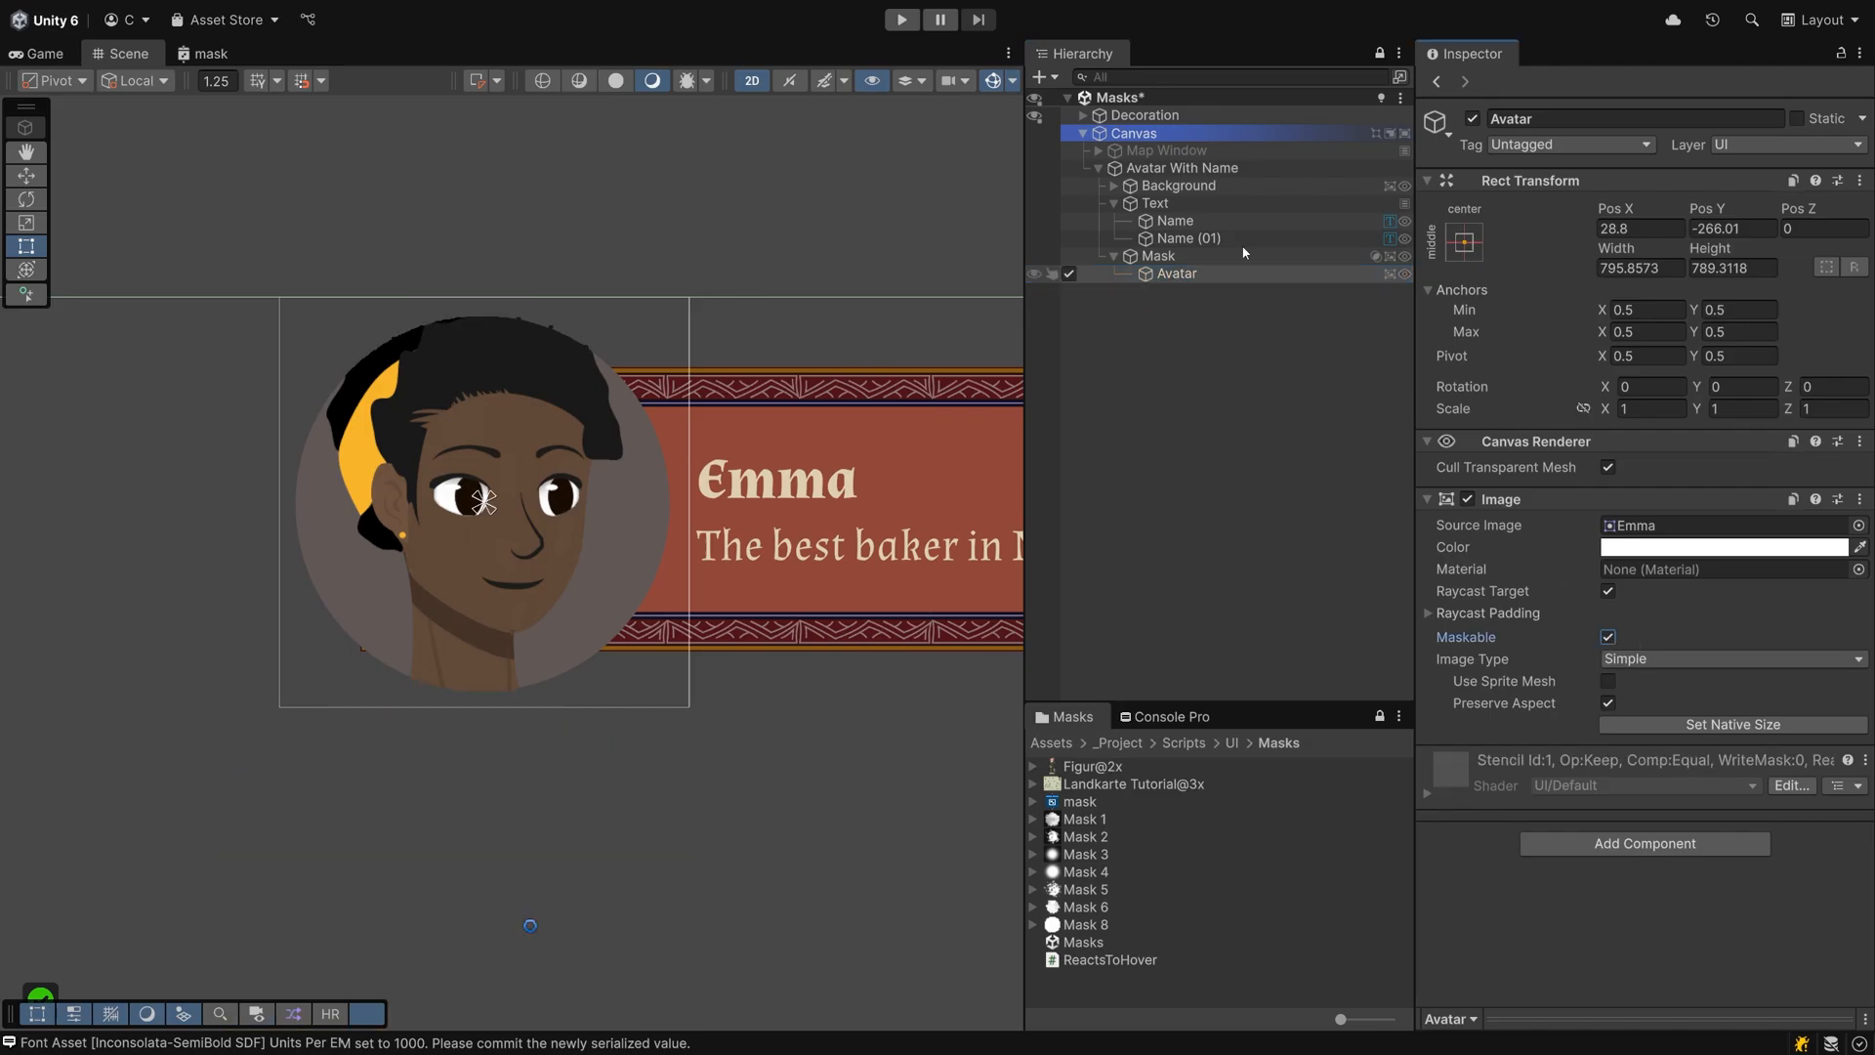
click(1174, 221)
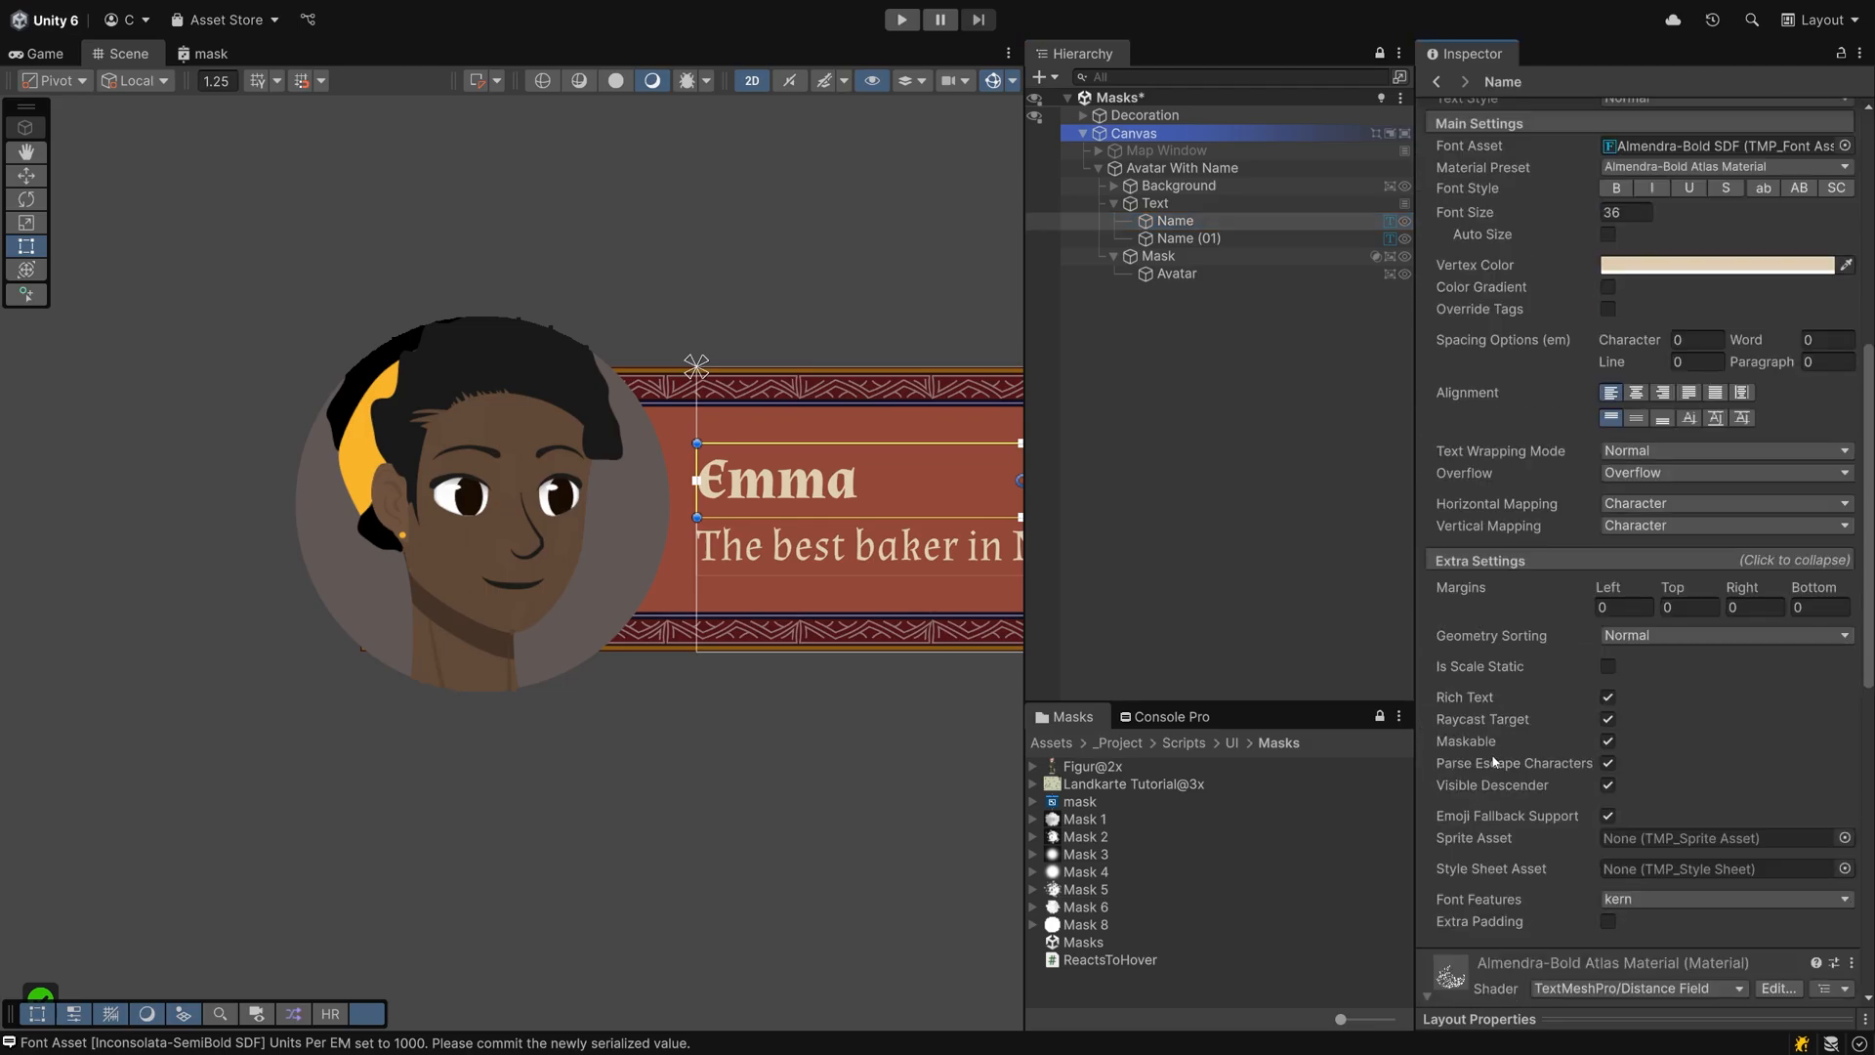
click(1608, 740)
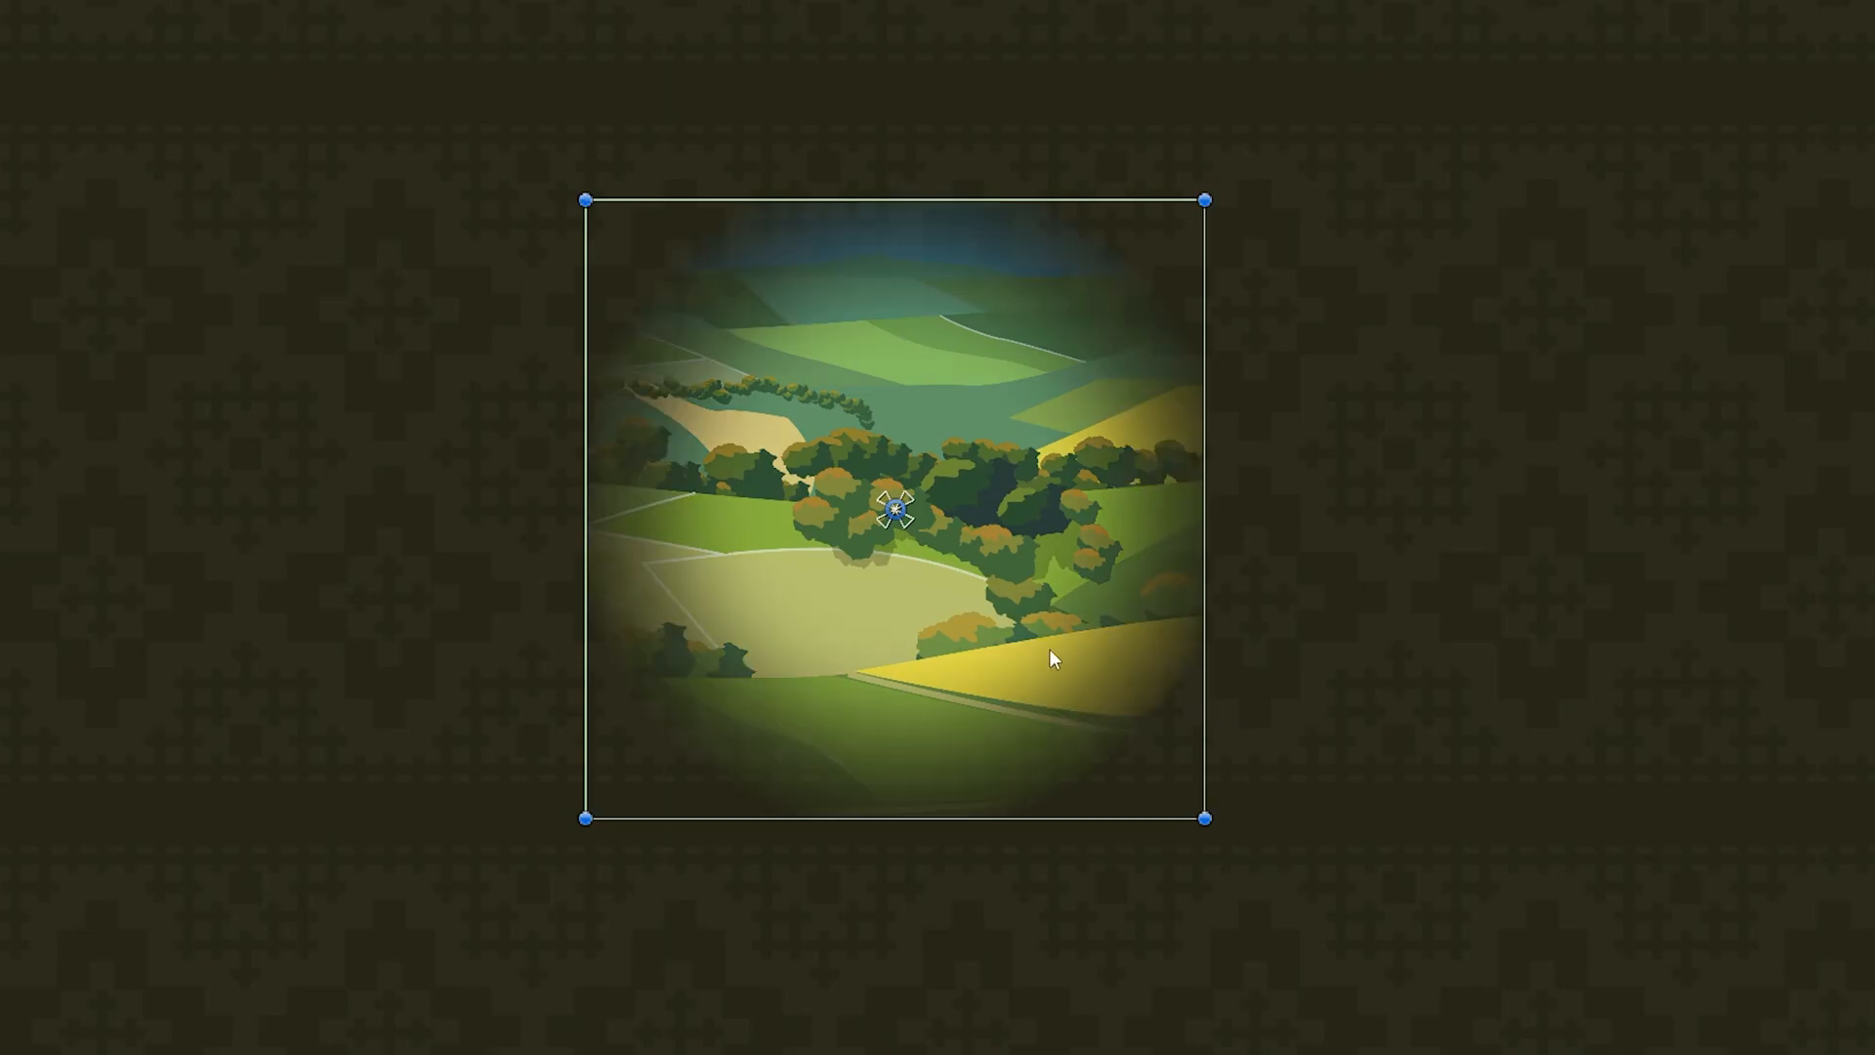
mouse_move(721, 758)
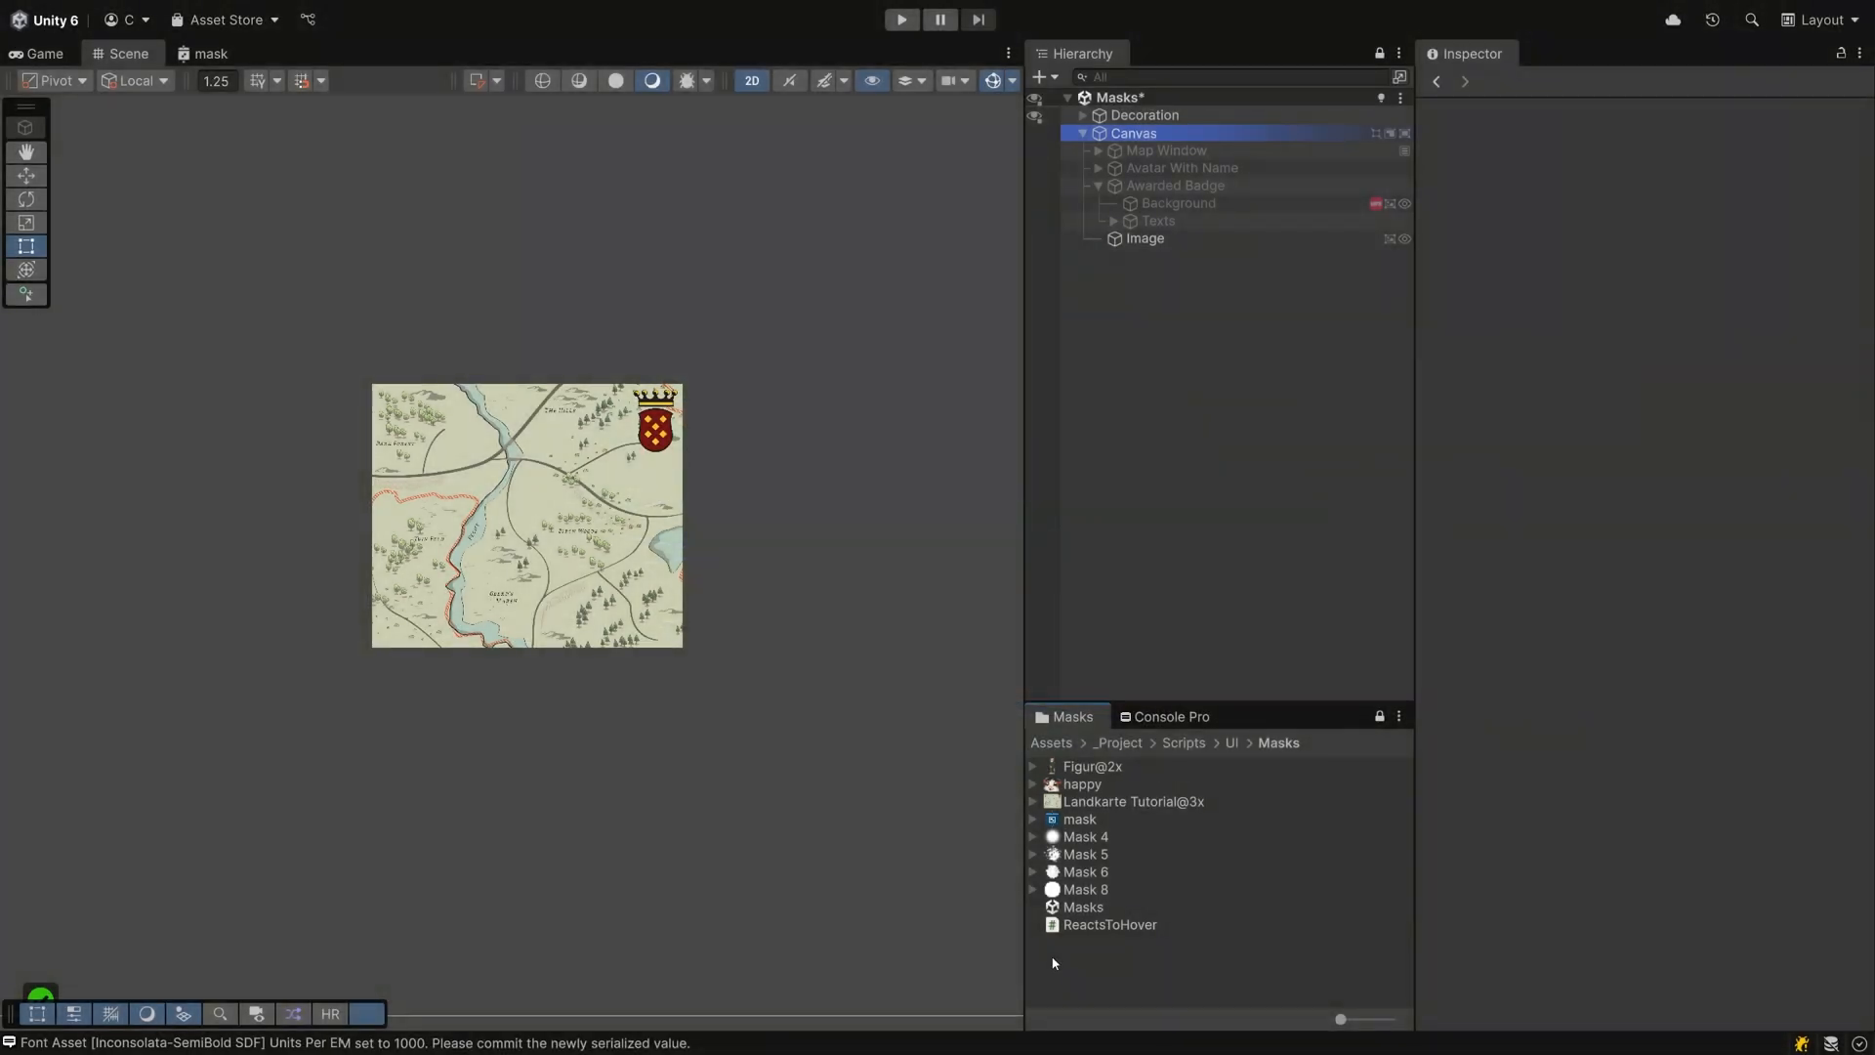
- Create a URP Canvas Shader Graph named Mask 1 in the Masks folder and open it
right_click(1053, 963)
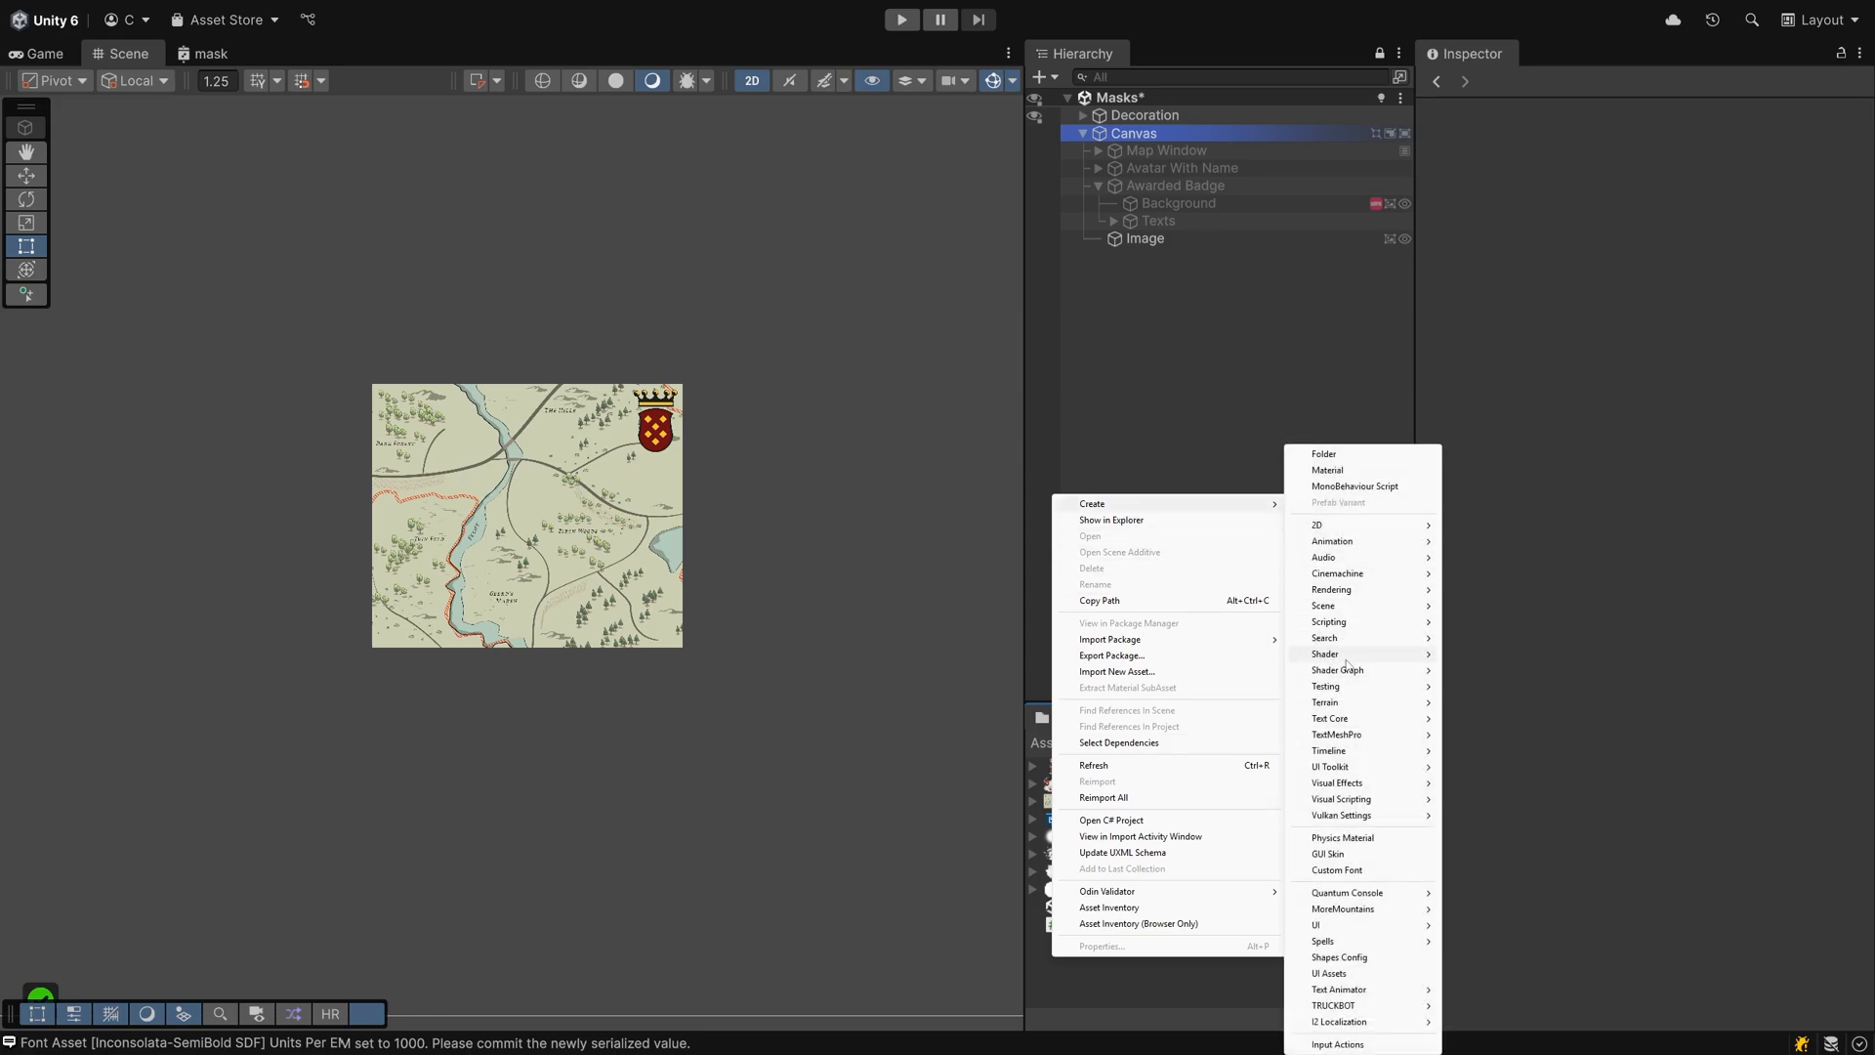
mouse_move(1336, 670)
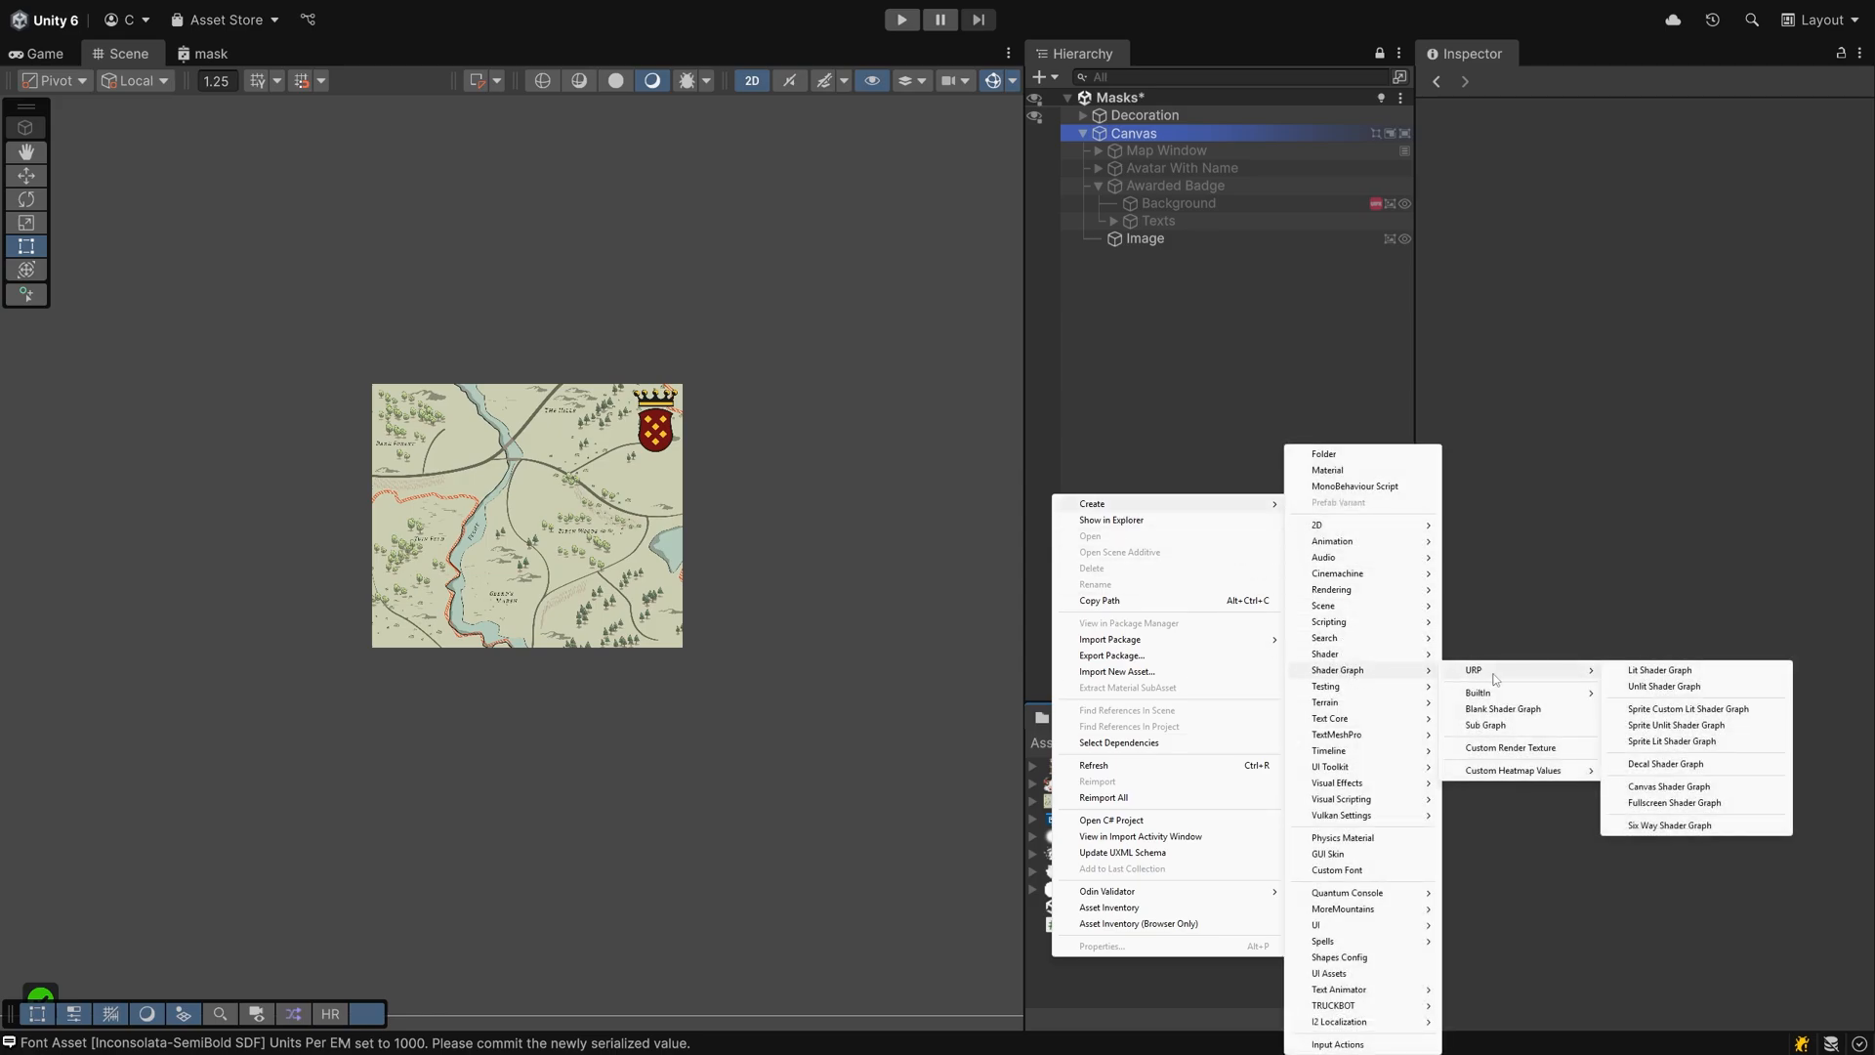
mouse_move(1661, 719)
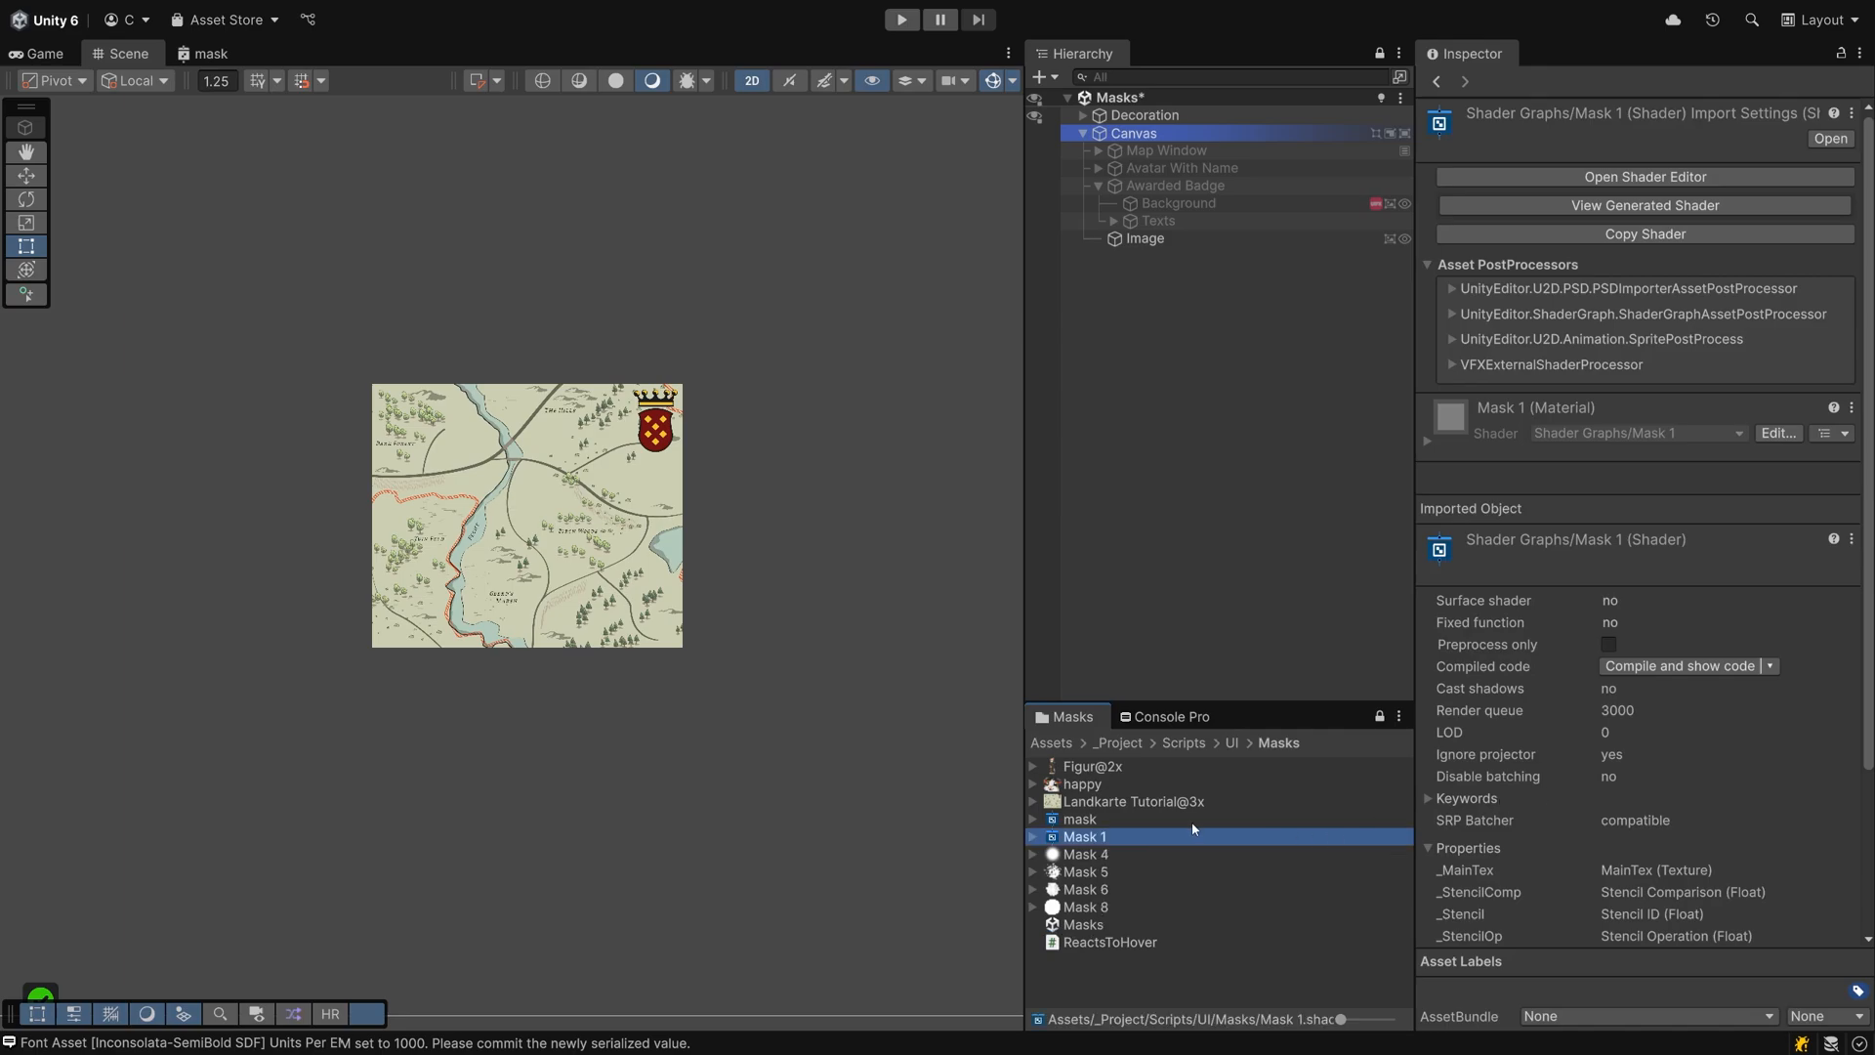
mouse_move(1089, 844)
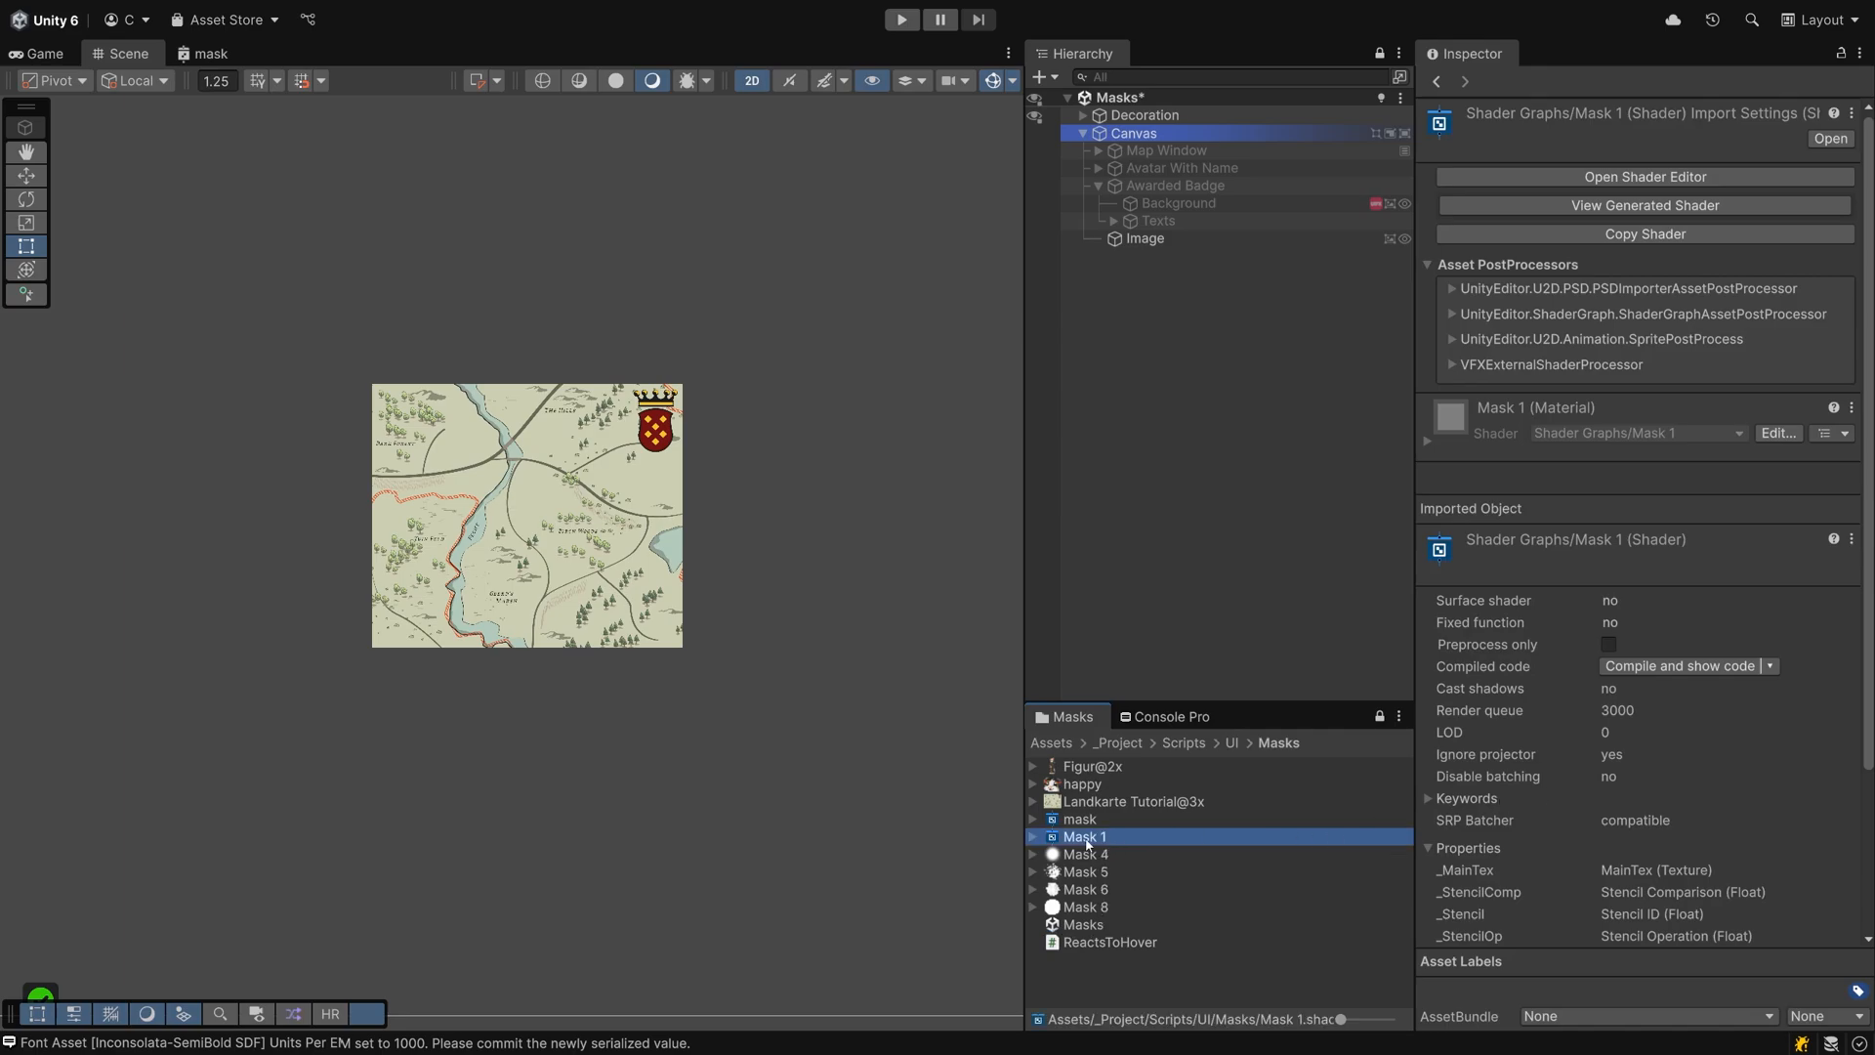
double_click(1084, 837)
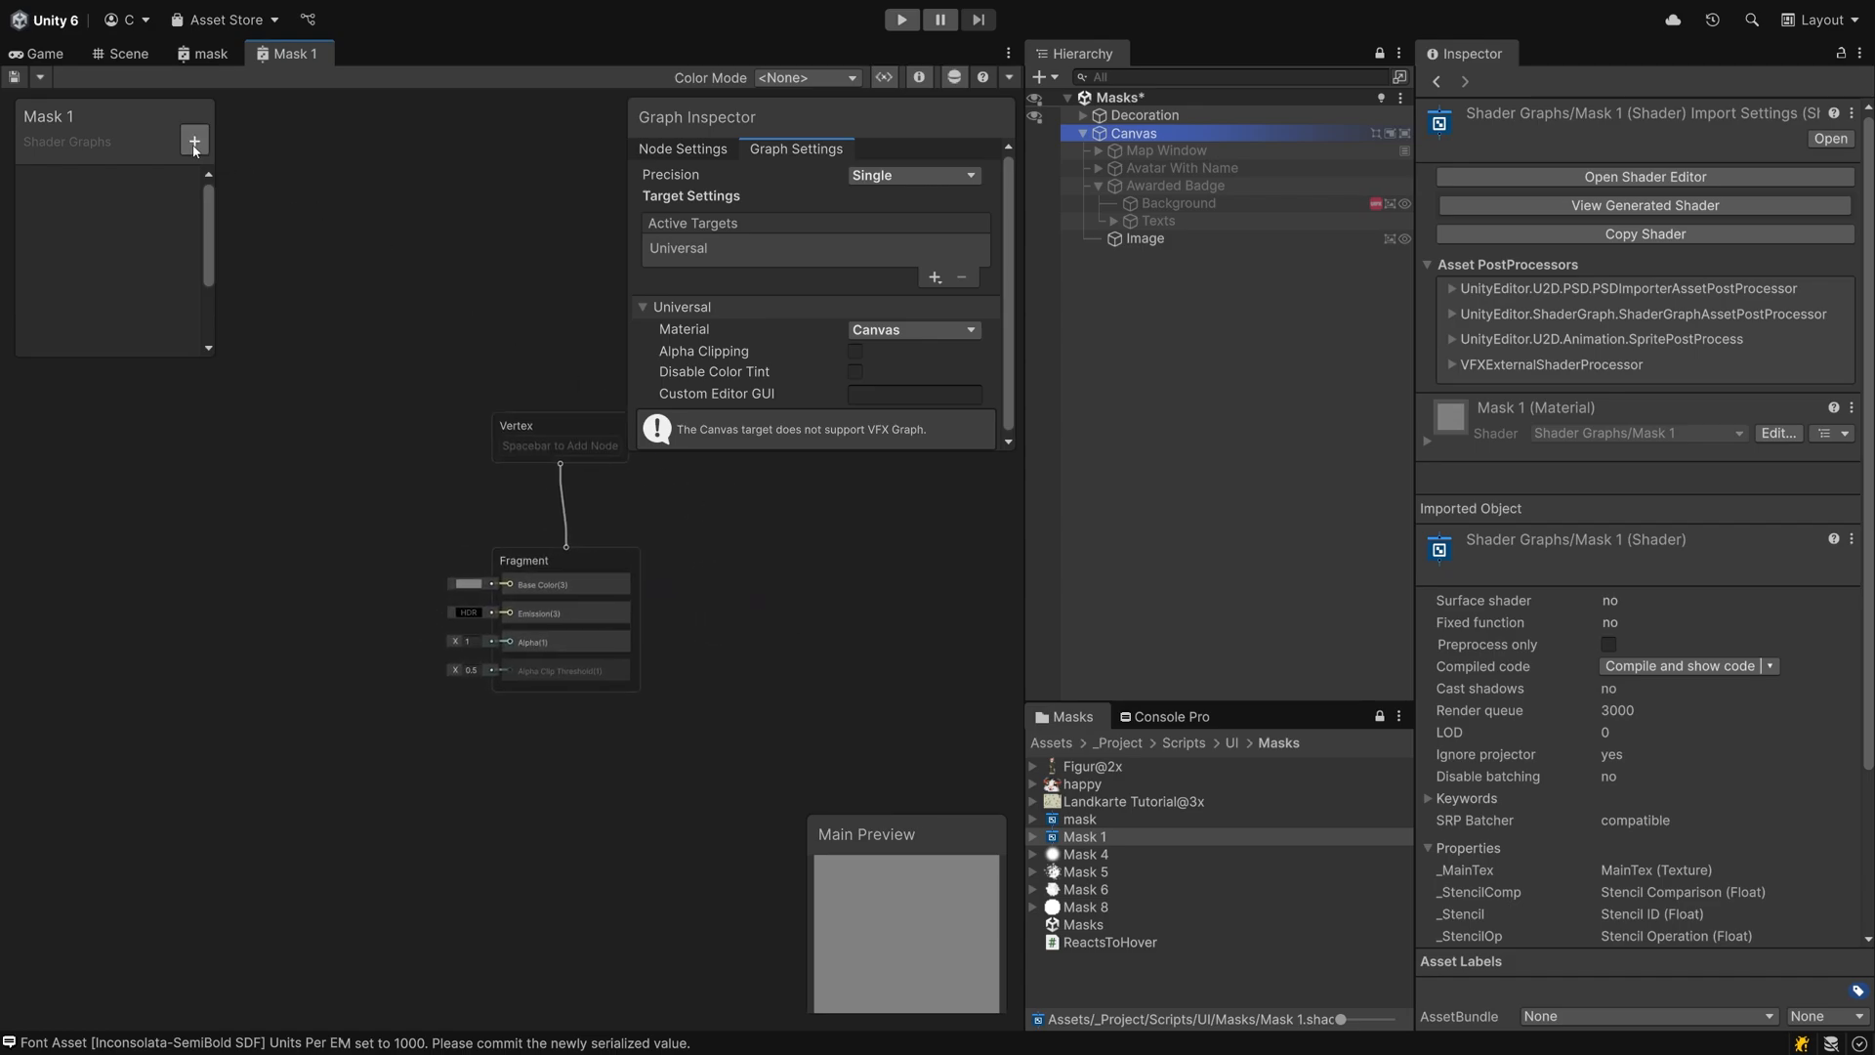
- Add a Texture 2D property MainTex, hidden from the inspector, defaulting to the map texture
click(194, 140)
text(MainTex)
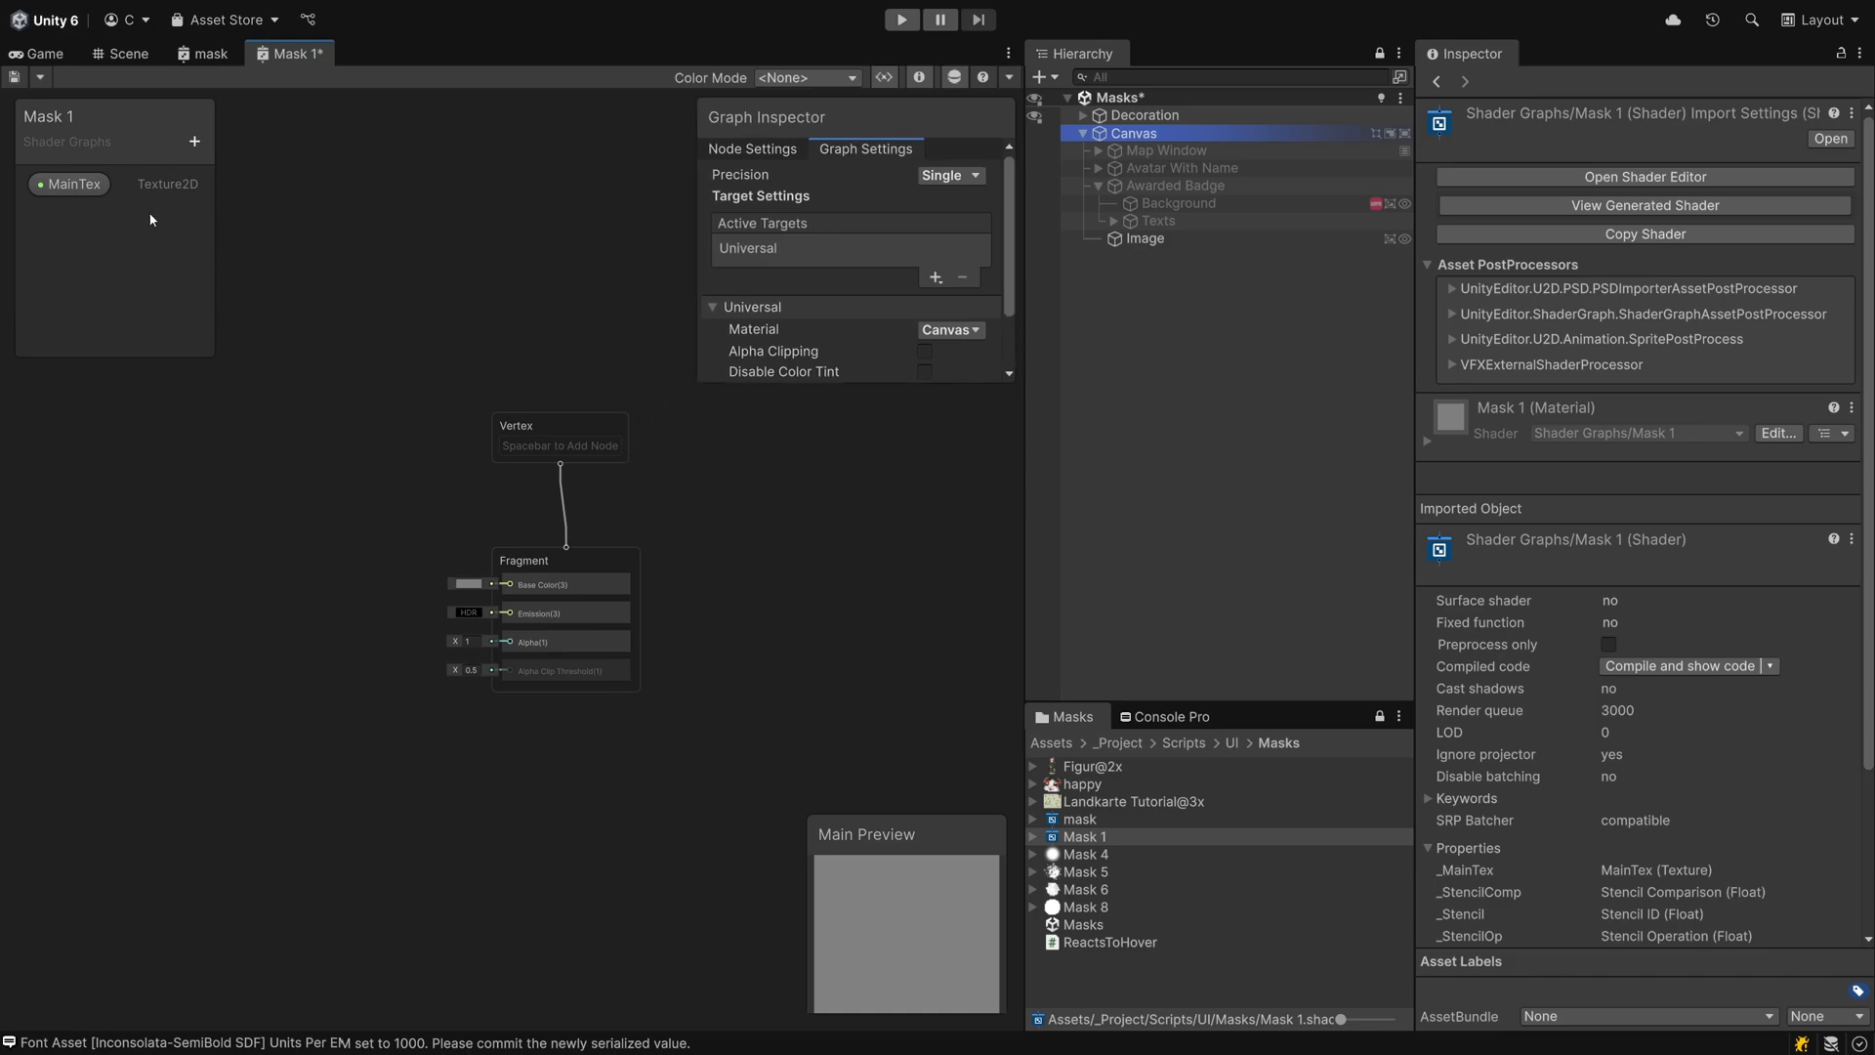
click(74, 184)
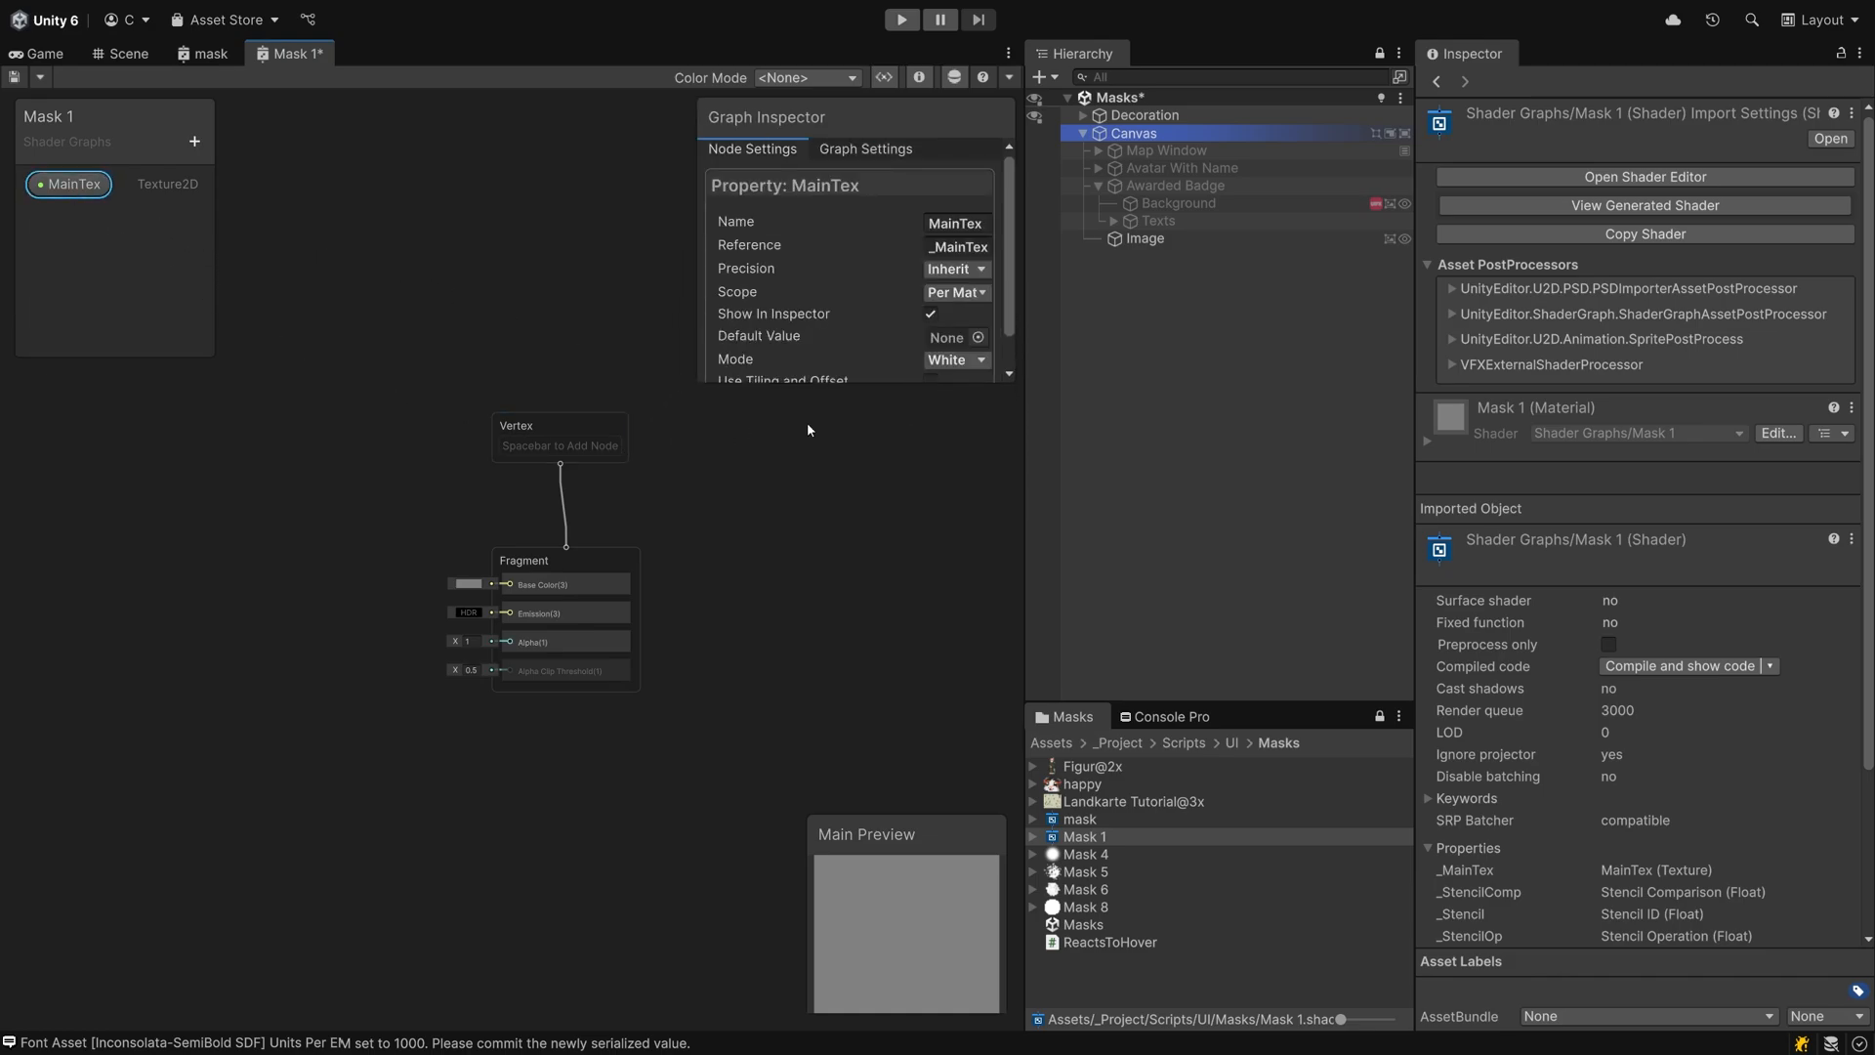
click(930, 314)
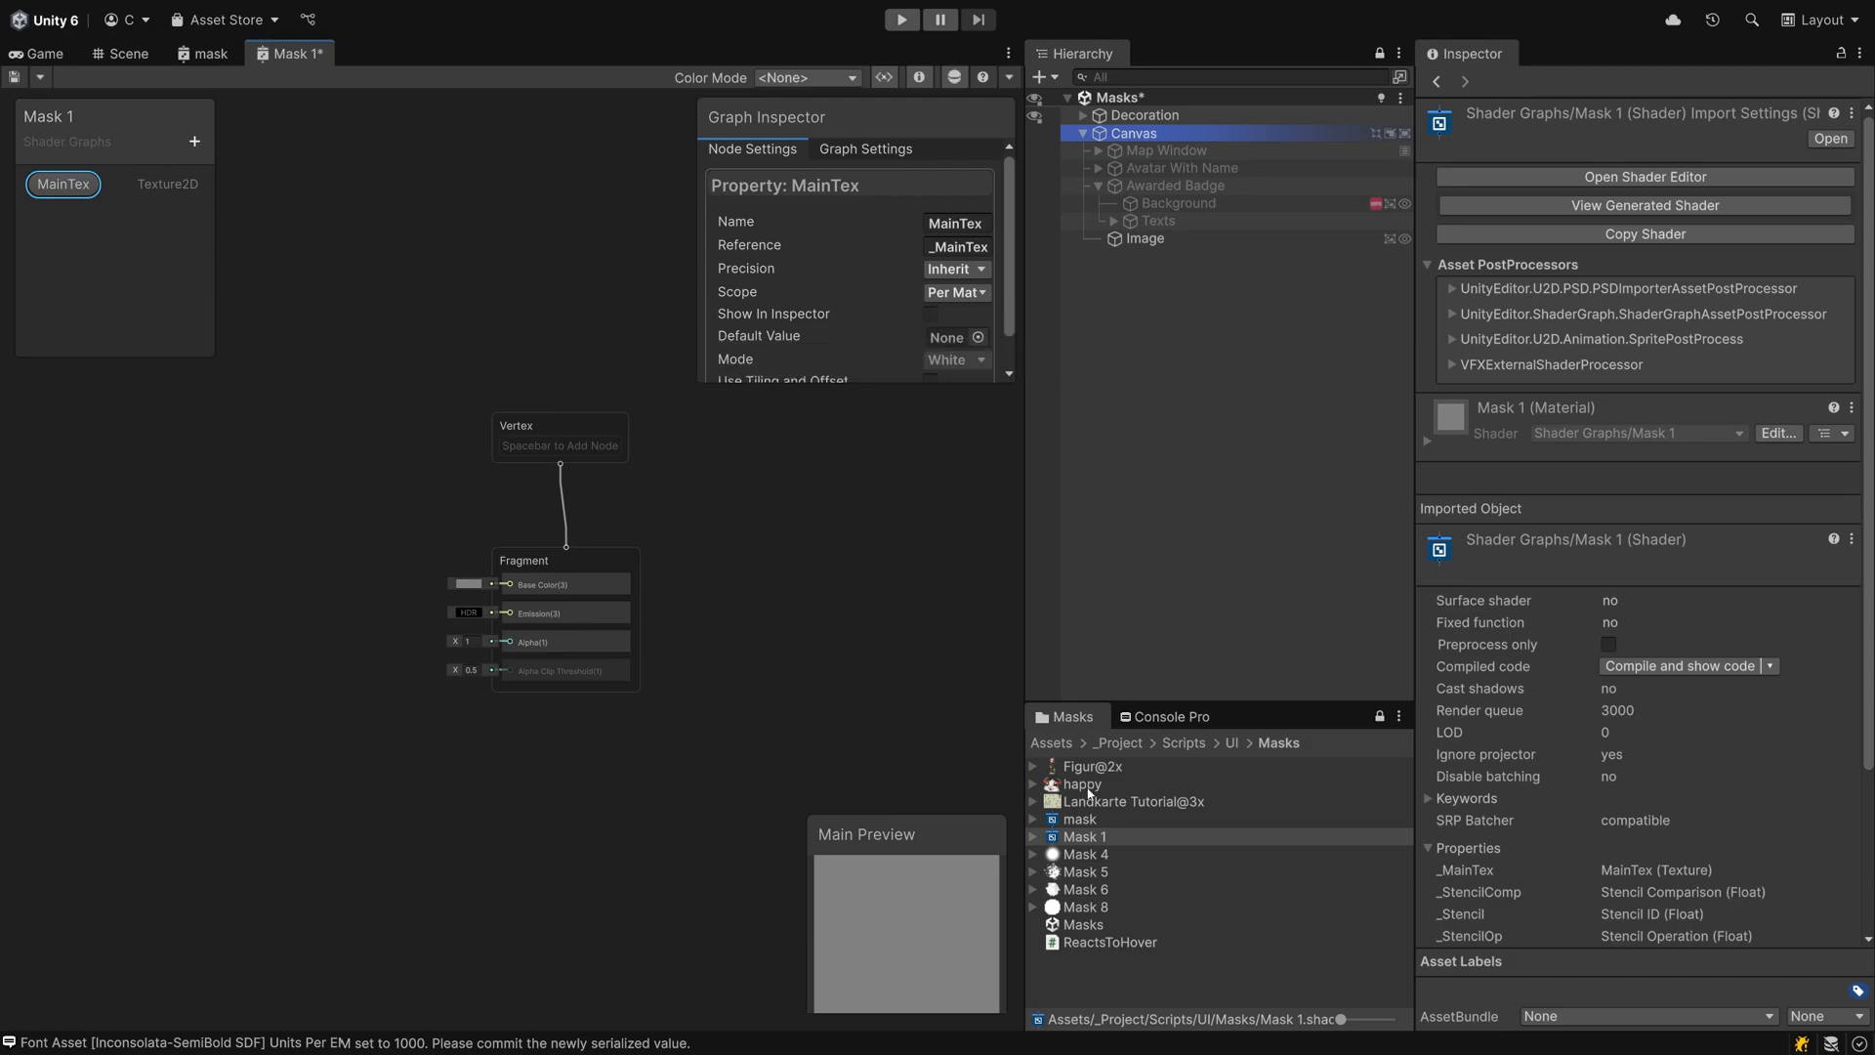
click(946, 336)
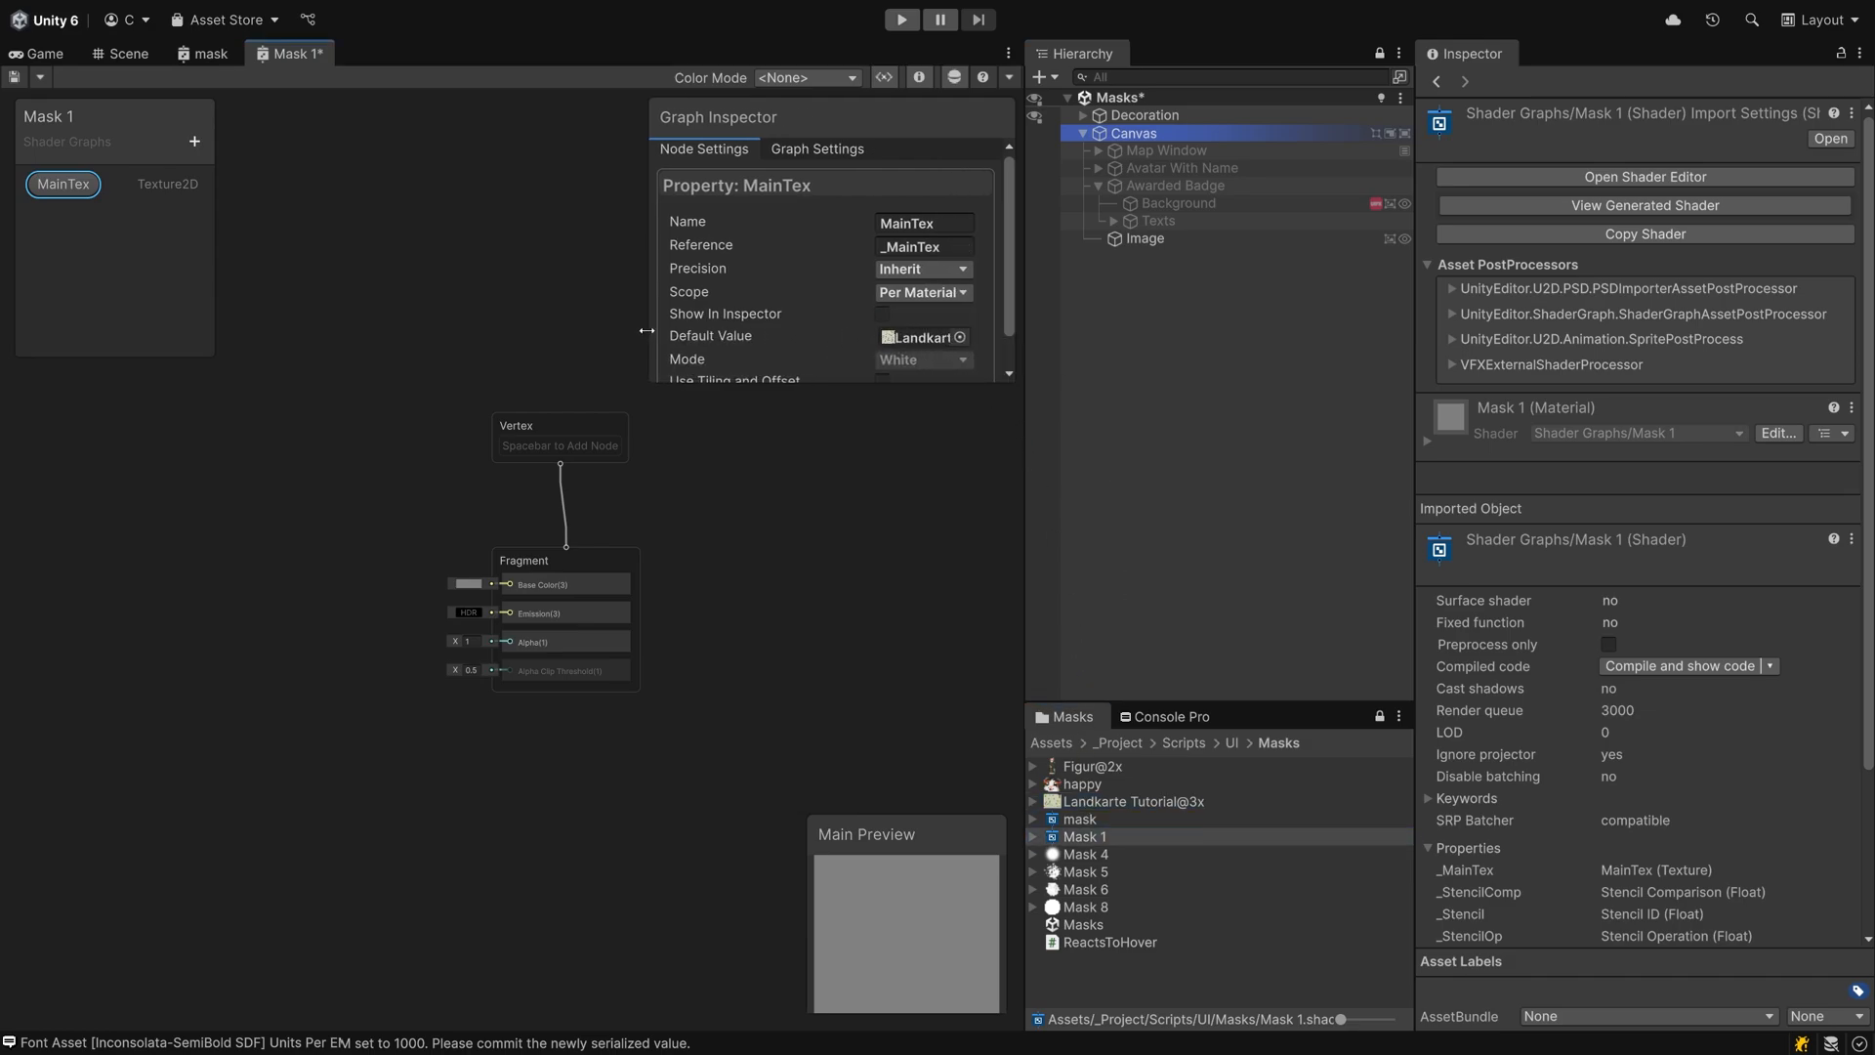
- Add a second Texture 2D property Mask defaulting to the happy texture
click(193, 141)
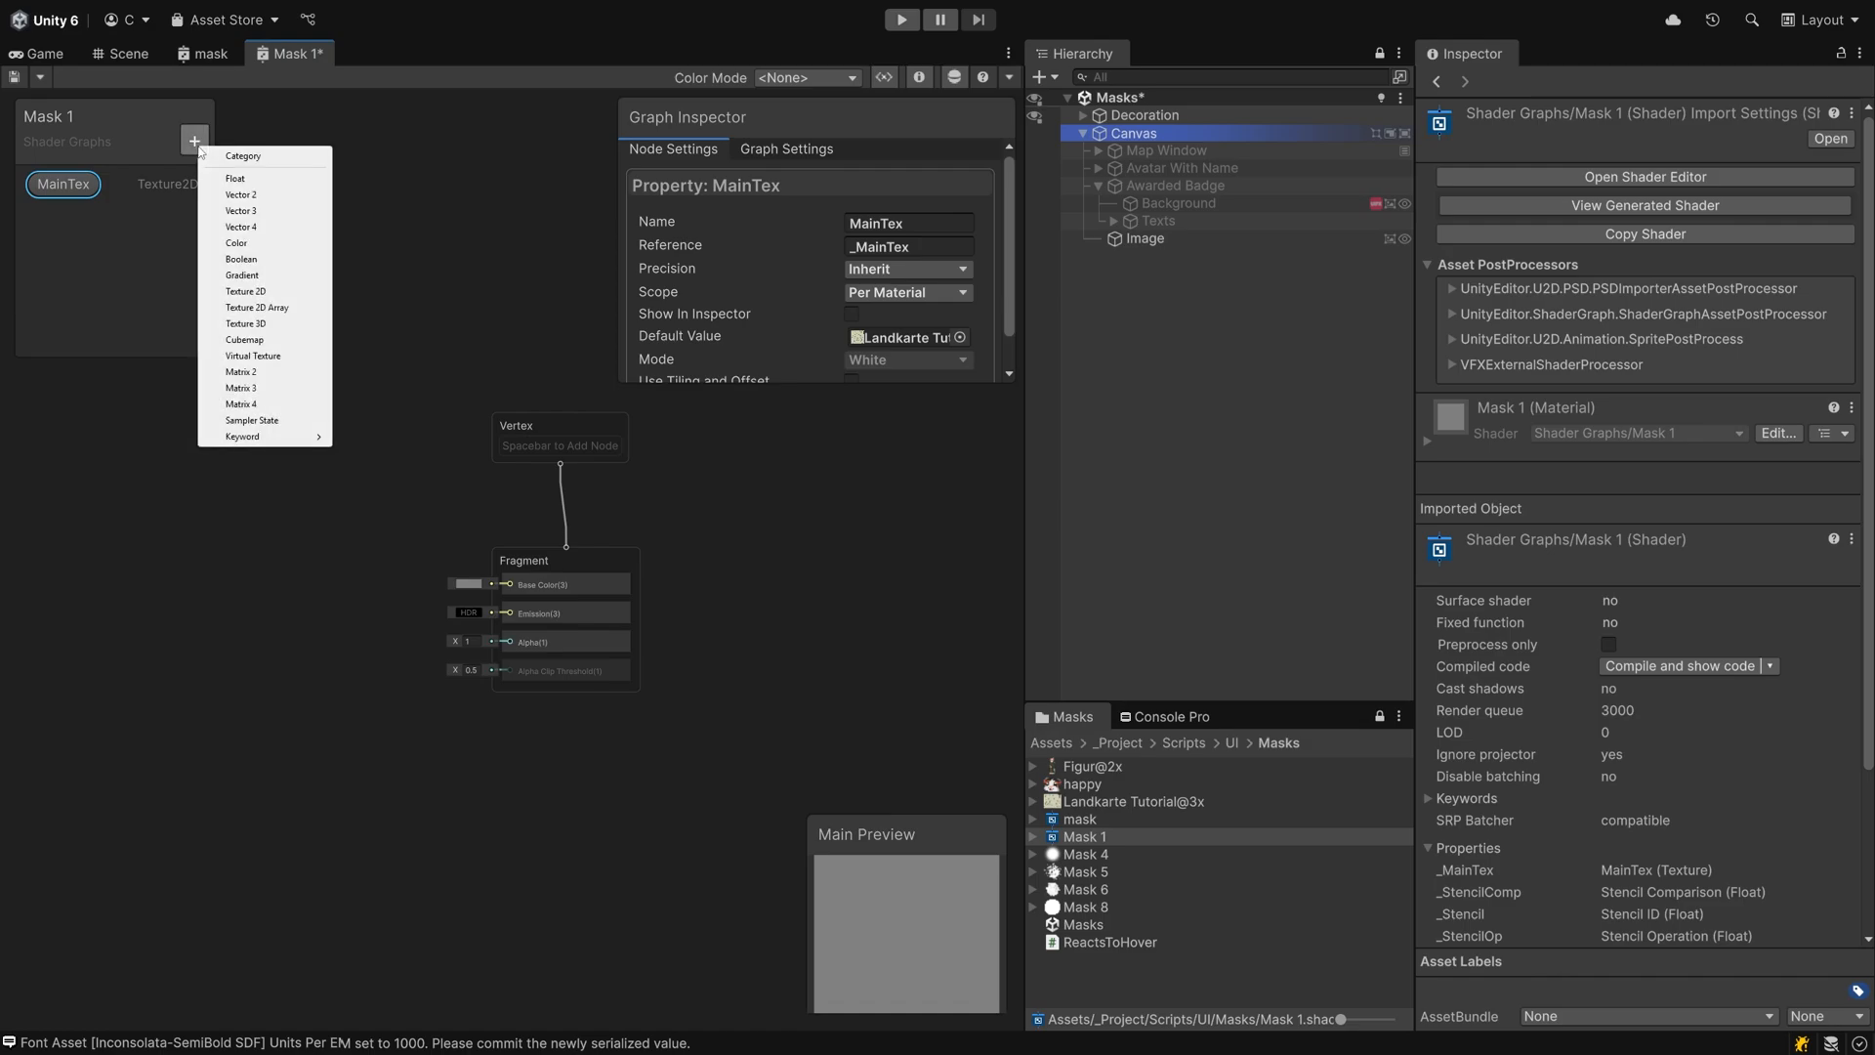
click(246, 291)
text(Mask)
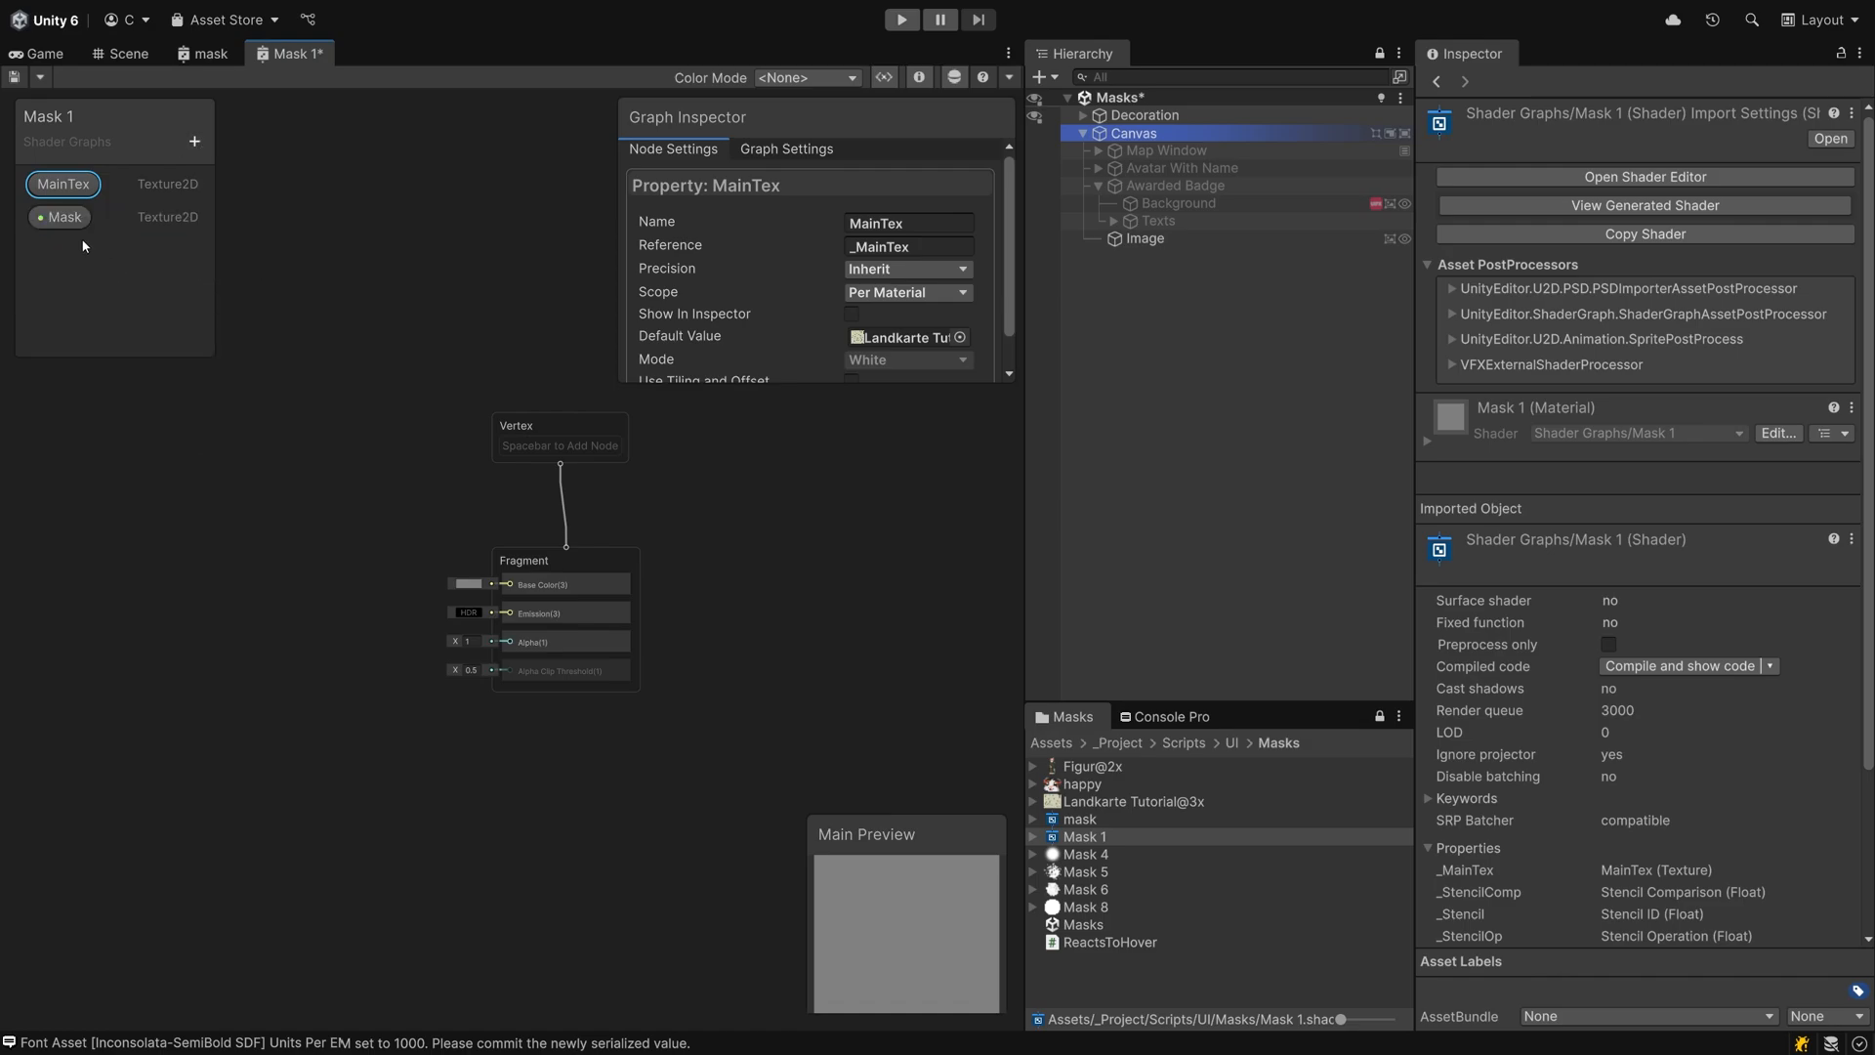
click(63, 217)
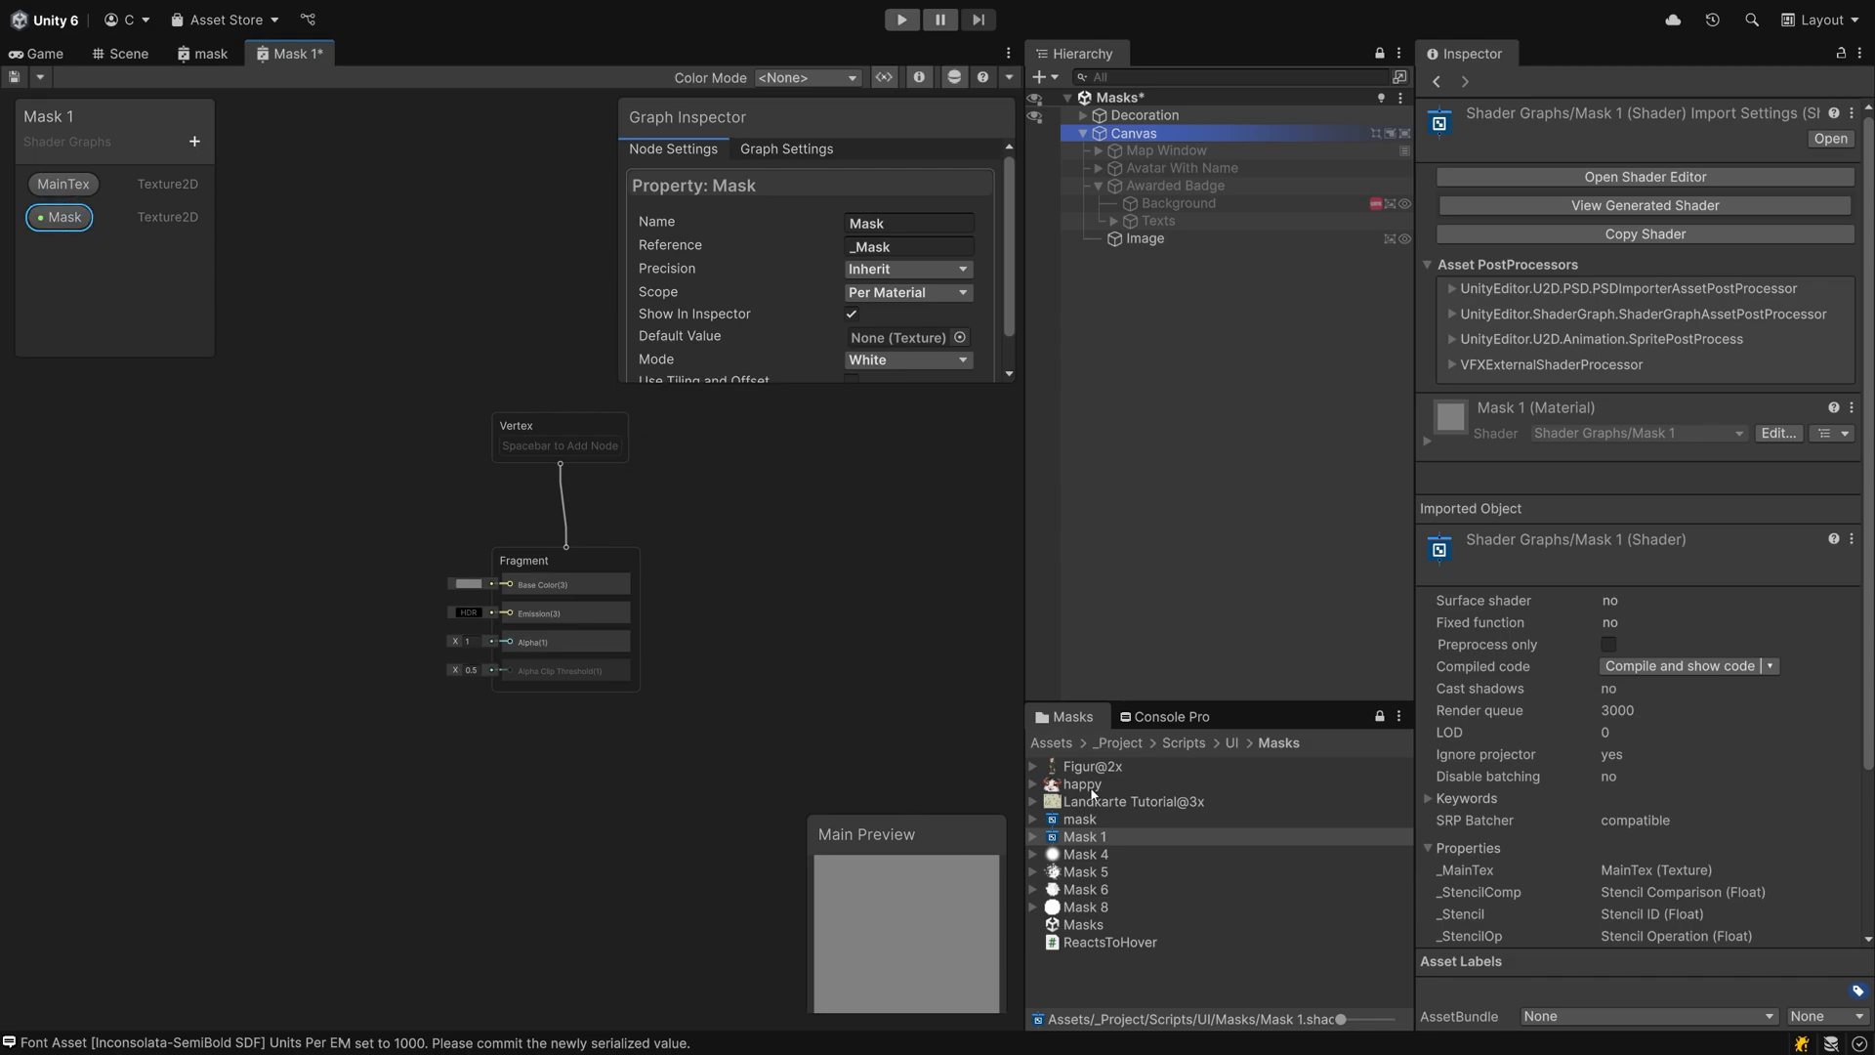
click(898, 338)
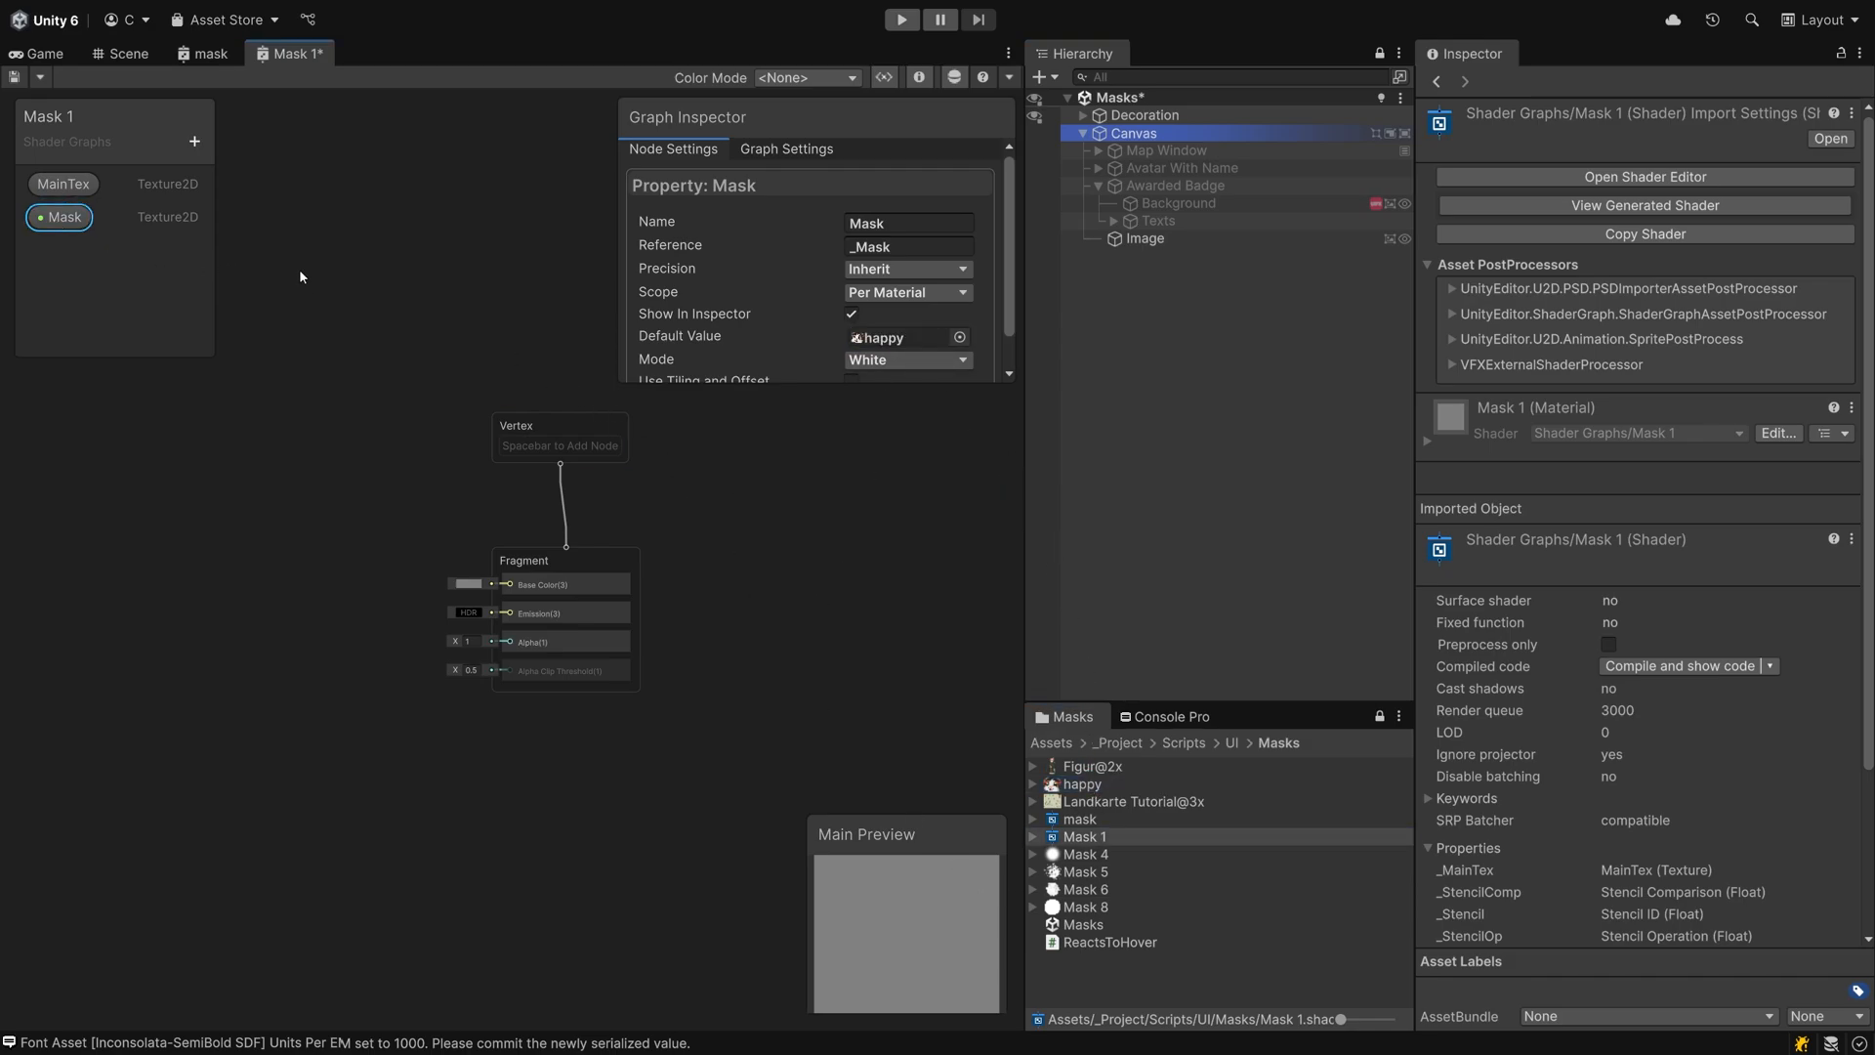
- Place MainTex in the graph and add a Sample Texture 2D node beside it
click(63, 184)
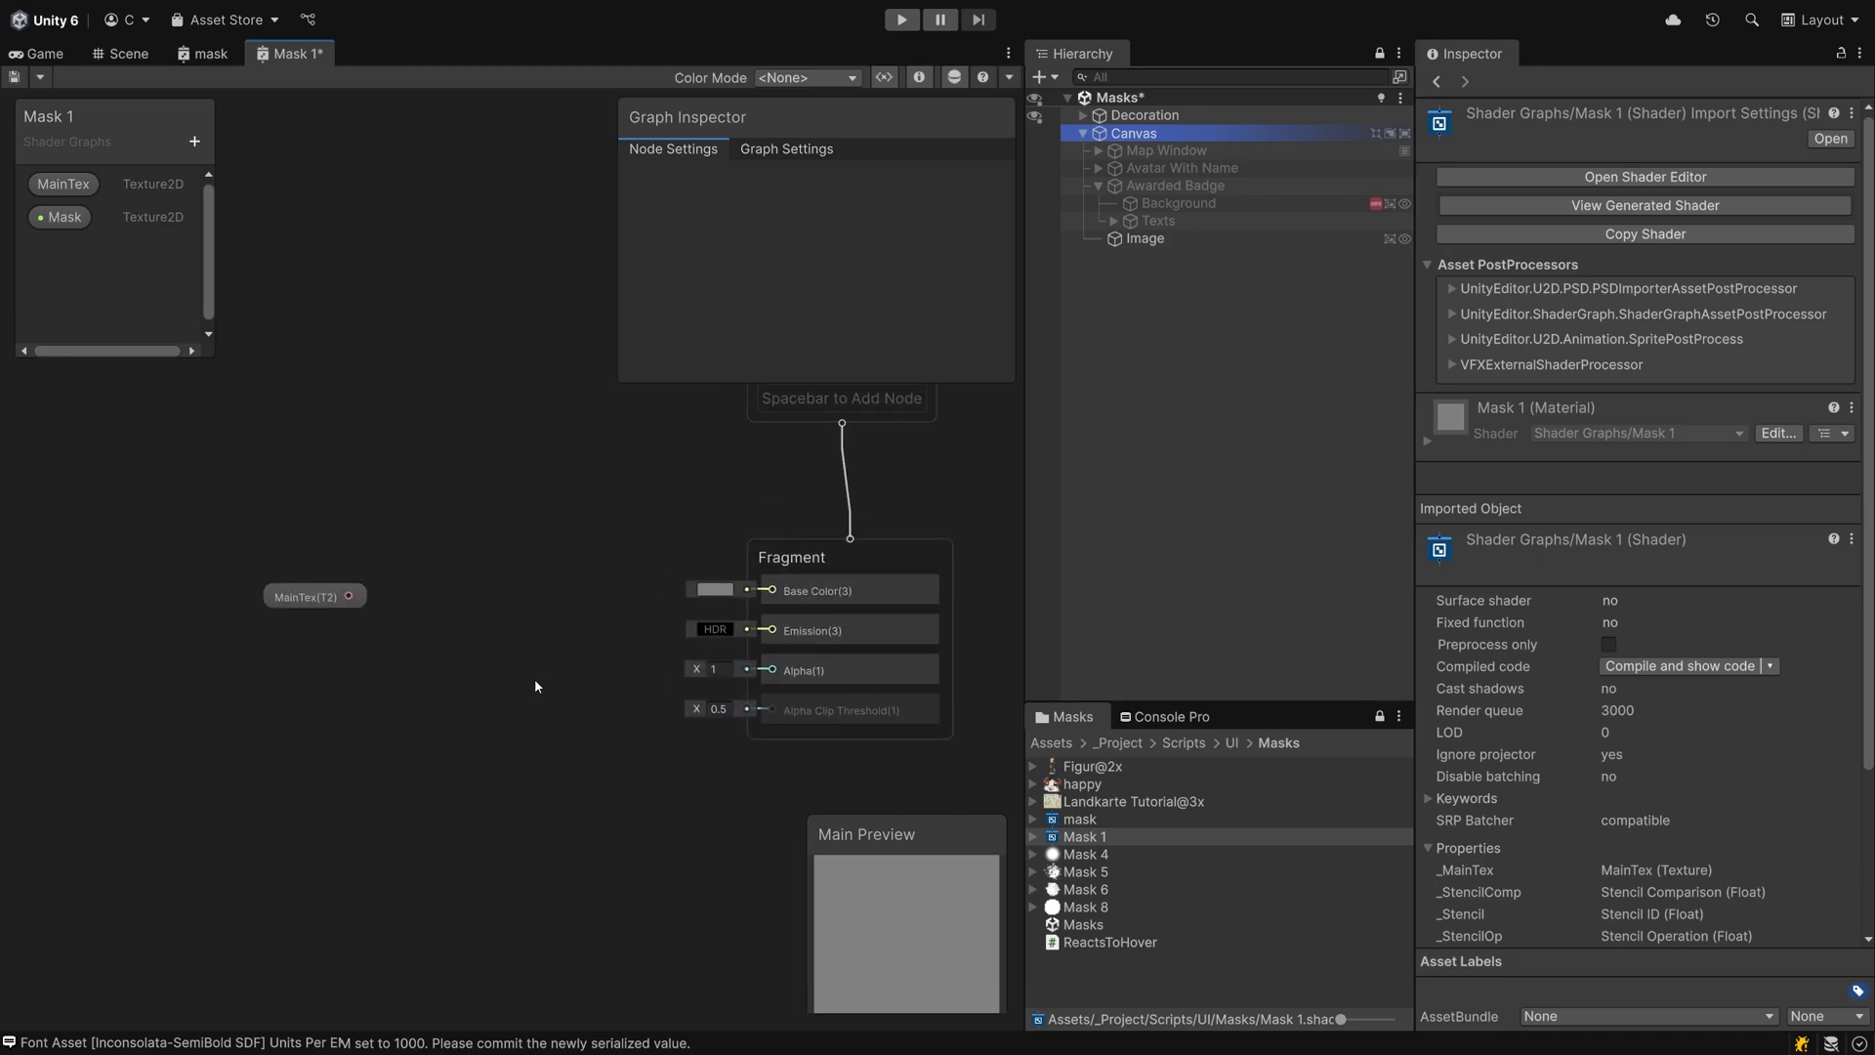
click(305, 595)
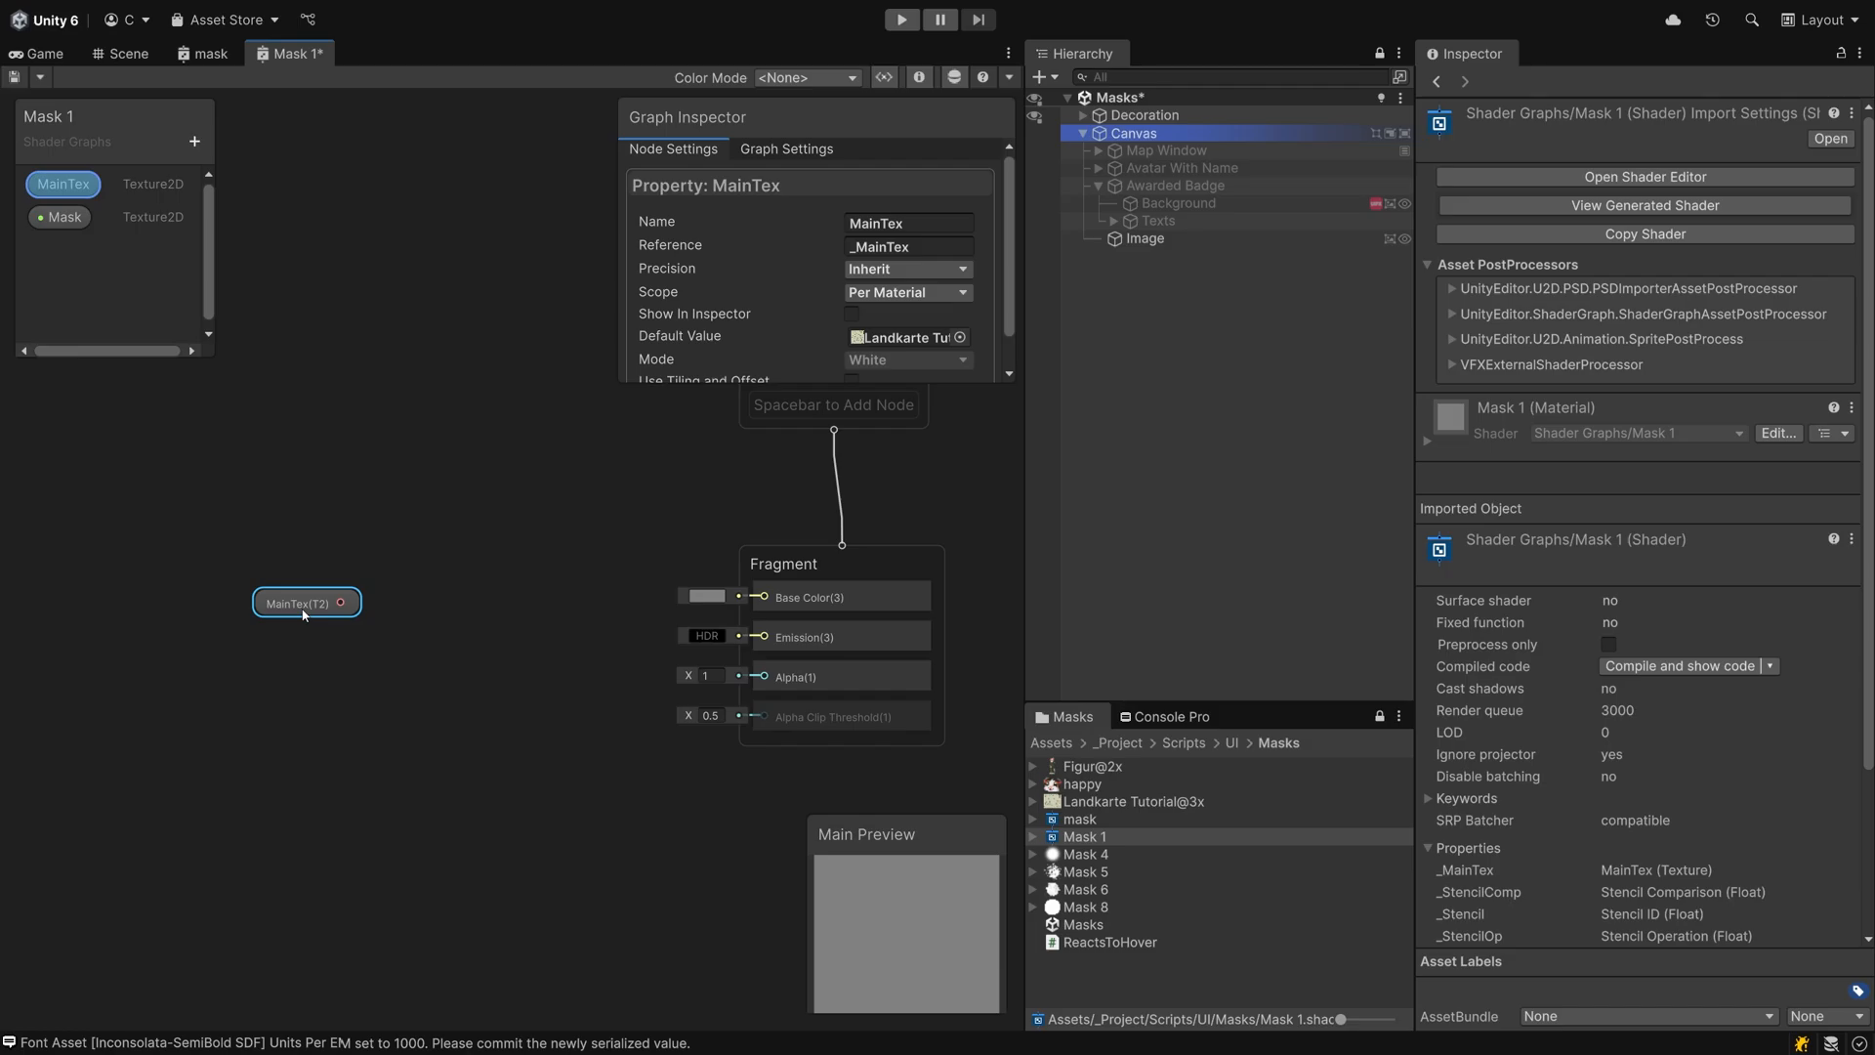
click(397, 652)
text(S)
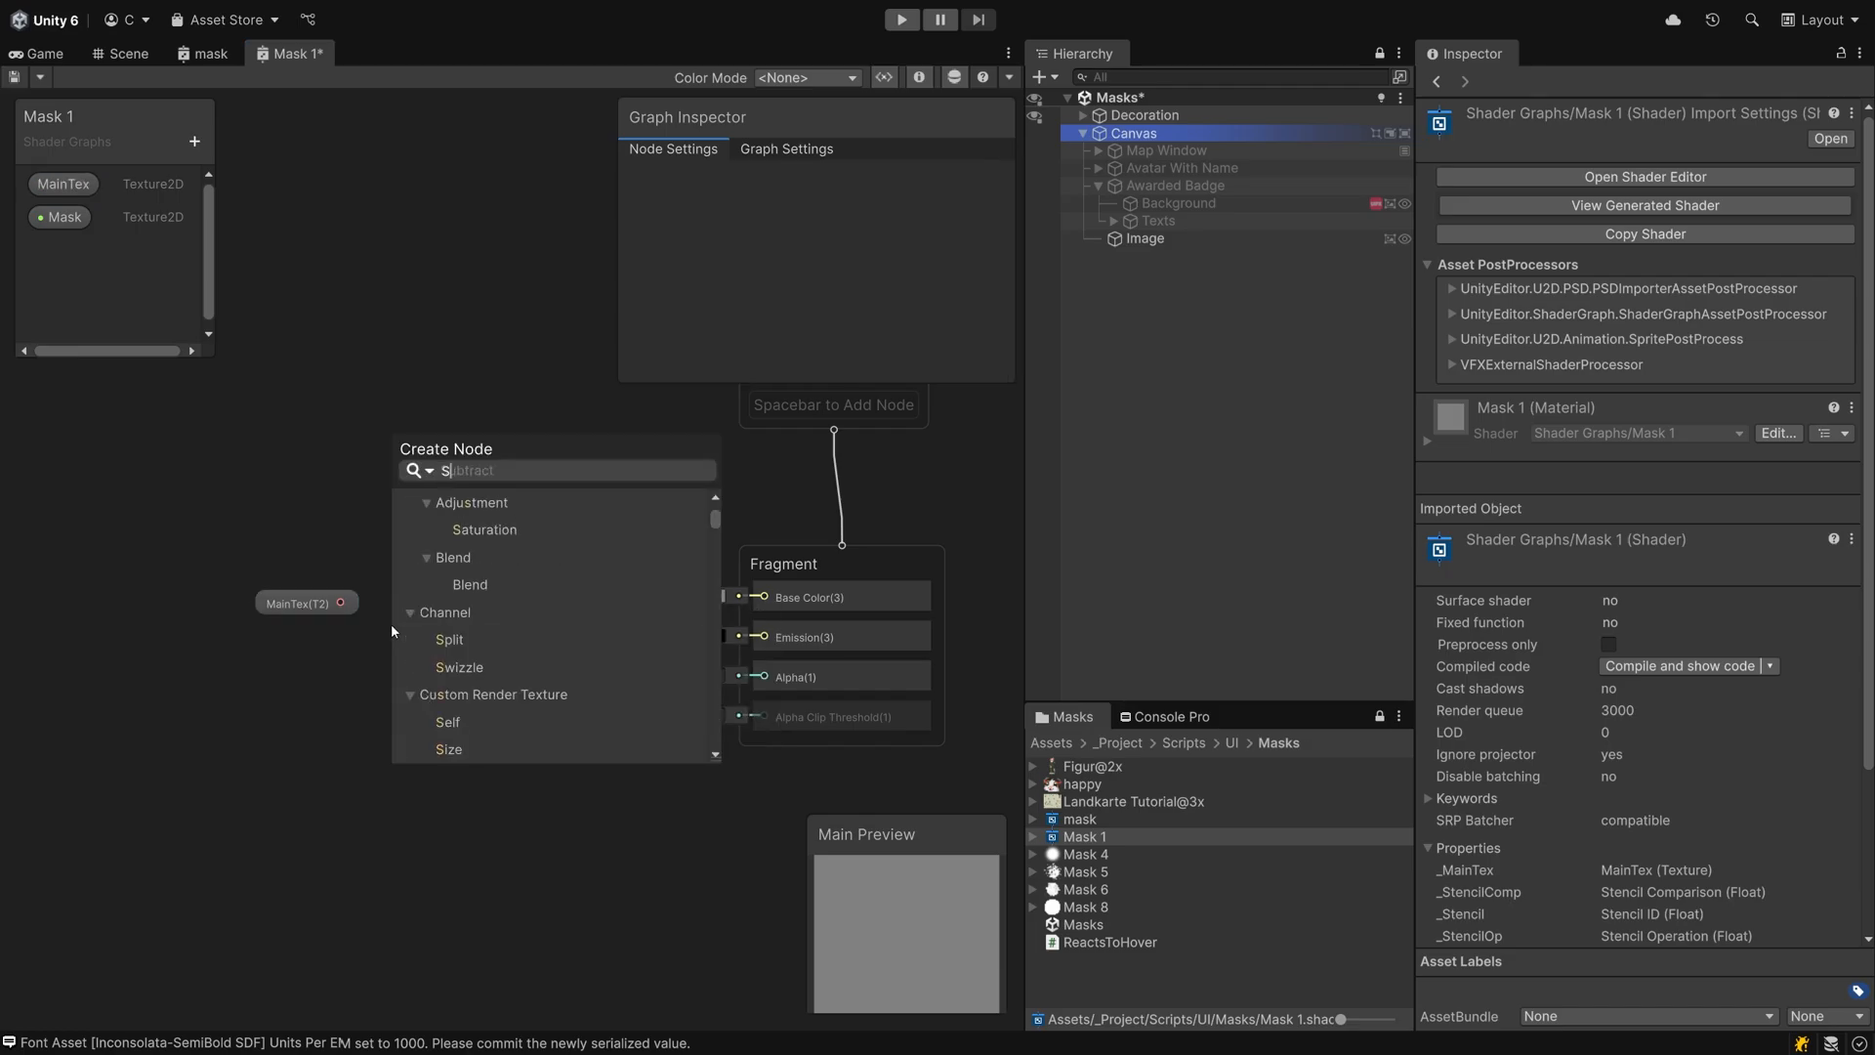
text(ample)
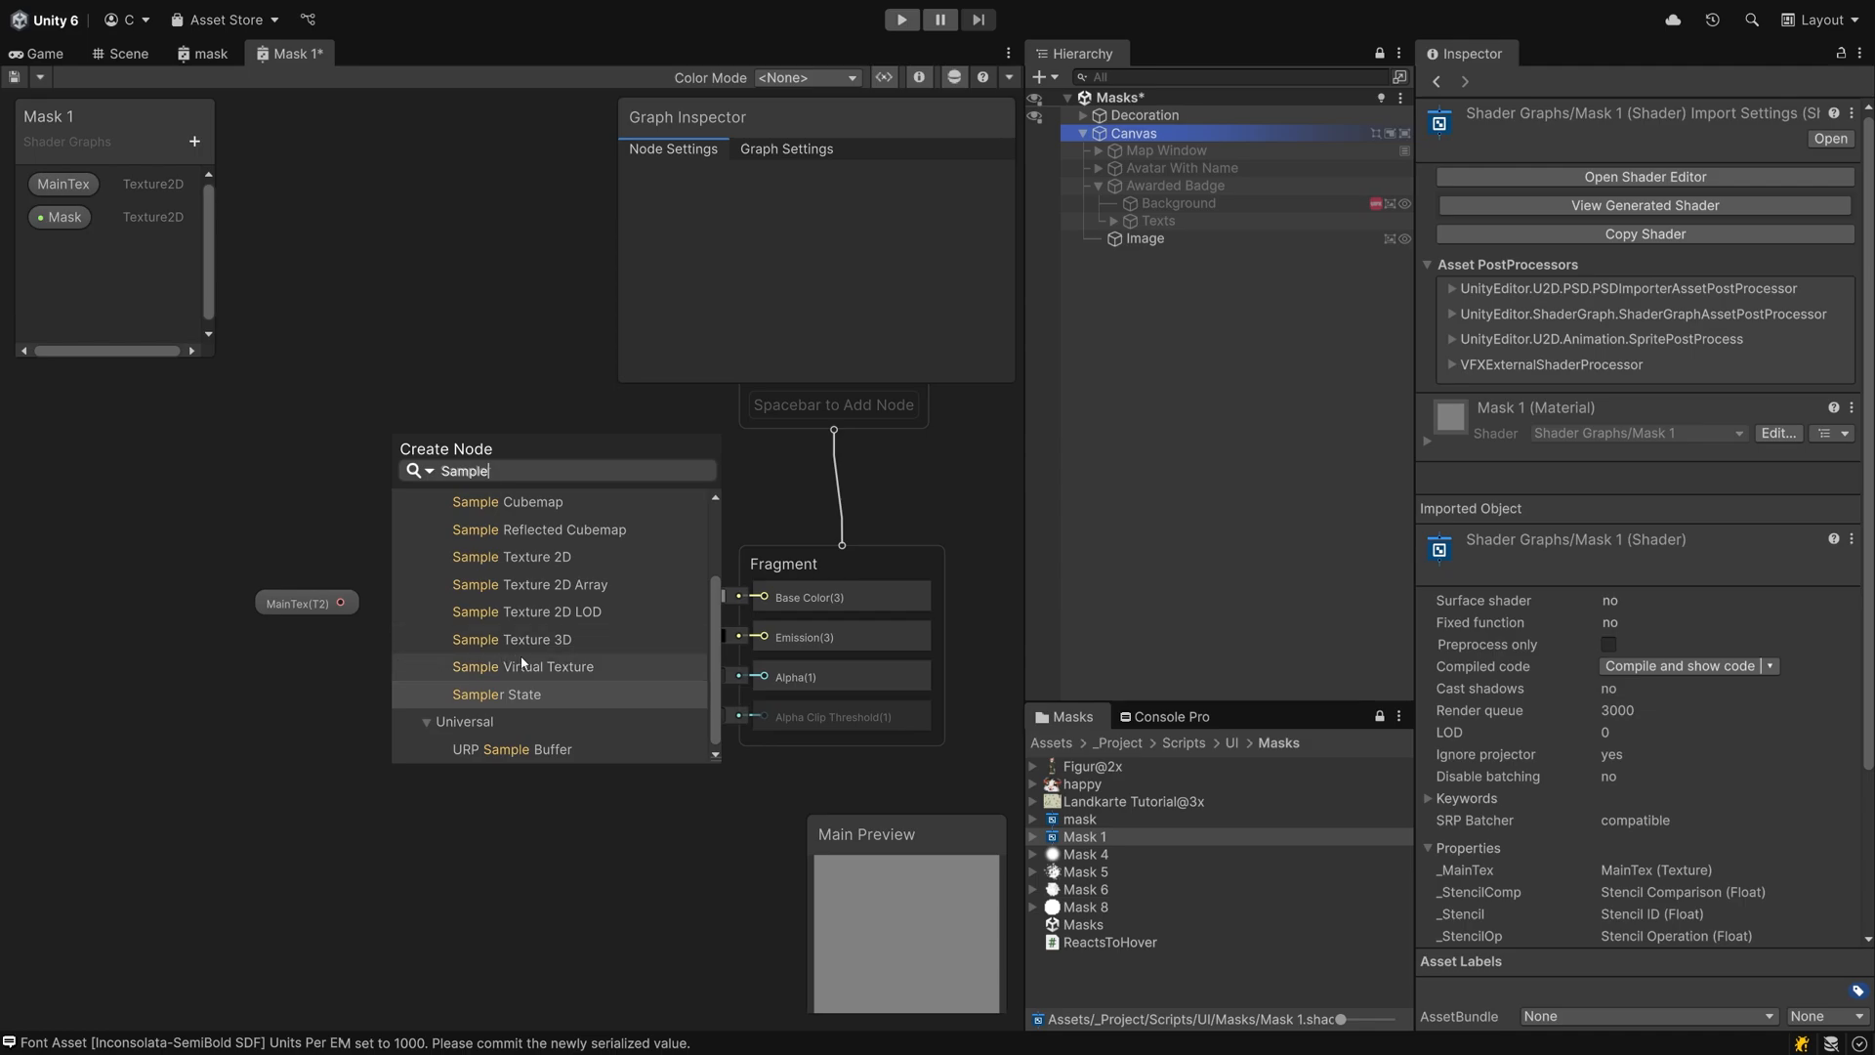
mouse_move(510, 557)
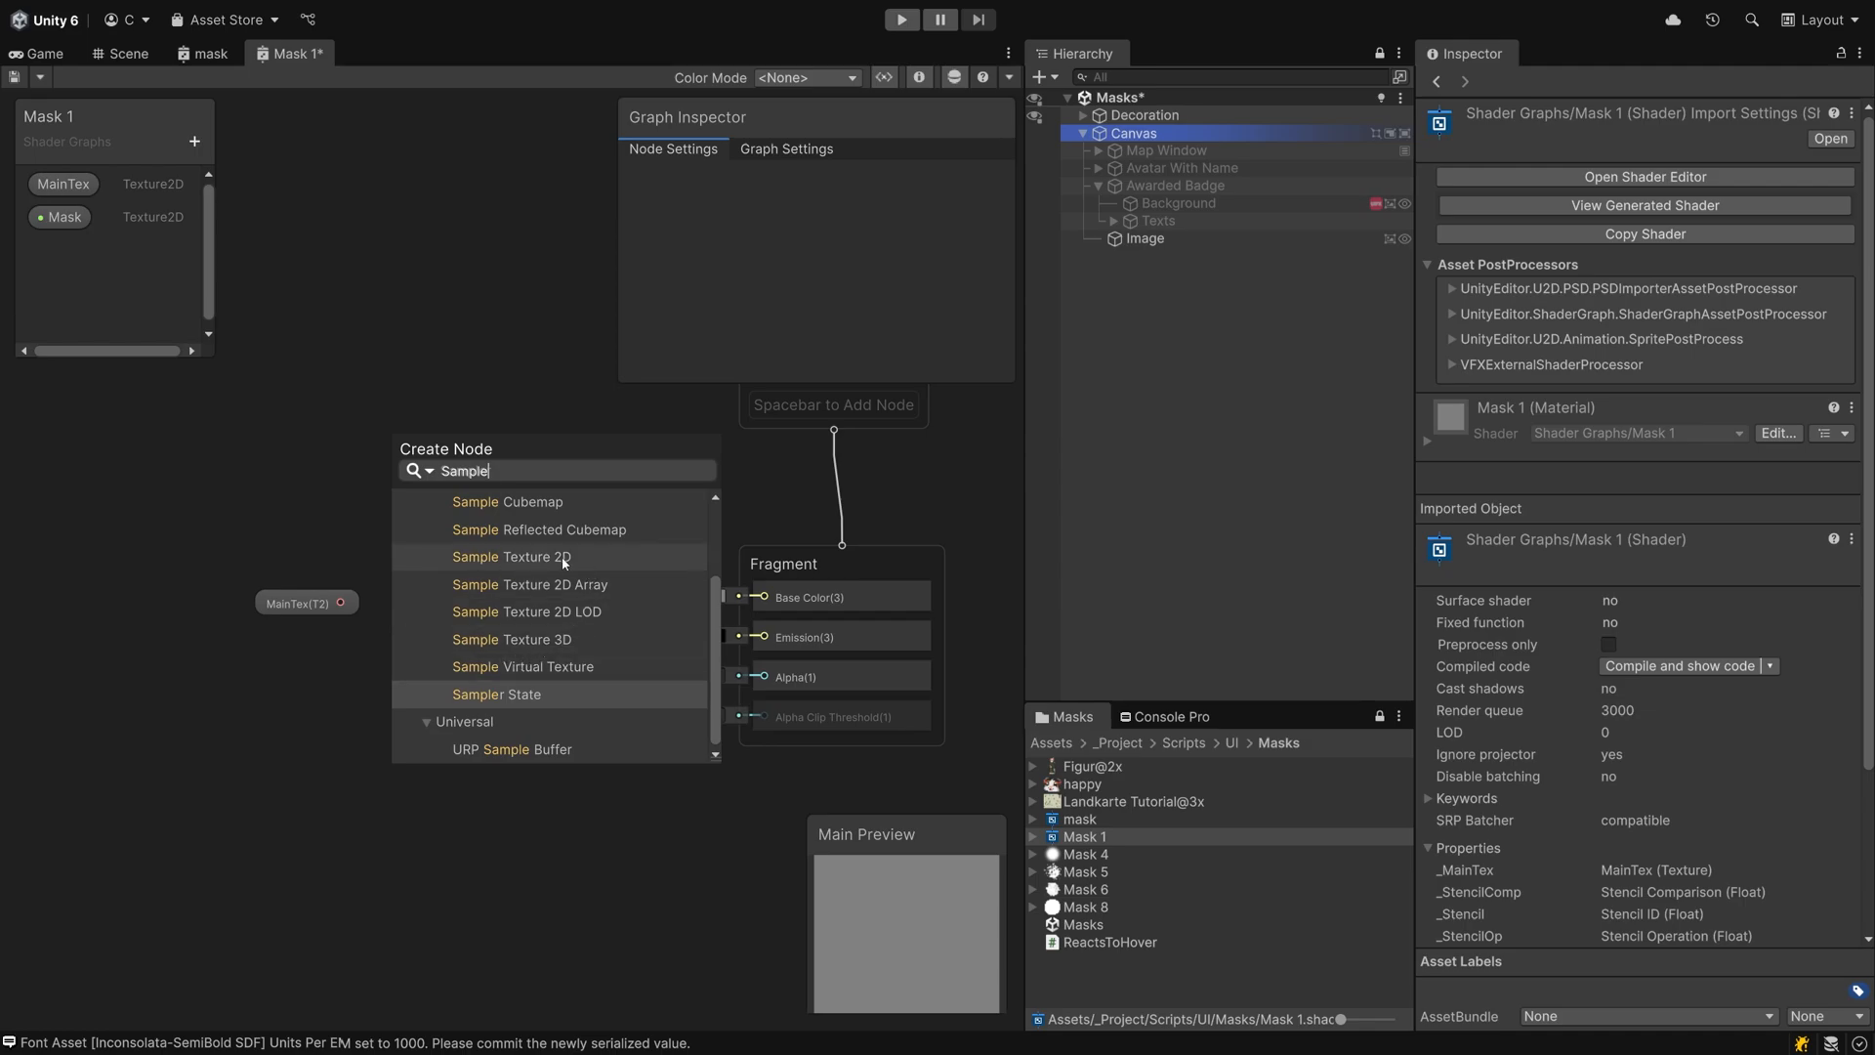
click(510, 557)
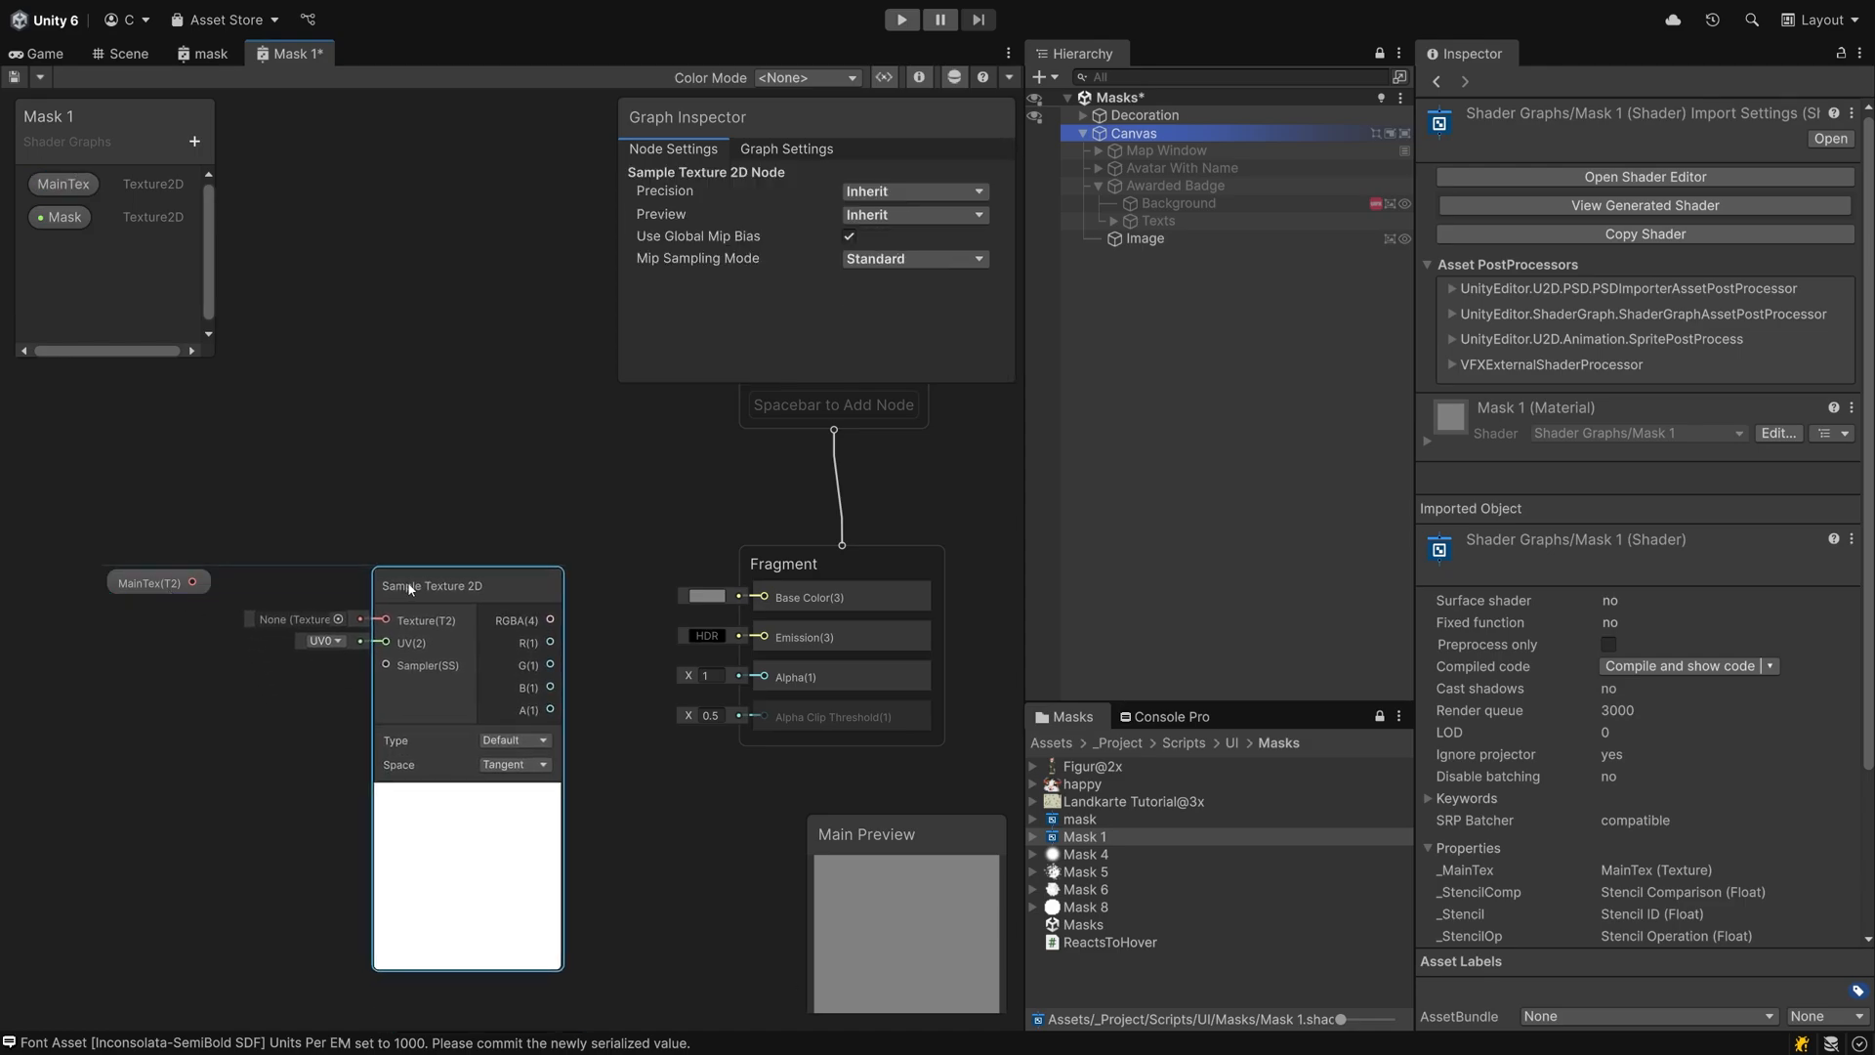
- Feed MainTex into the sampler and connect its RGBA output to Base Color
drag(192, 582, 382, 619)
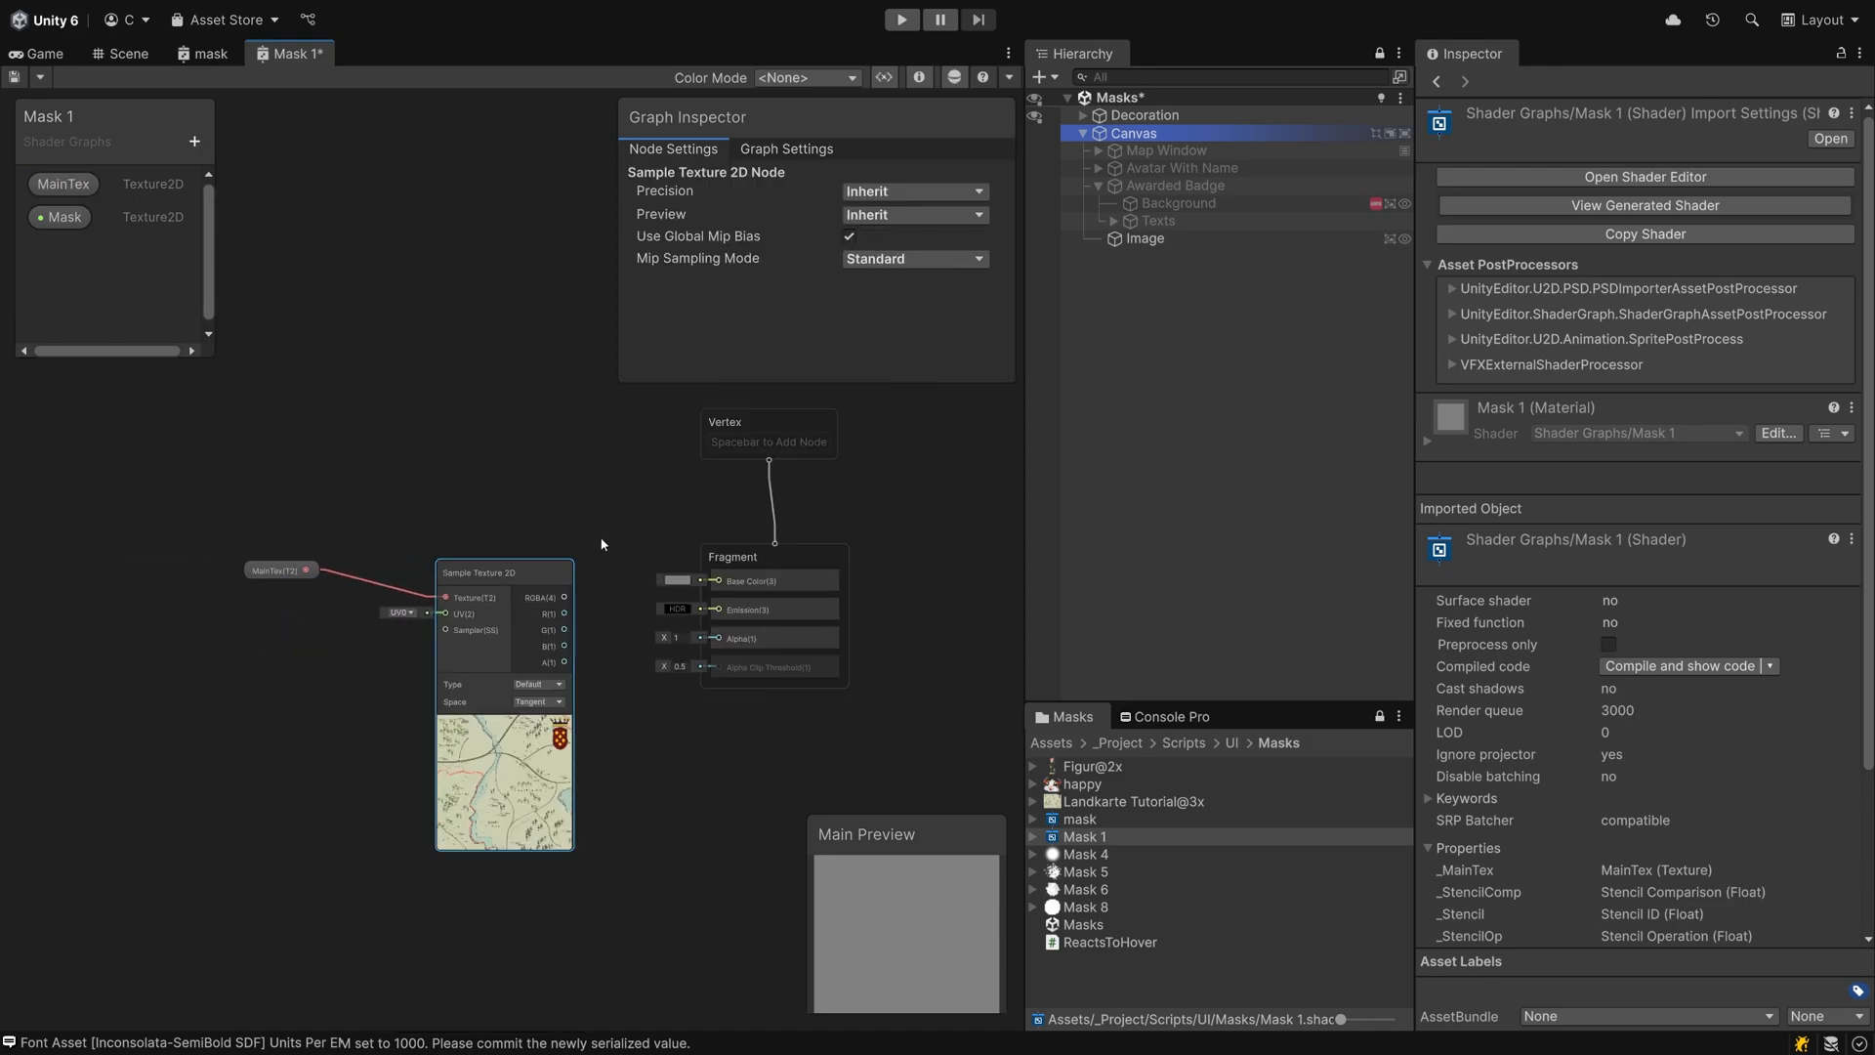
drag(502, 572, 452, 557)
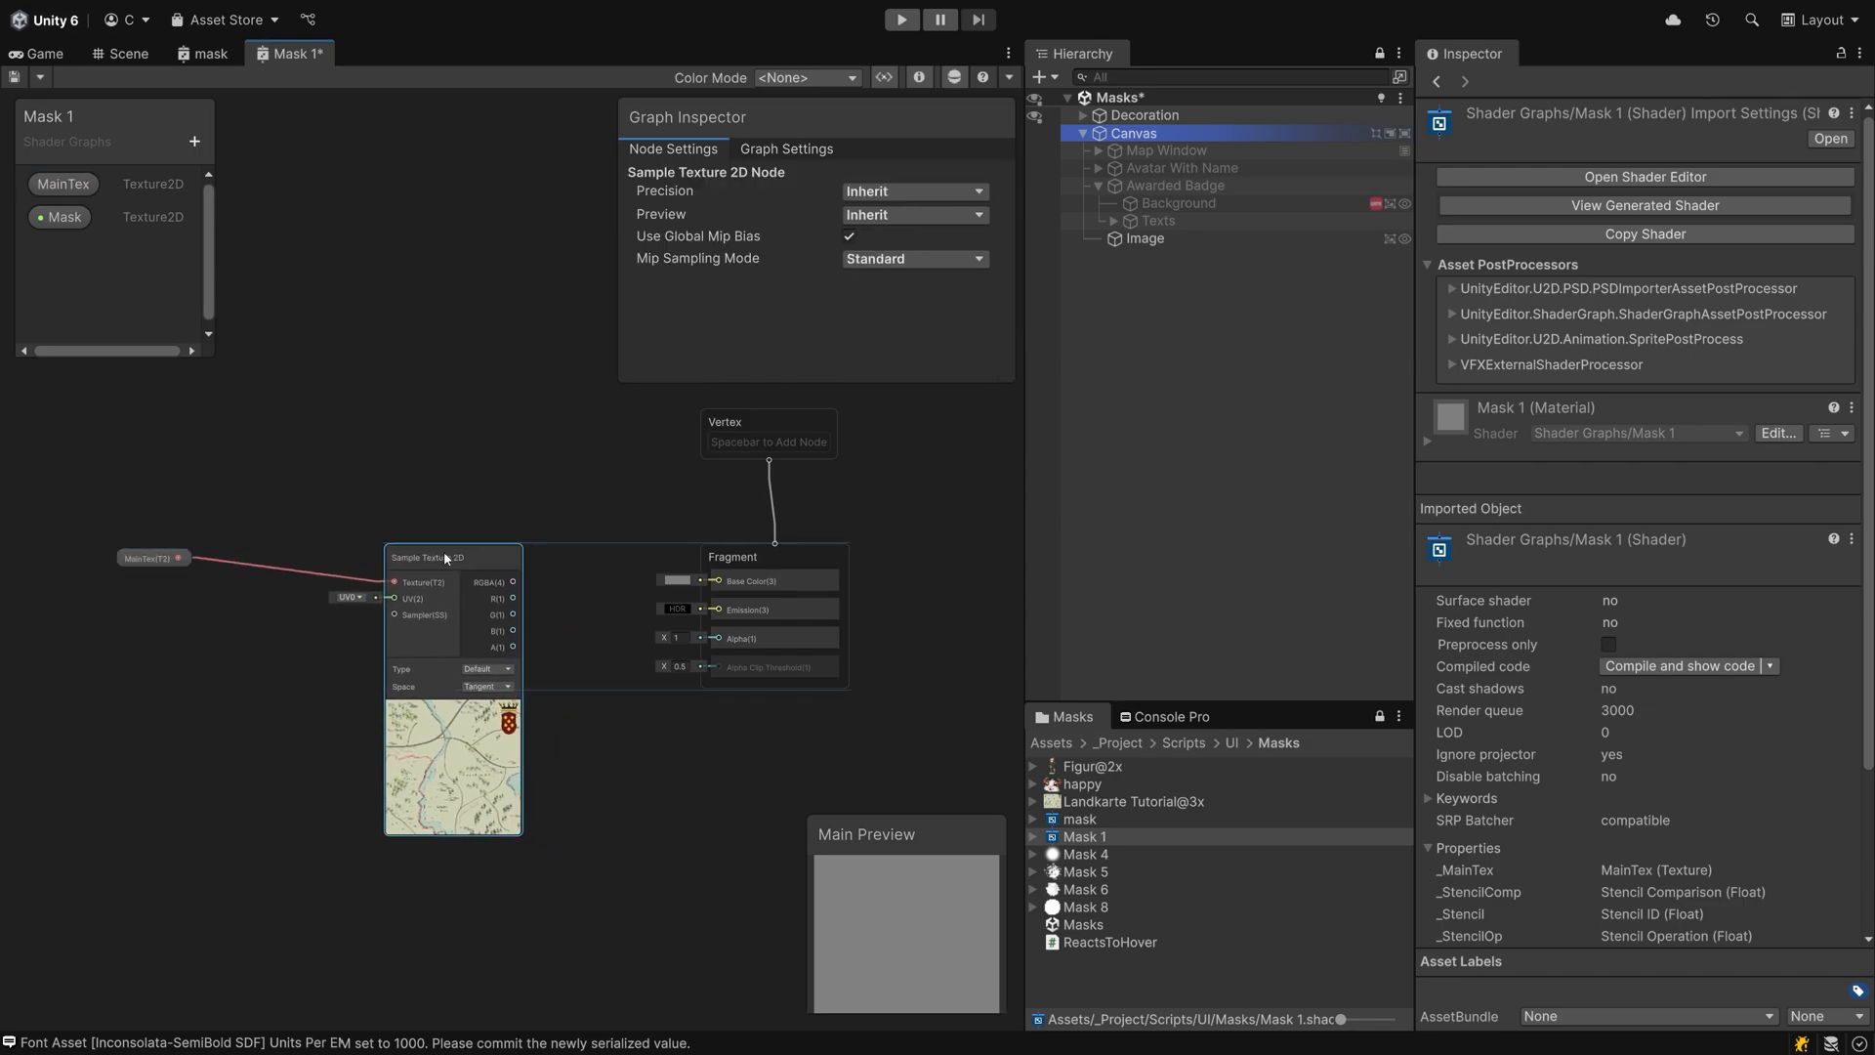
drag(445, 556, 312, 533)
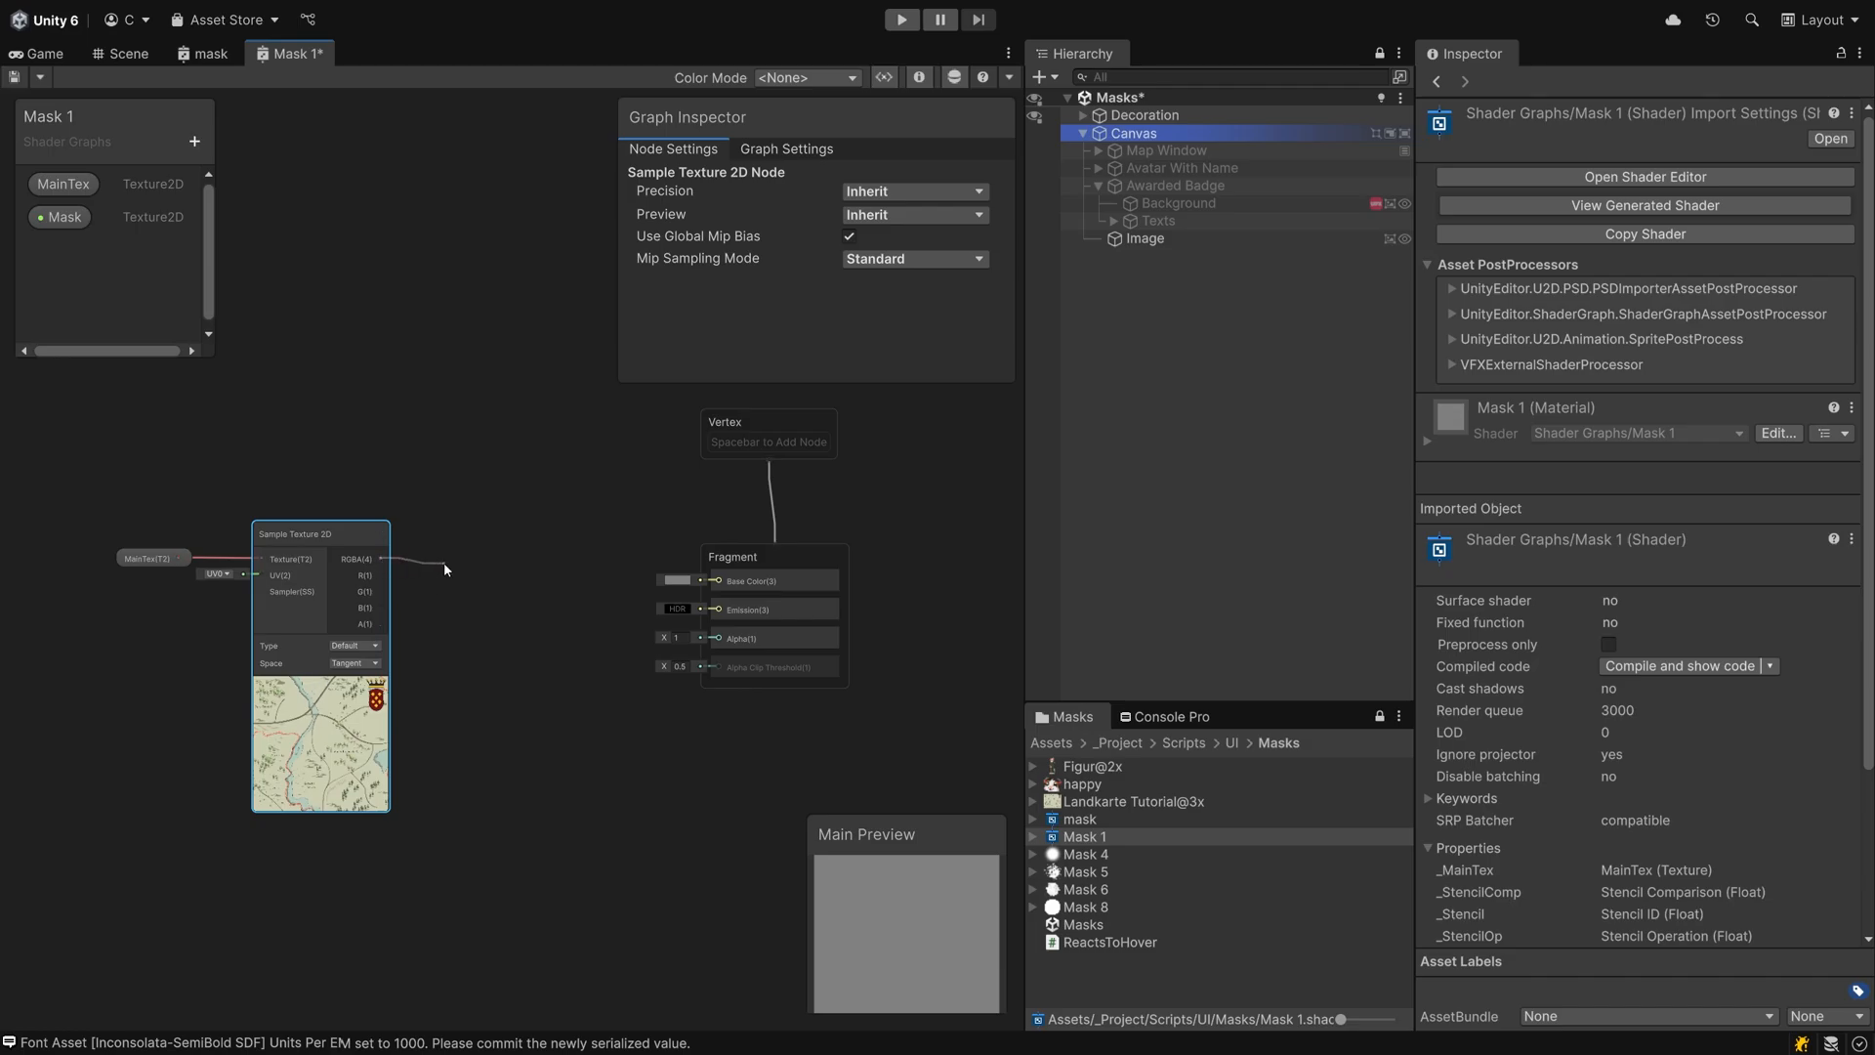
drag(381, 559, 717, 580)
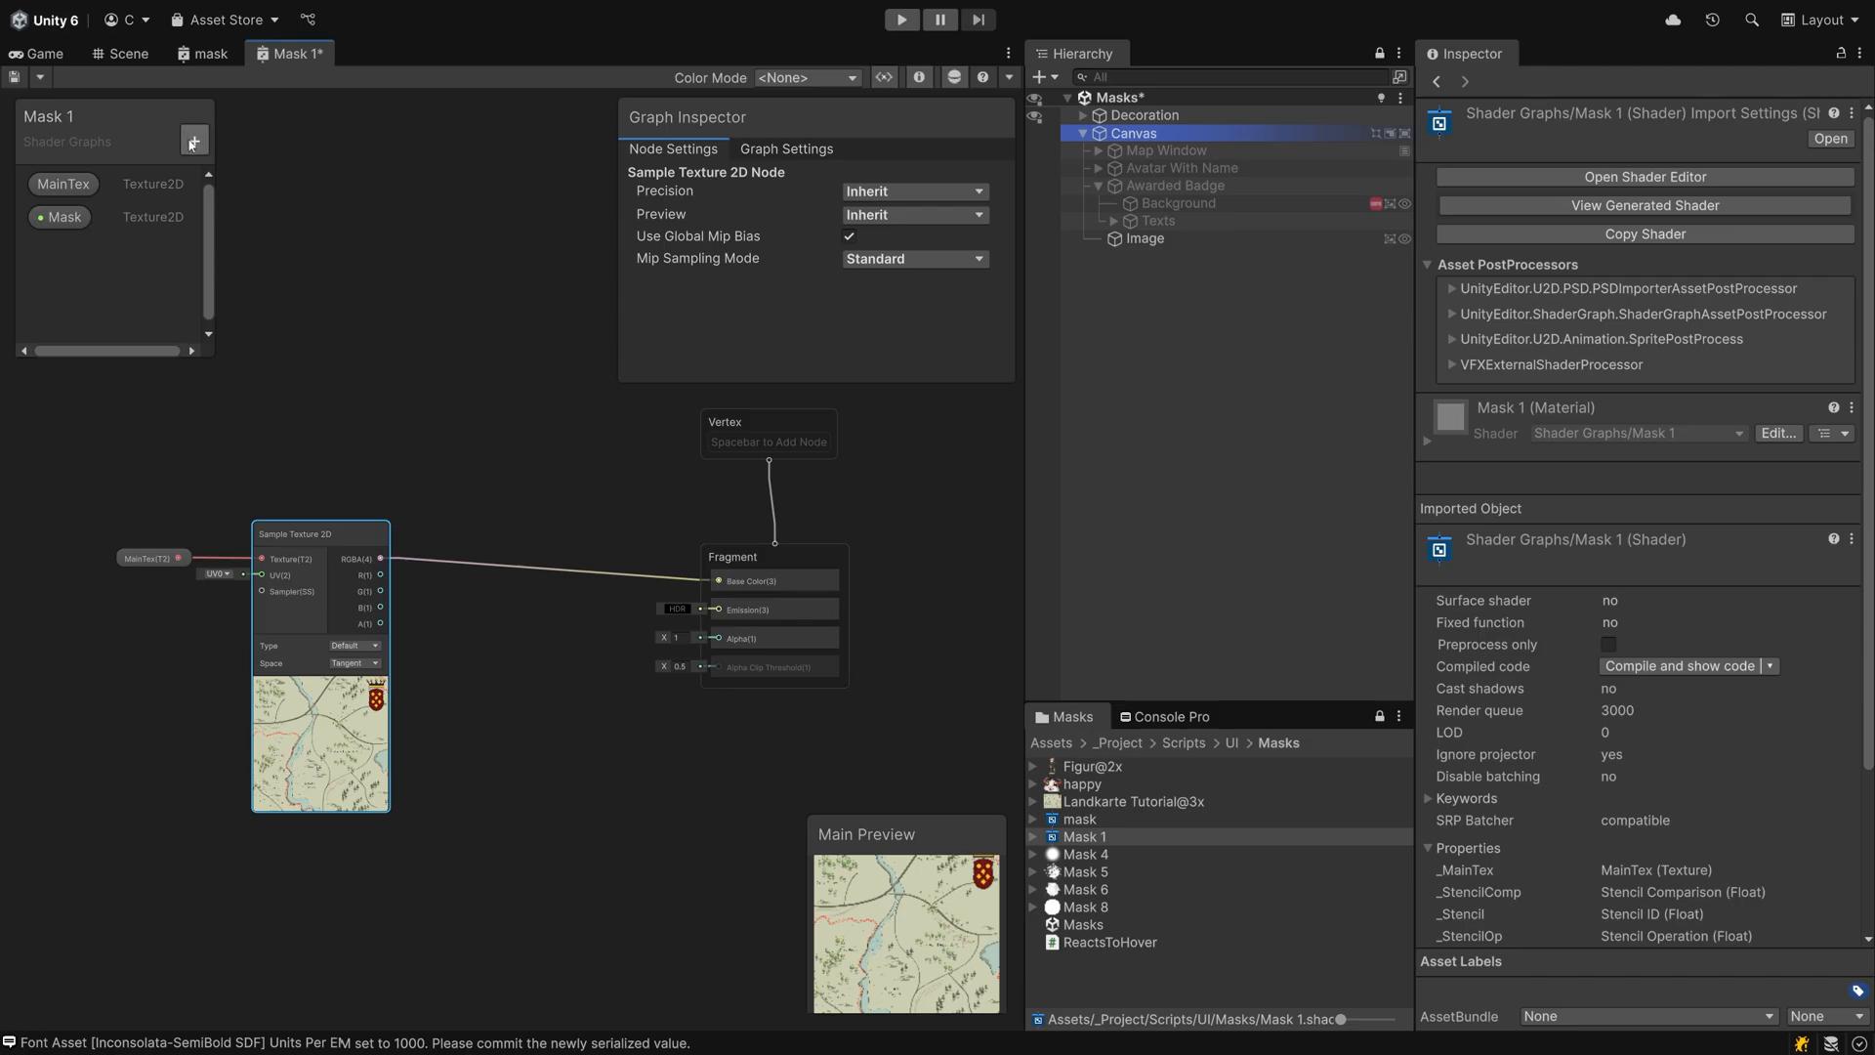
- Sample the Mask property with a new Sample Texture 2D node and wire its A output to Fragment Alpha
click(67, 217)
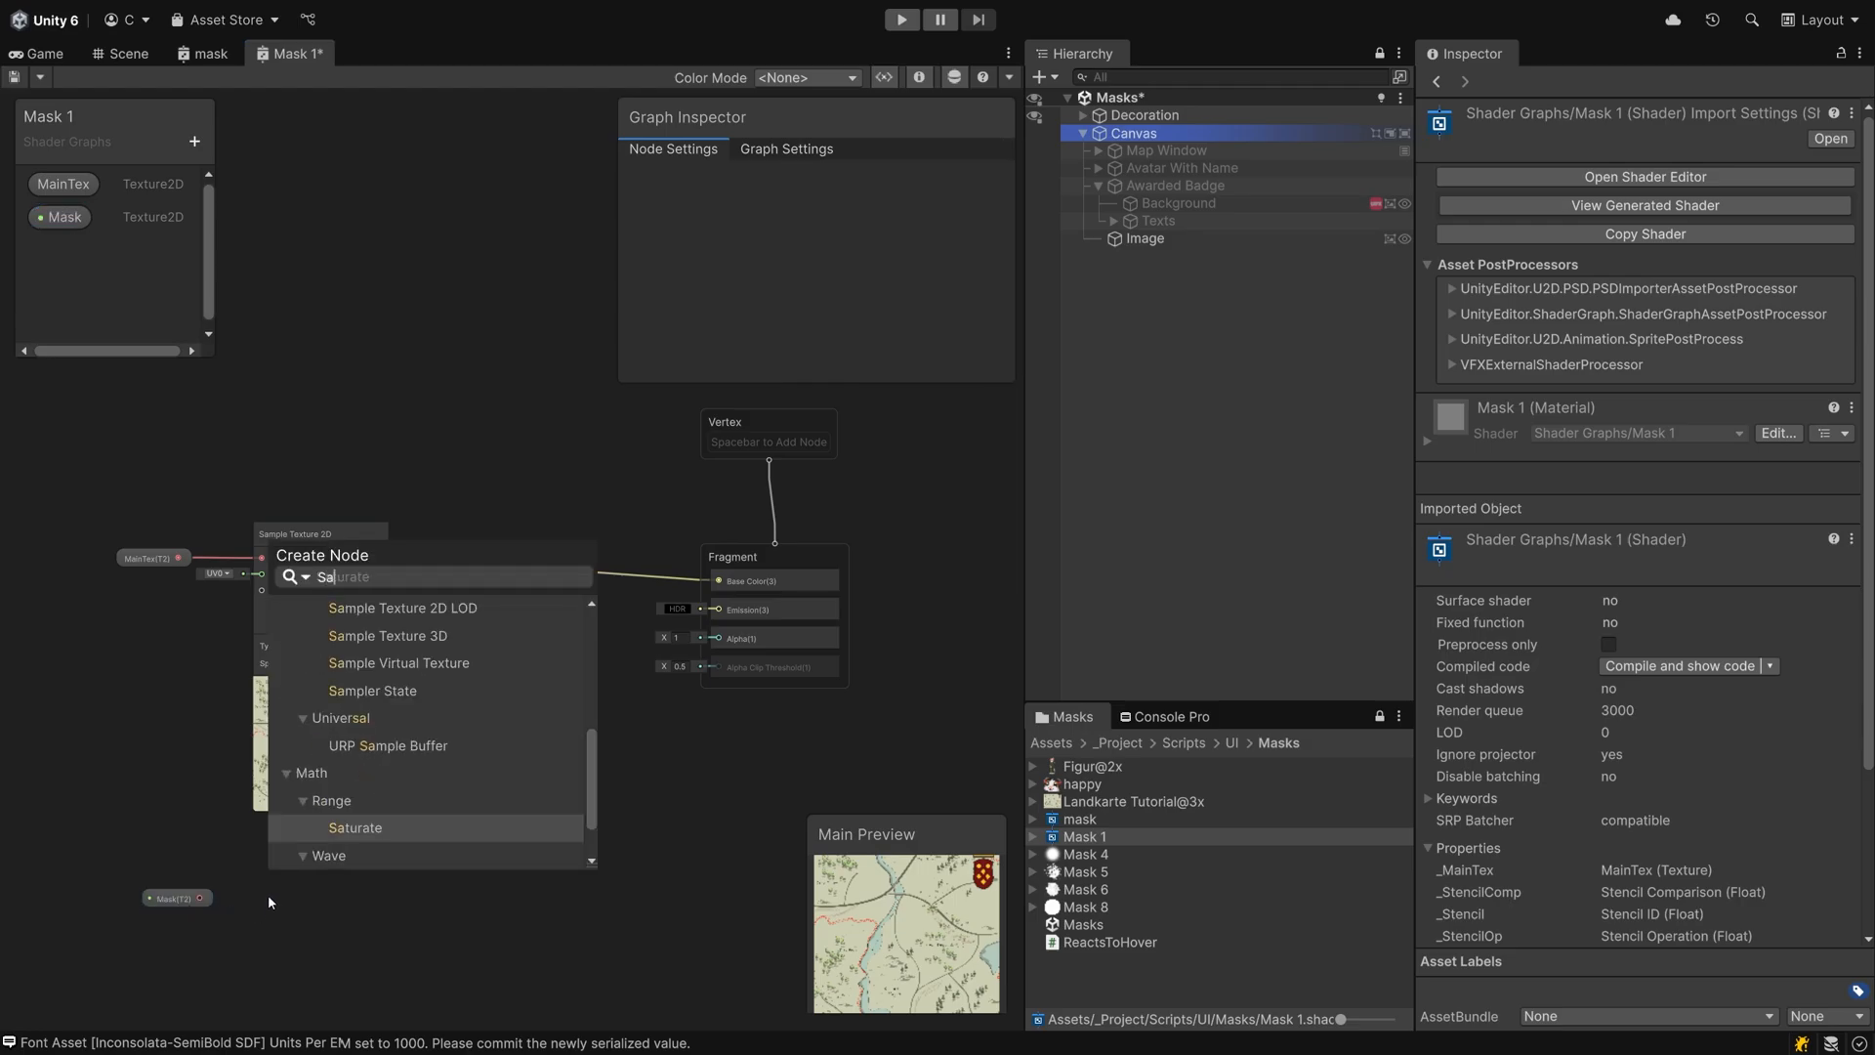
text(Sample)
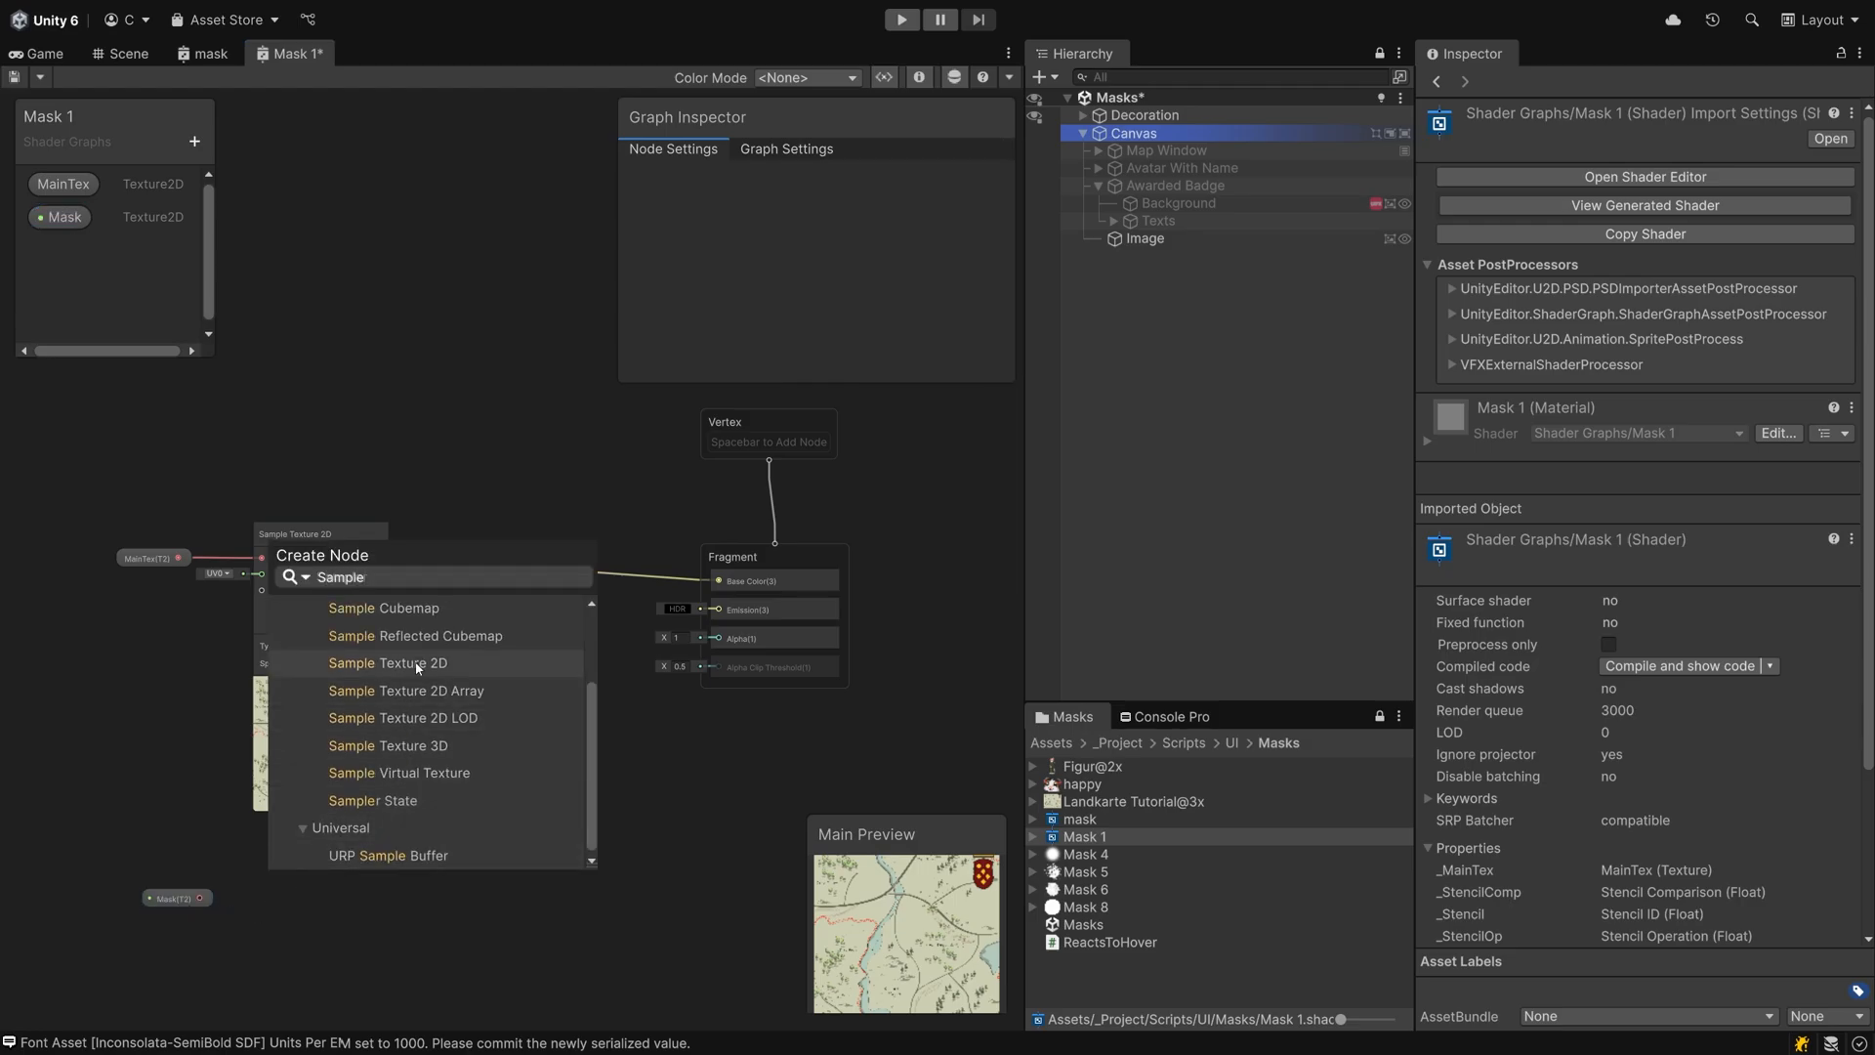
click(387, 662)
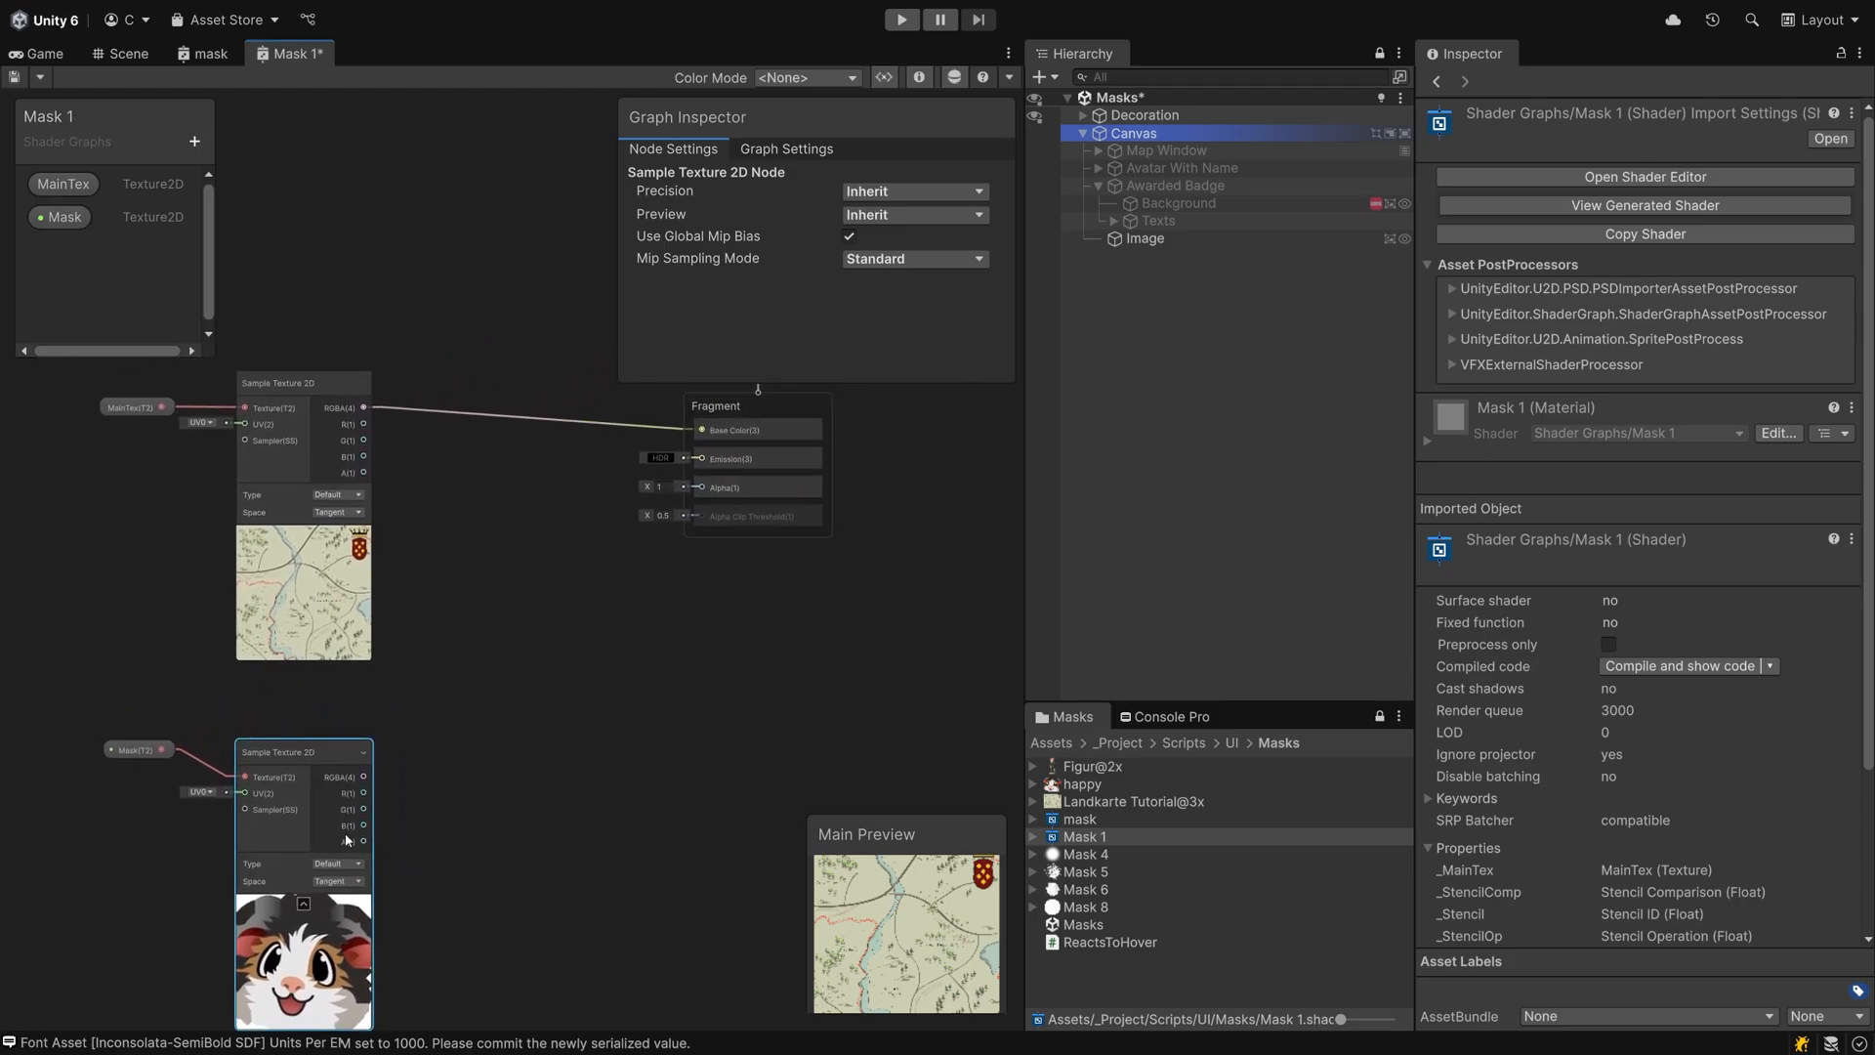
drag(363, 842, 703, 486)
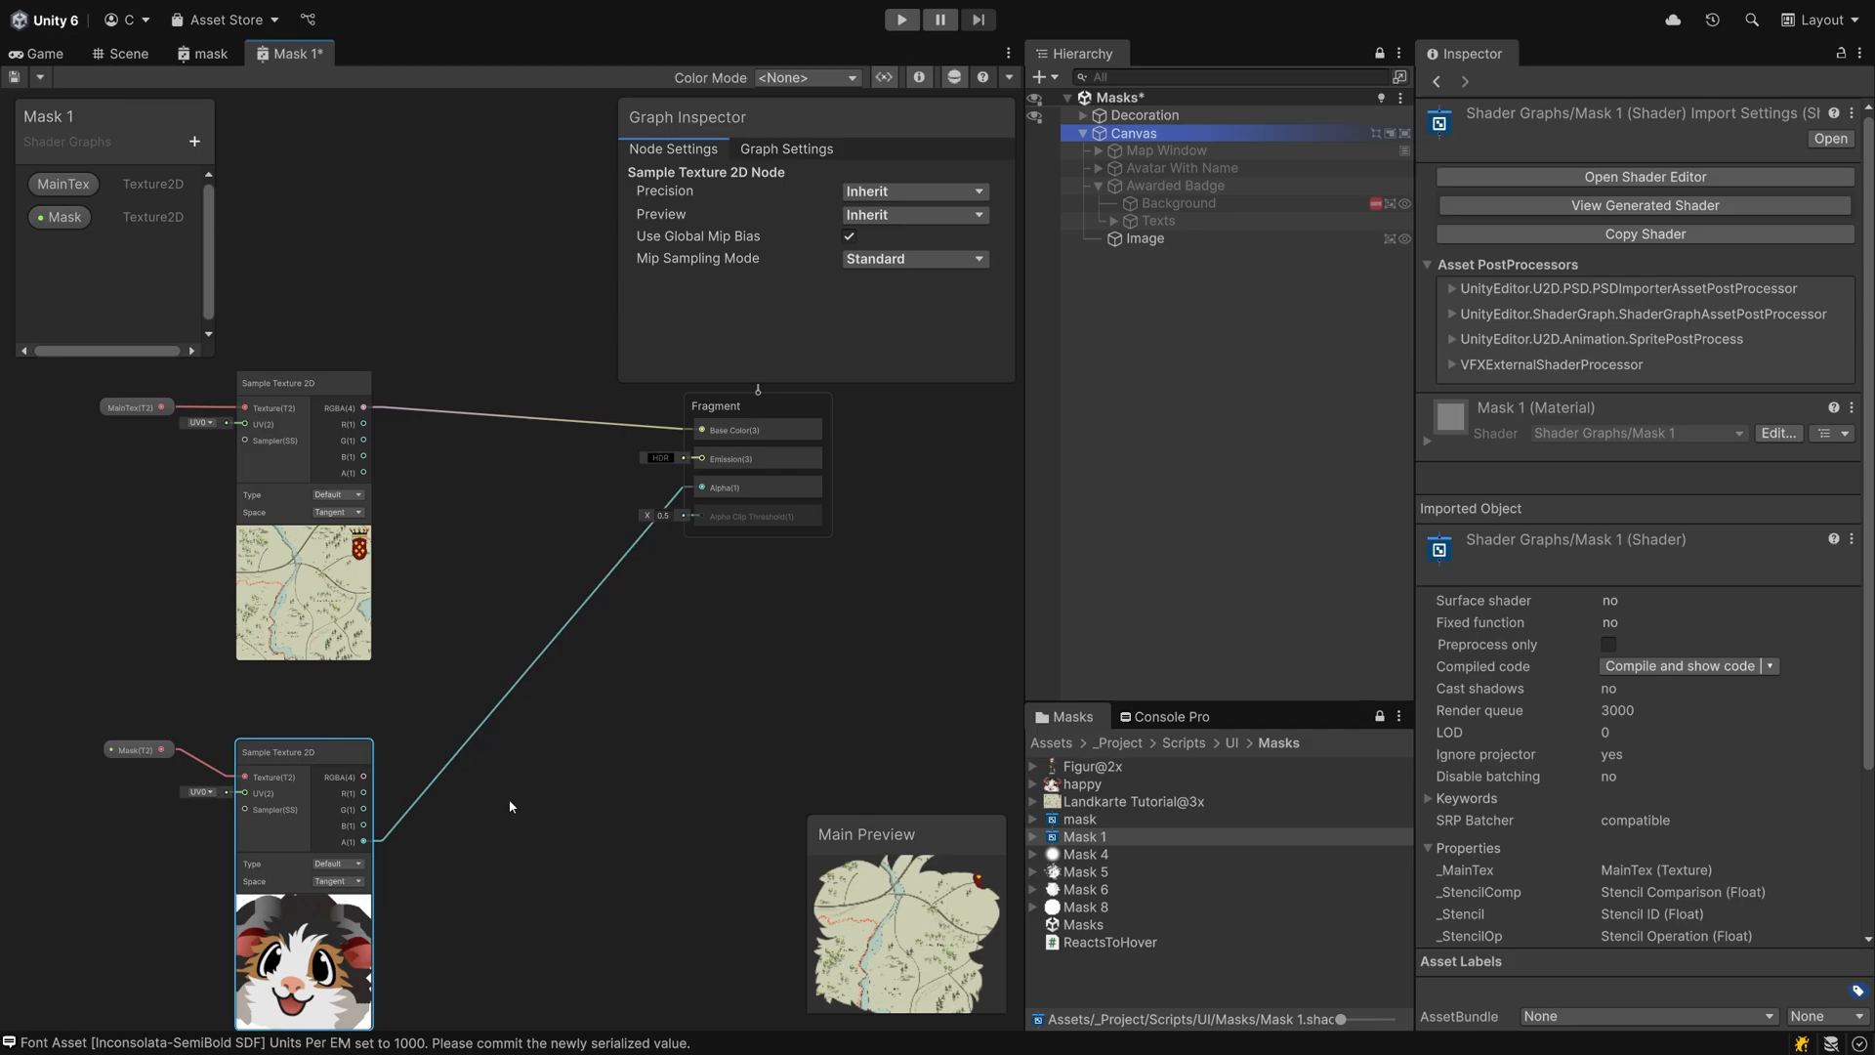
- Create a material from the Mask 1 shader graph and select the Image object
click(129, 55)
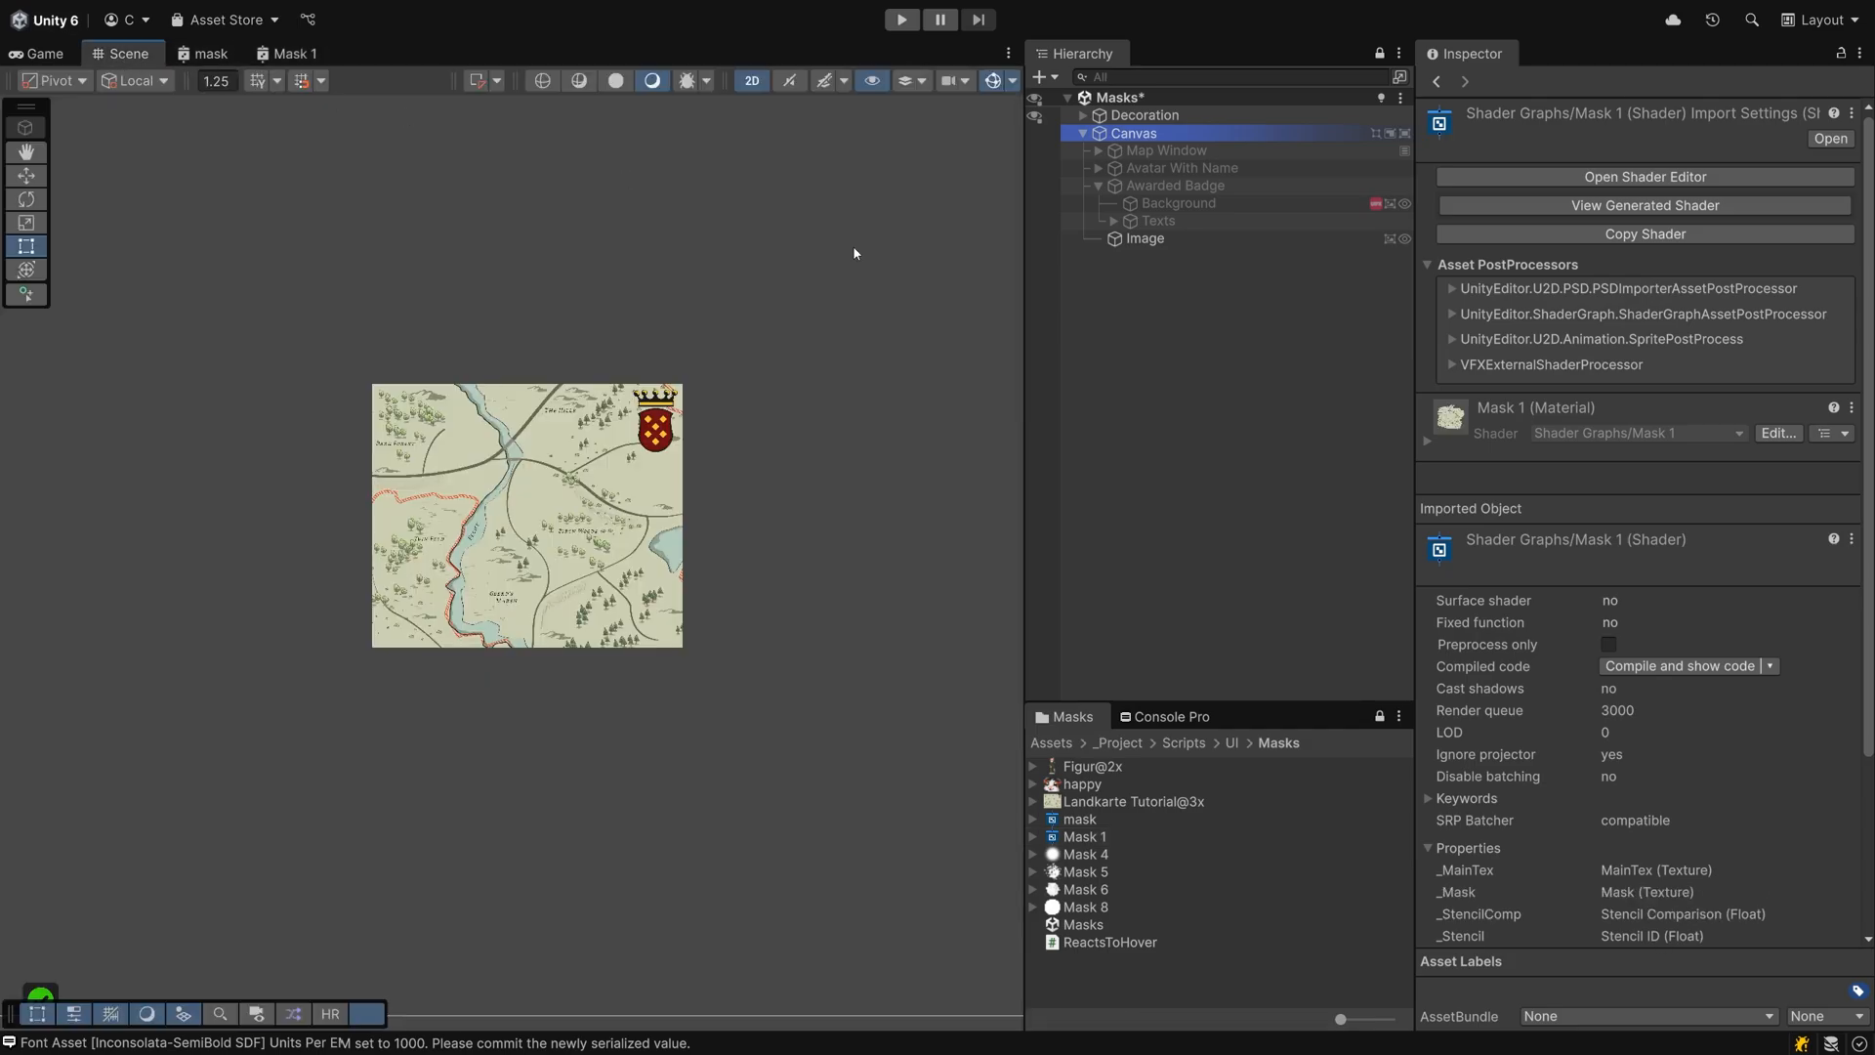
right_click(1082, 837)
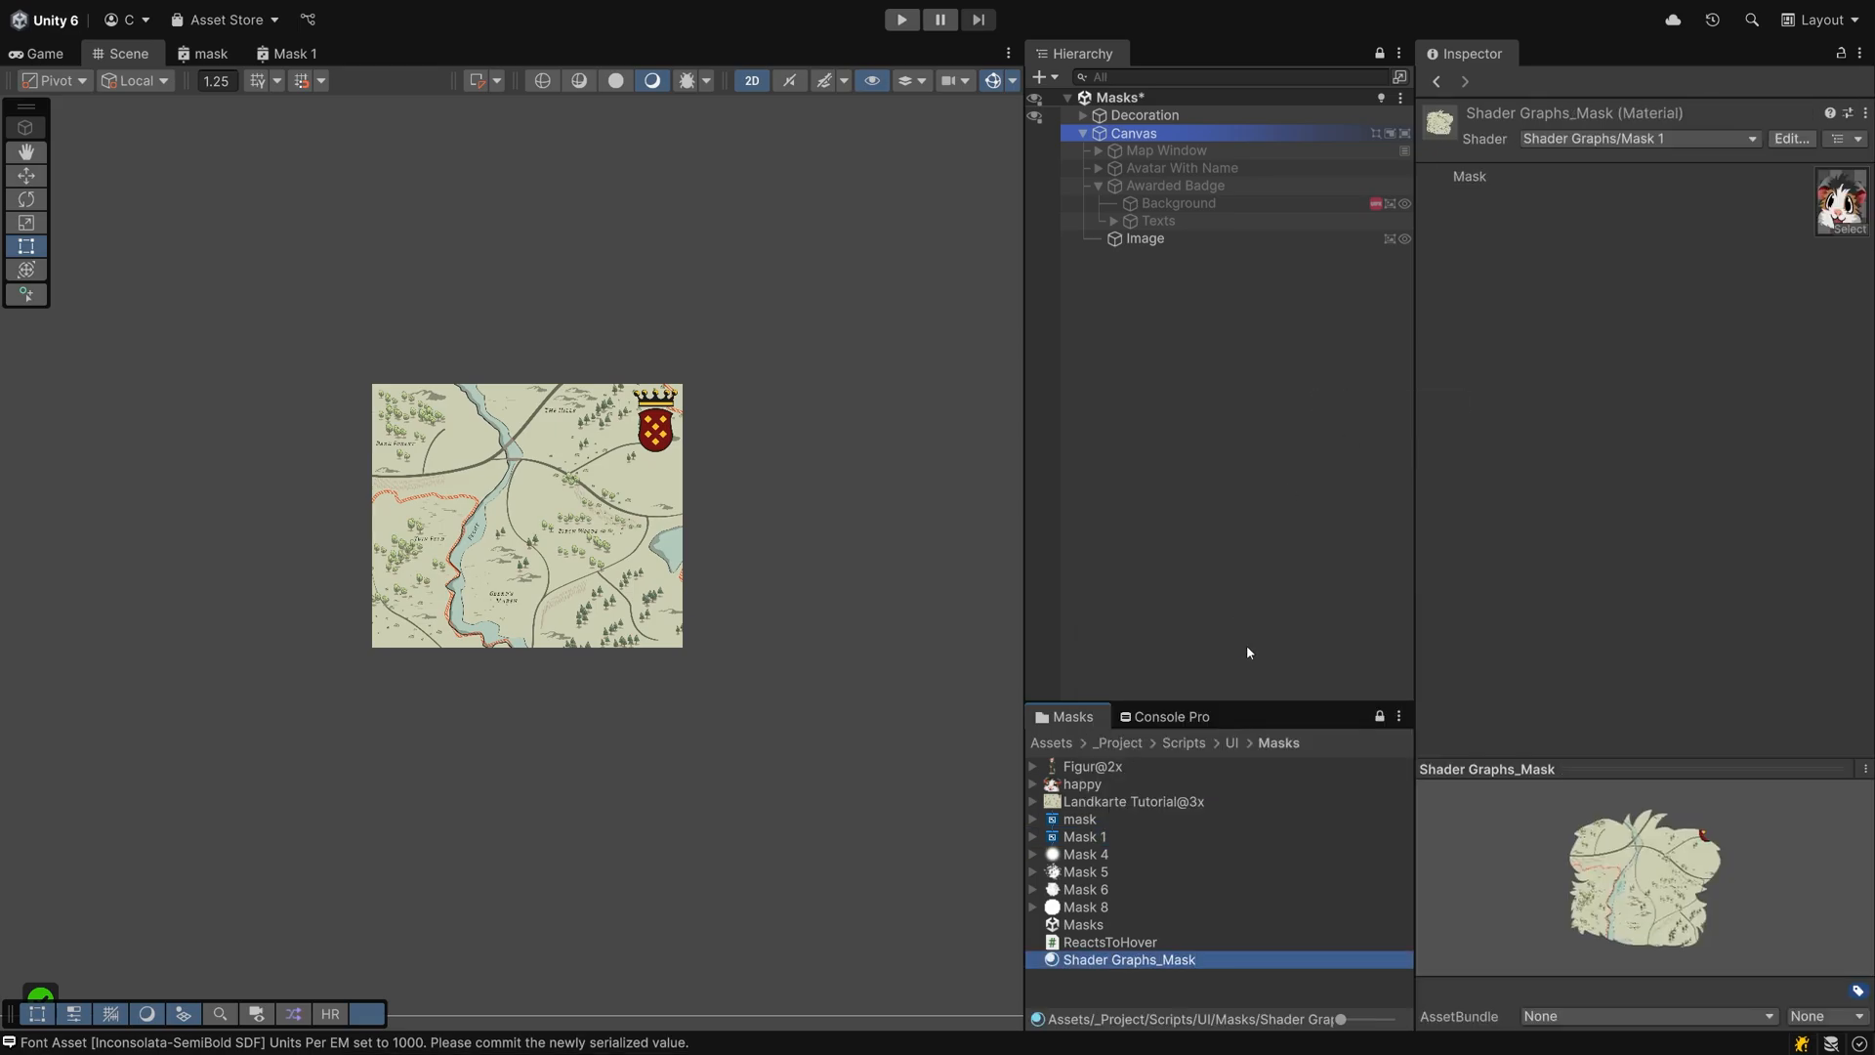
click(1145, 238)
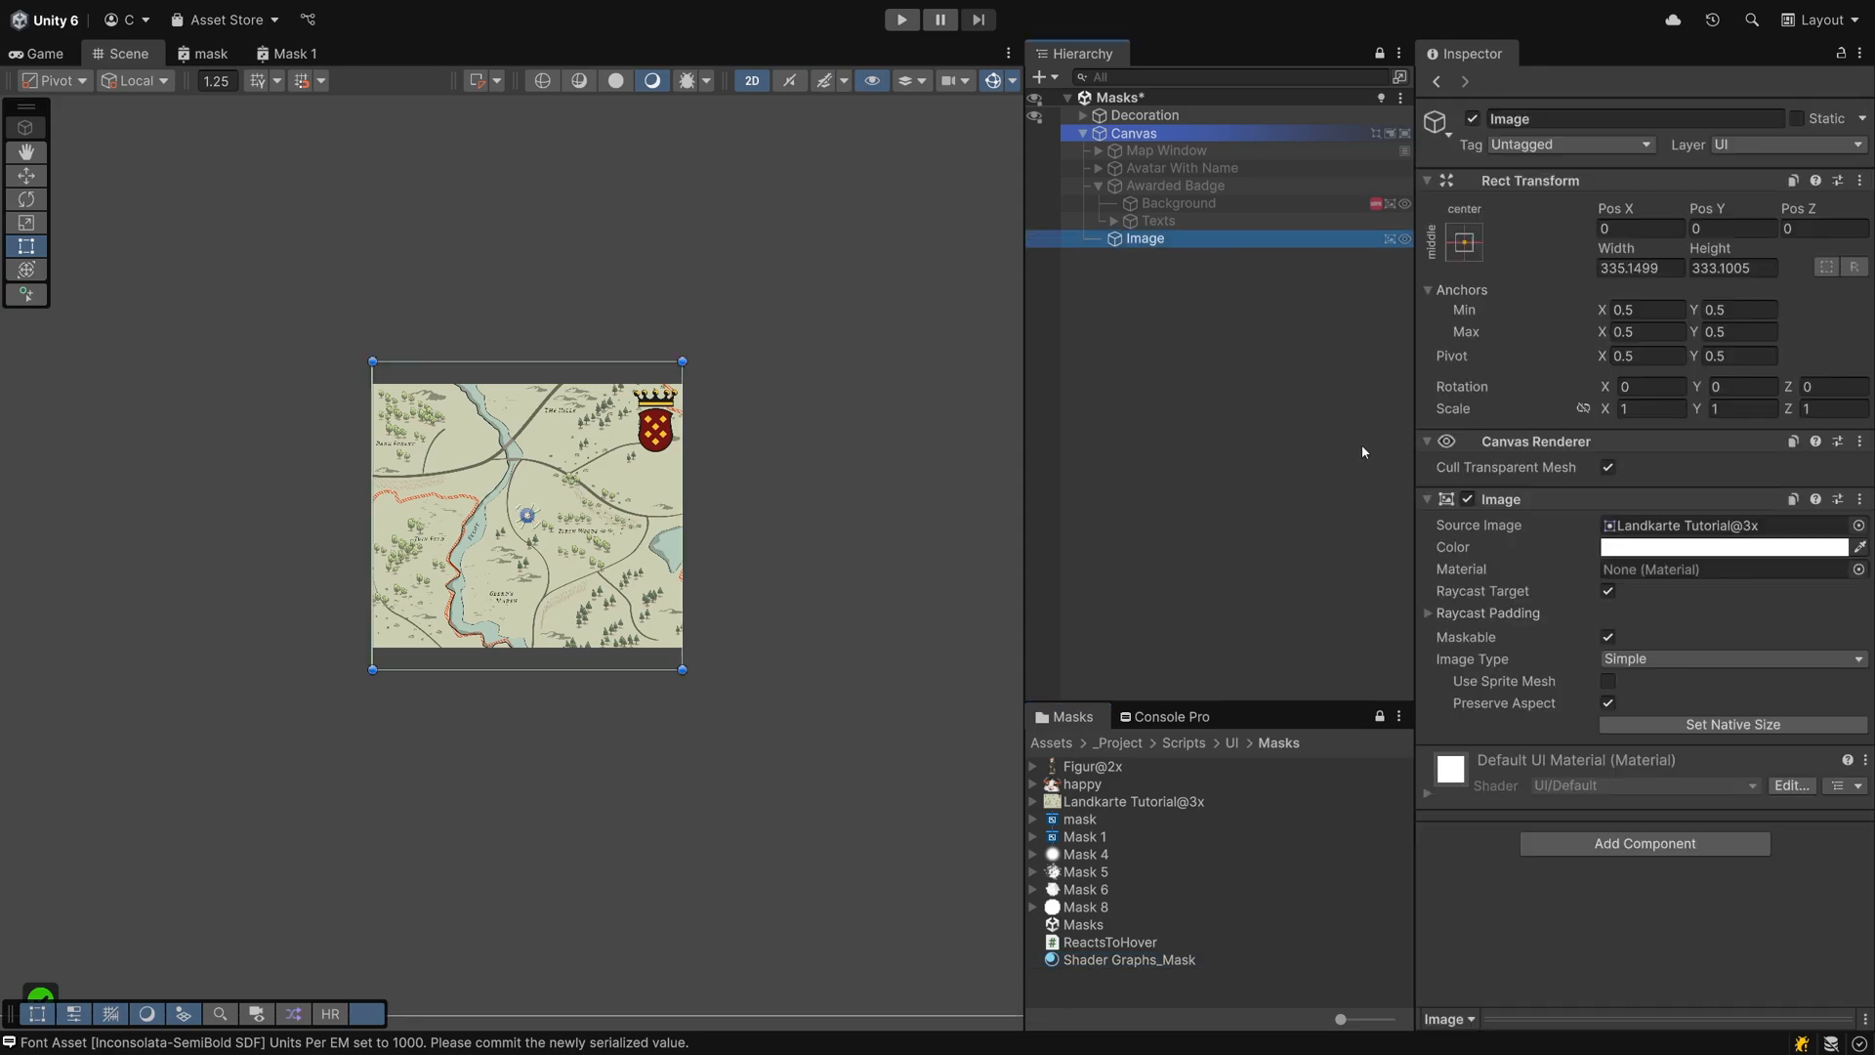
- Assign the Shader Graphs_Mask material to the Image showing happy, then return to the Mask 1 graph
click(1723, 568)
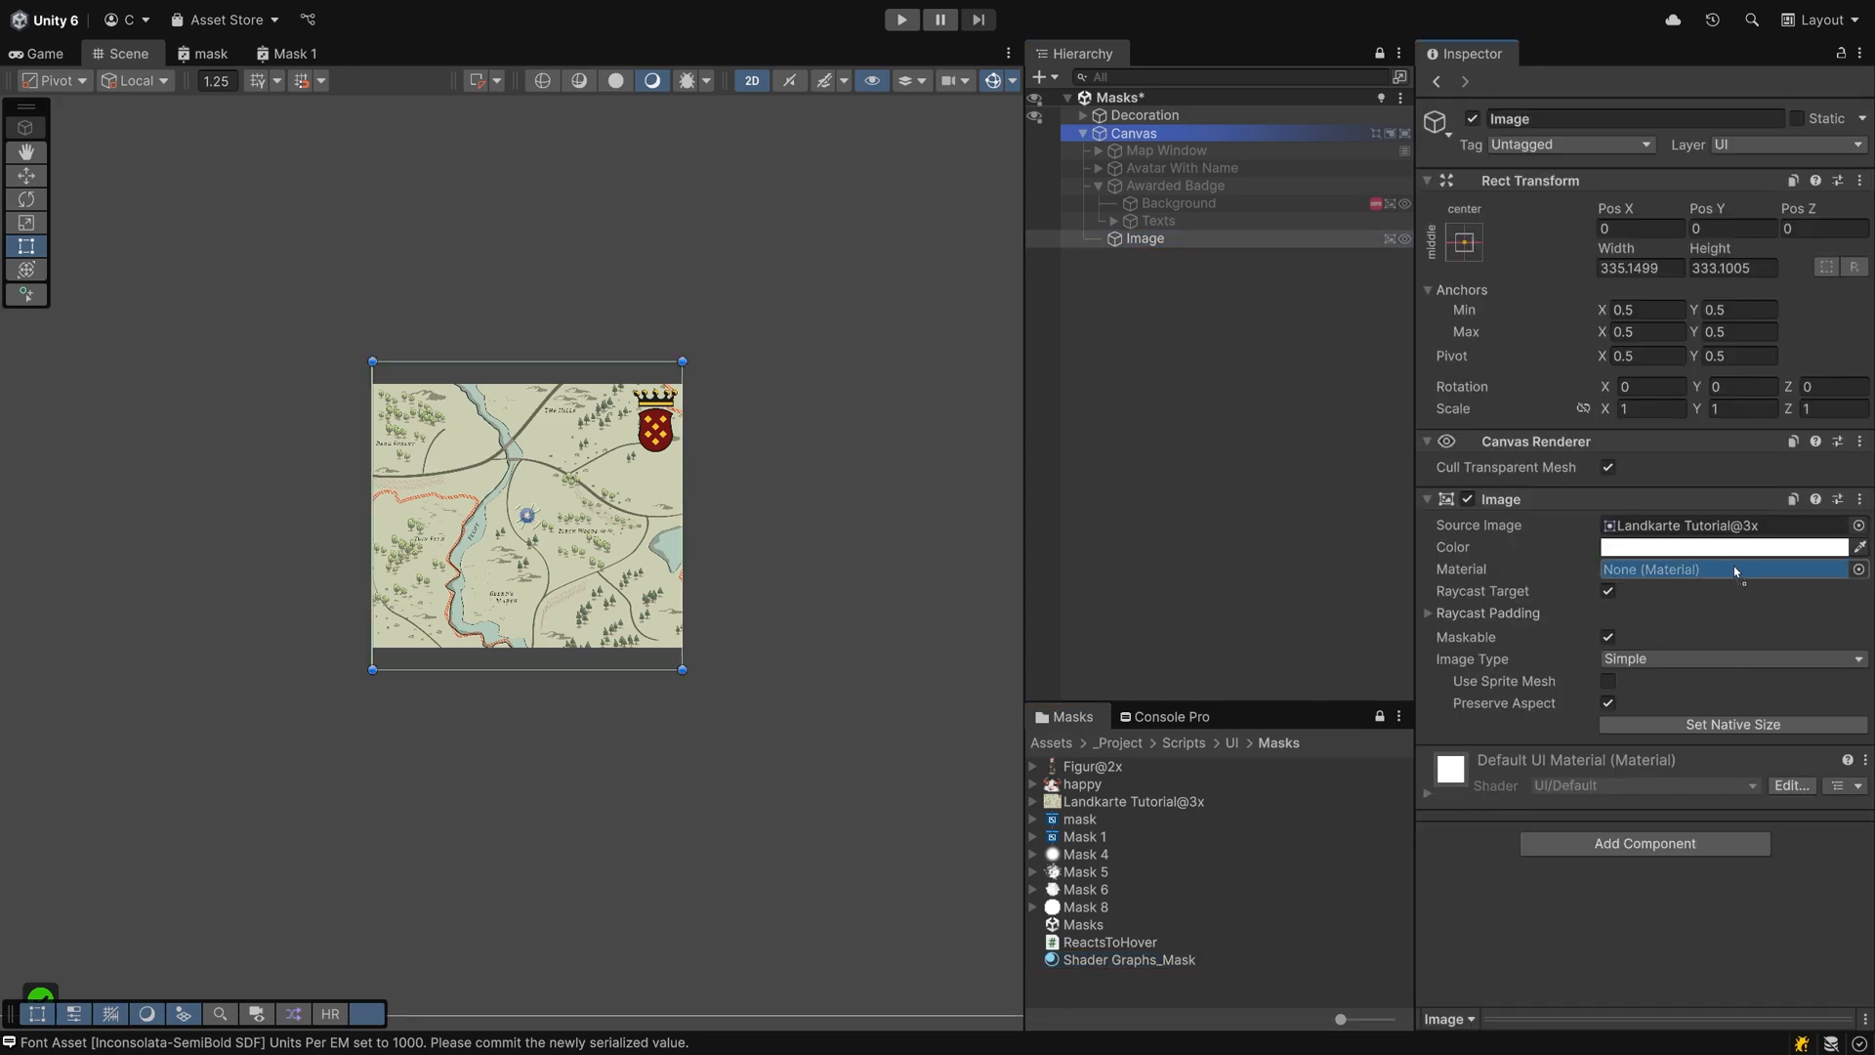
click(1723, 568)
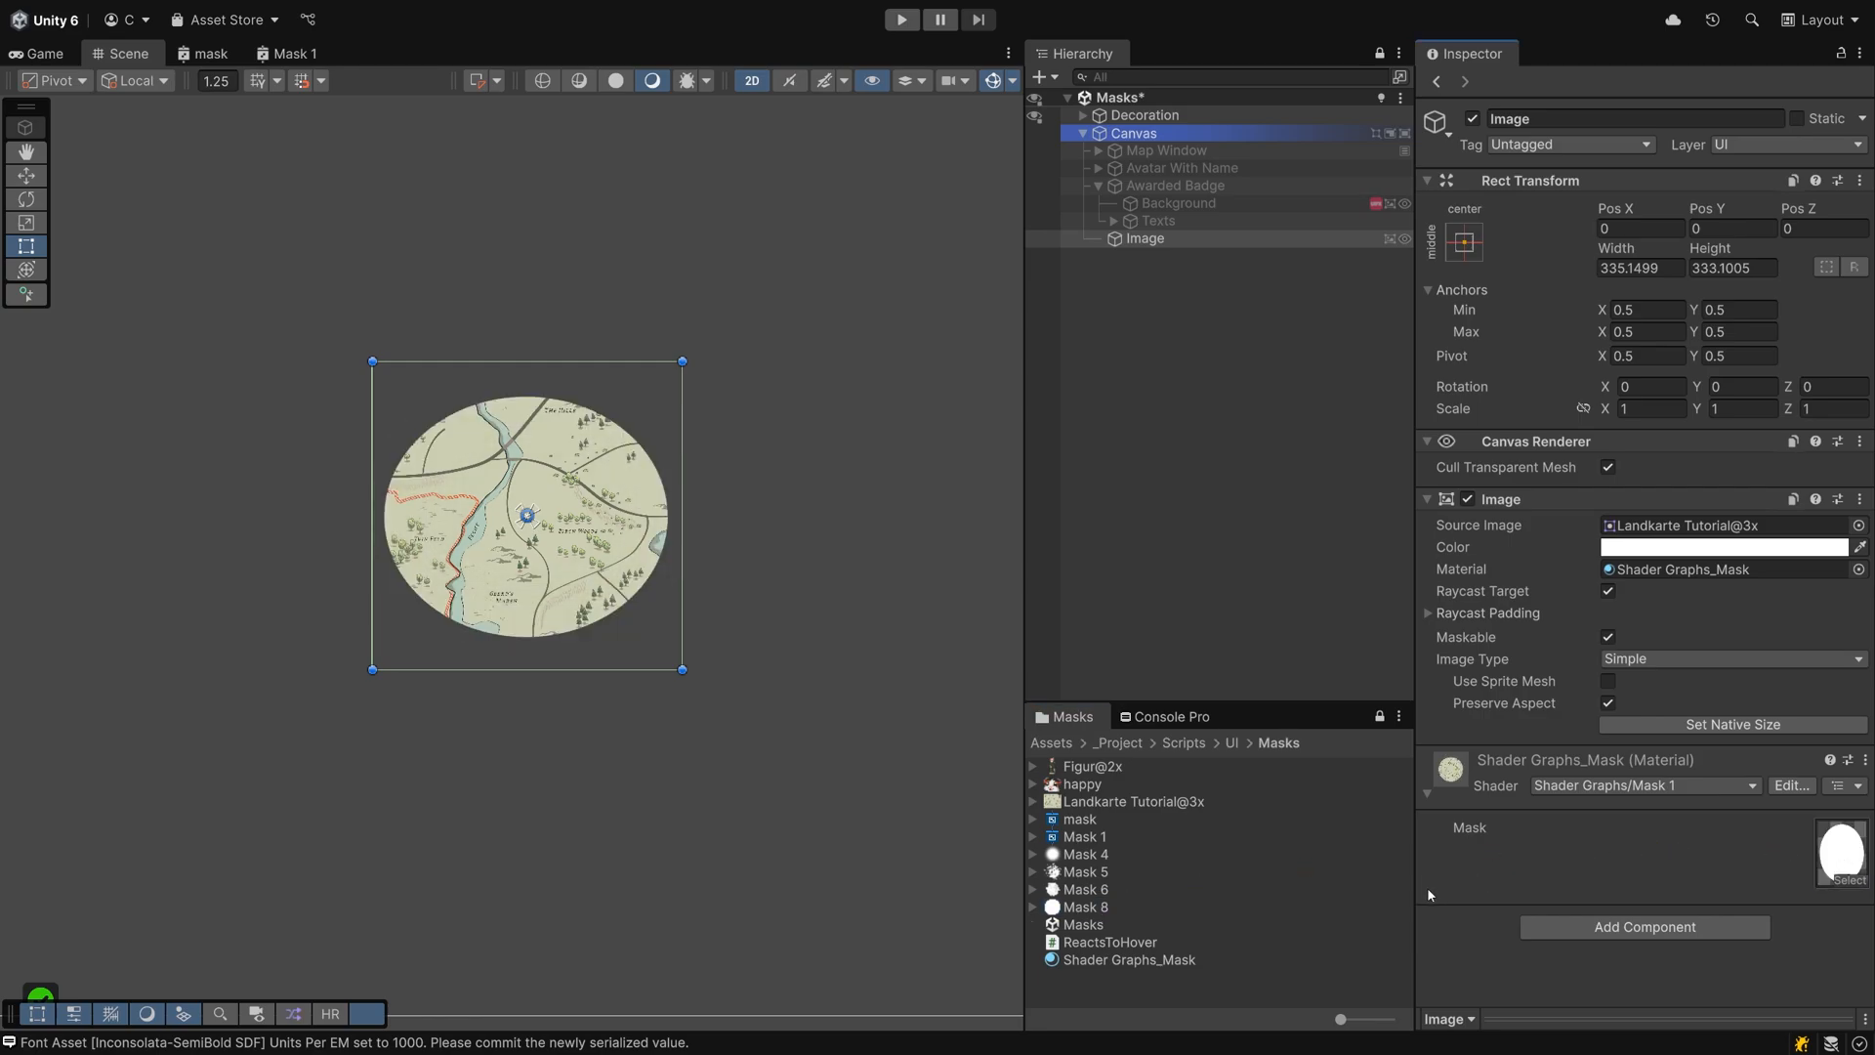
mouse_move(1430, 643)
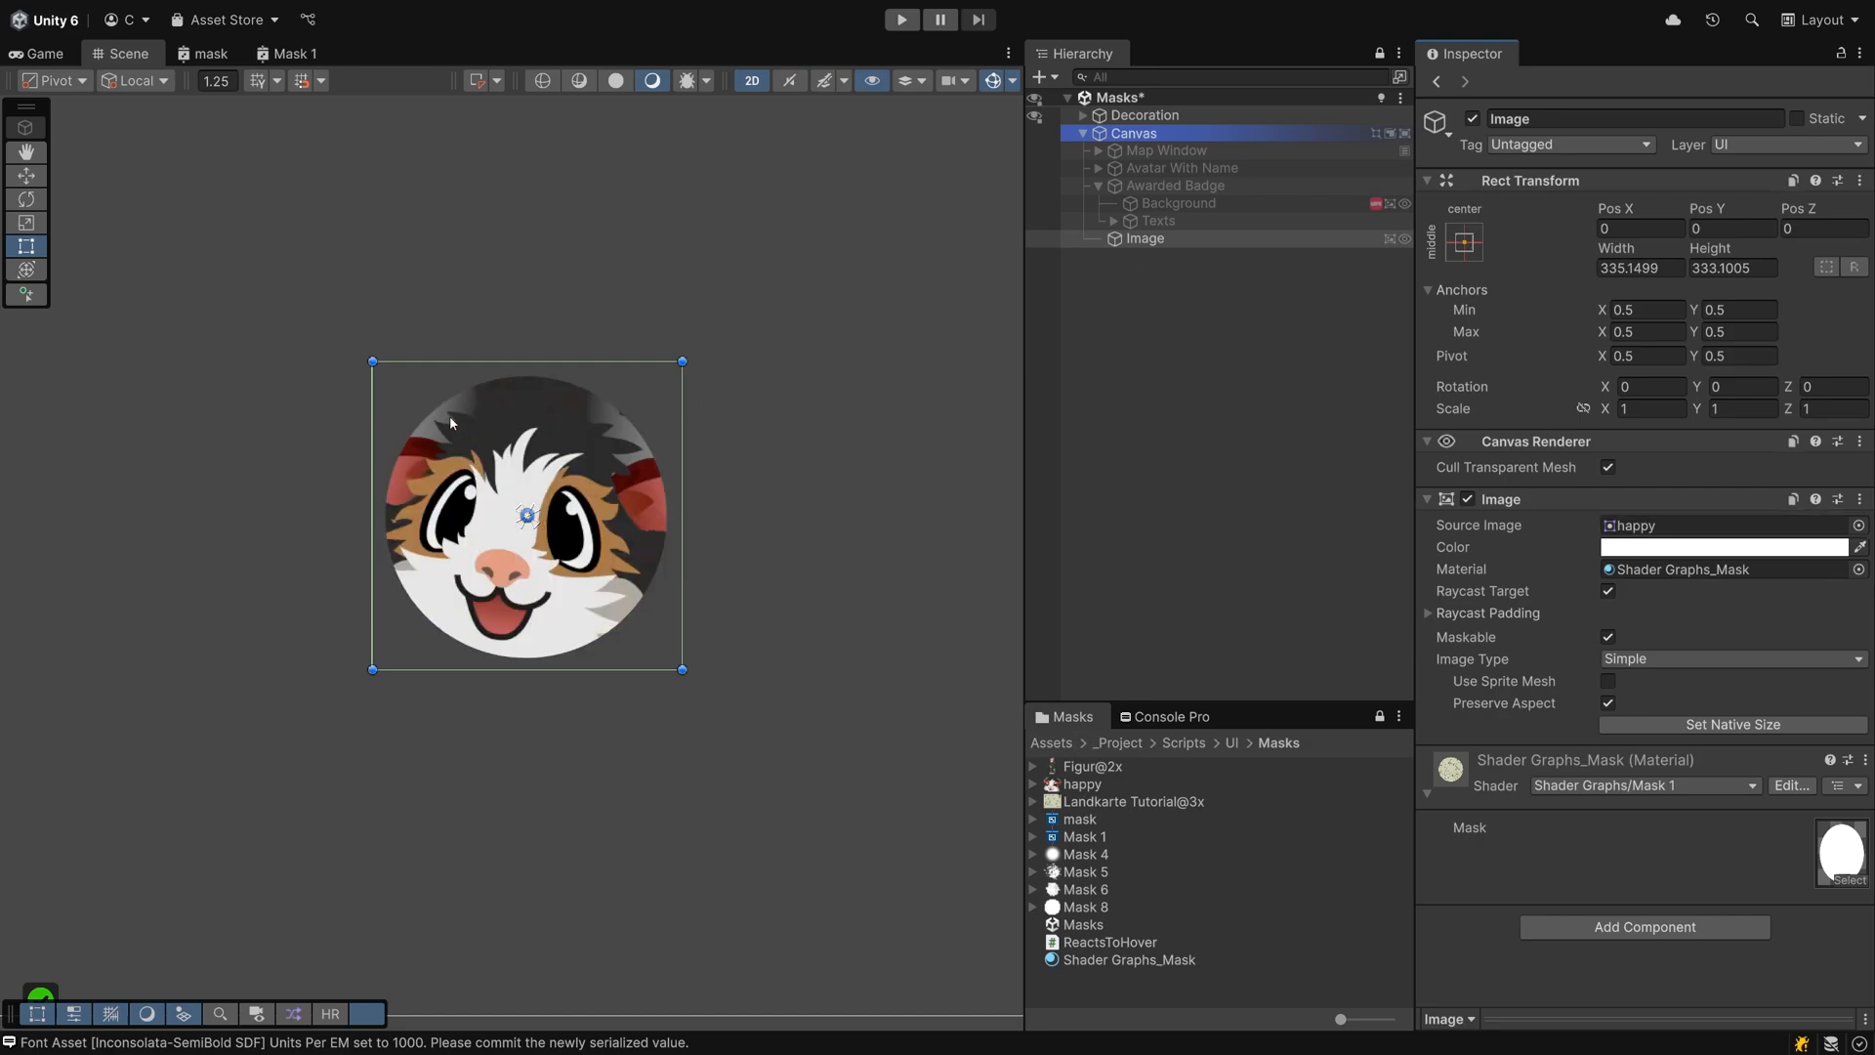
mouse_move(643, 174)
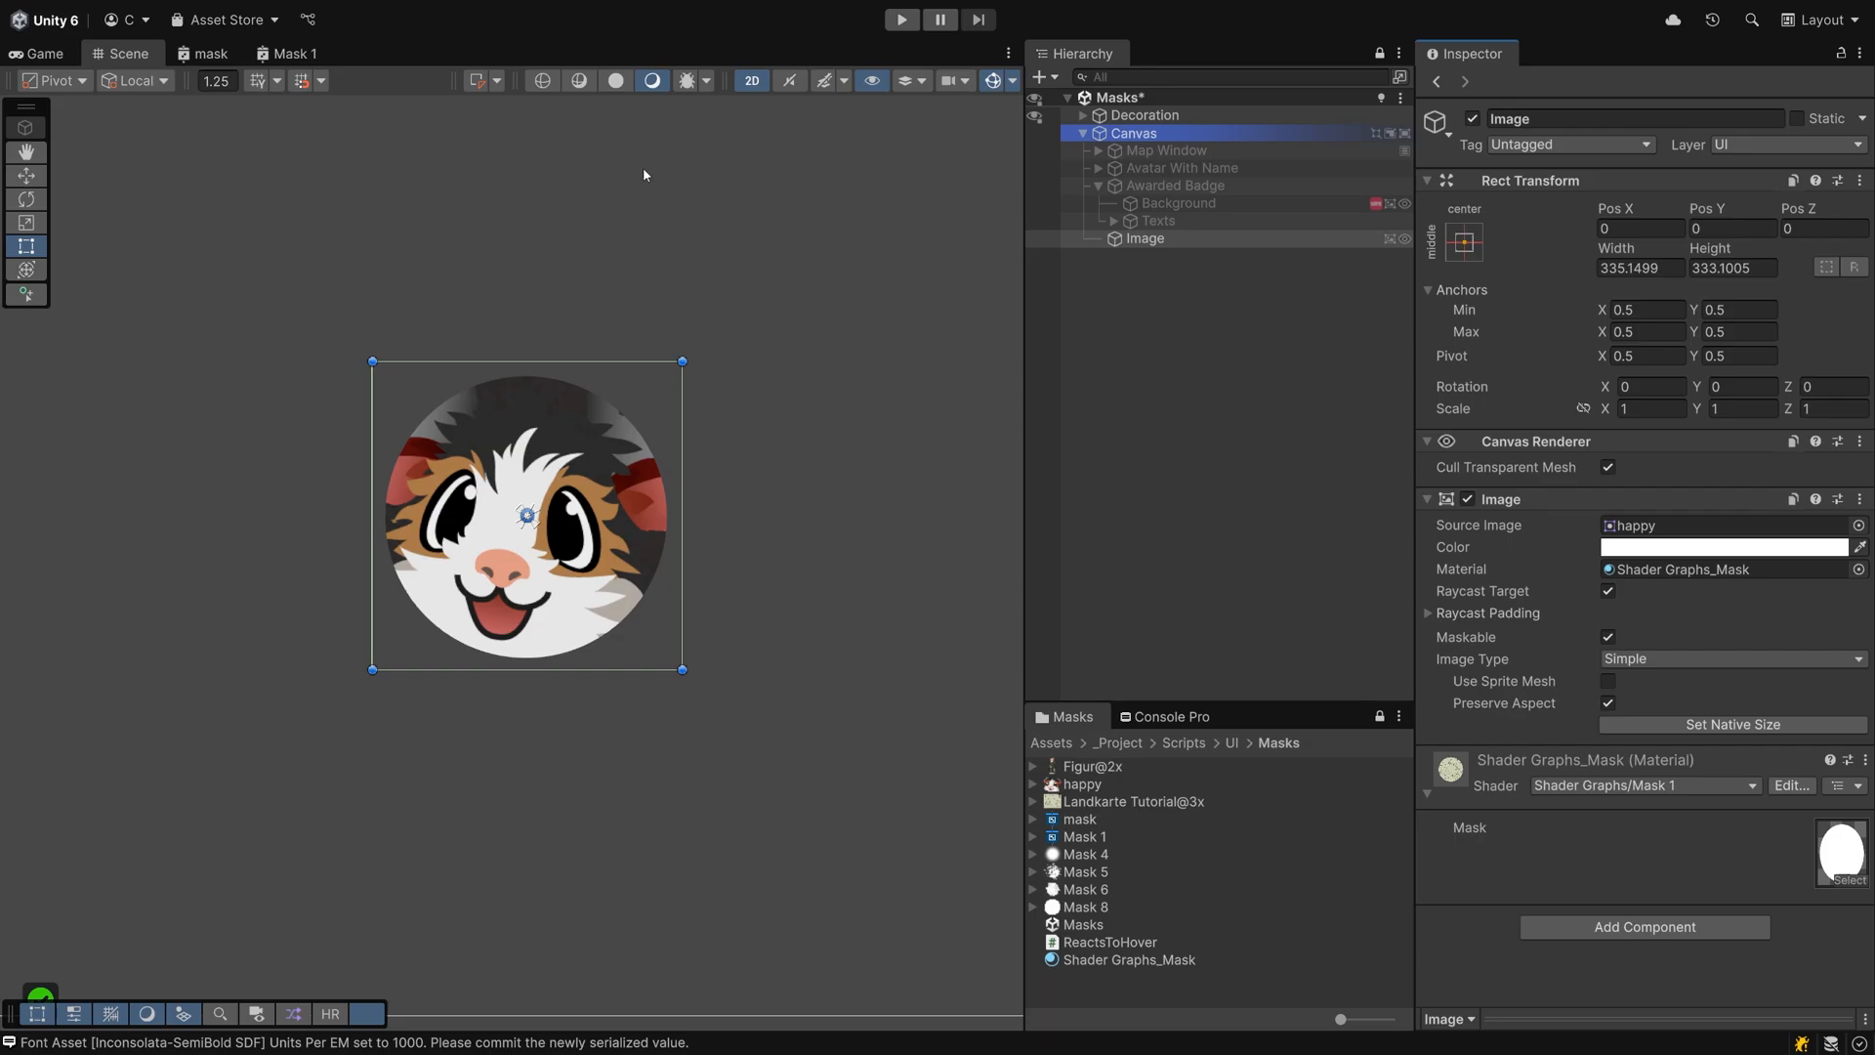
click(289, 53)
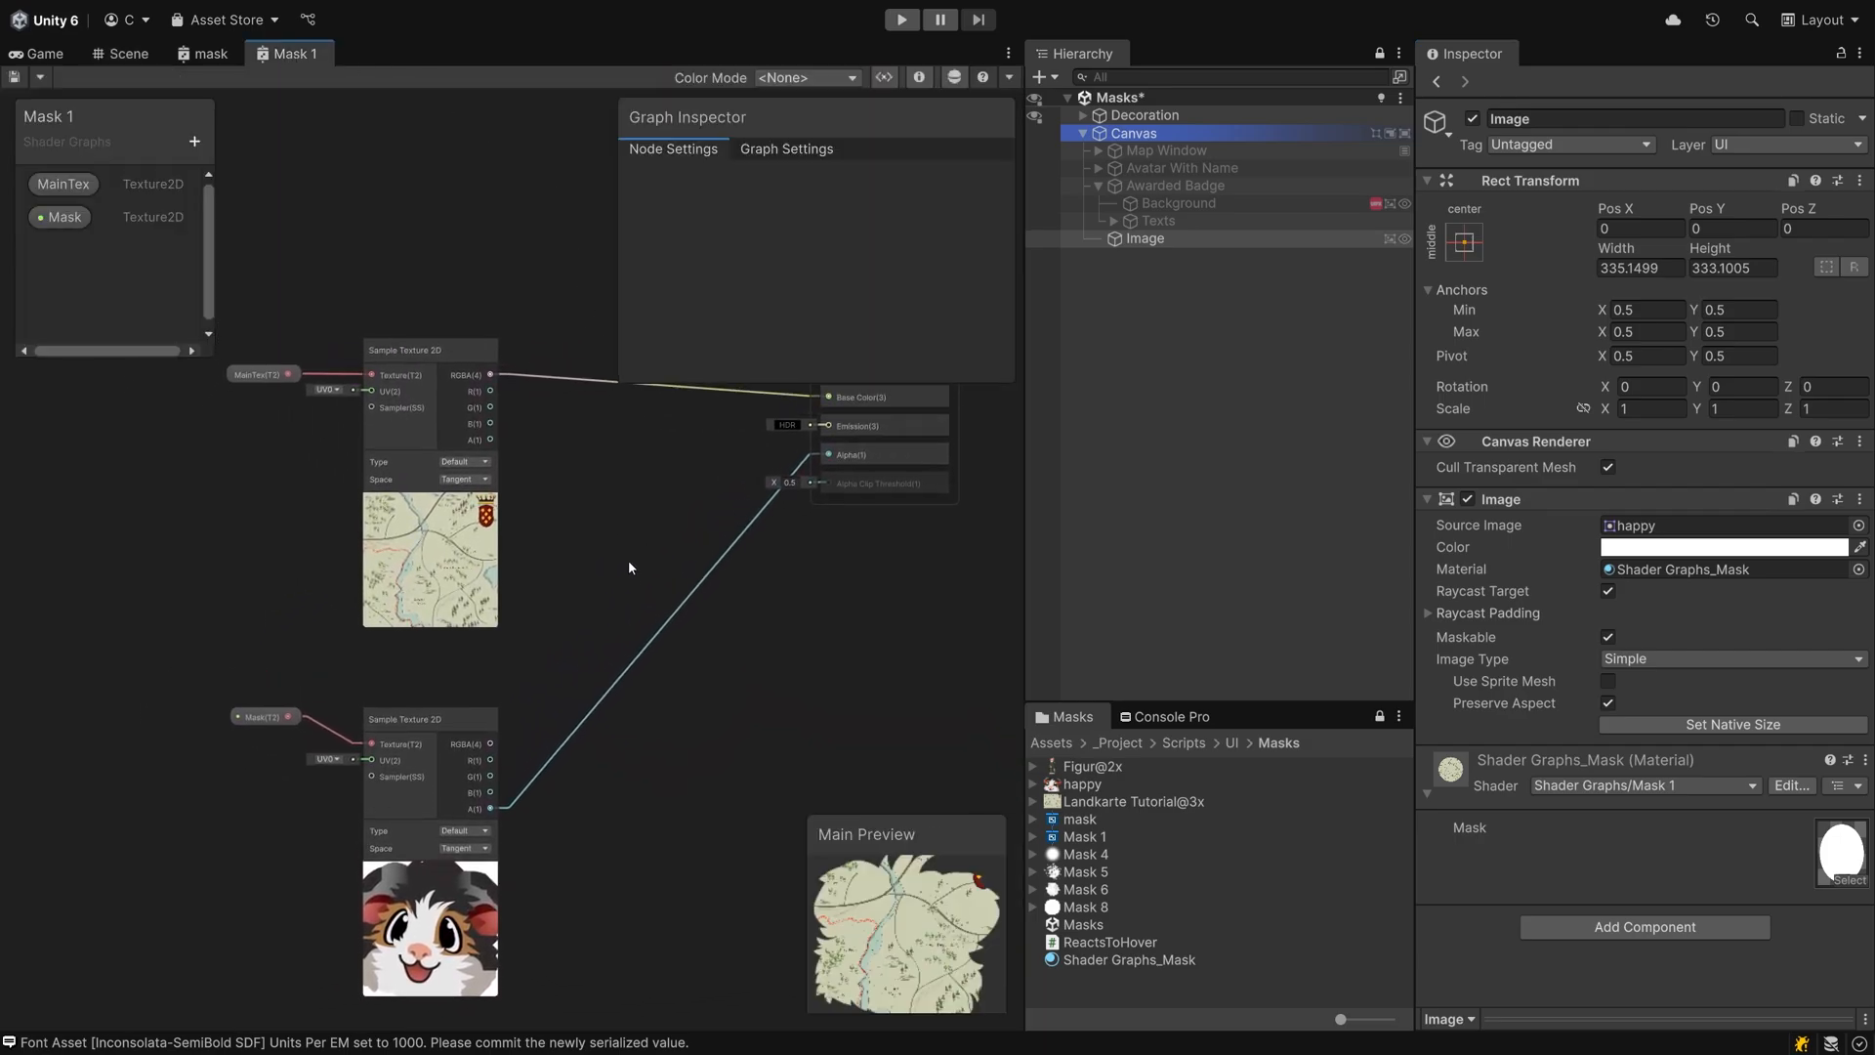
mouse_move(599, 633)
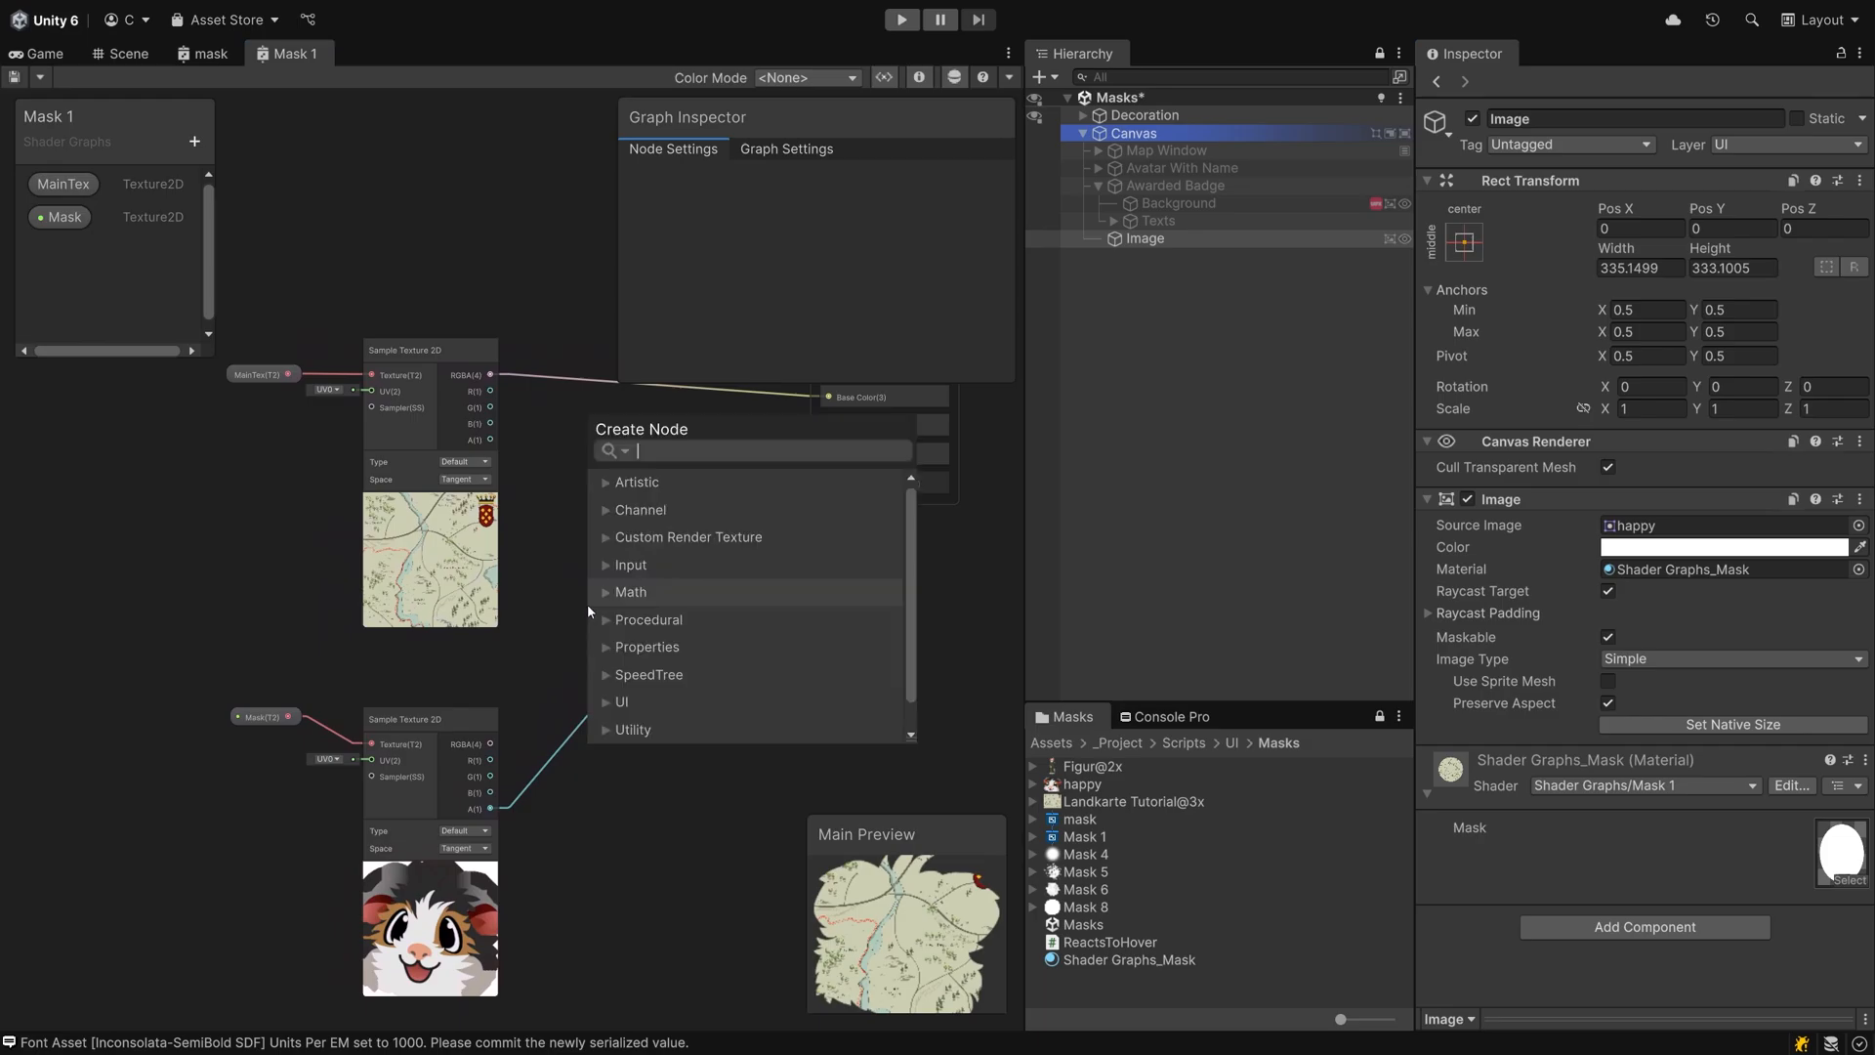
- Multiply the two texture alphas into Fragment Alpha and set MainTex's default to happy
text(Multiply)
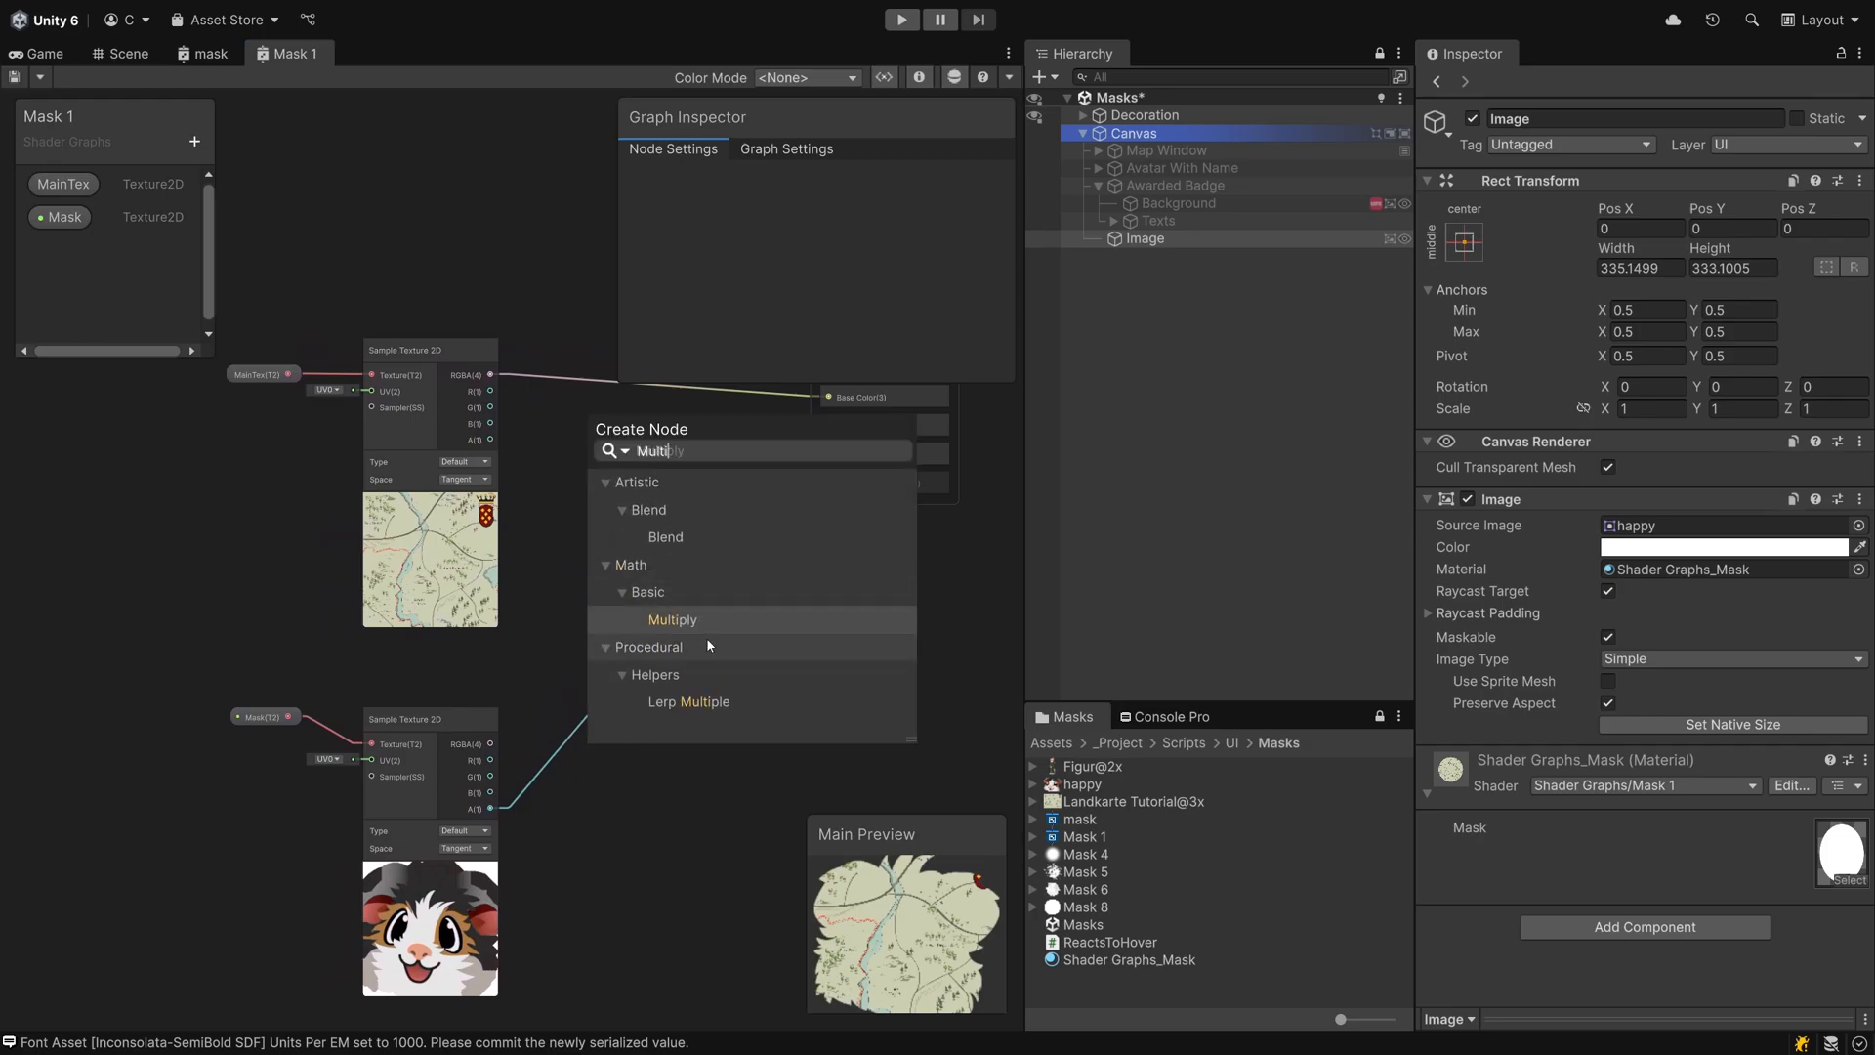
click(672, 619)
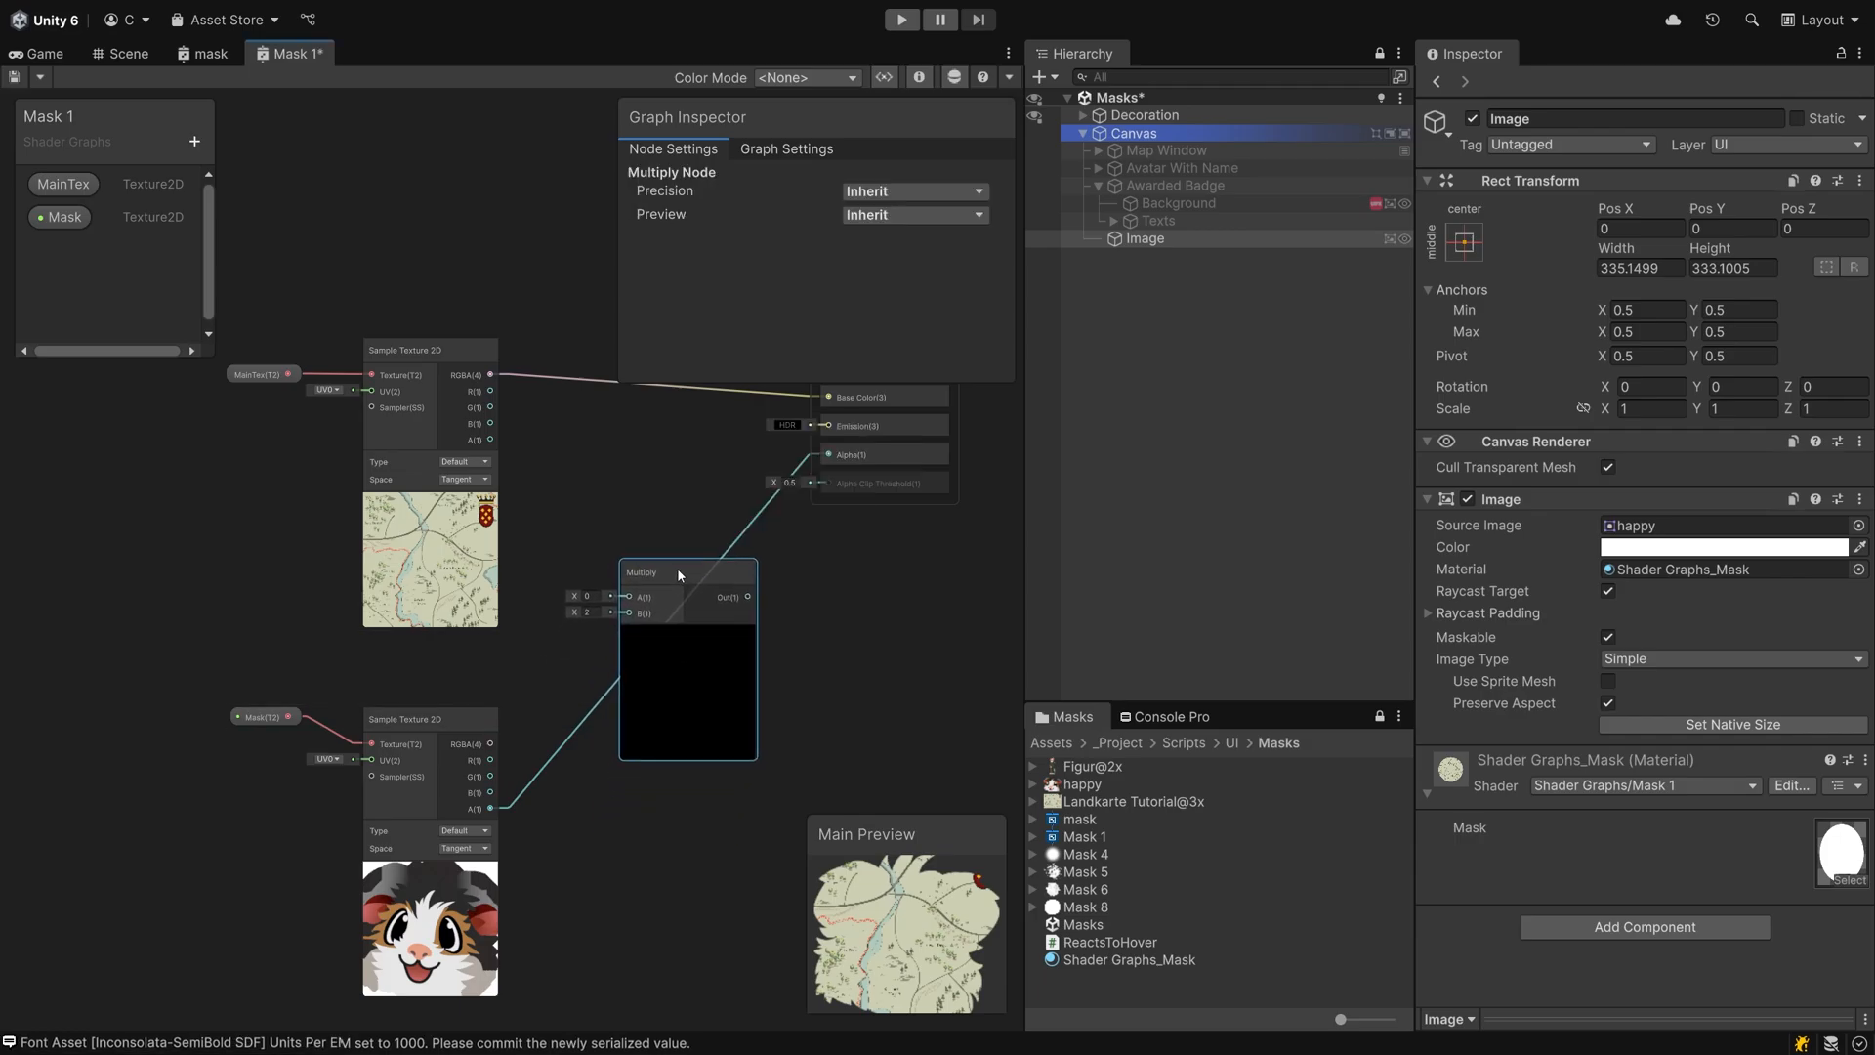
drag(488, 440, 631, 598)
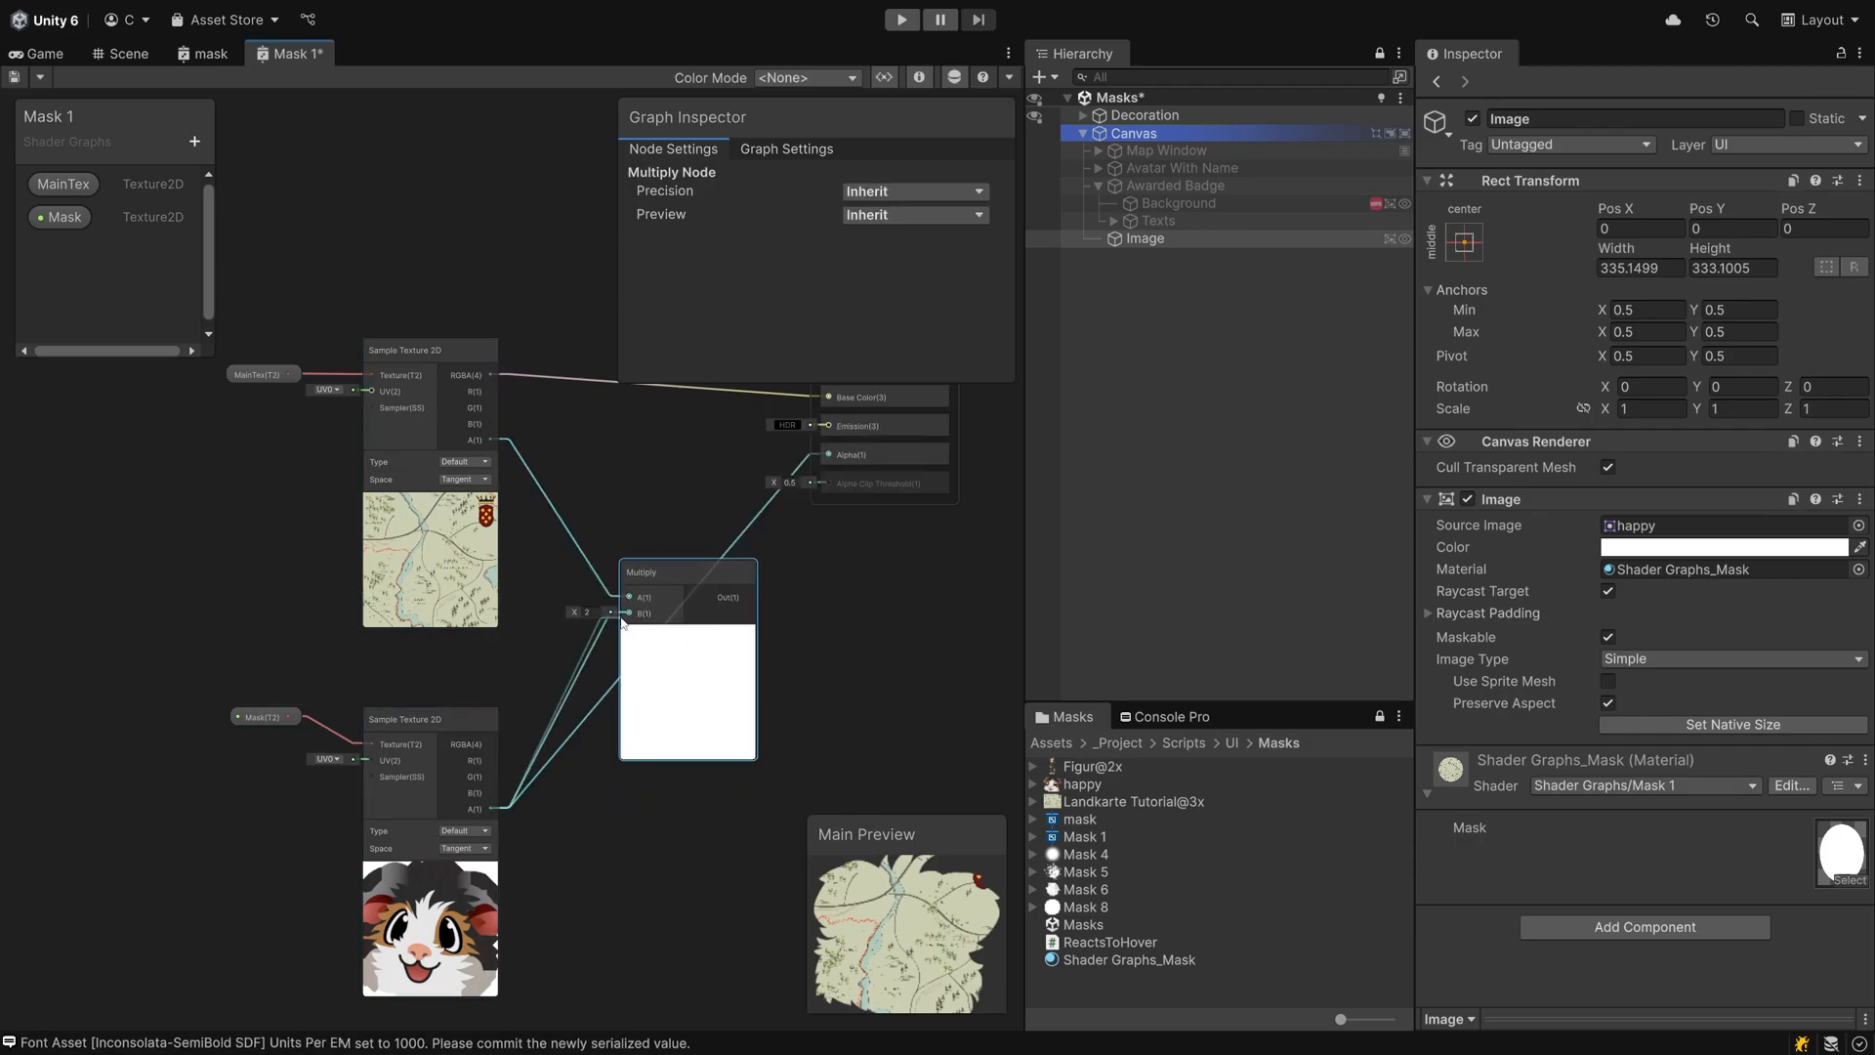
click(63, 183)
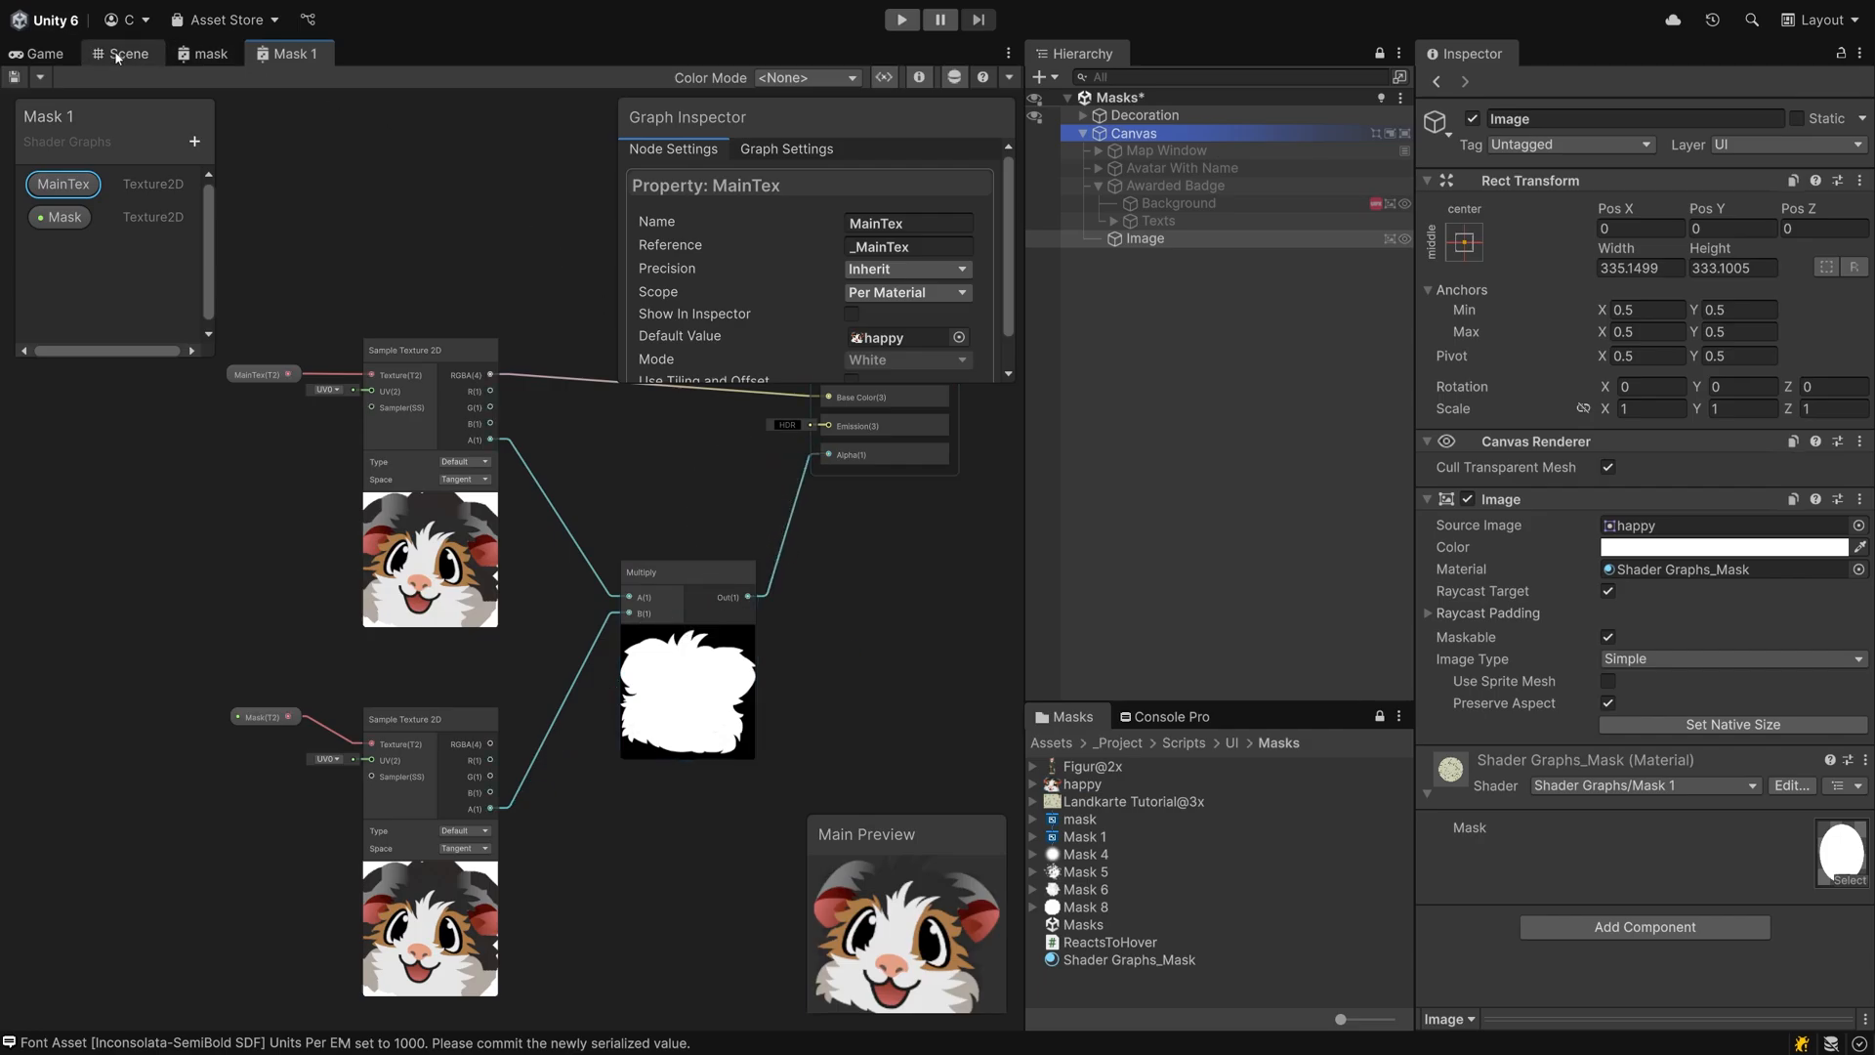
- Feed the multiplied alpha into a new One Minus node
click(129, 52)
text(One mi)
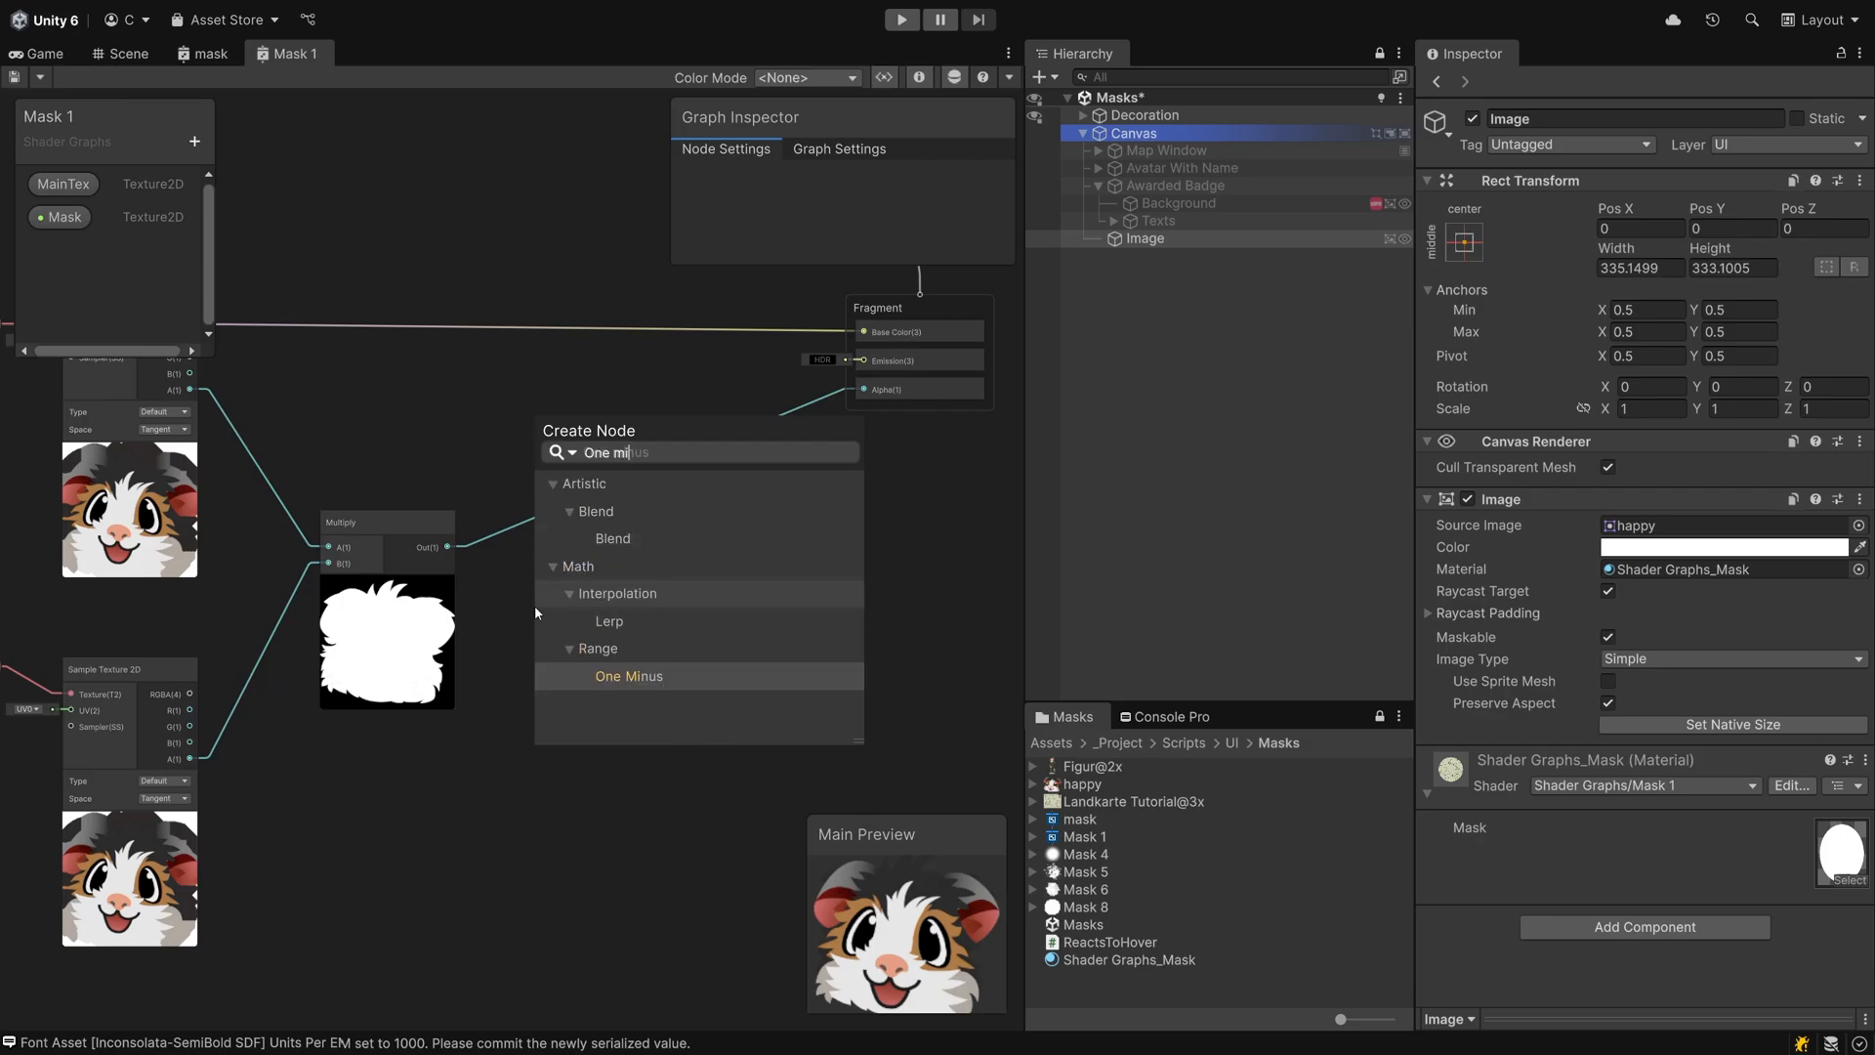
click(627, 676)
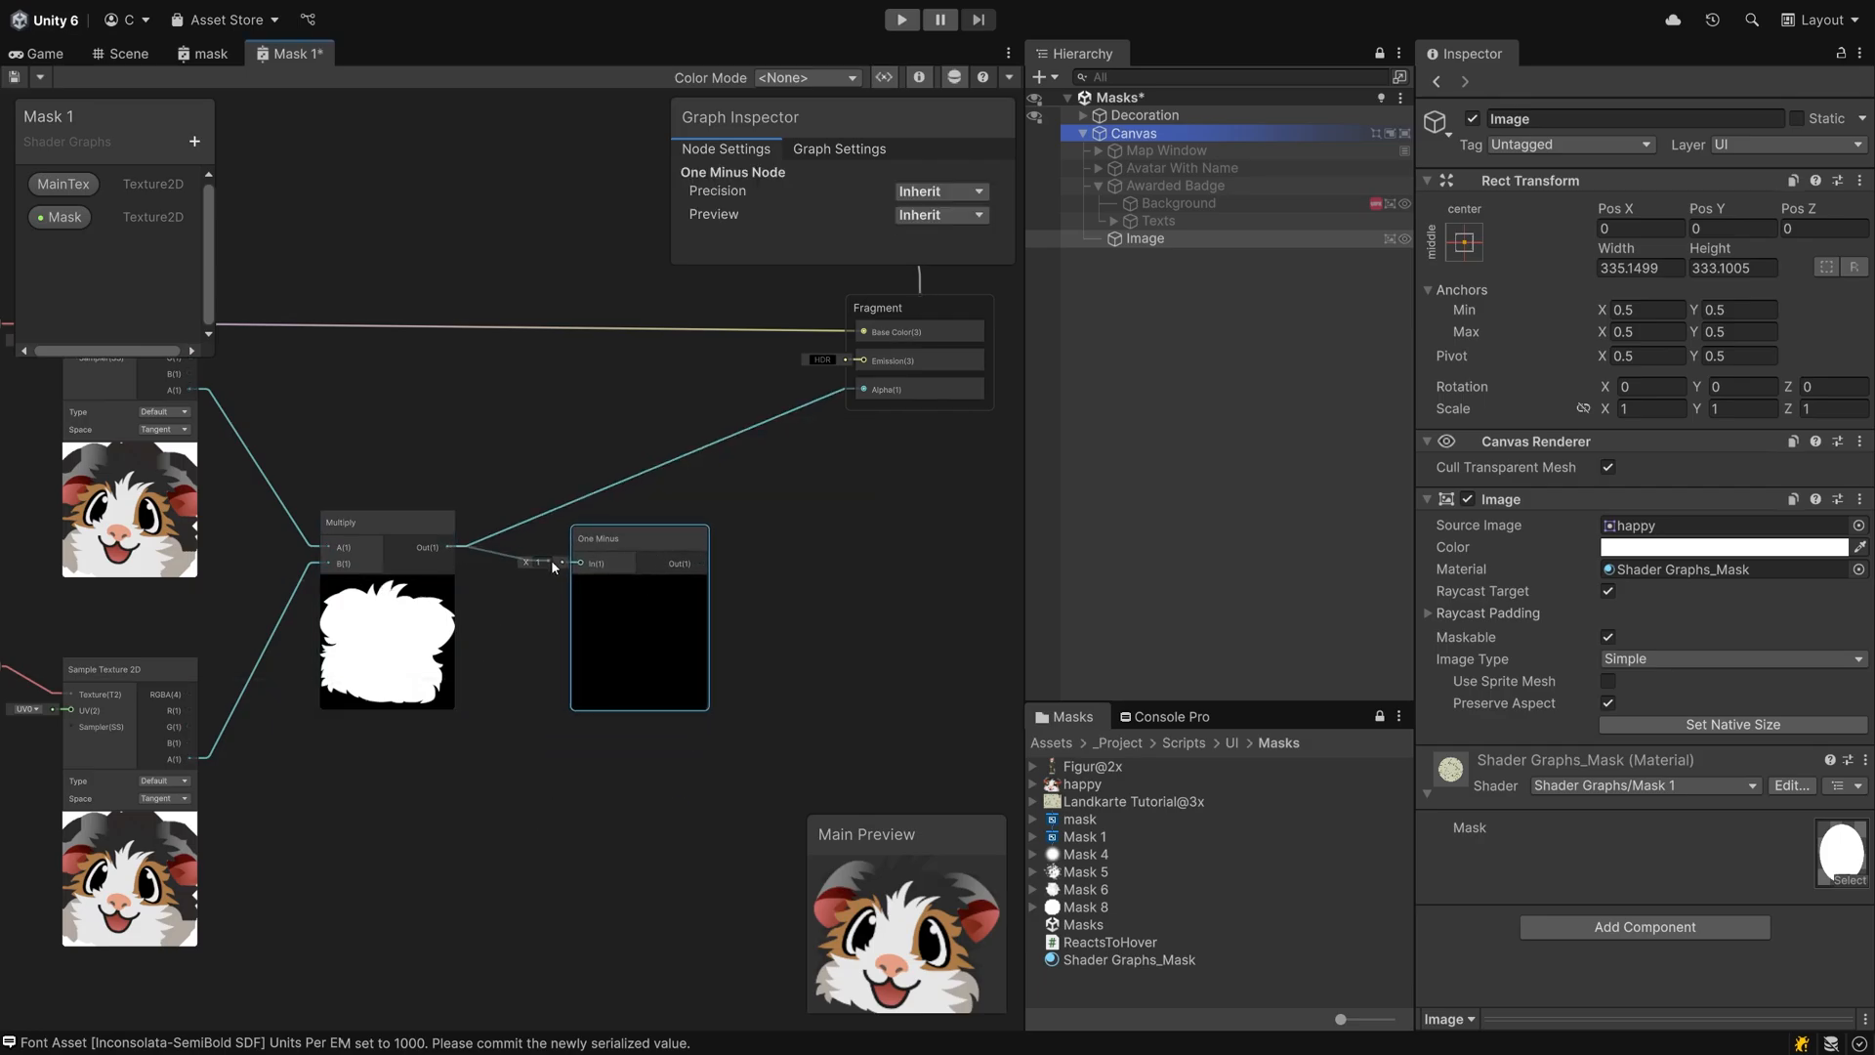
drag(457, 547, 588, 562)
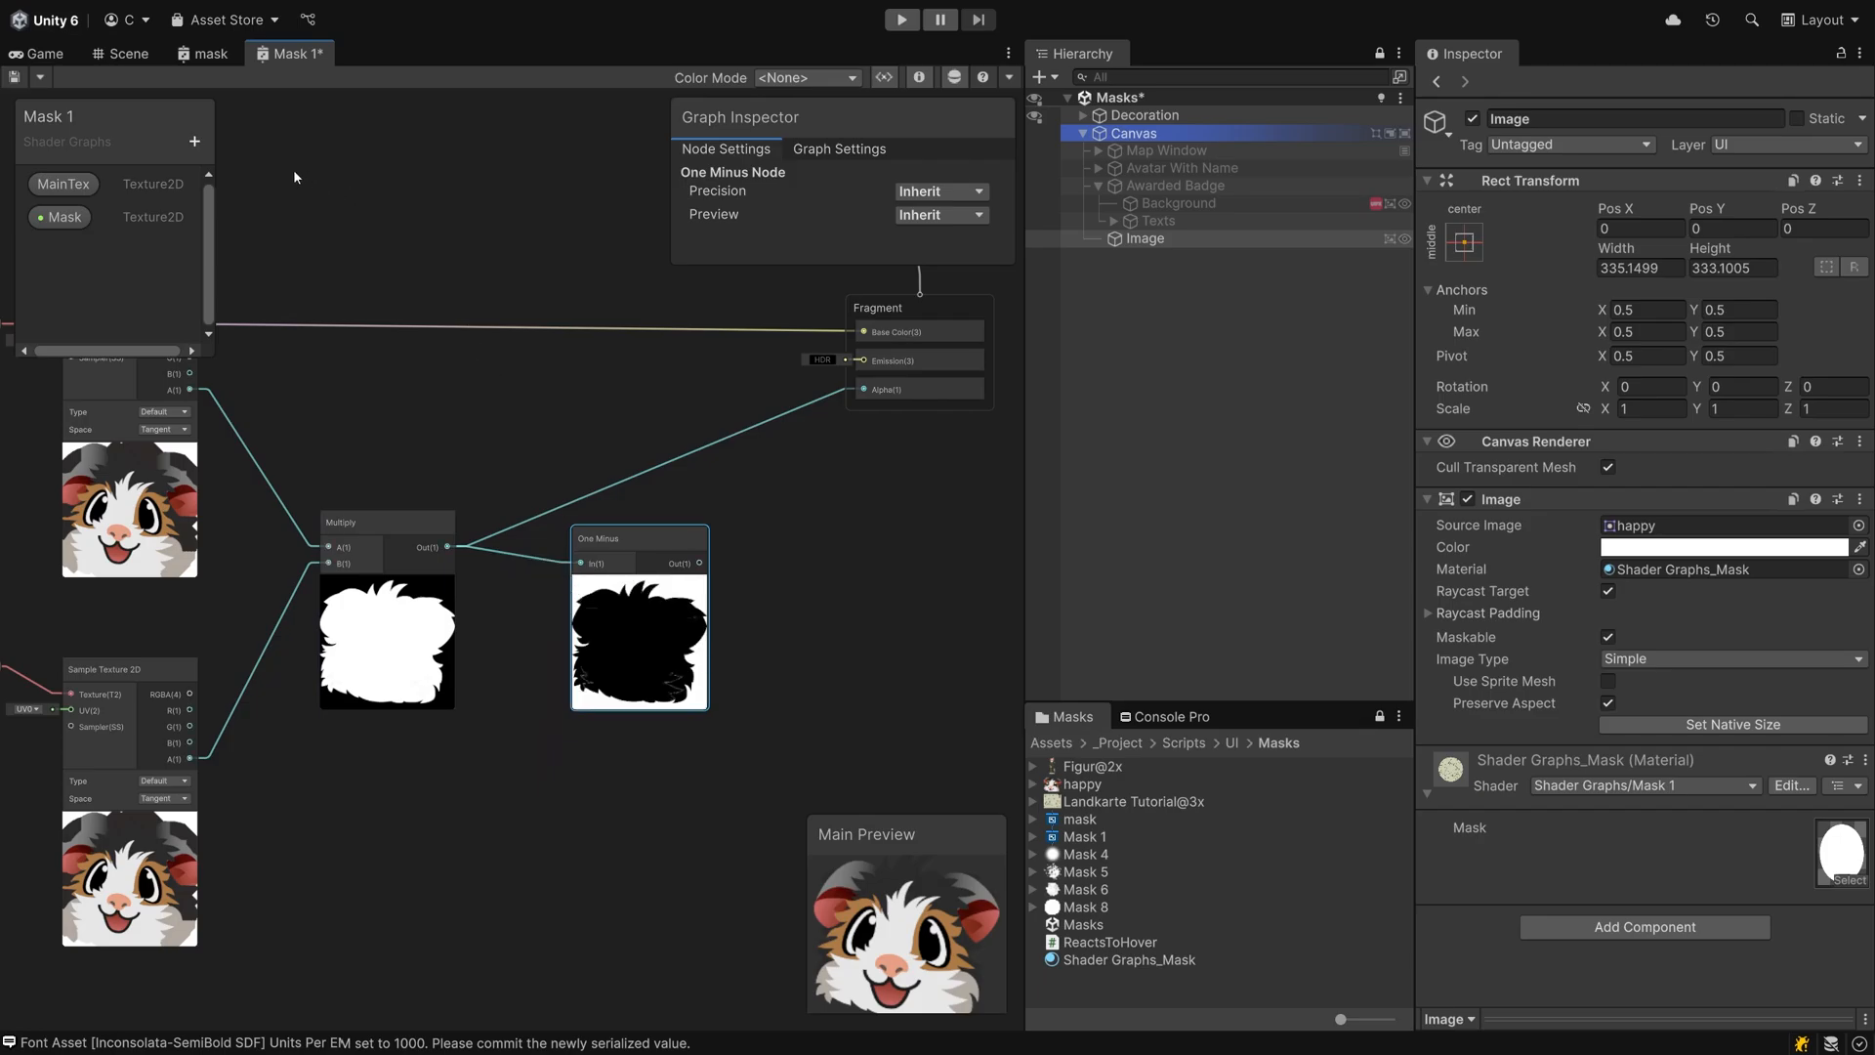
- Add a Boolean property Inverted driving a Branch between multiplied alpha and its One Minus into Alpha
click(193, 141)
text(Inverted)
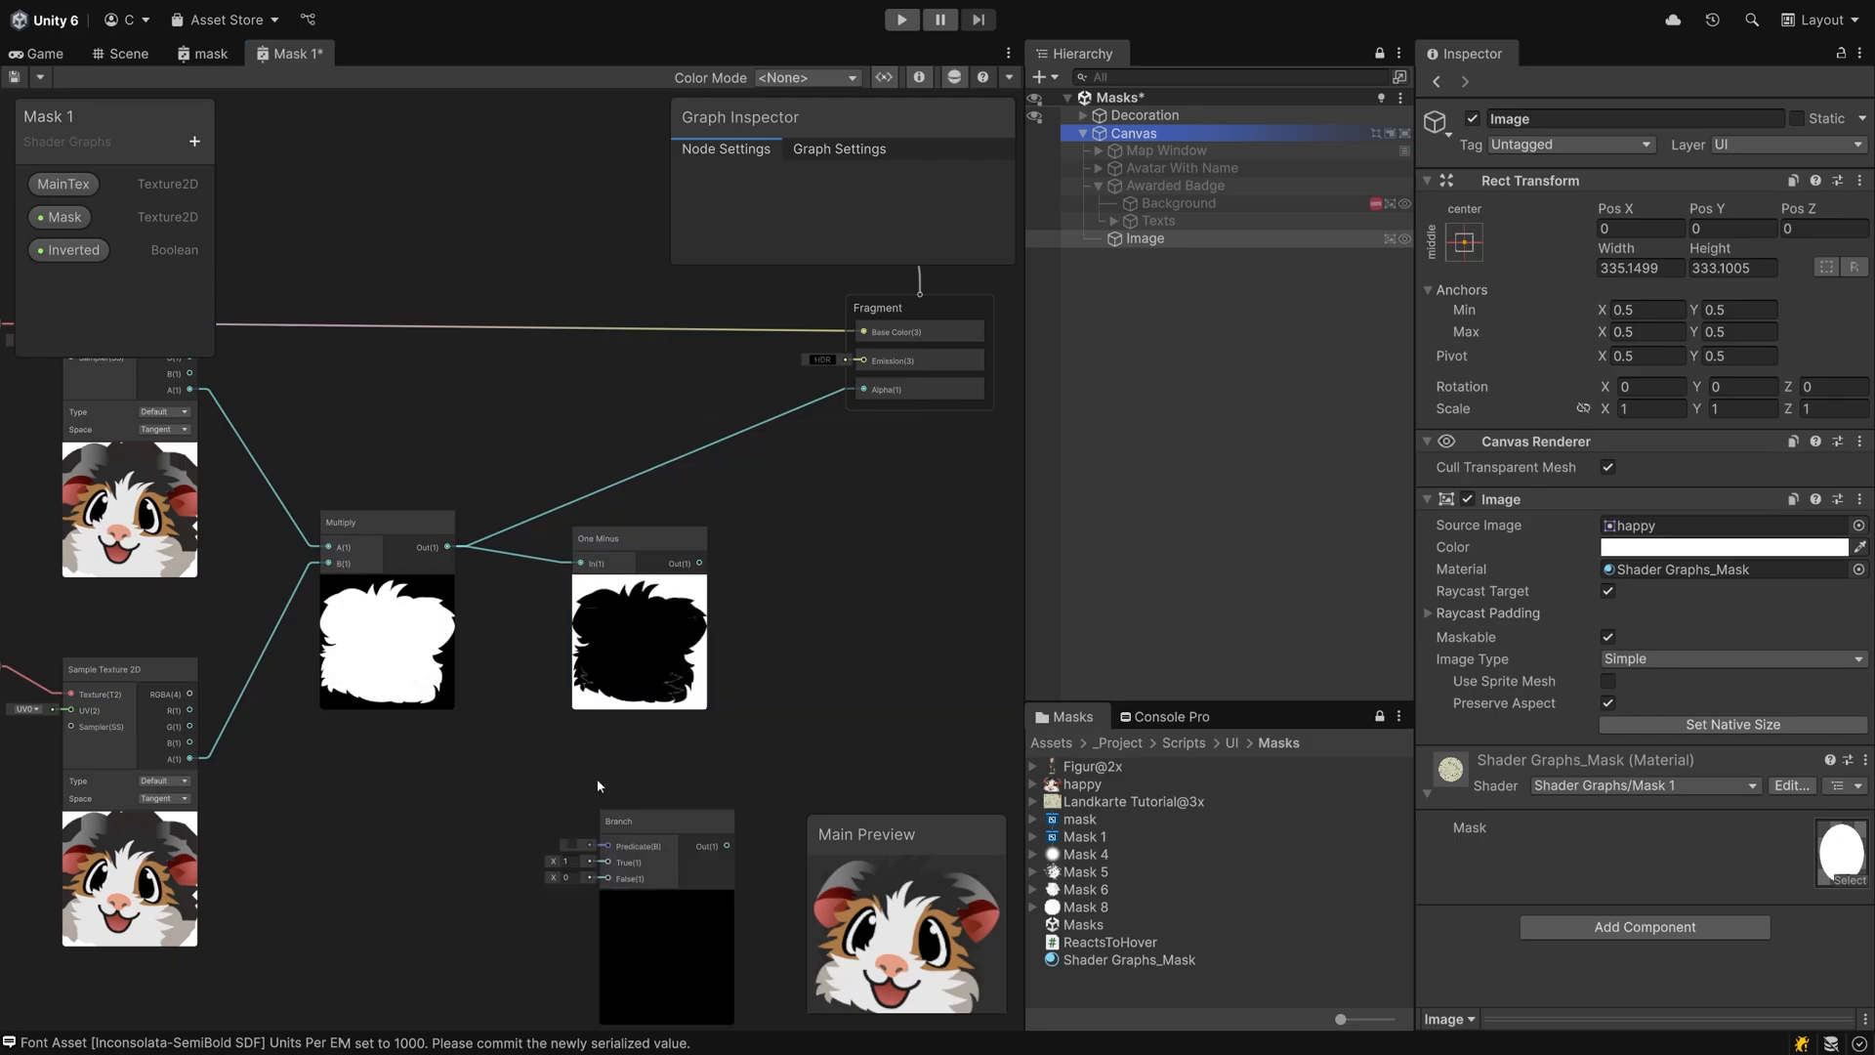
click(76, 250)
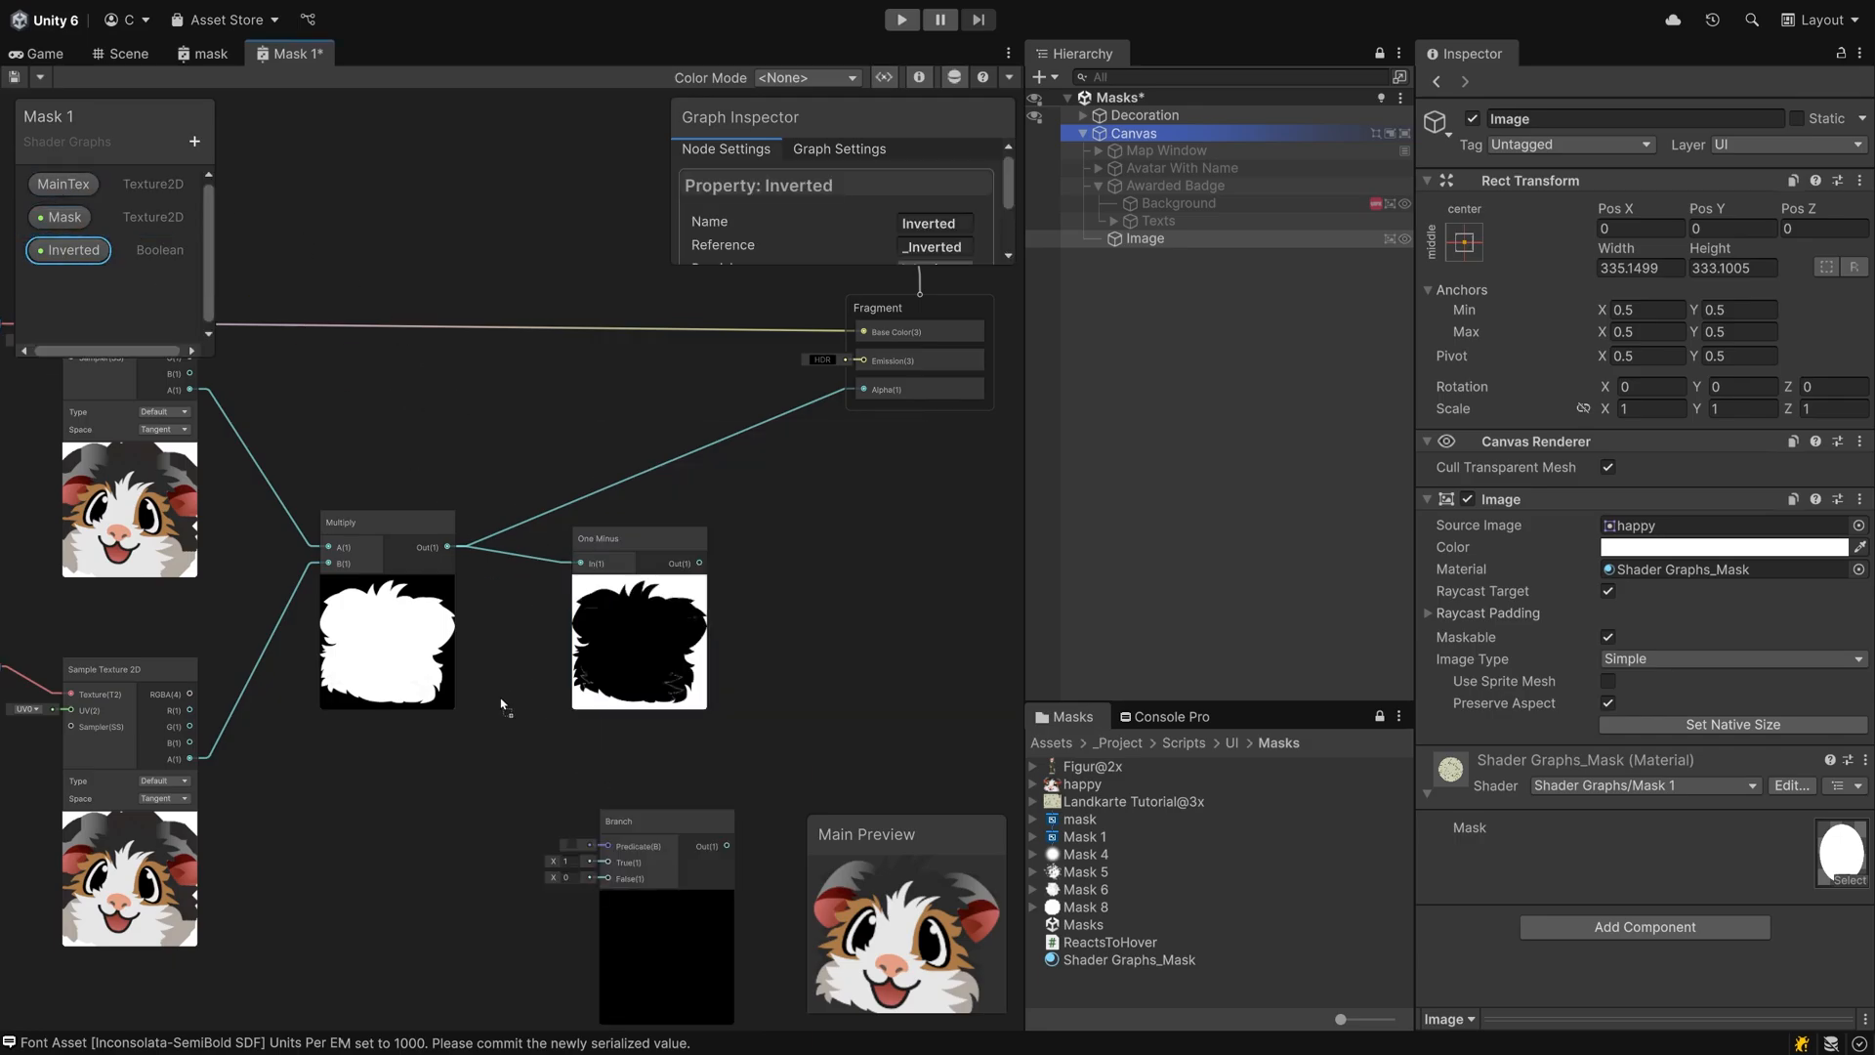
drag(69, 250, 598, 846)
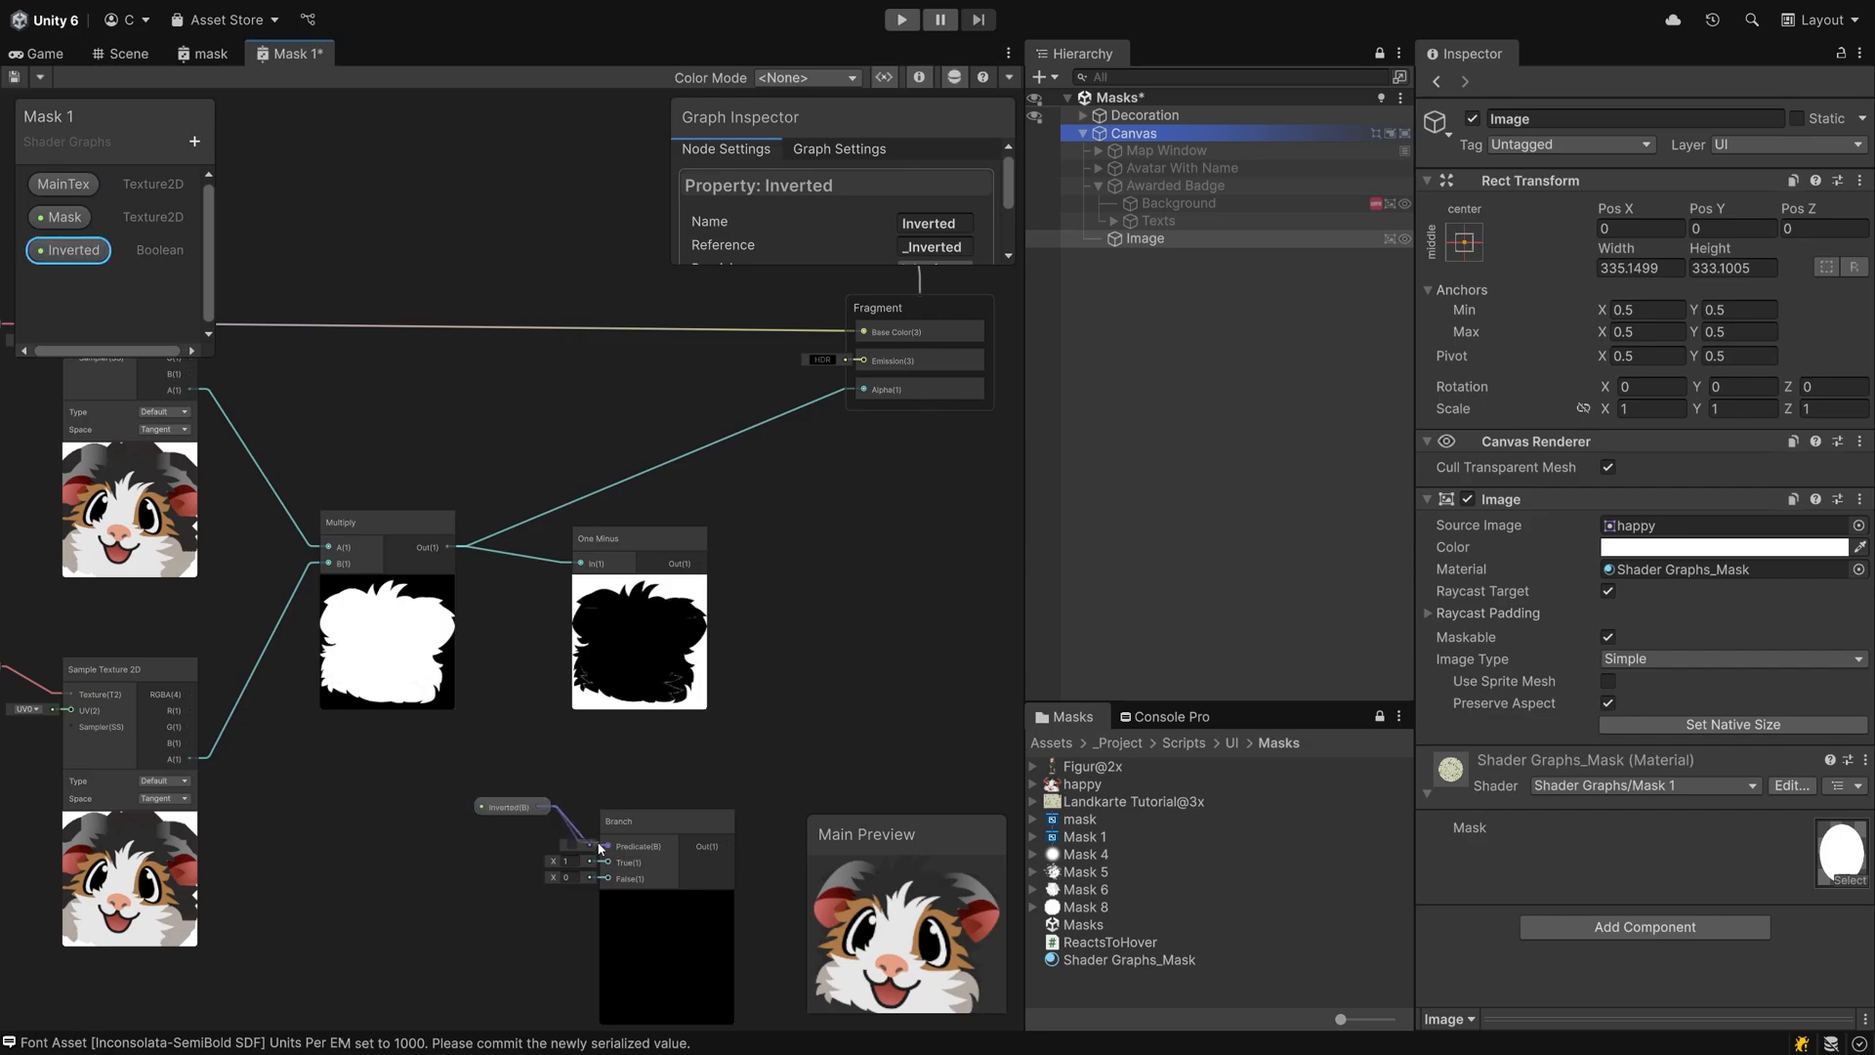
click(637, 537)
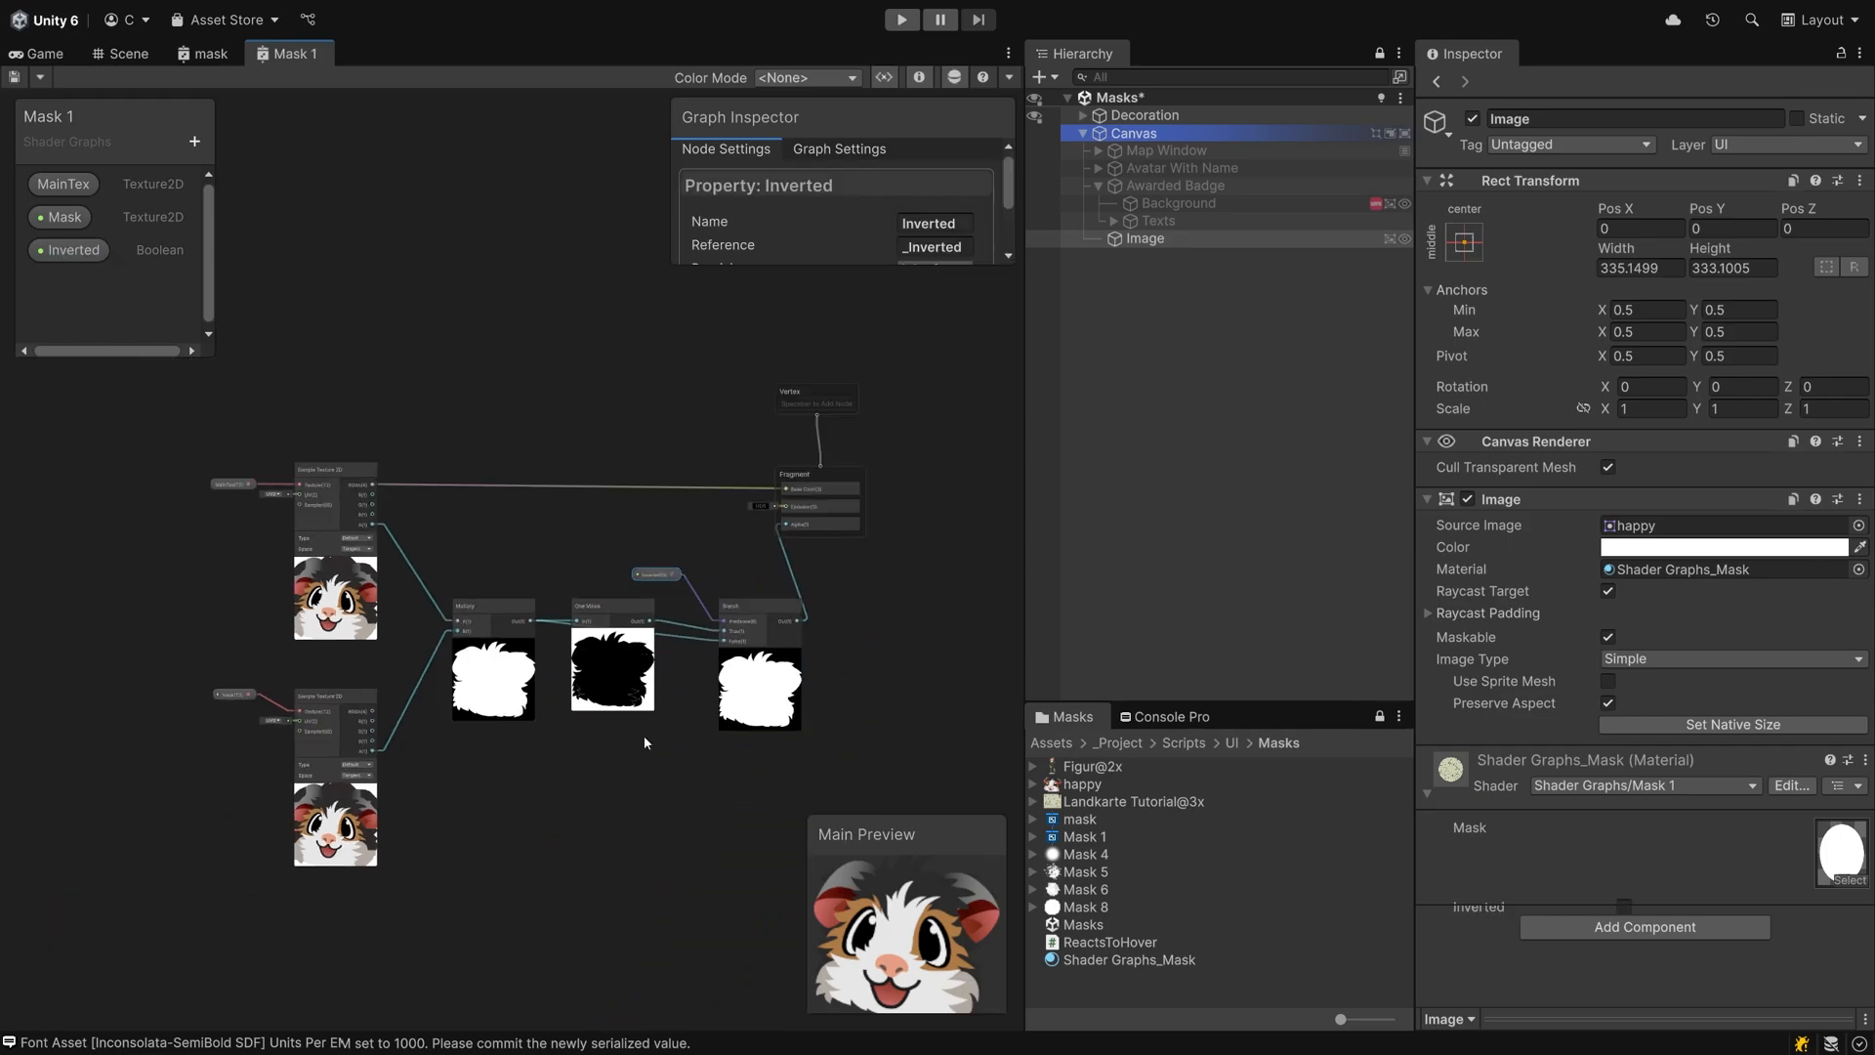
- Back in the scene, toggle the material's Inverted checkbox to confirm the visible part of the portrait flips
click(129, 55)
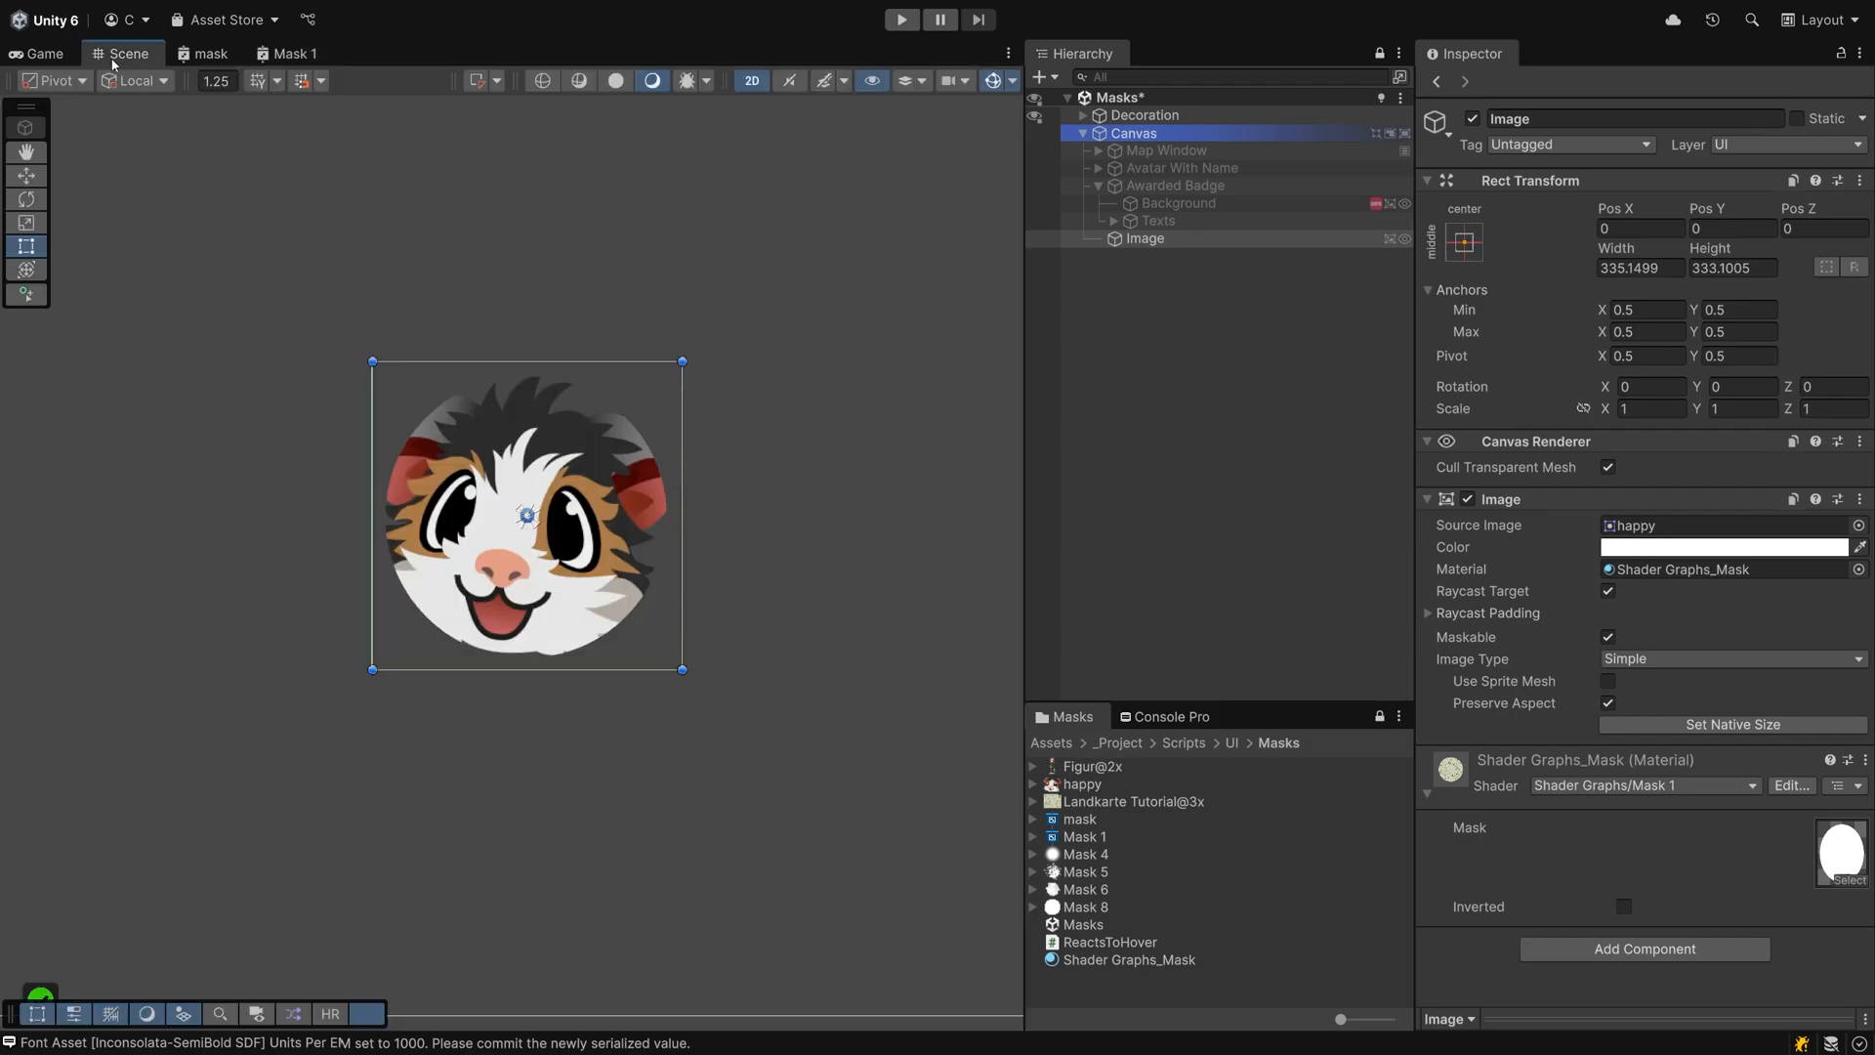
click(1624, 907)
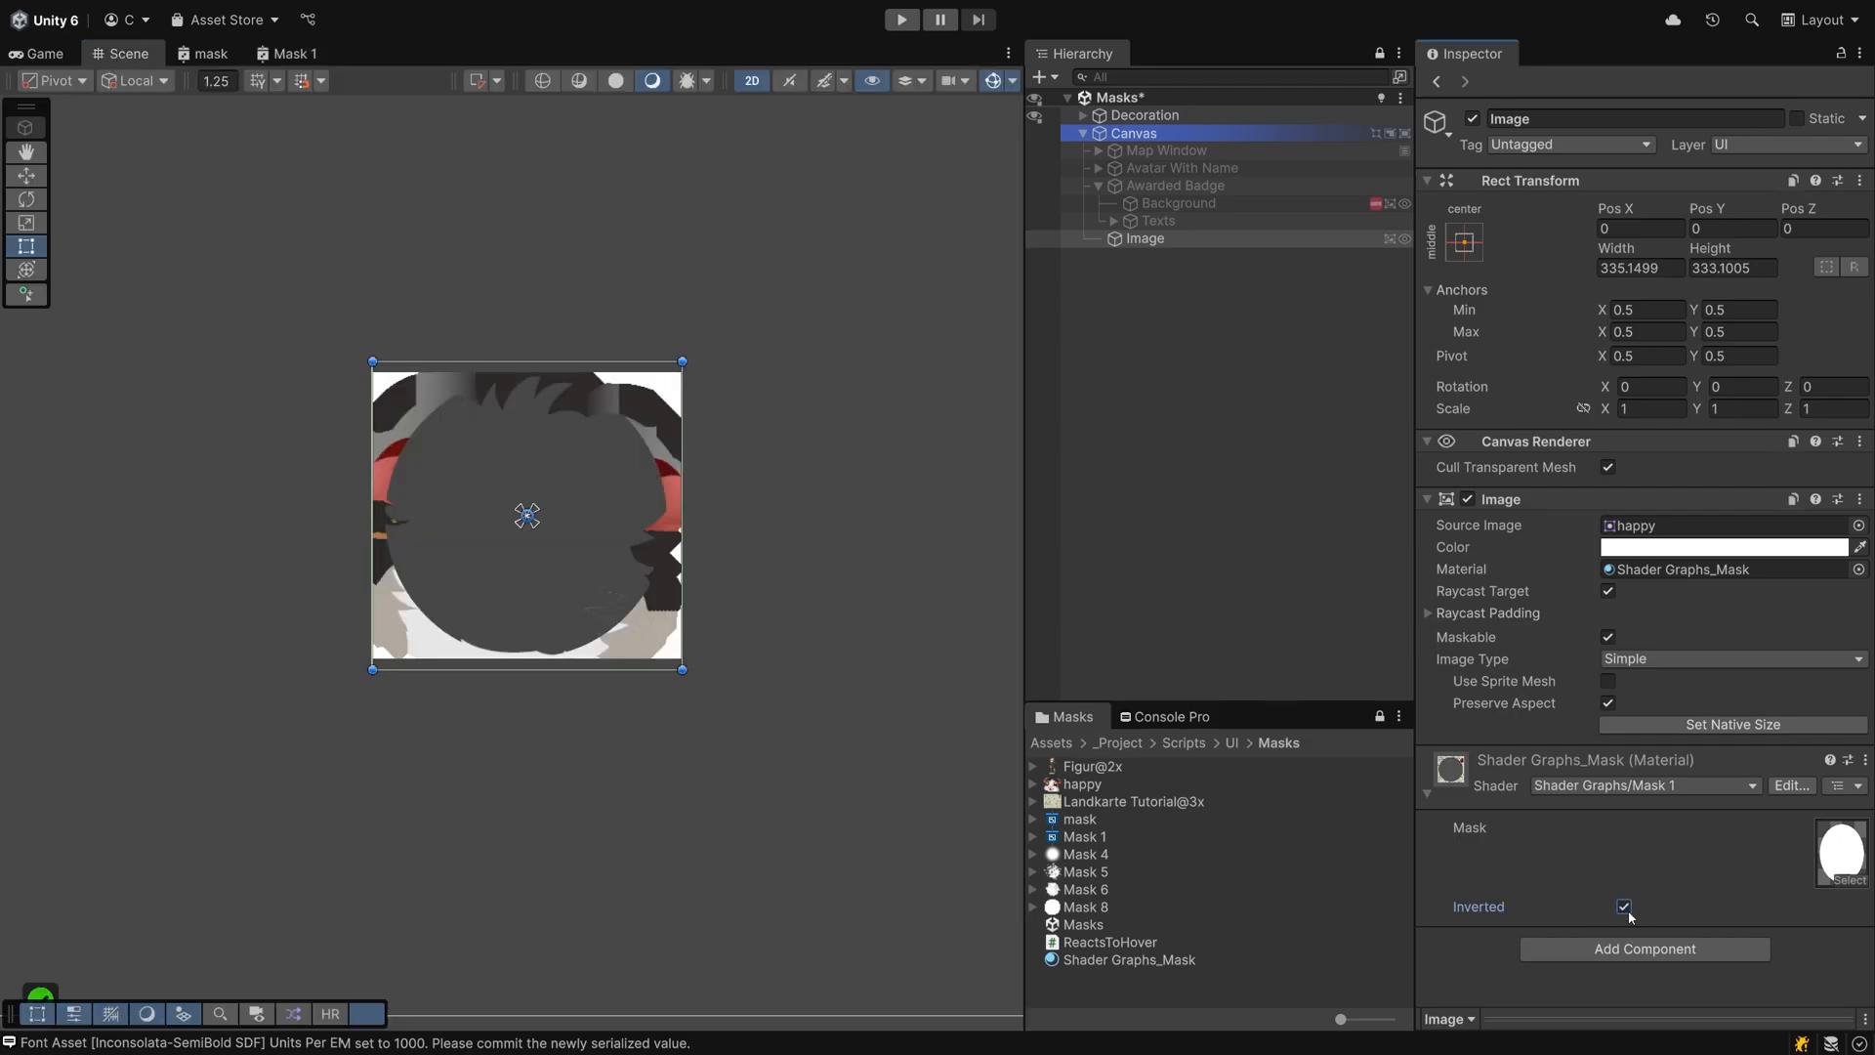
click(1624, 907)
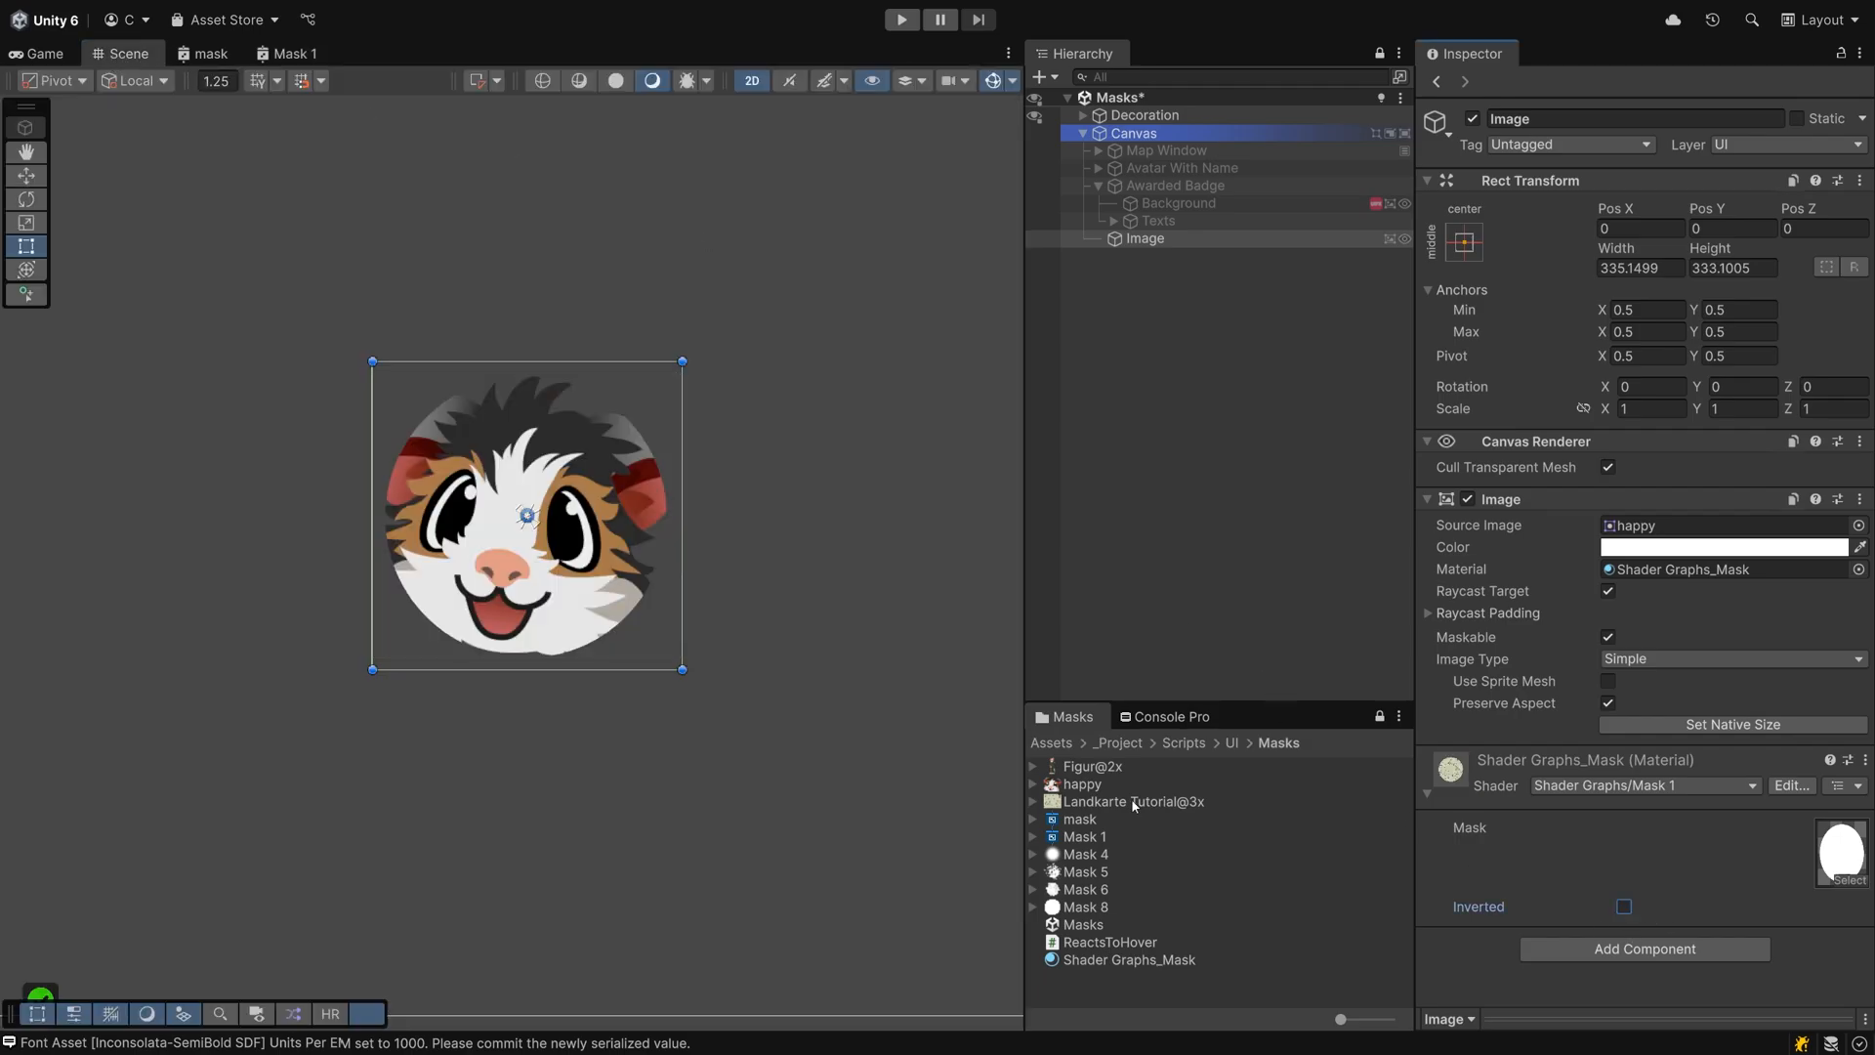
click(1624, 906)
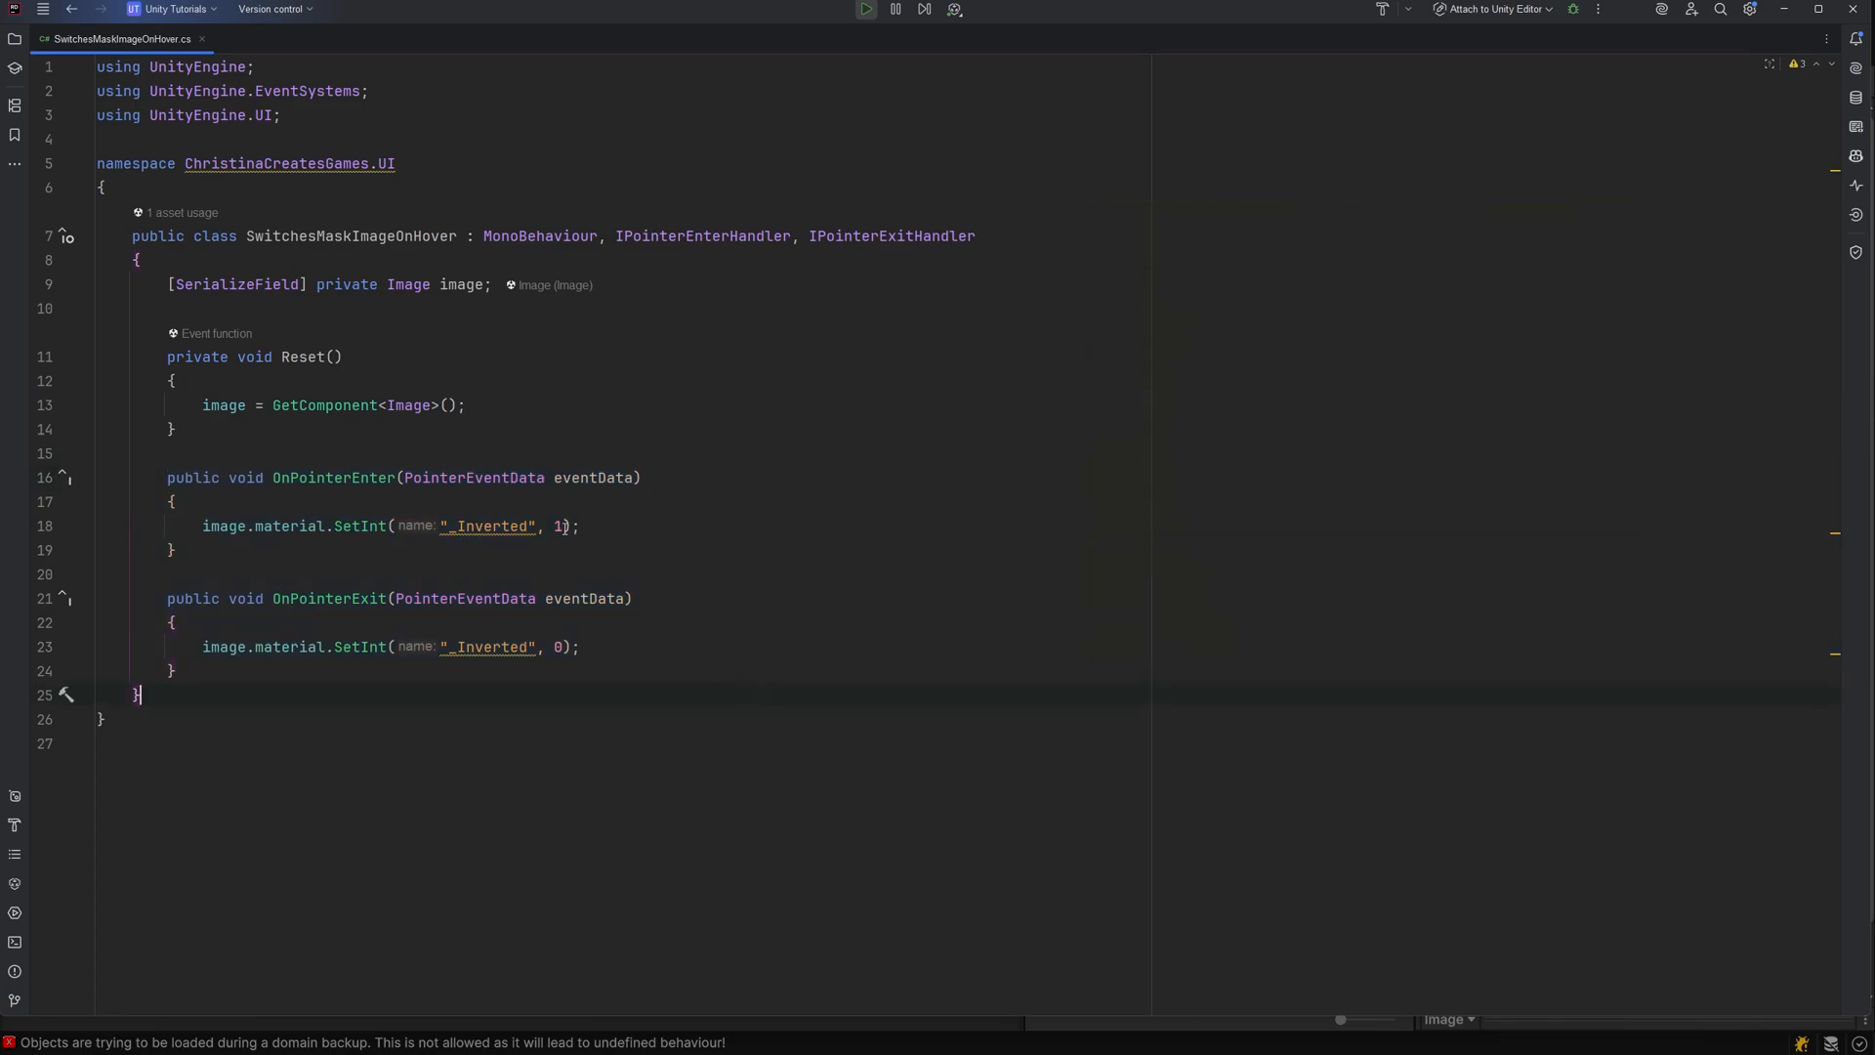
- Review SwitchesMaskImageOnHover.cs setting _Inverted to 1 in OnPointerEnter and 0 in OnPointerExit
click(551, 647)
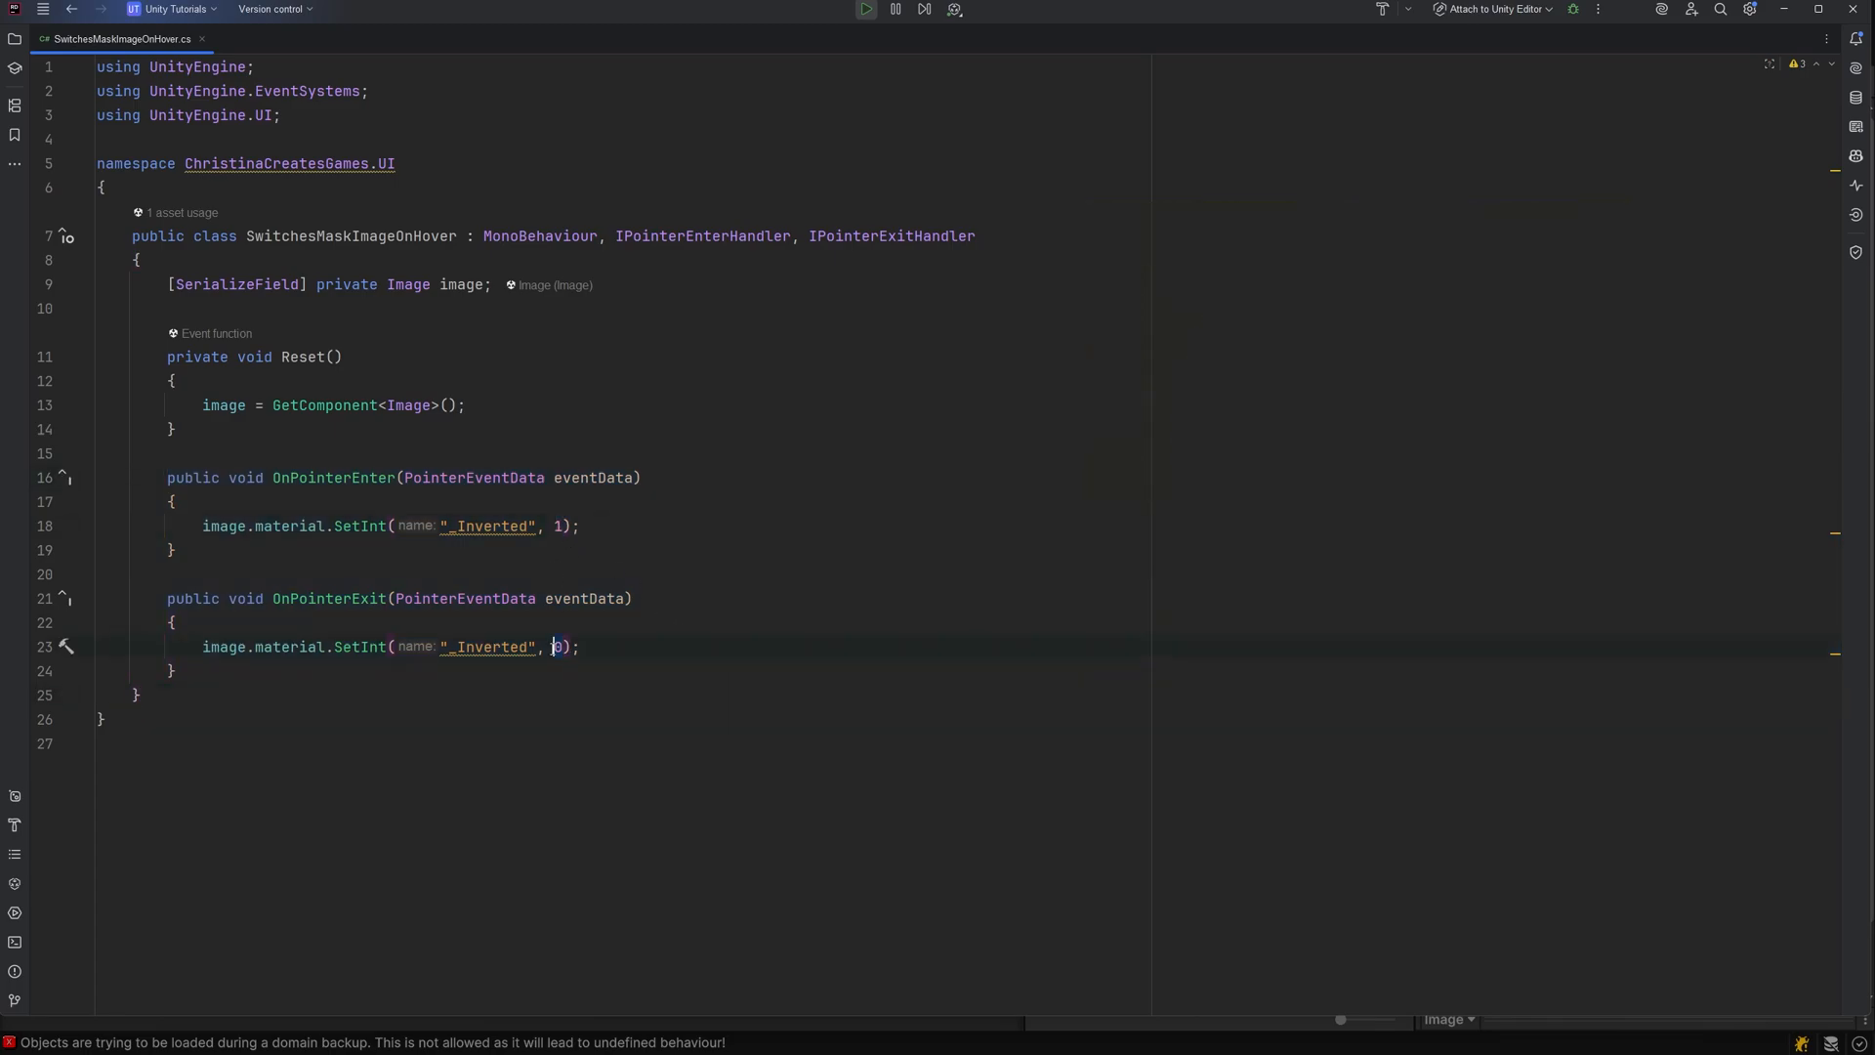